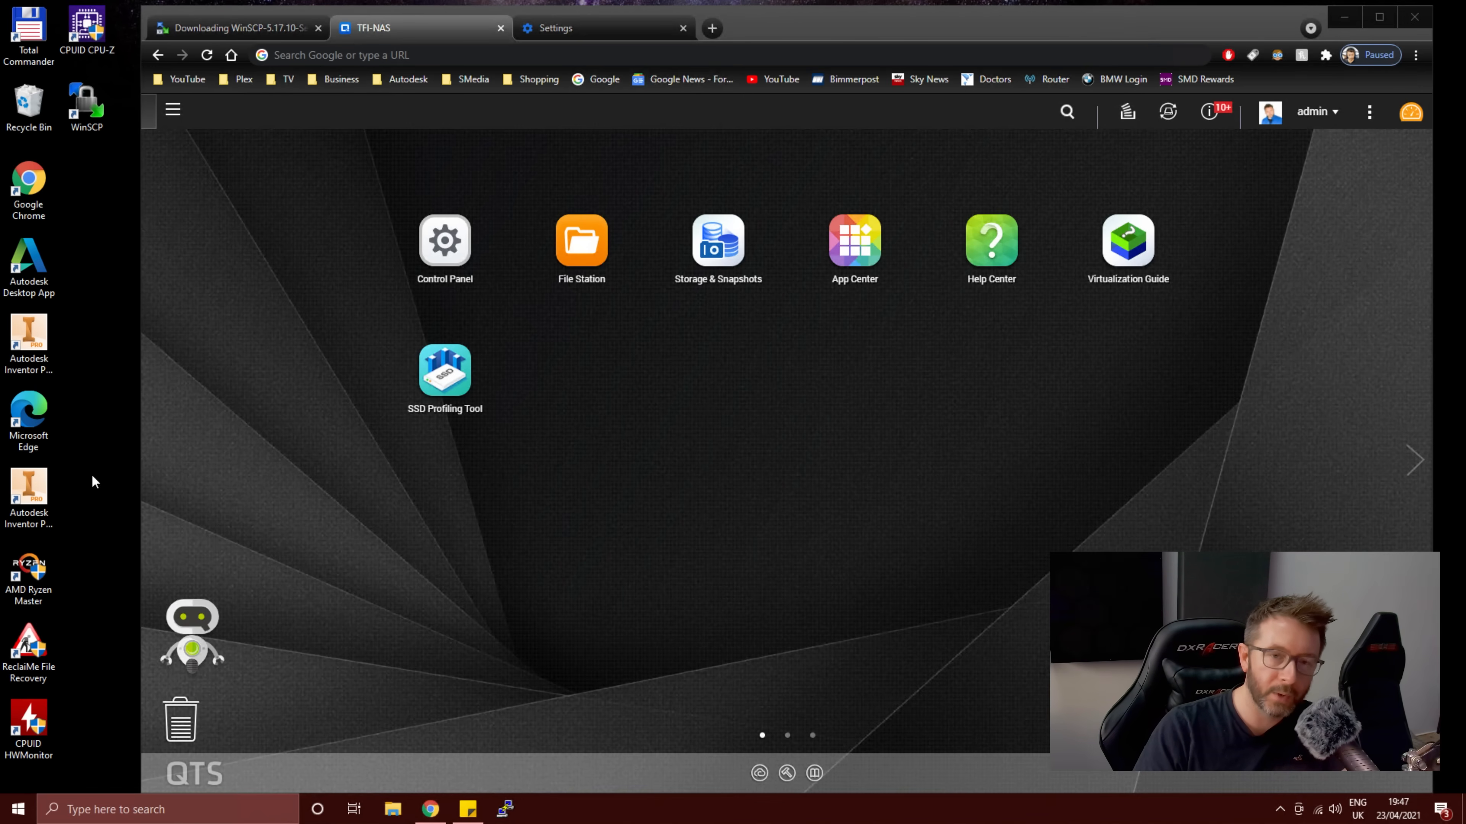
pyautogui.moveTo(346, 798)
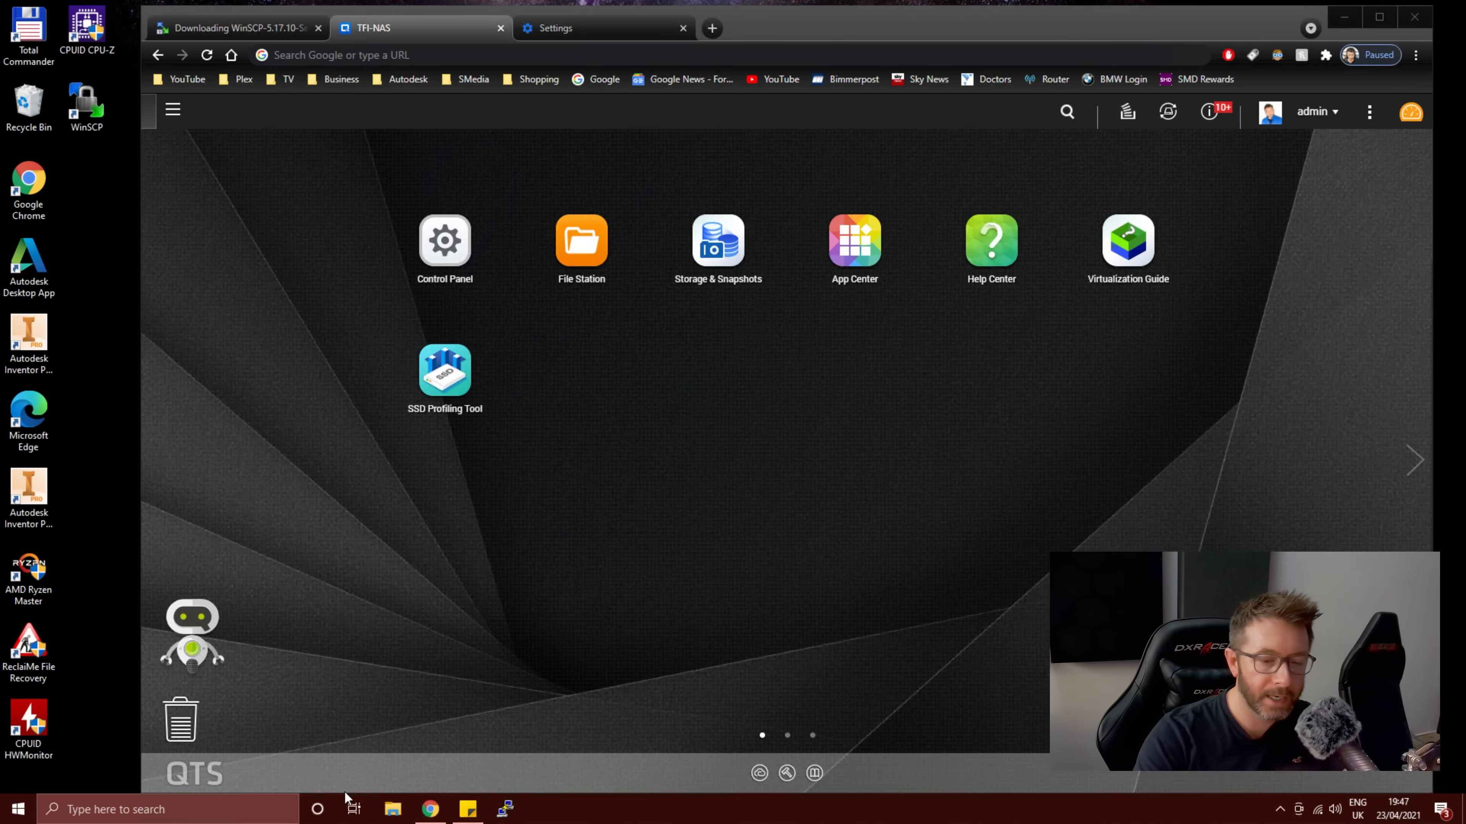
# Step: Bring up This PC in File Explorer and select the Samsung (I:) USB drive
pyautogui.click(392, 809)
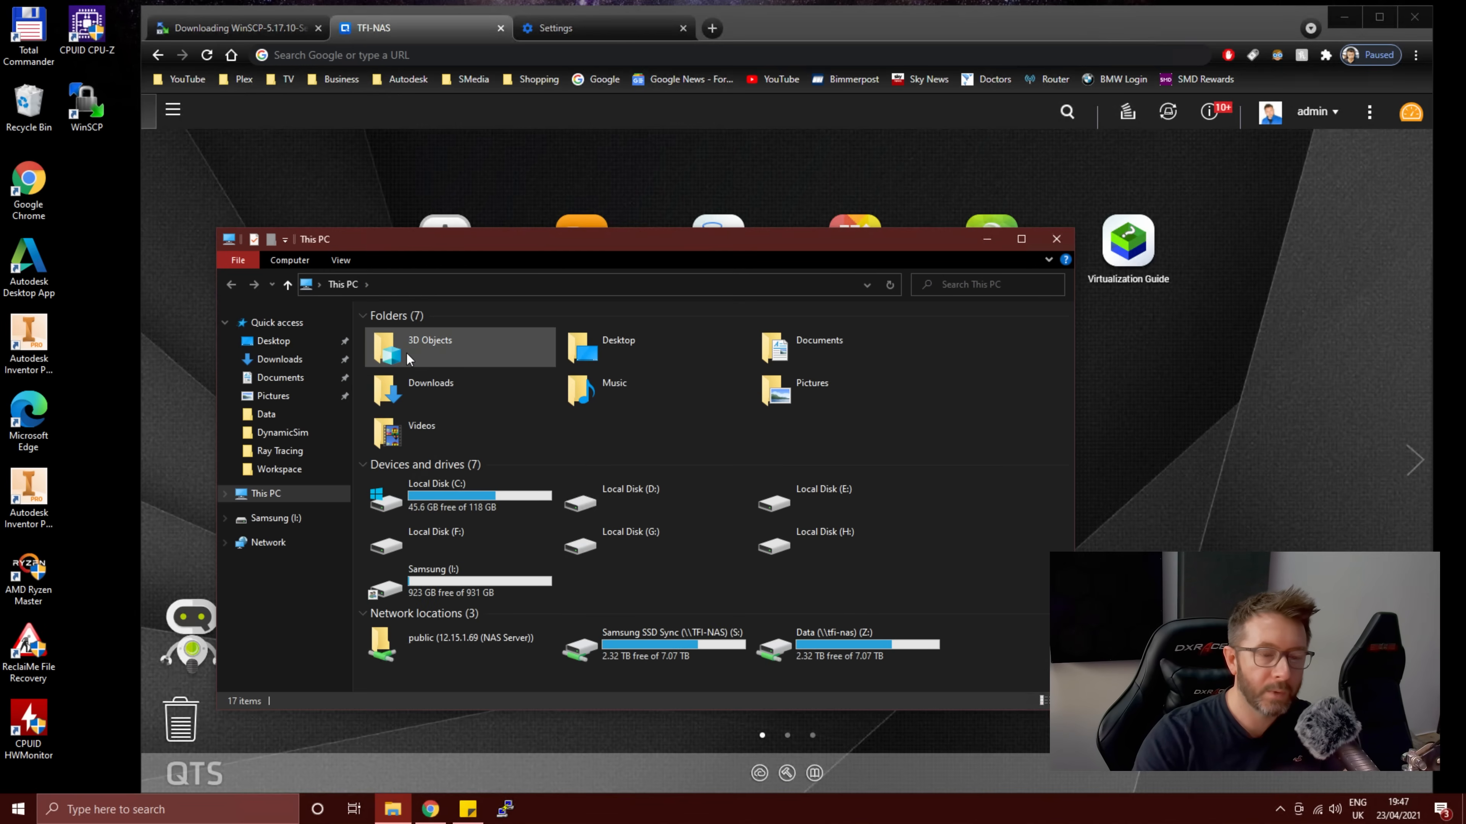
pyautogui.moveTo(407, 360)
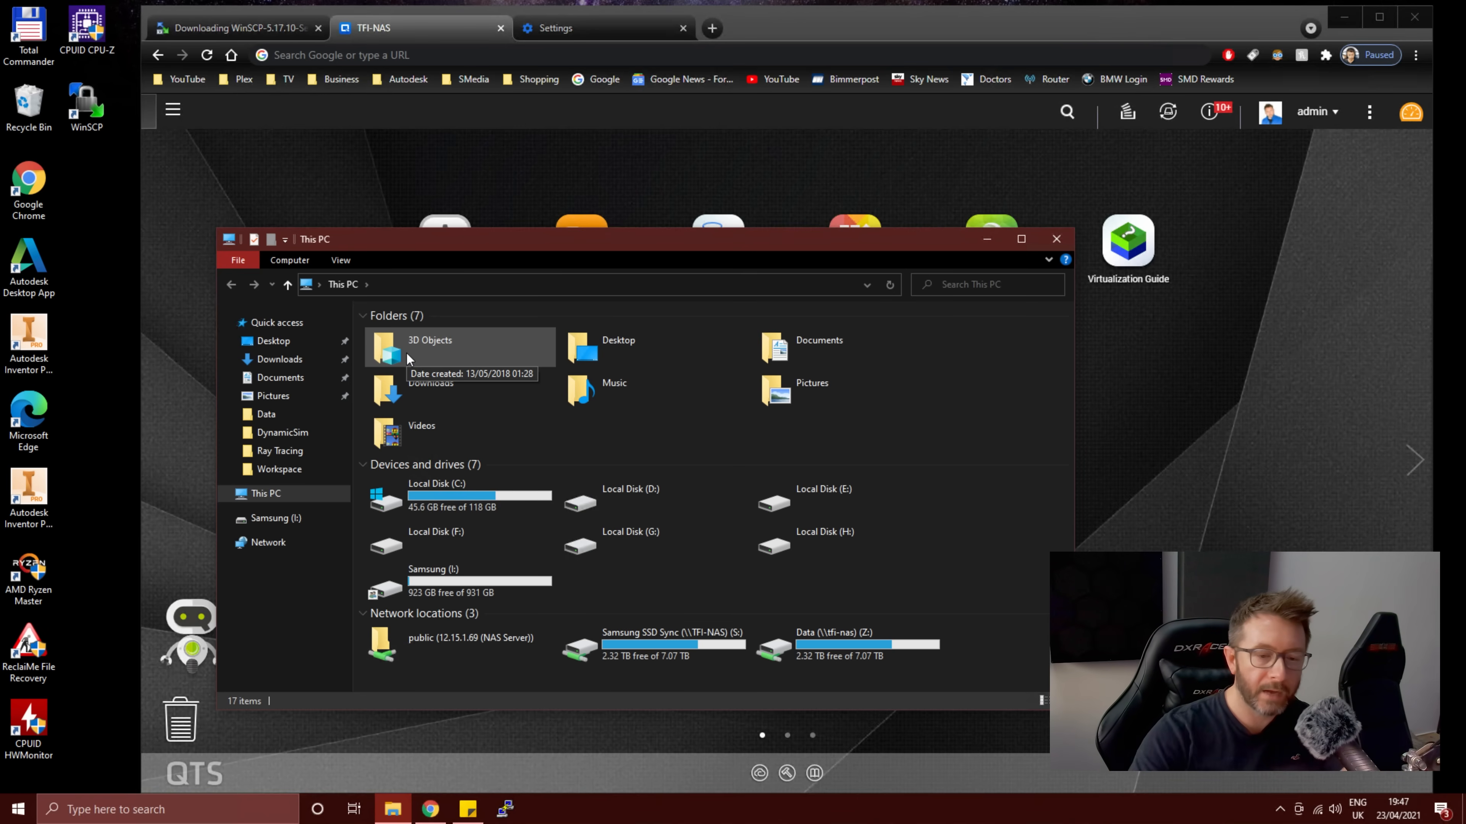
pyautogui.moveTo(378, 534)
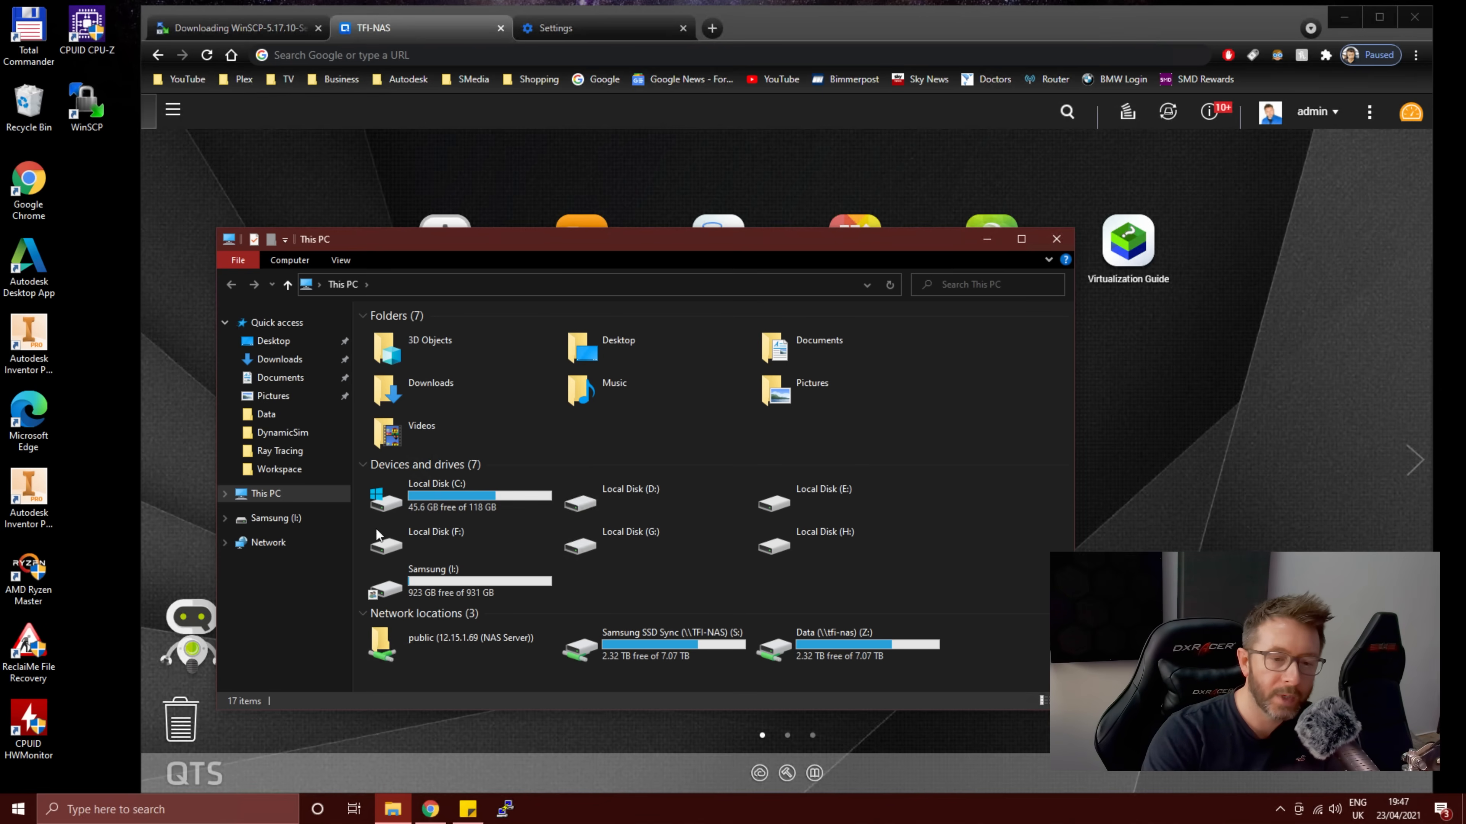
pyautogui.click(458, 582)
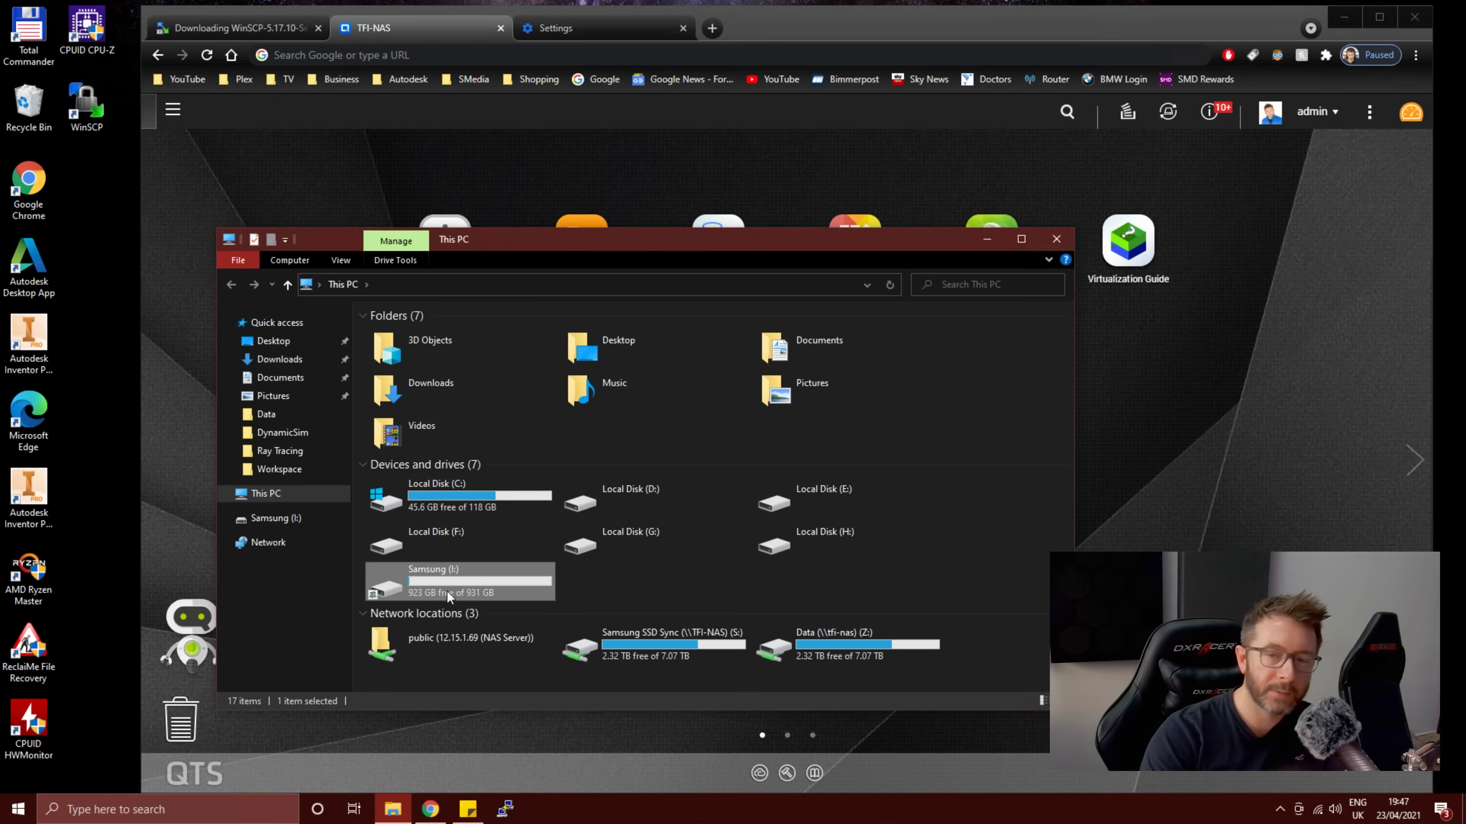
pyautogui.moveTo(449, 592)
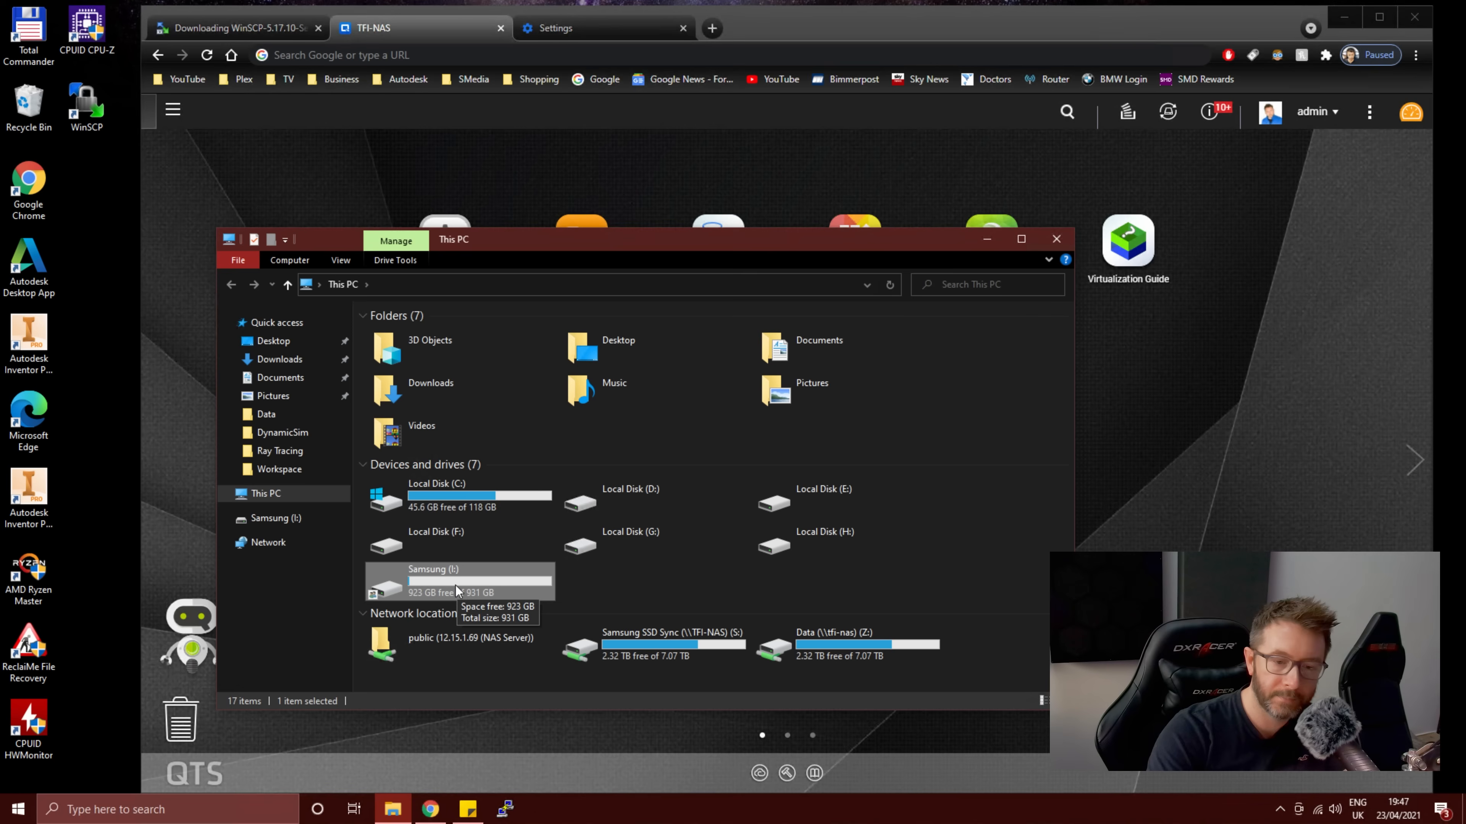
pyautogui.moveTo(446, 591)
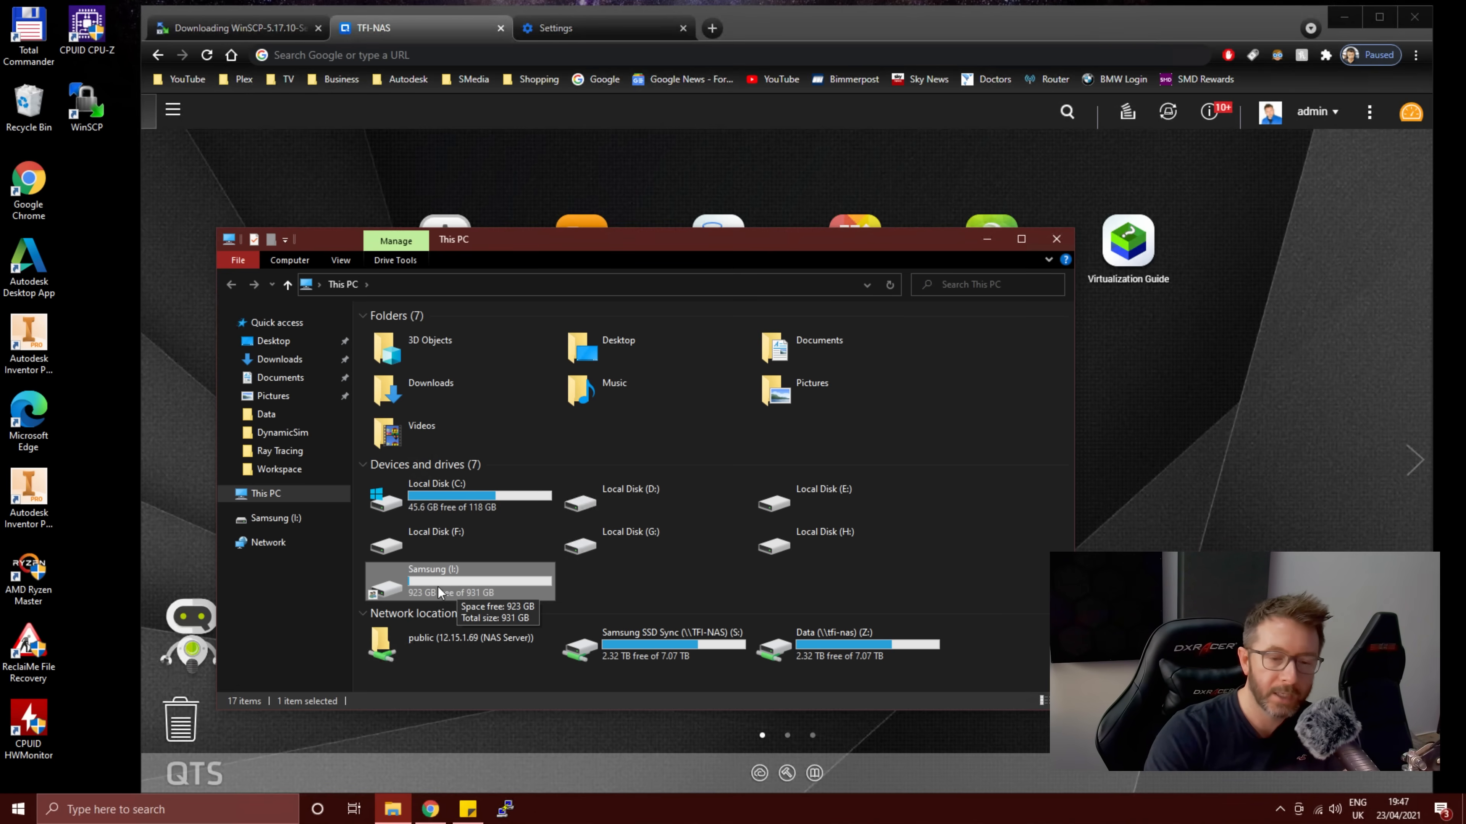
pyautogui.moveTo(458, 592)
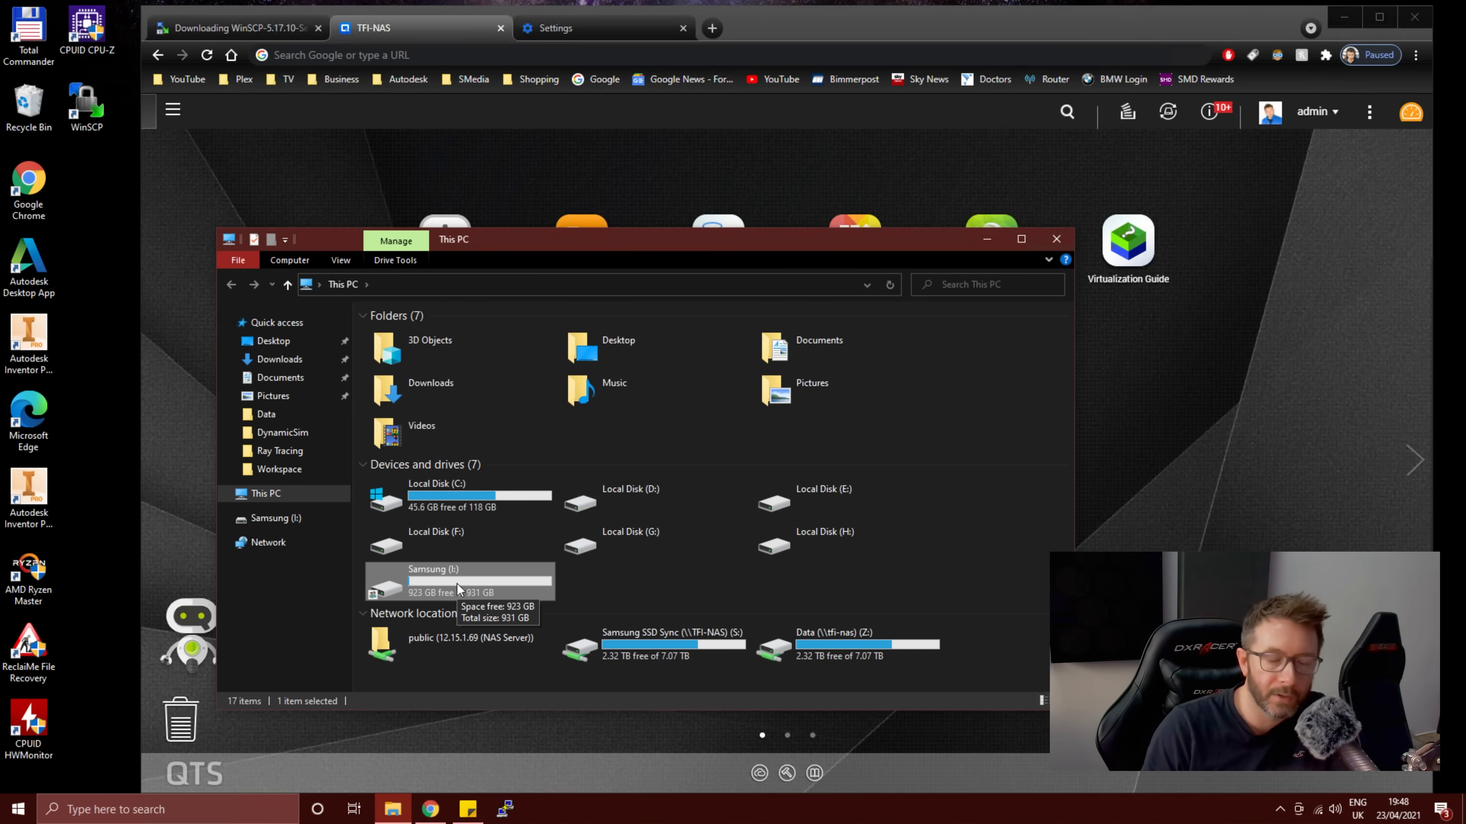
pyautogui.moveTo(458, 584)
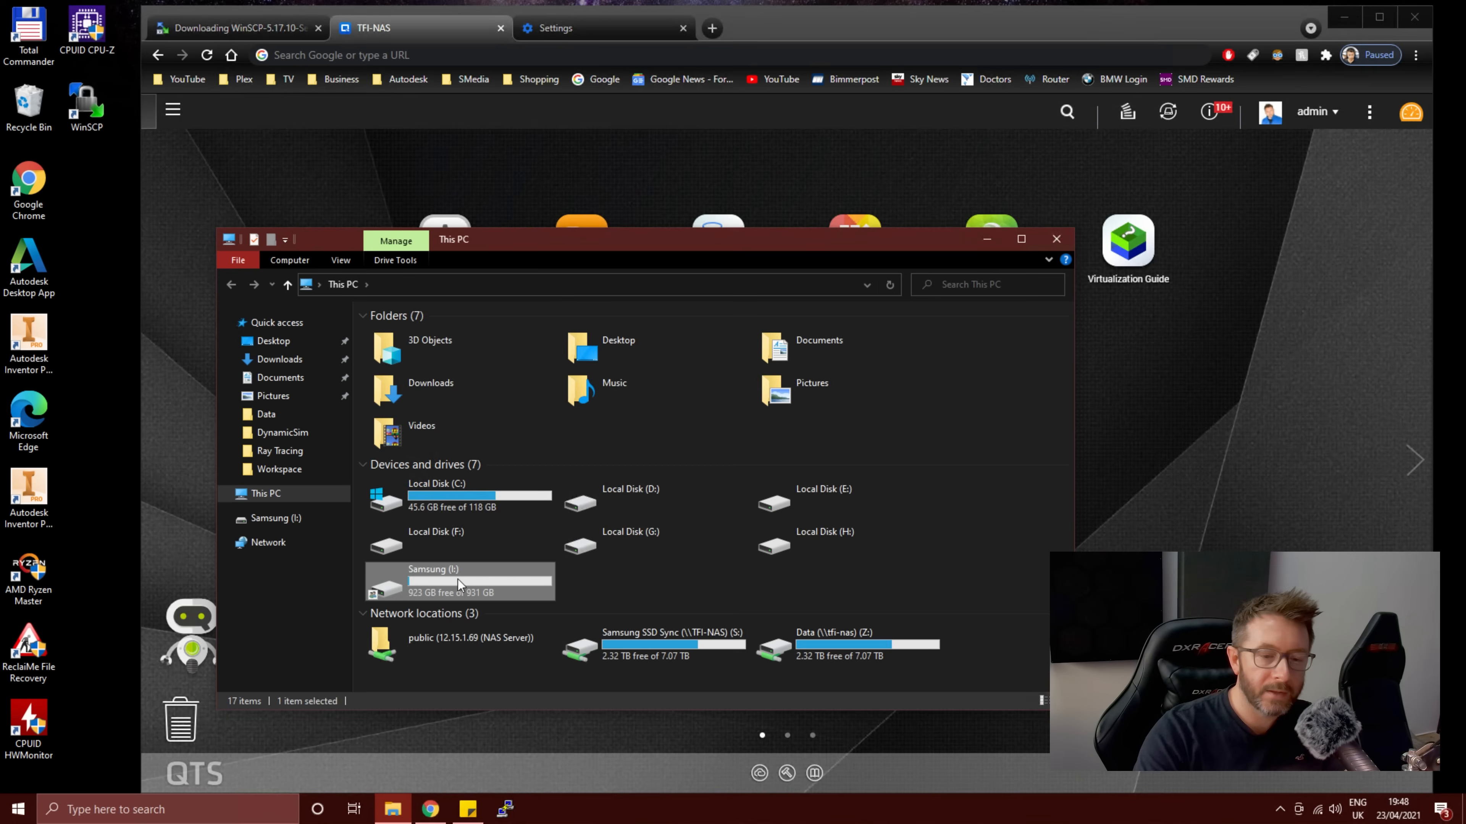
# Step: Create a new folder named Share on the empty Samsung (I:) drive
pyautogui.doubleClick(458, 582)
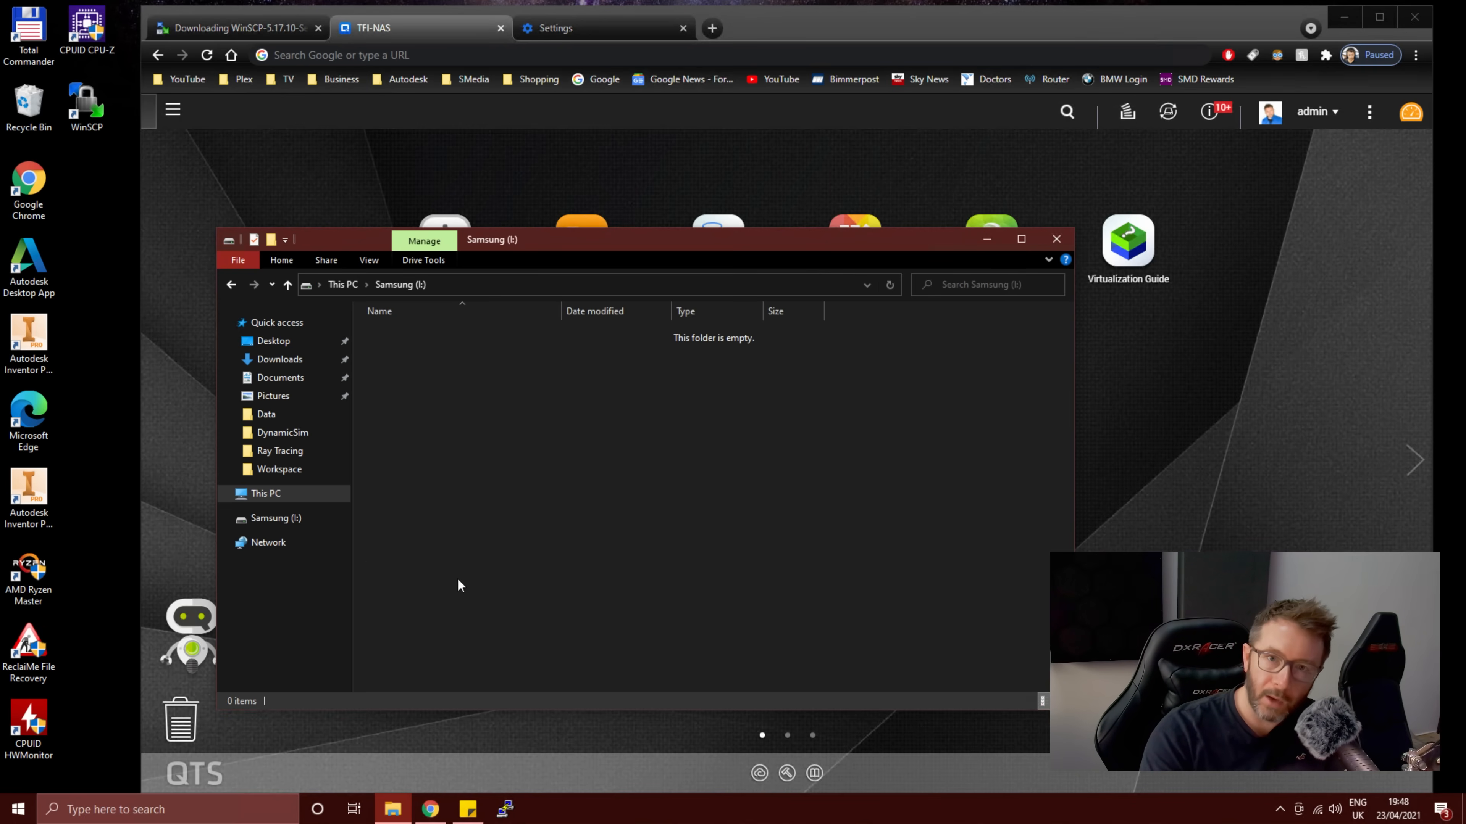
pyautogui.rightClick(458, 586)
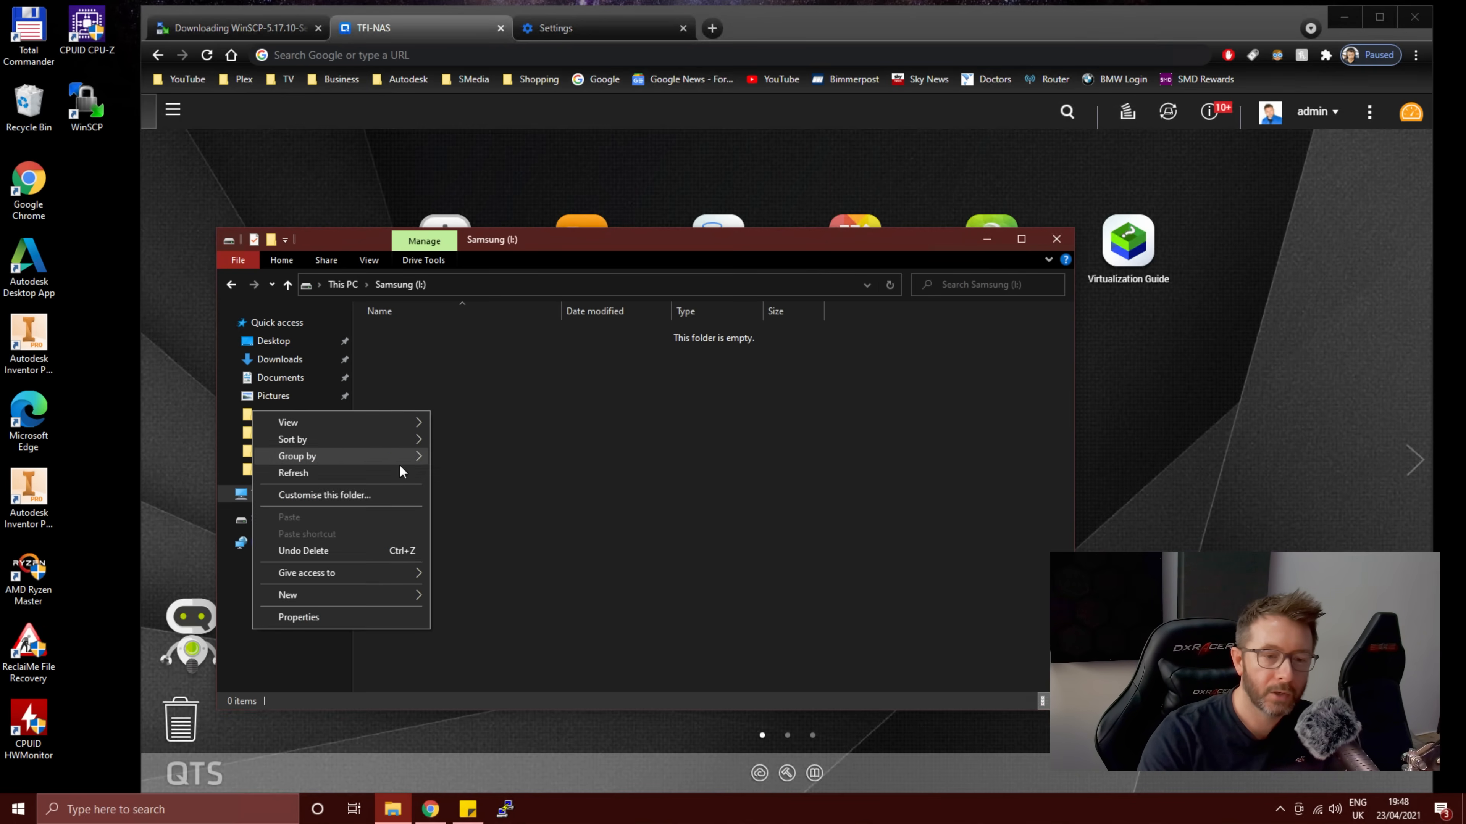
pyautogui.click(287, 595)
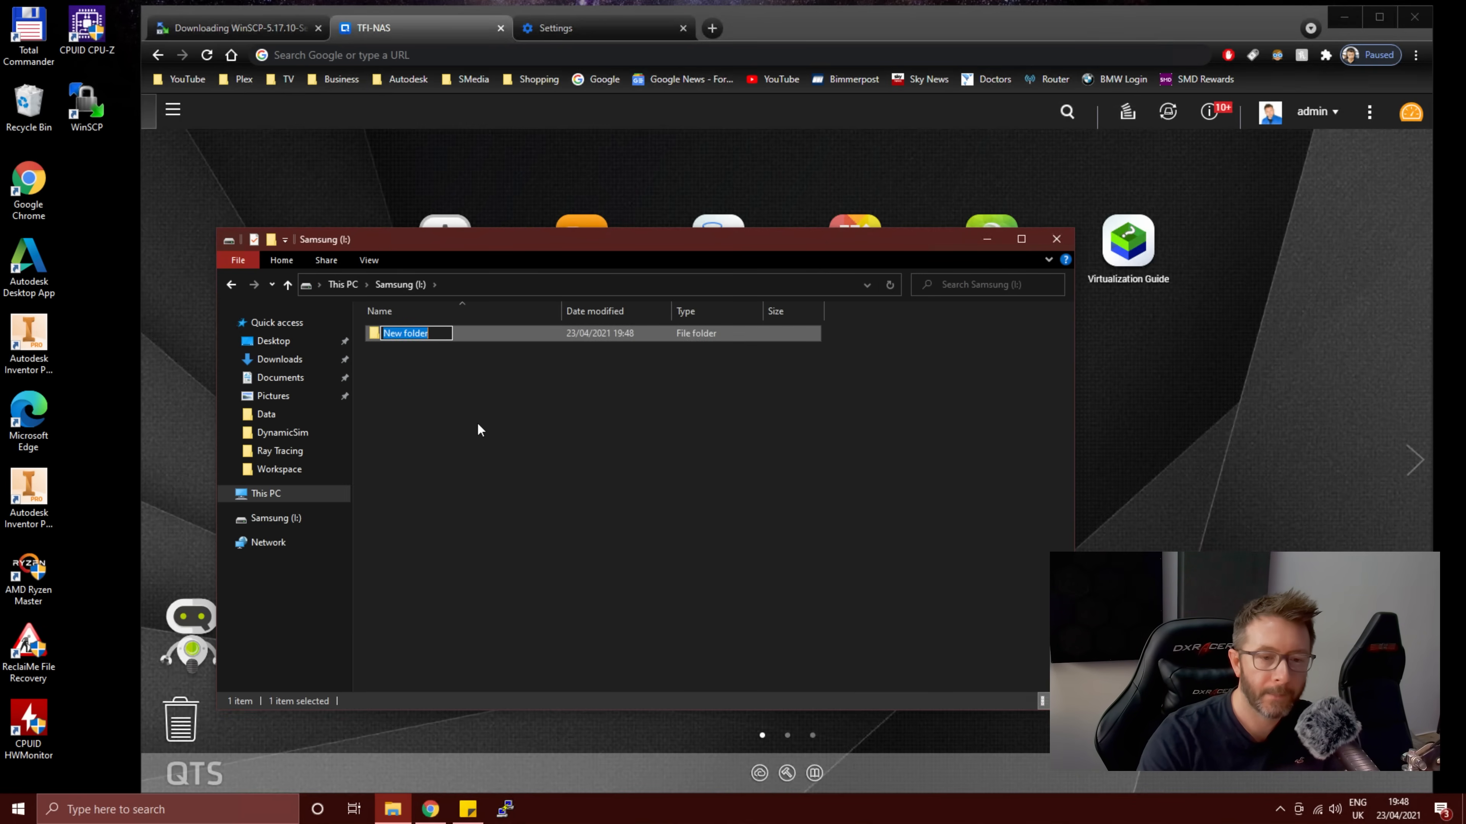
pyautogui.write('Share')
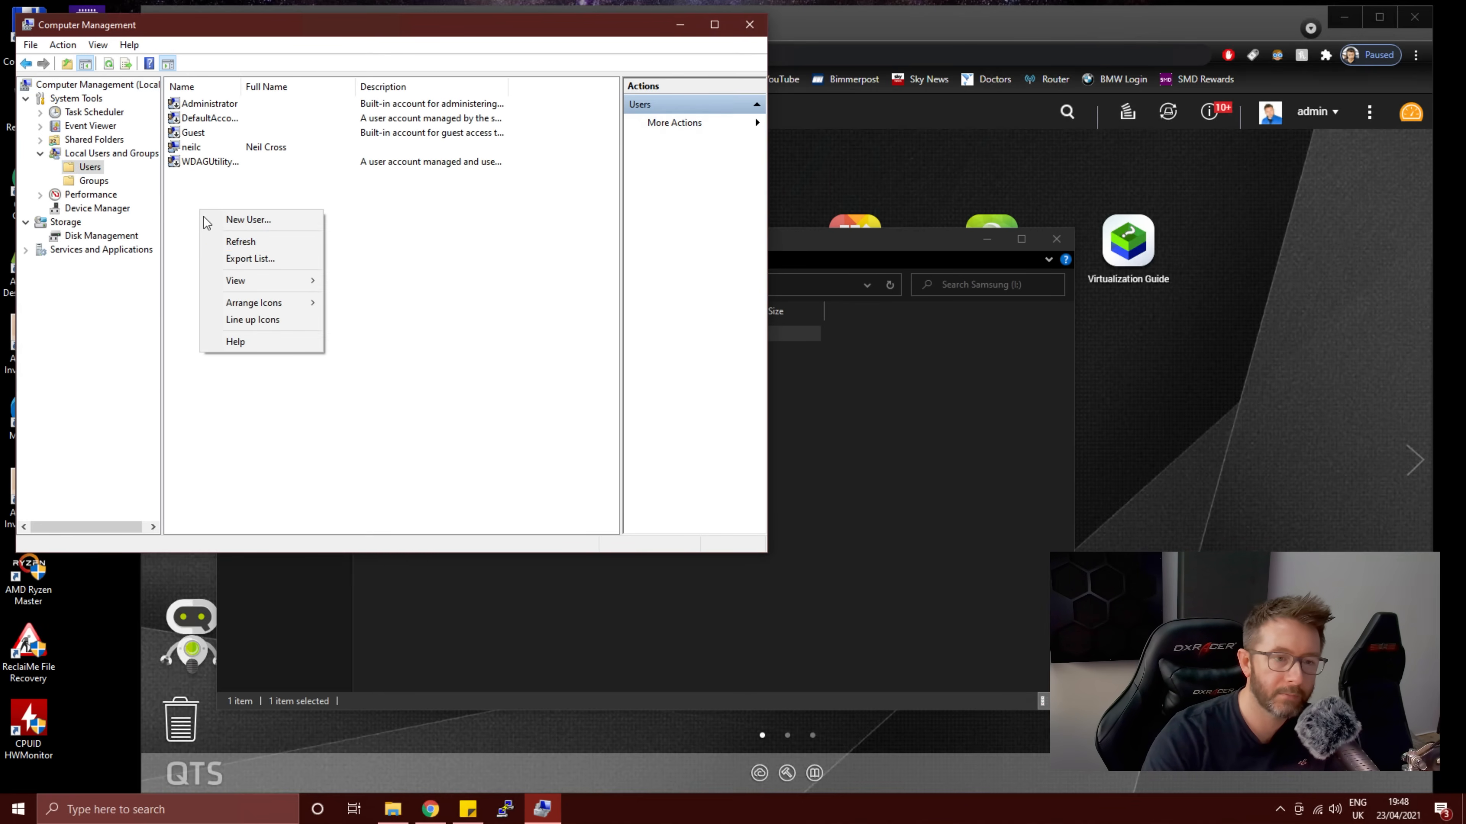
# Step: Create the local user Nasrecovery with no forced password change, then return to Explorer
pyautogui.click(246, 219)
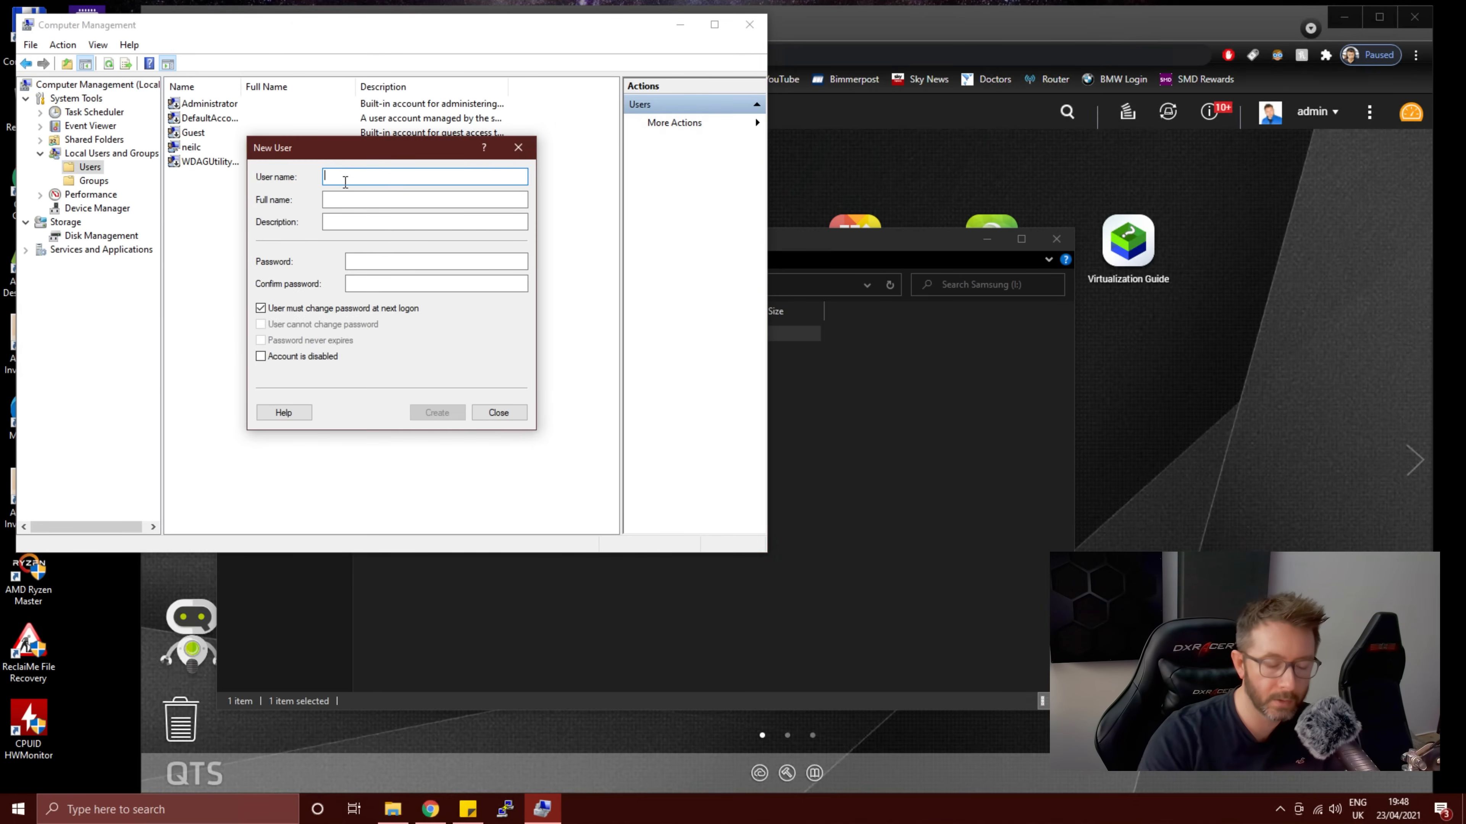
pyautogui.write('Nasrecovery')
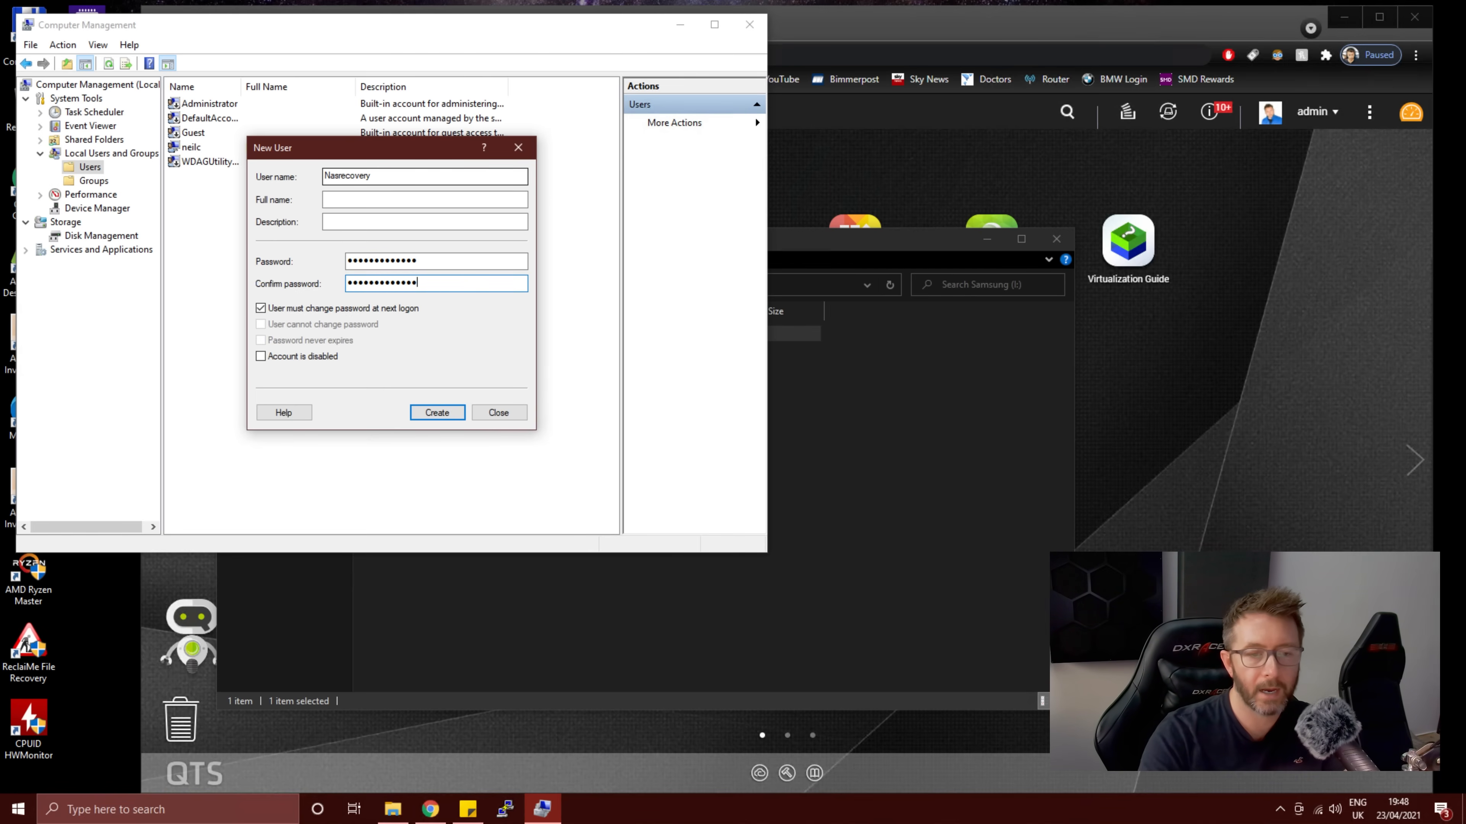
pyautogui.click(261, 338)
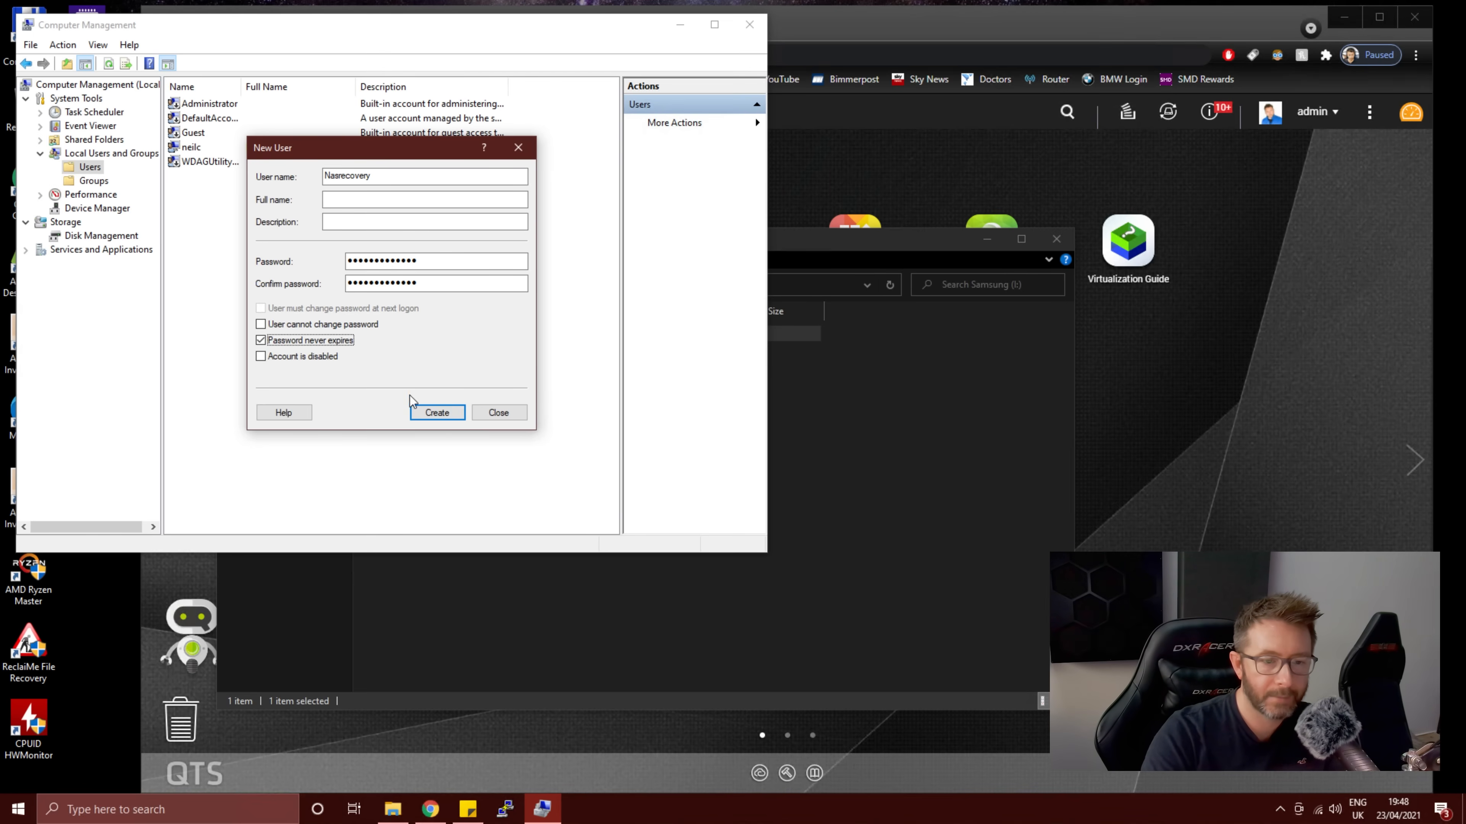
pyautogui.click(436, 412)
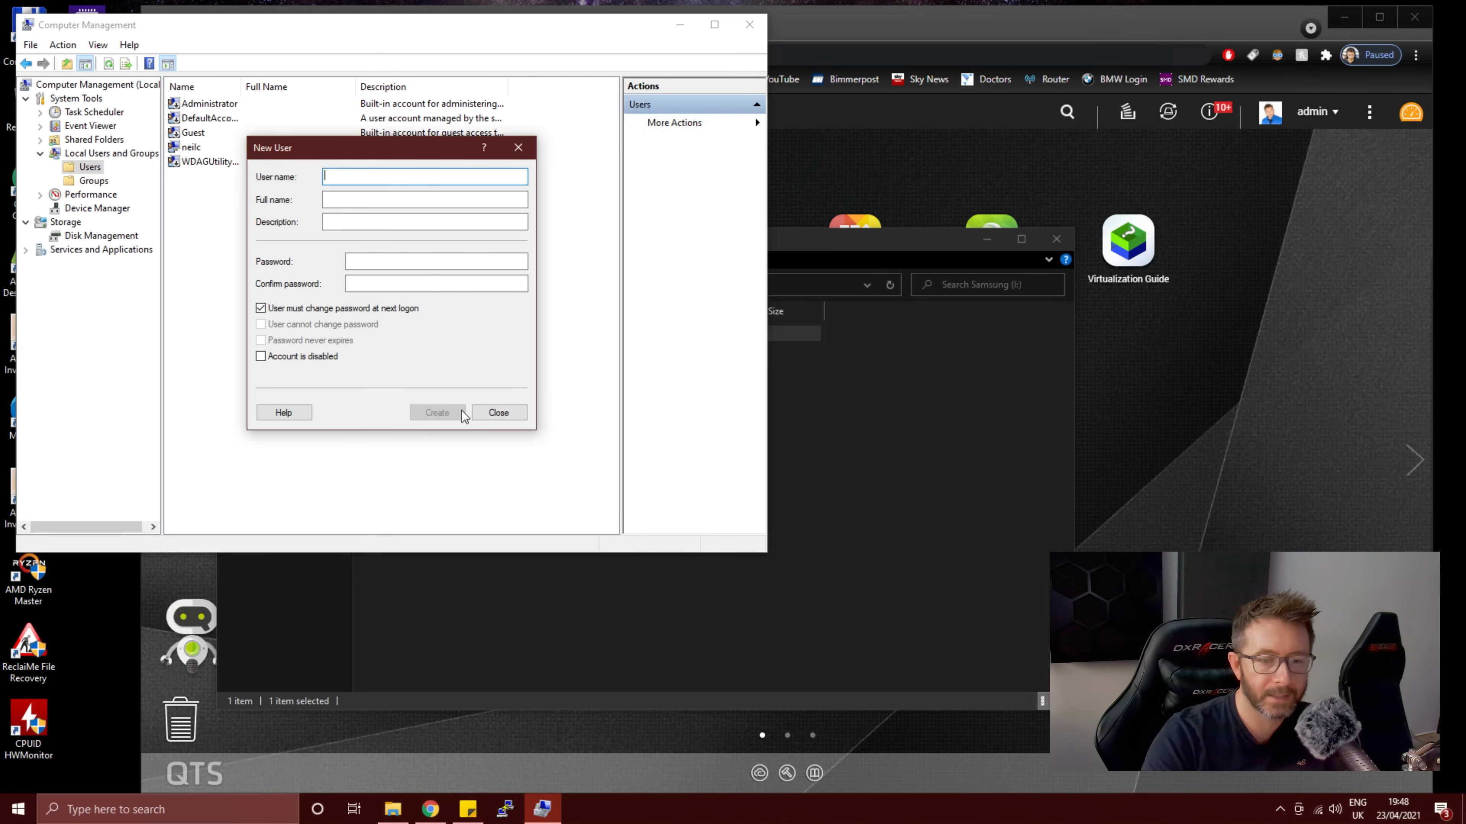
pyautogui.click(436, 412)
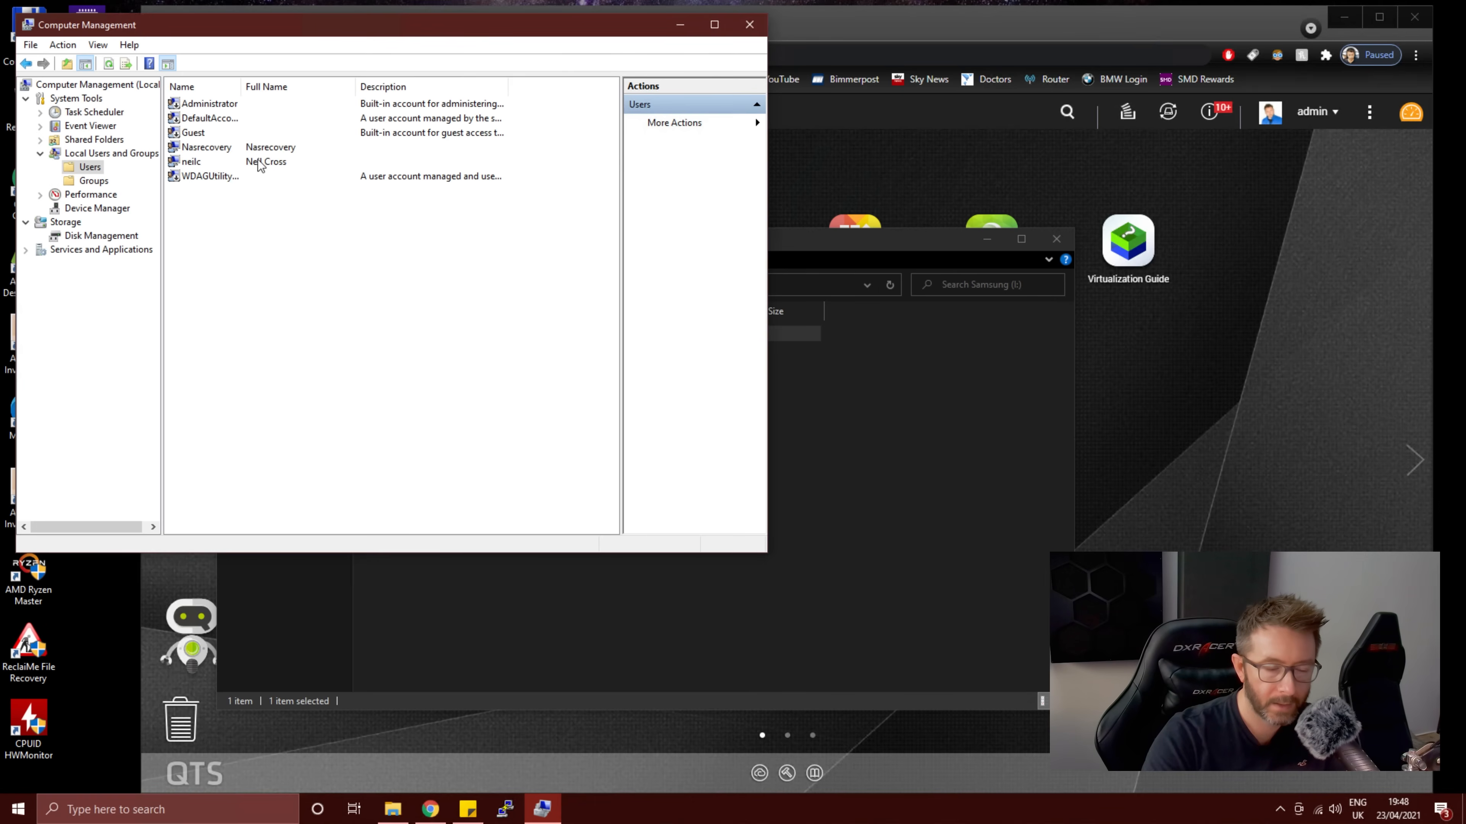
pyautogui.click(749, 24)
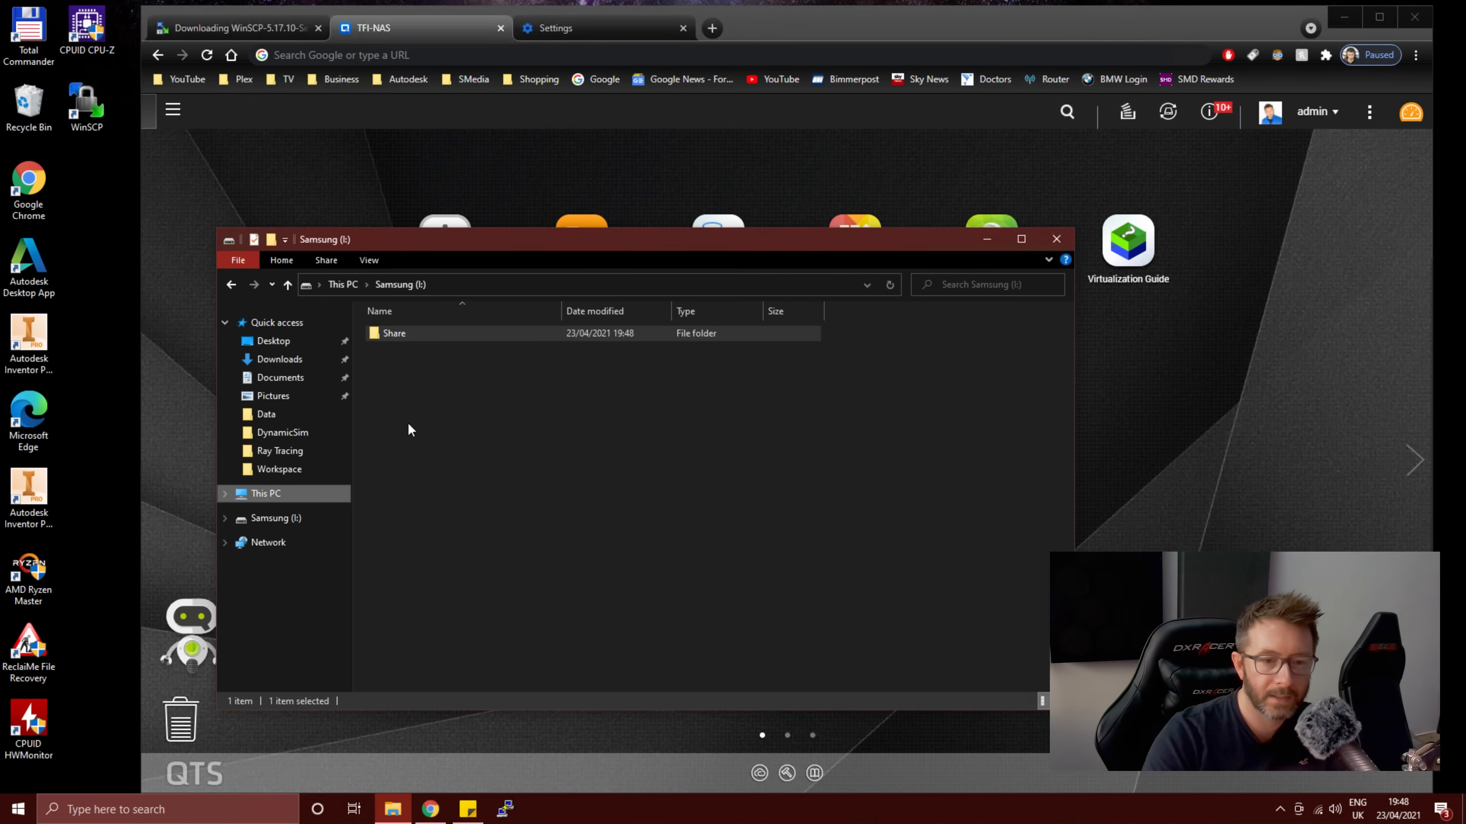
# Step: Enable advanced sharing on the Share folder, granting the recovery account full control
pyautogui.rightClick(394, 333)
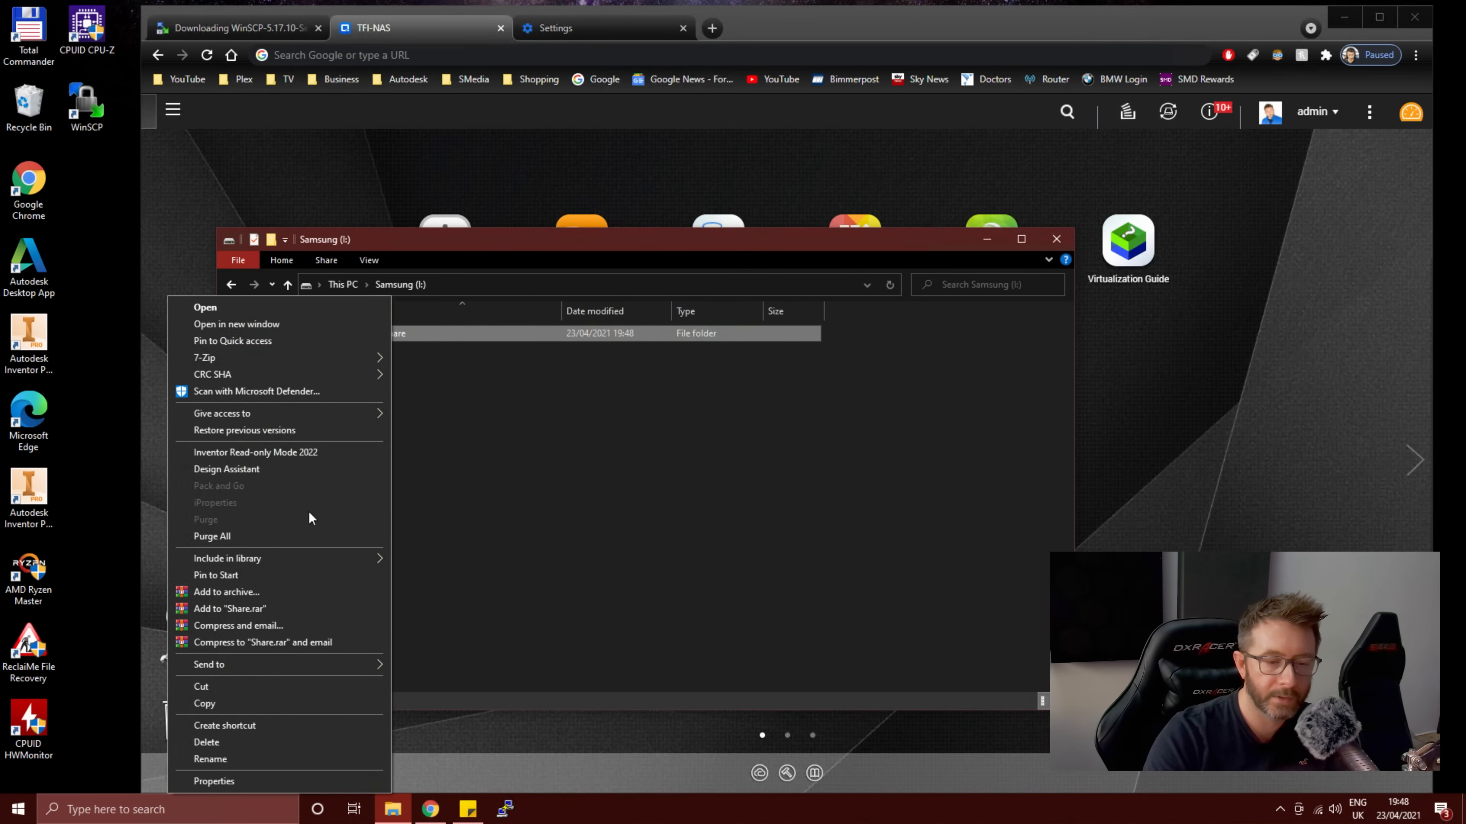
pyautogui.click(213, 780)
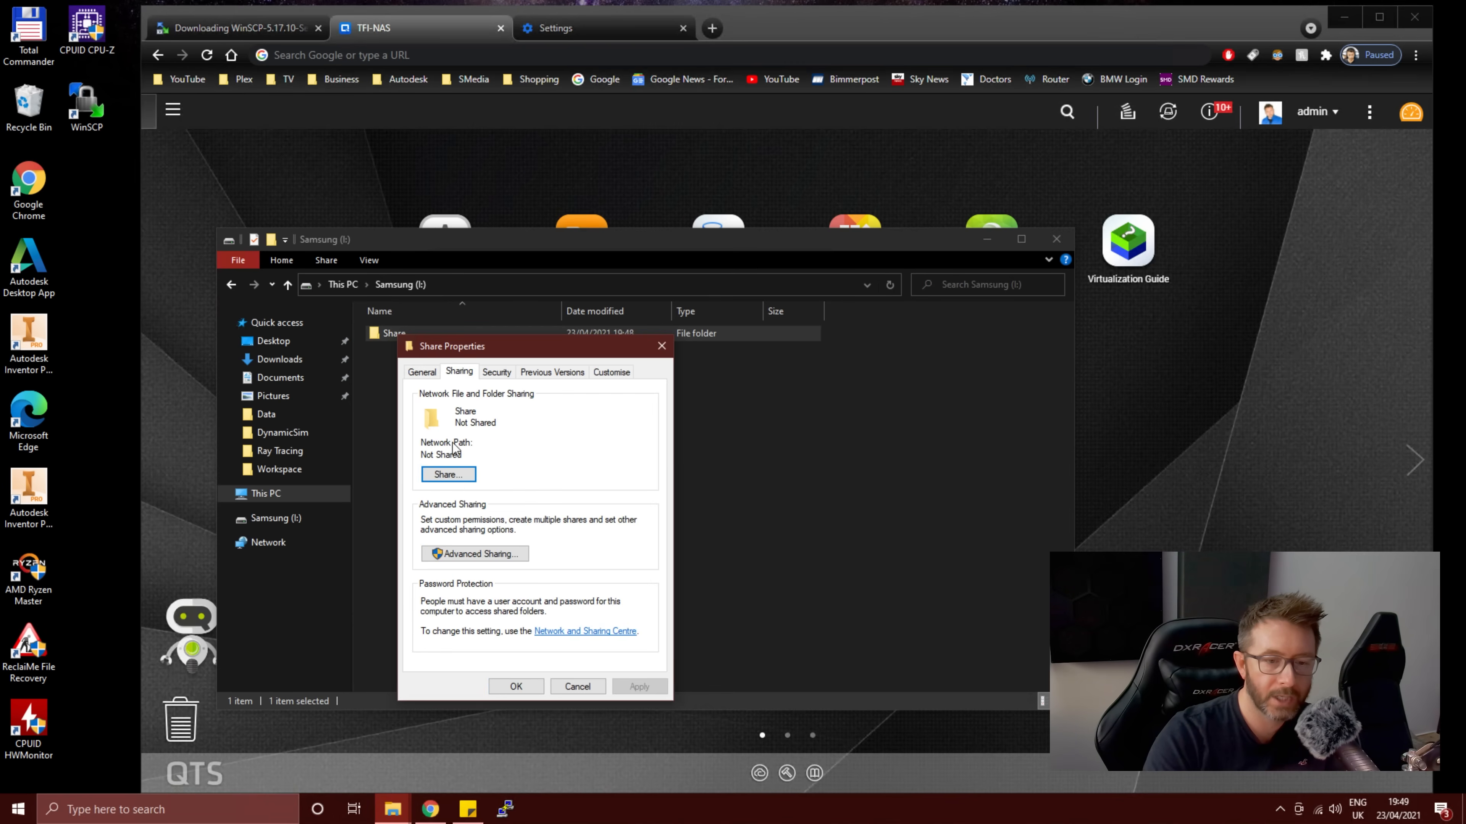
pyautogui.click(474, 554)
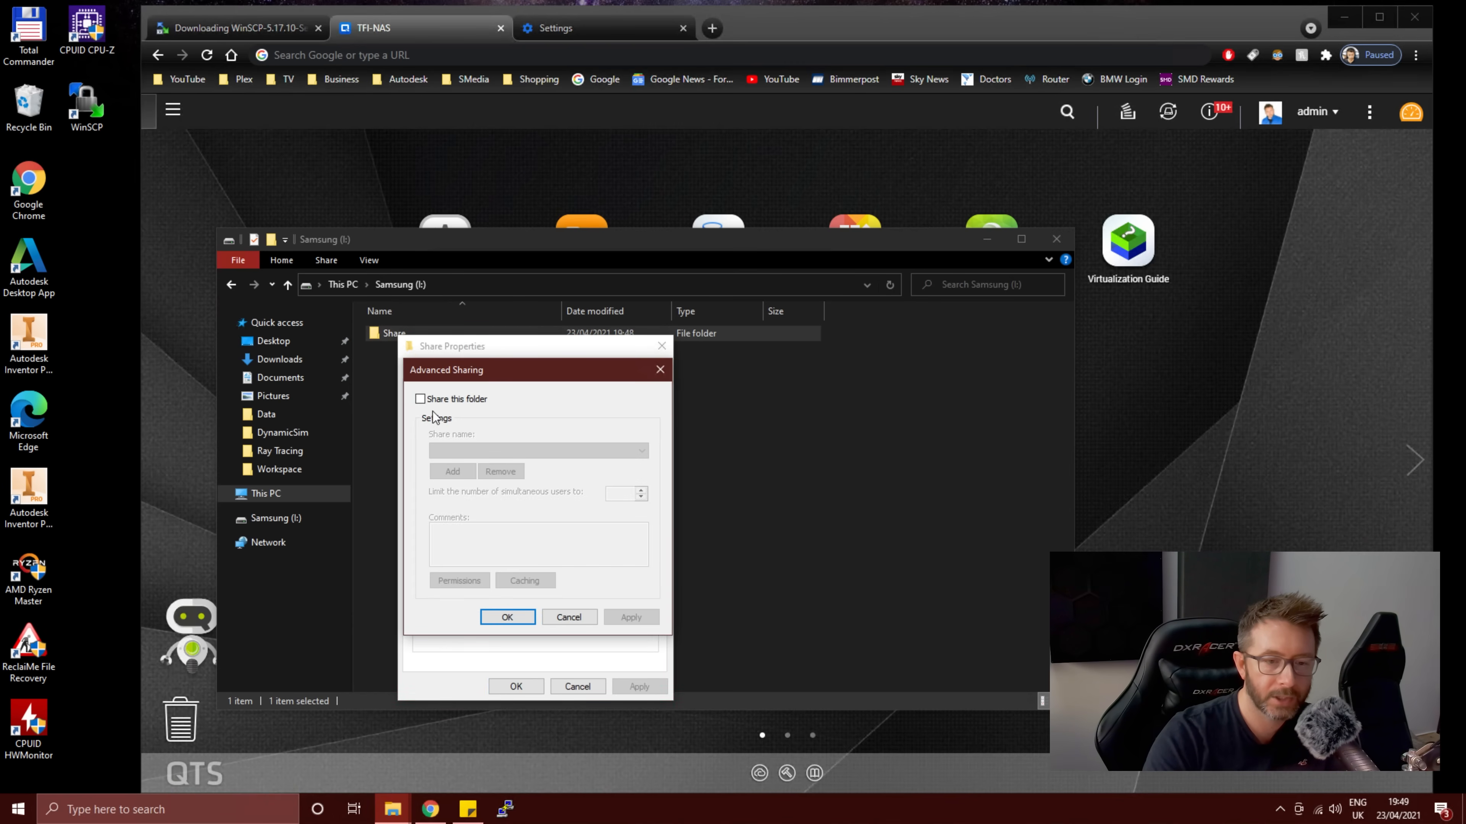
pyautogui.click(458, 579)
pyautogui.write('nas')
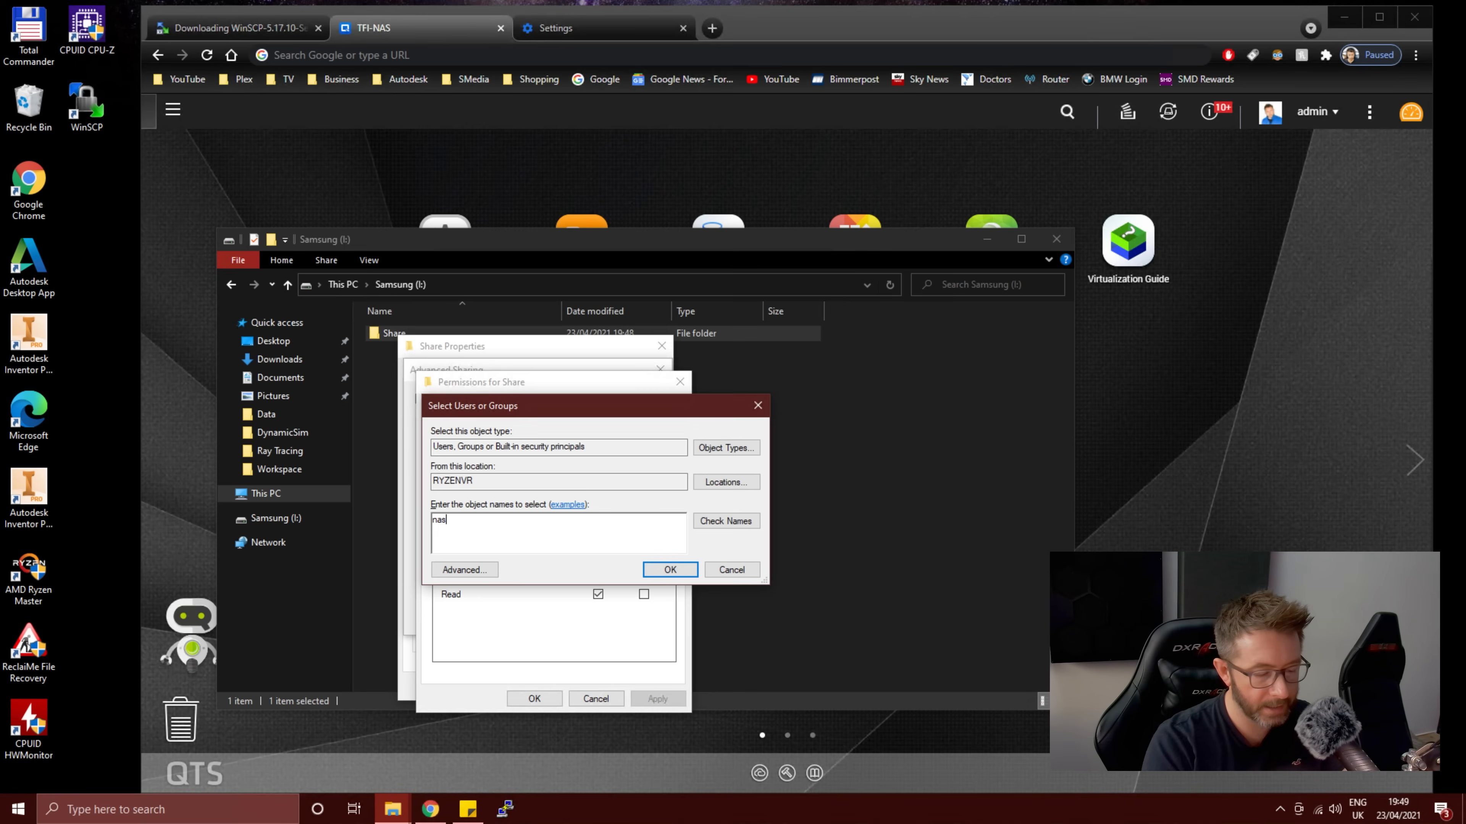
pyautogui.write('recovery')
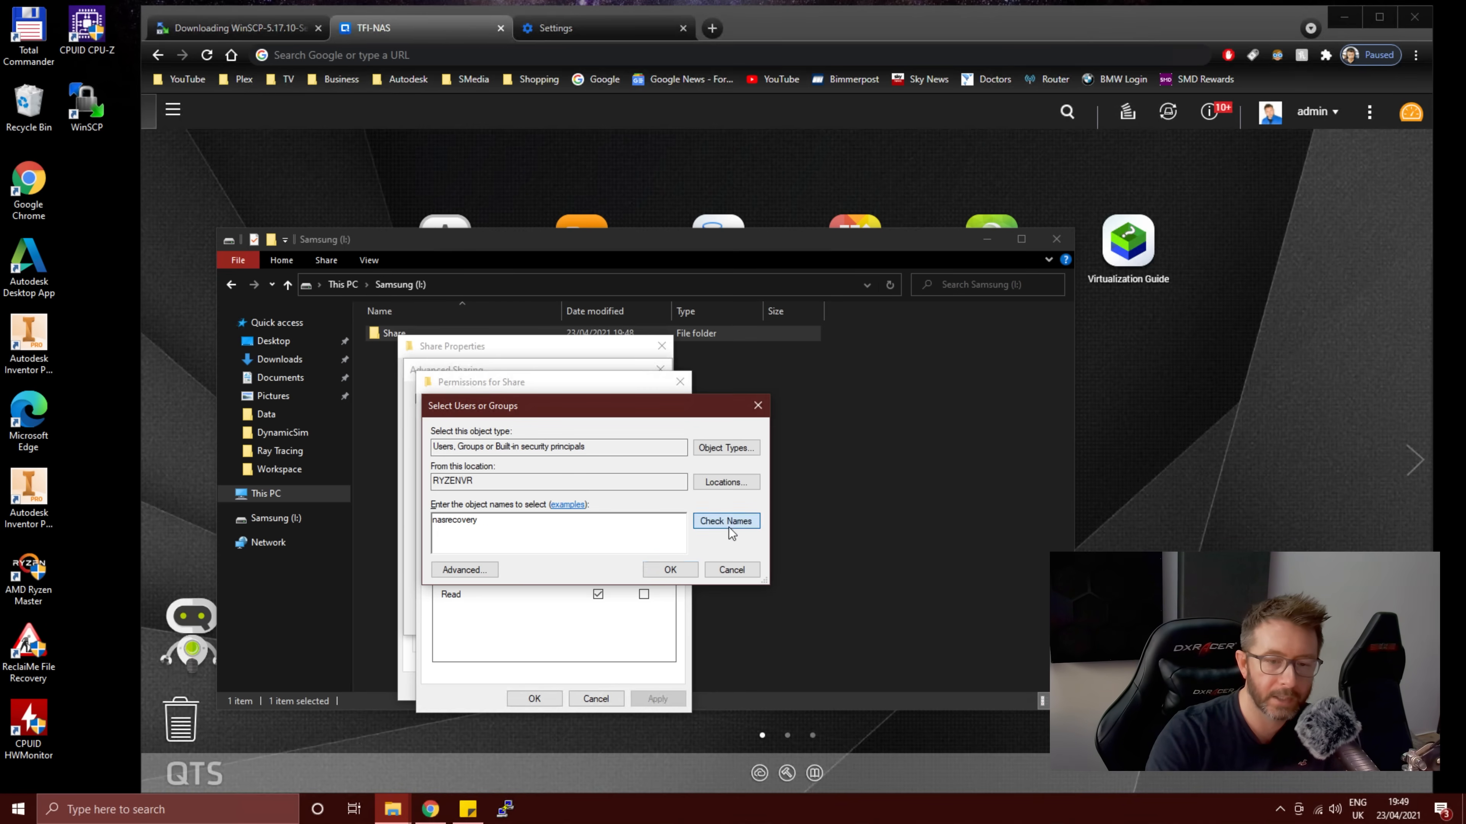
pyautogui.click(670, 569)
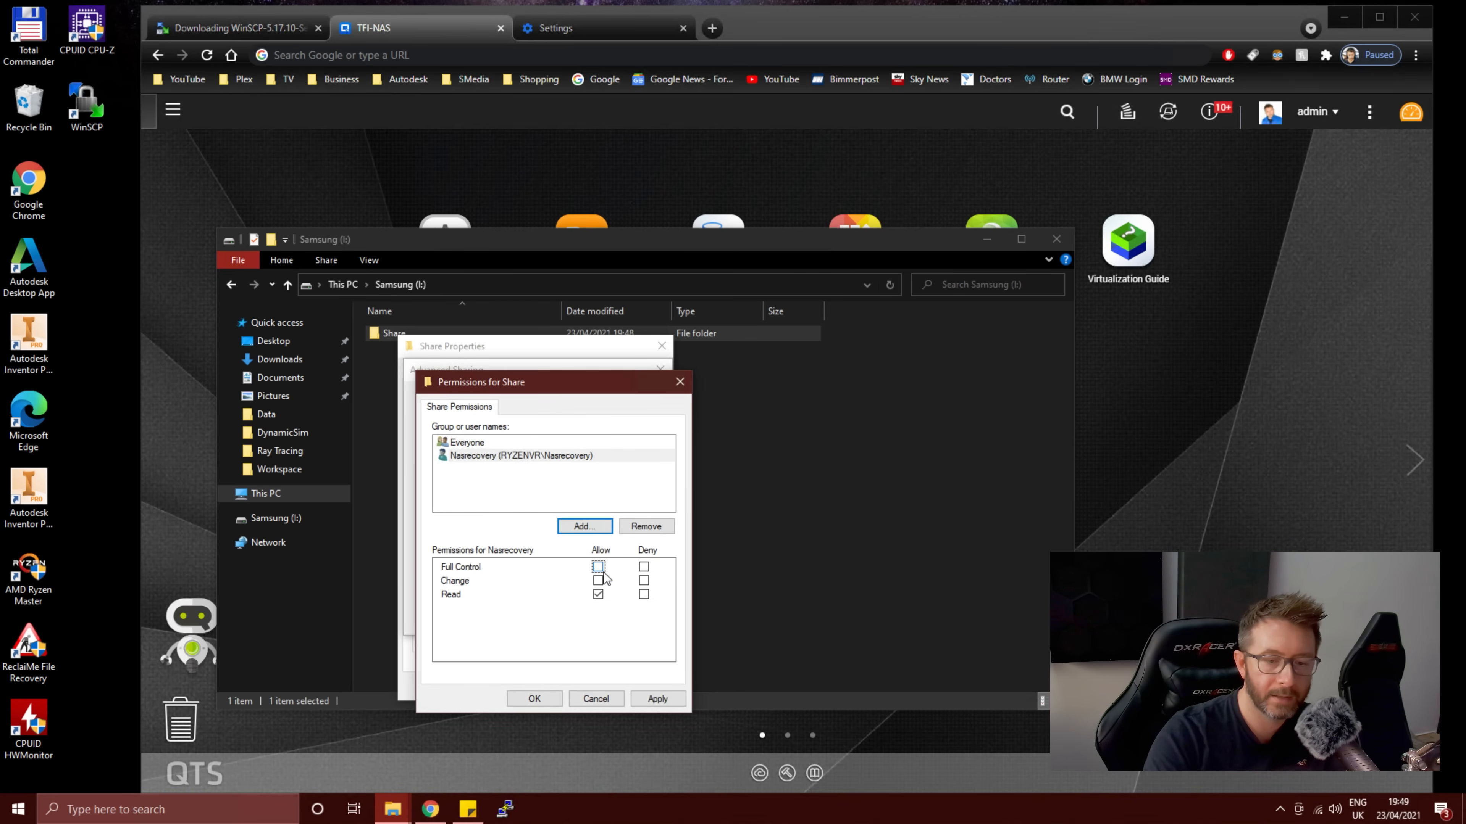
pyautogui.click(598, 567)
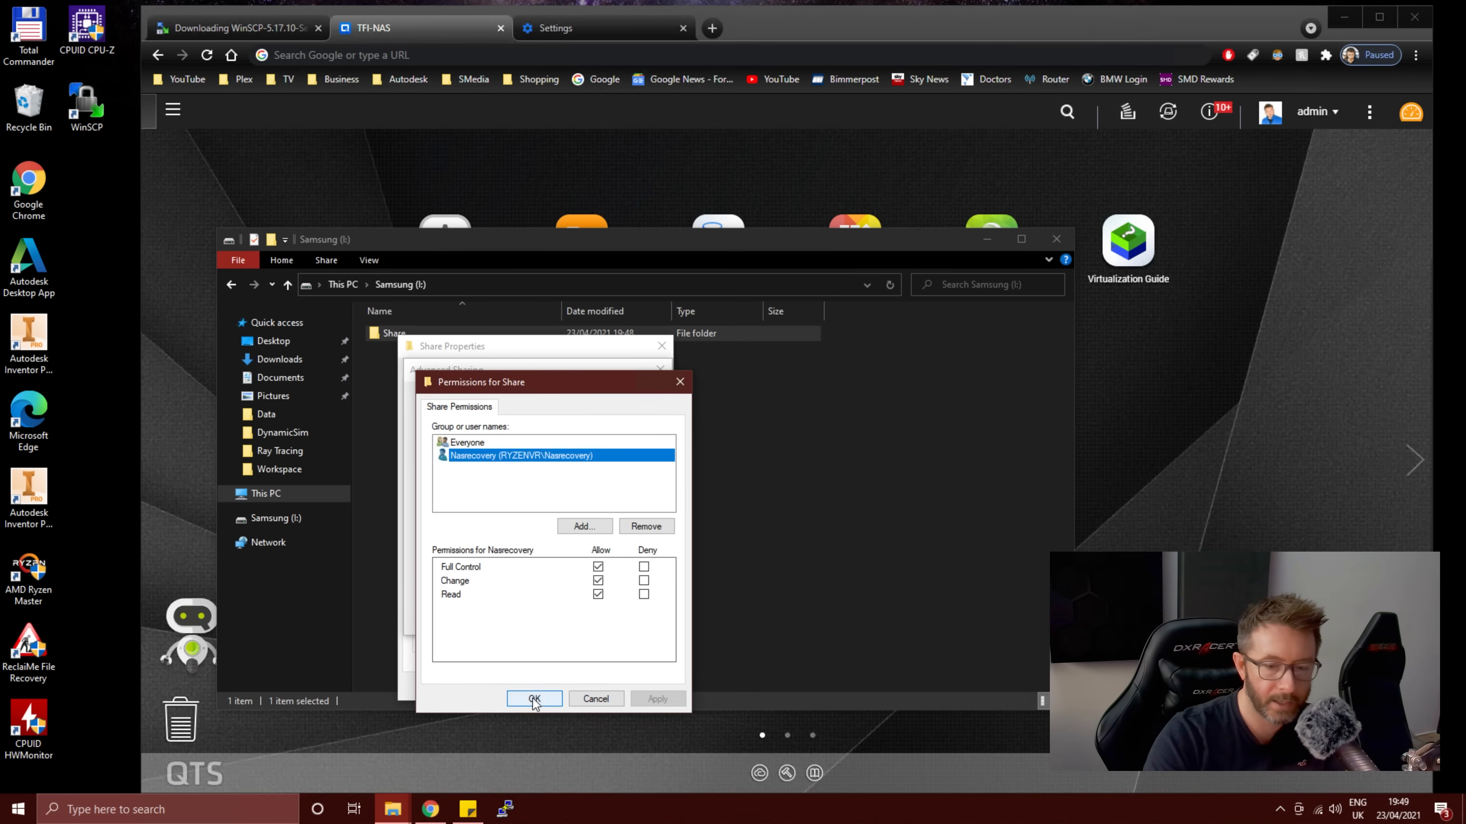
pyautogui.click(533, 698)
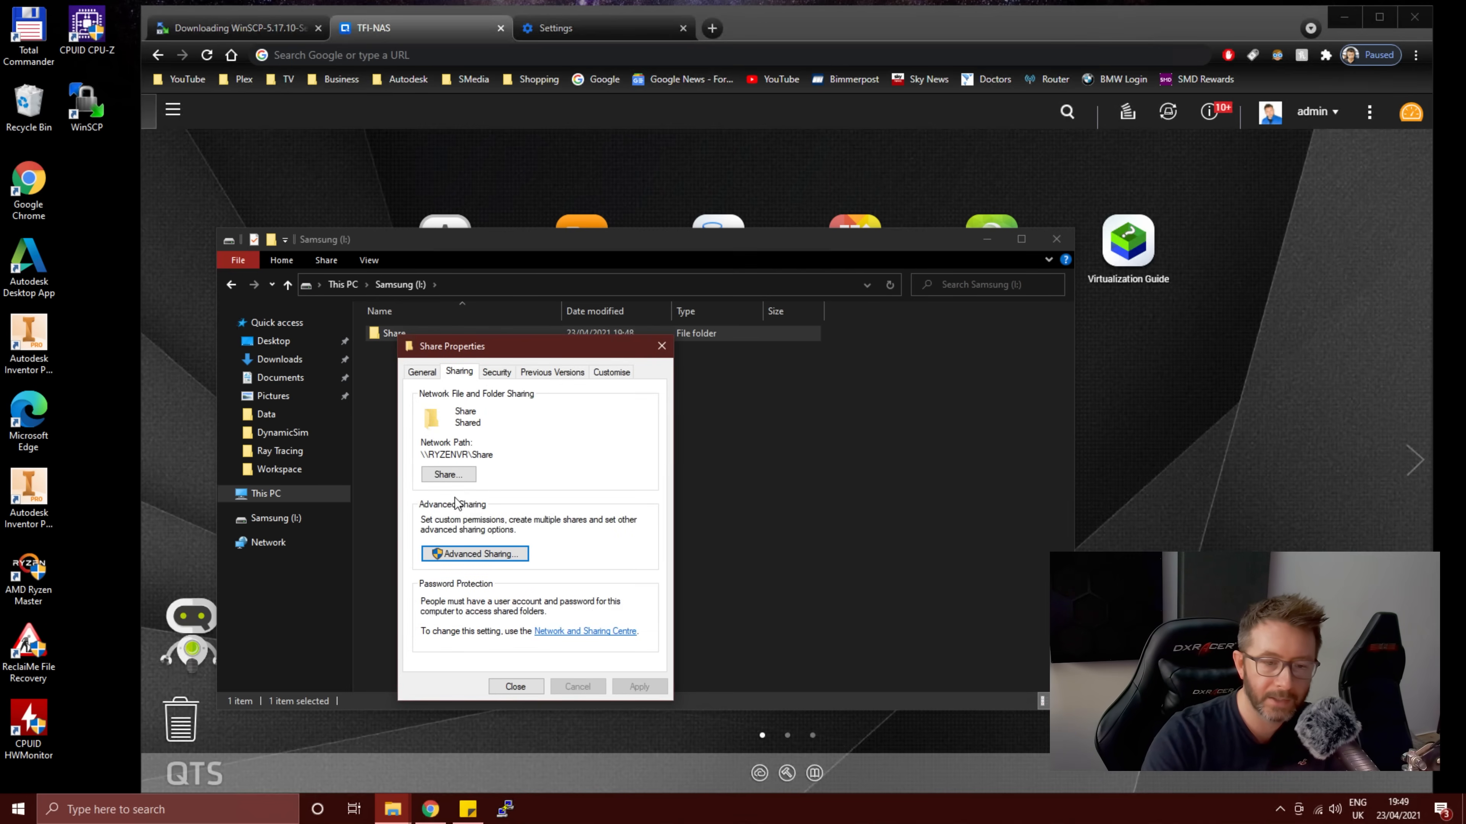
# Step: Add the Nasrecovery user to the network share with Read/Write permission and apply it
pyautogui.click(447, 474)
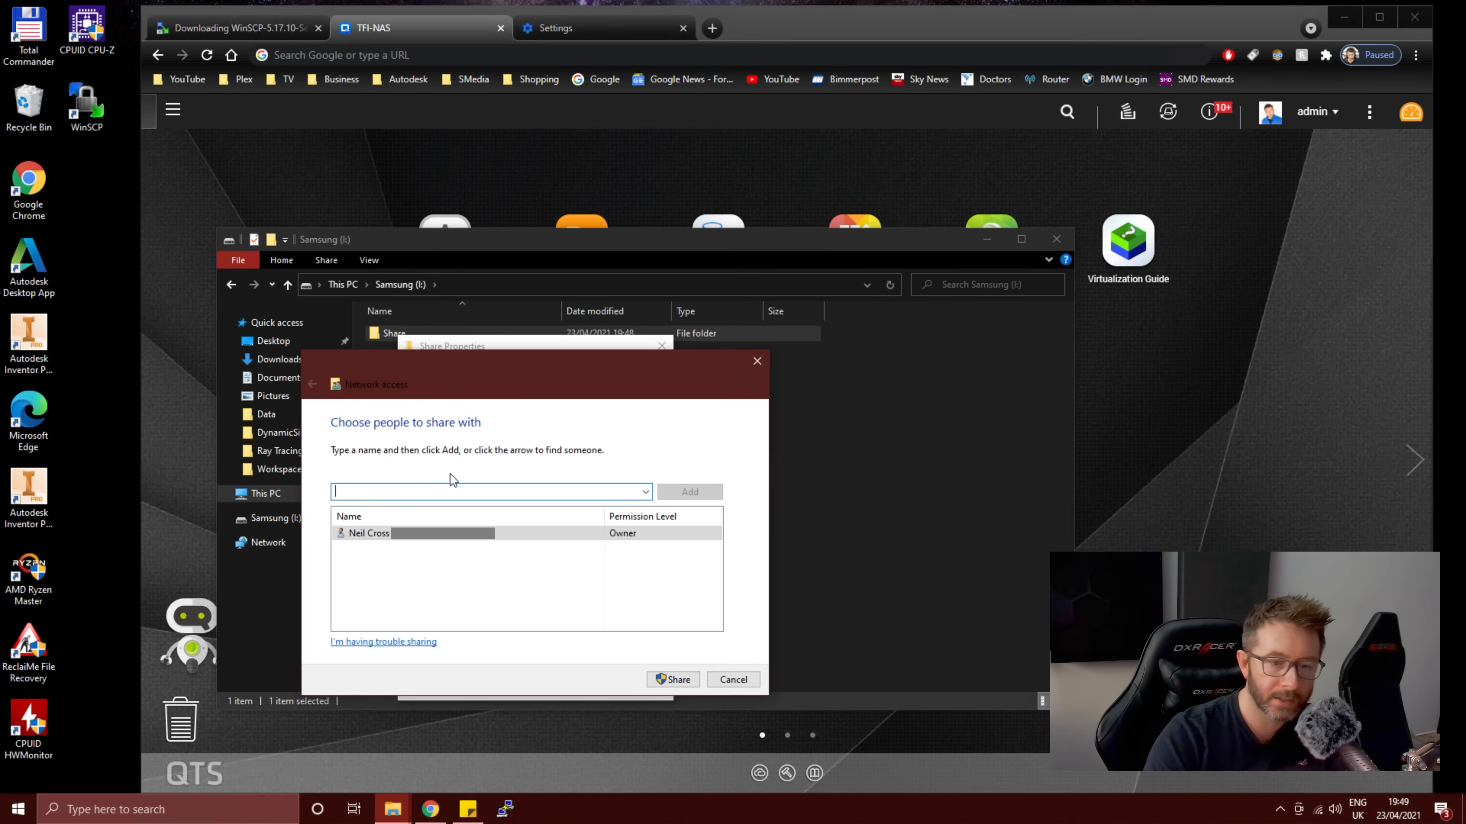
pyautogui.write('nasre')
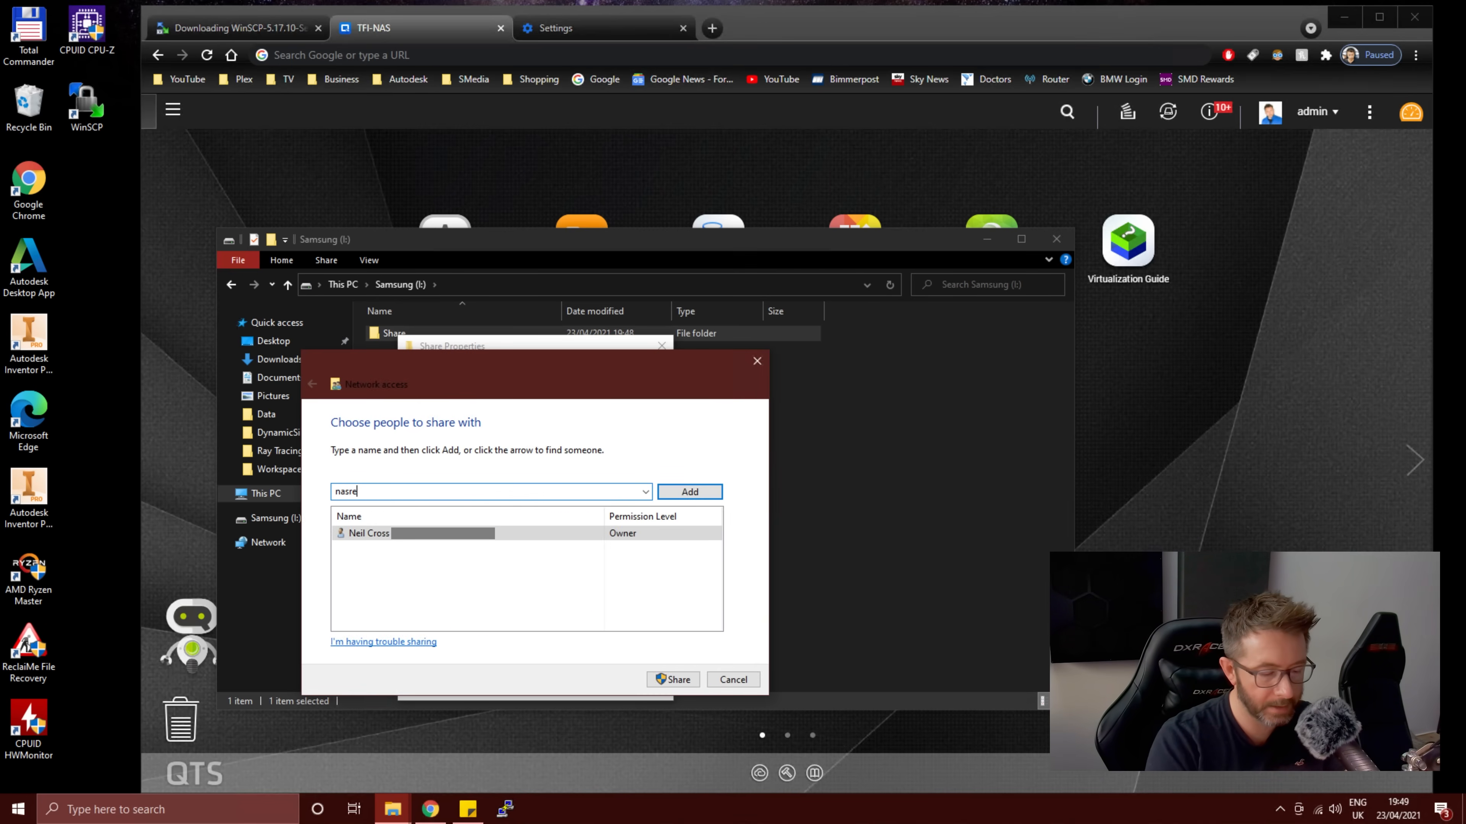
pyautogui.click(688, 492)
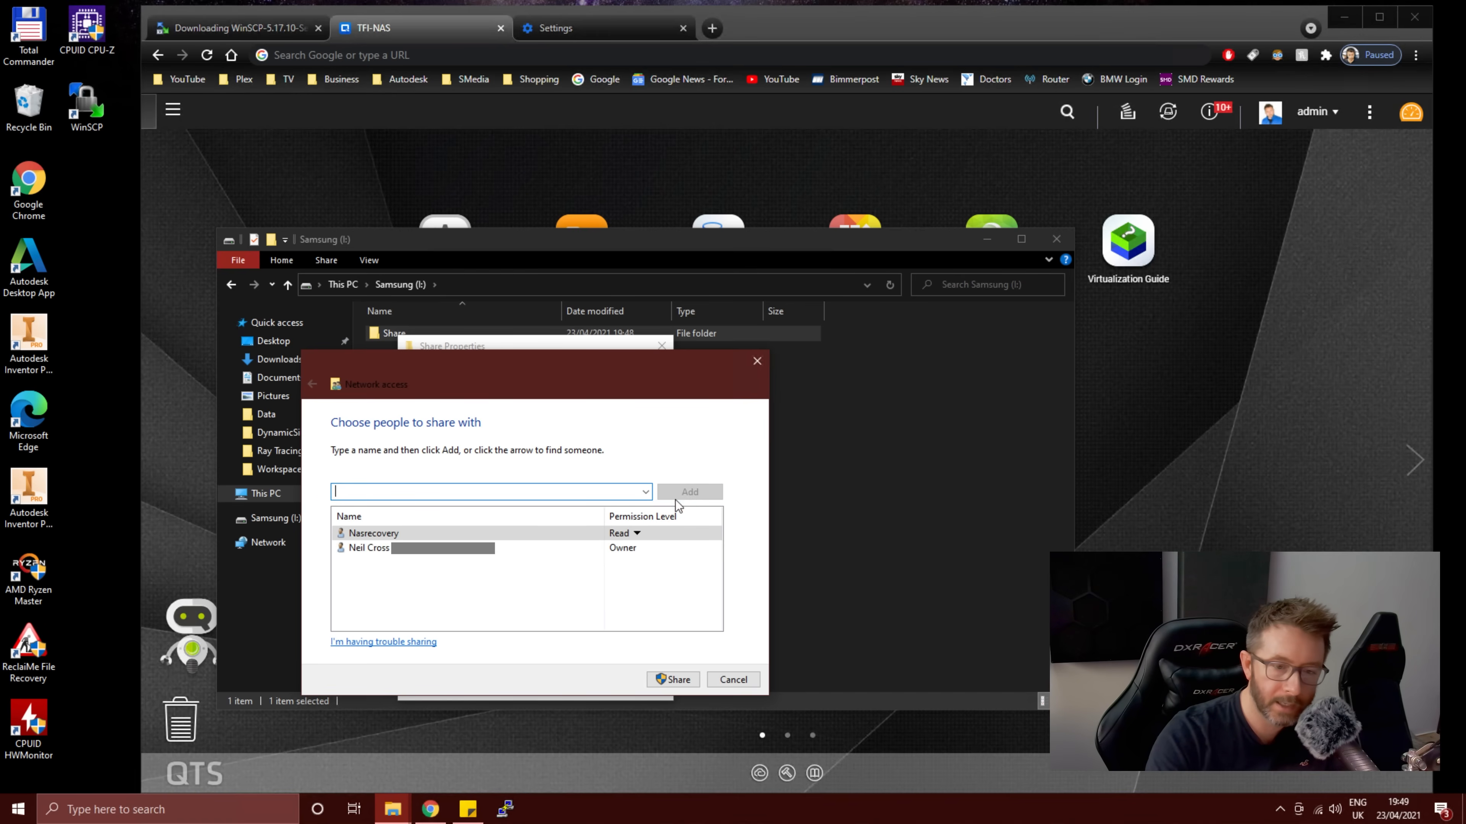
pyautogui.click(636, 533)
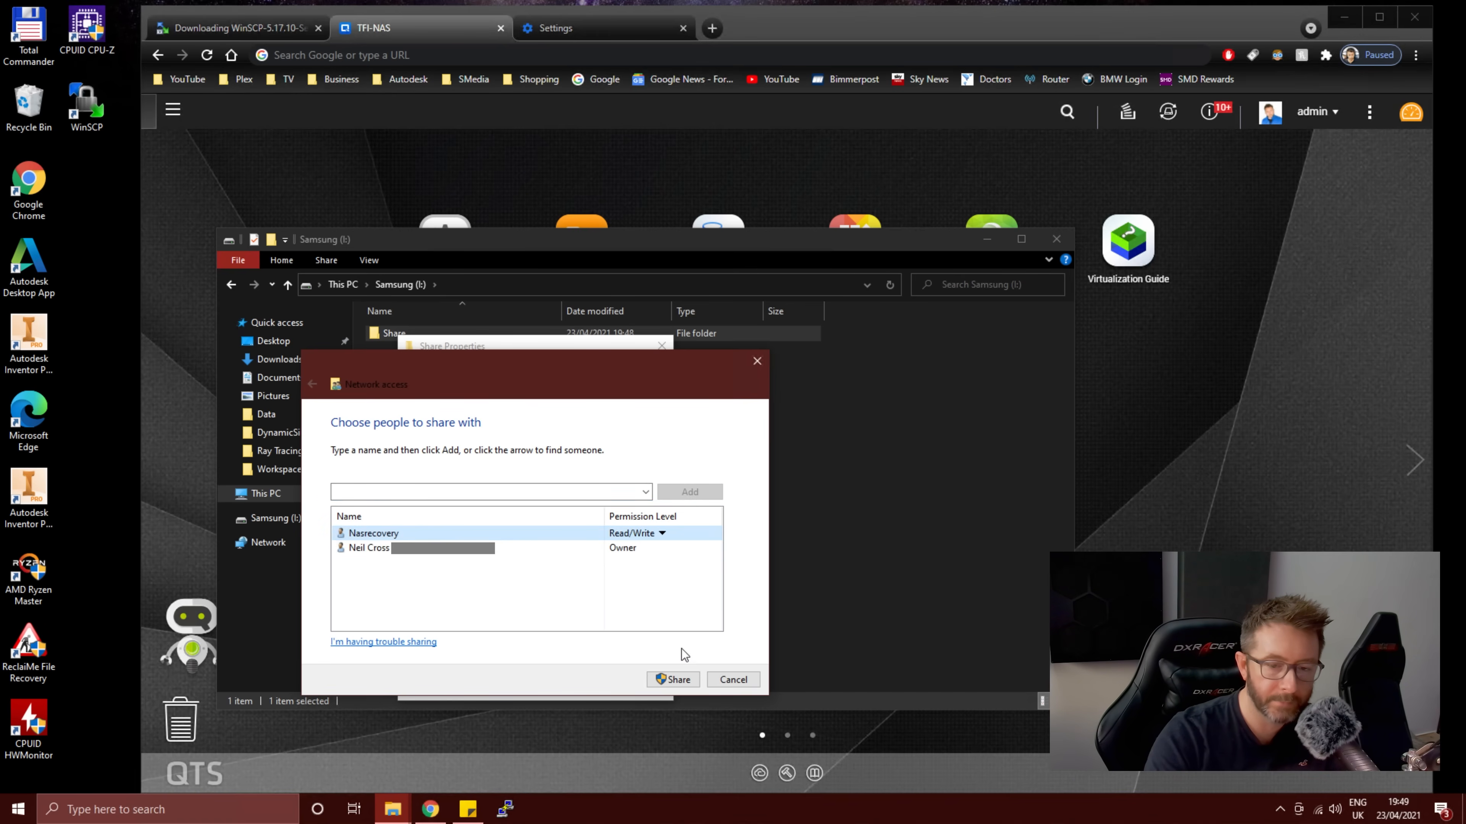
pyautogui.click(672, 679)
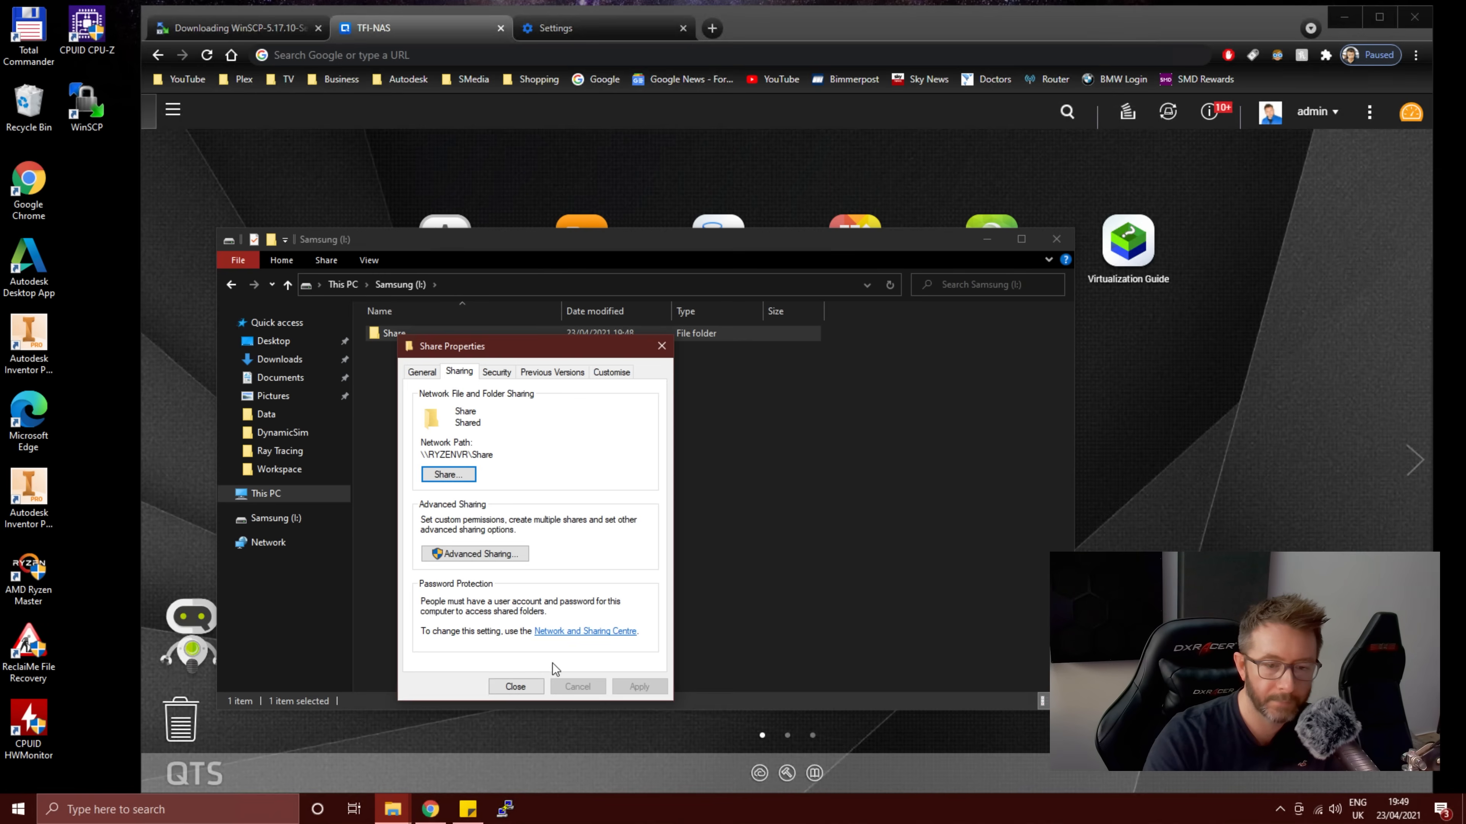
pyautogui.click(516, 686)
pyautogui.write('\\\\ryzenvr')
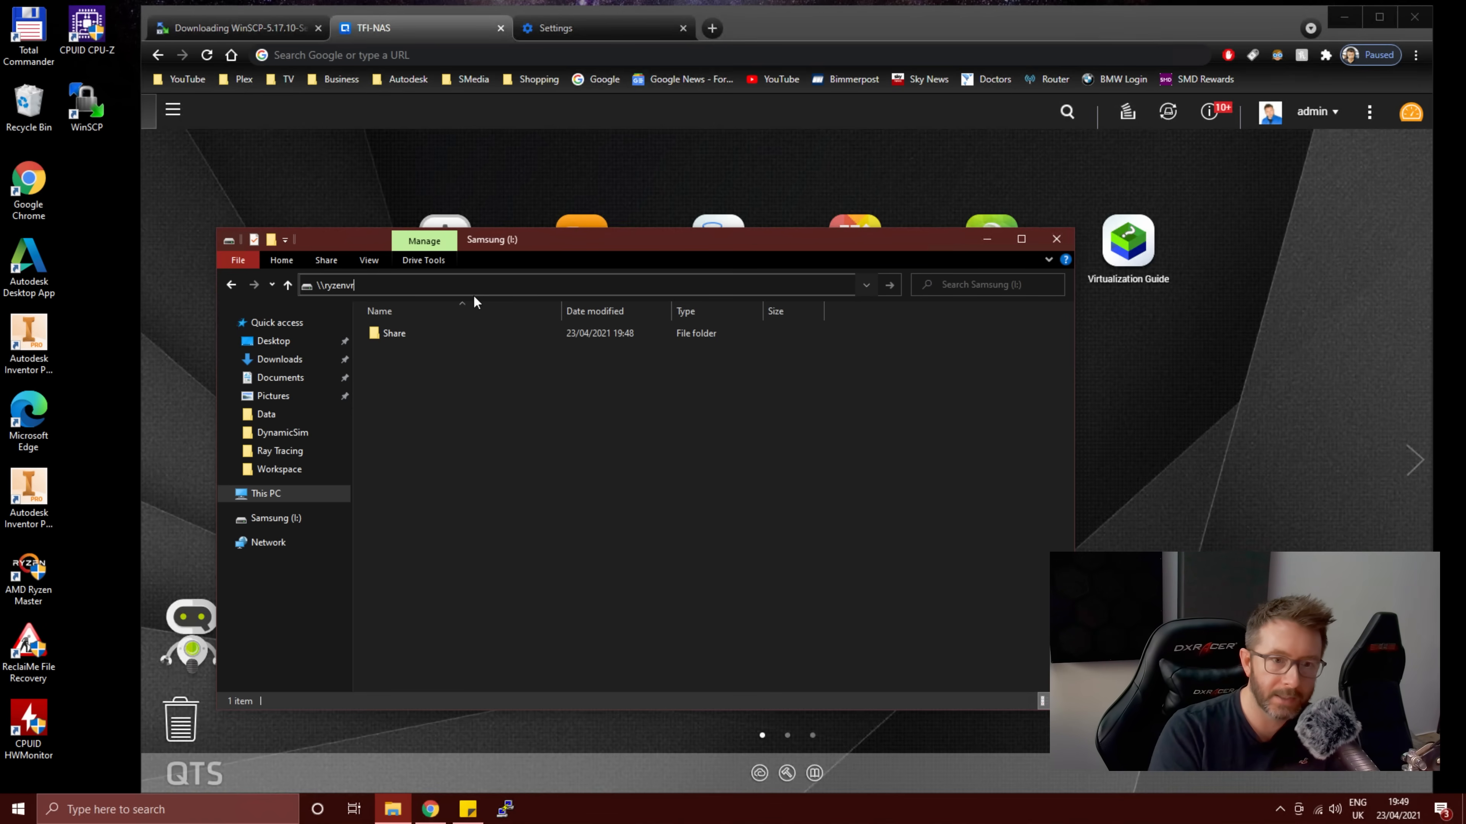
# Step: Open \\ryzenvr\Share and add a test text file RIGHT HERE!!!.txt, then close the window
pyautogui.press('Return')
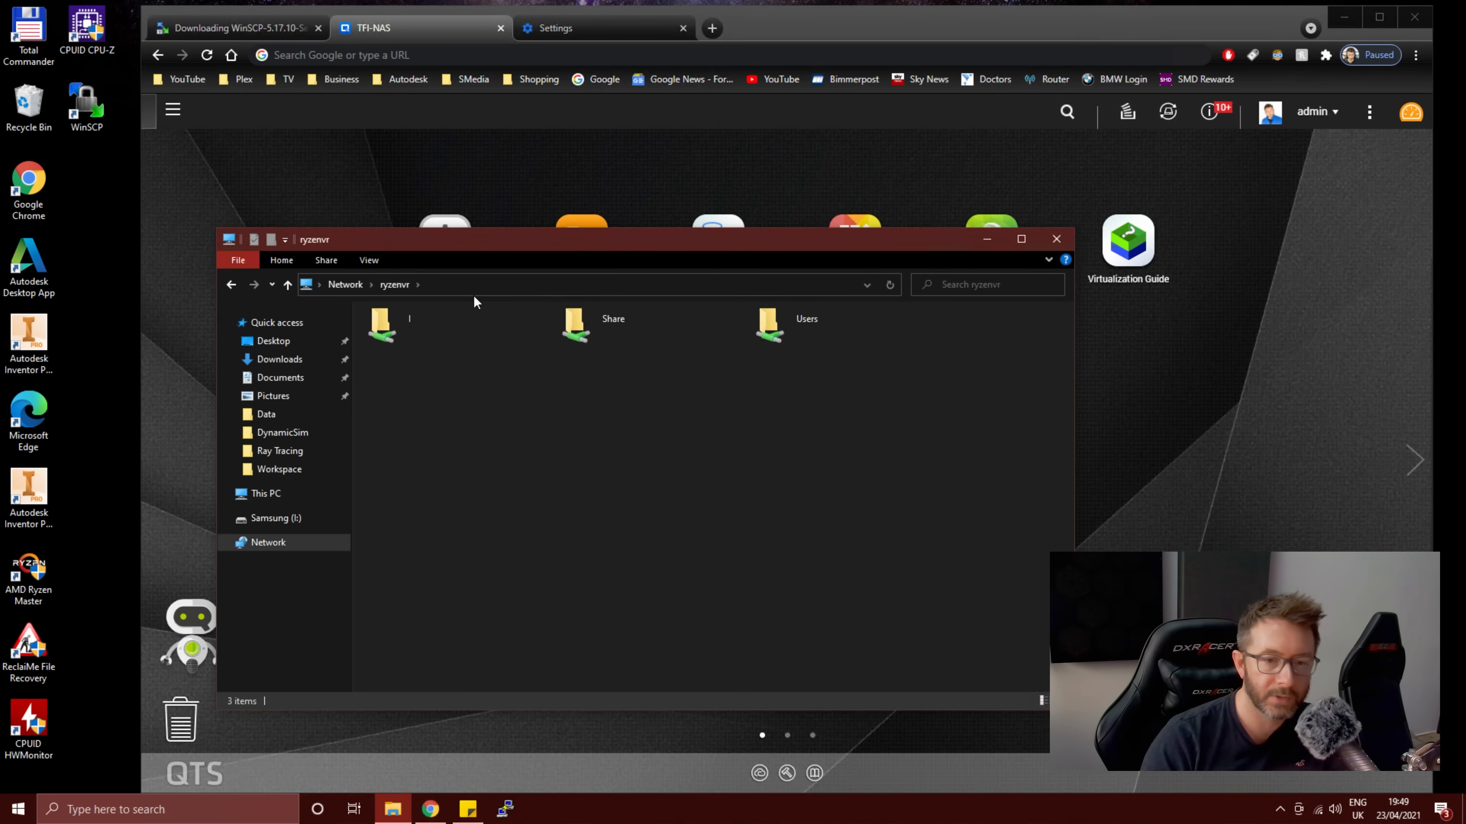
pyautogui.click(612, 325)
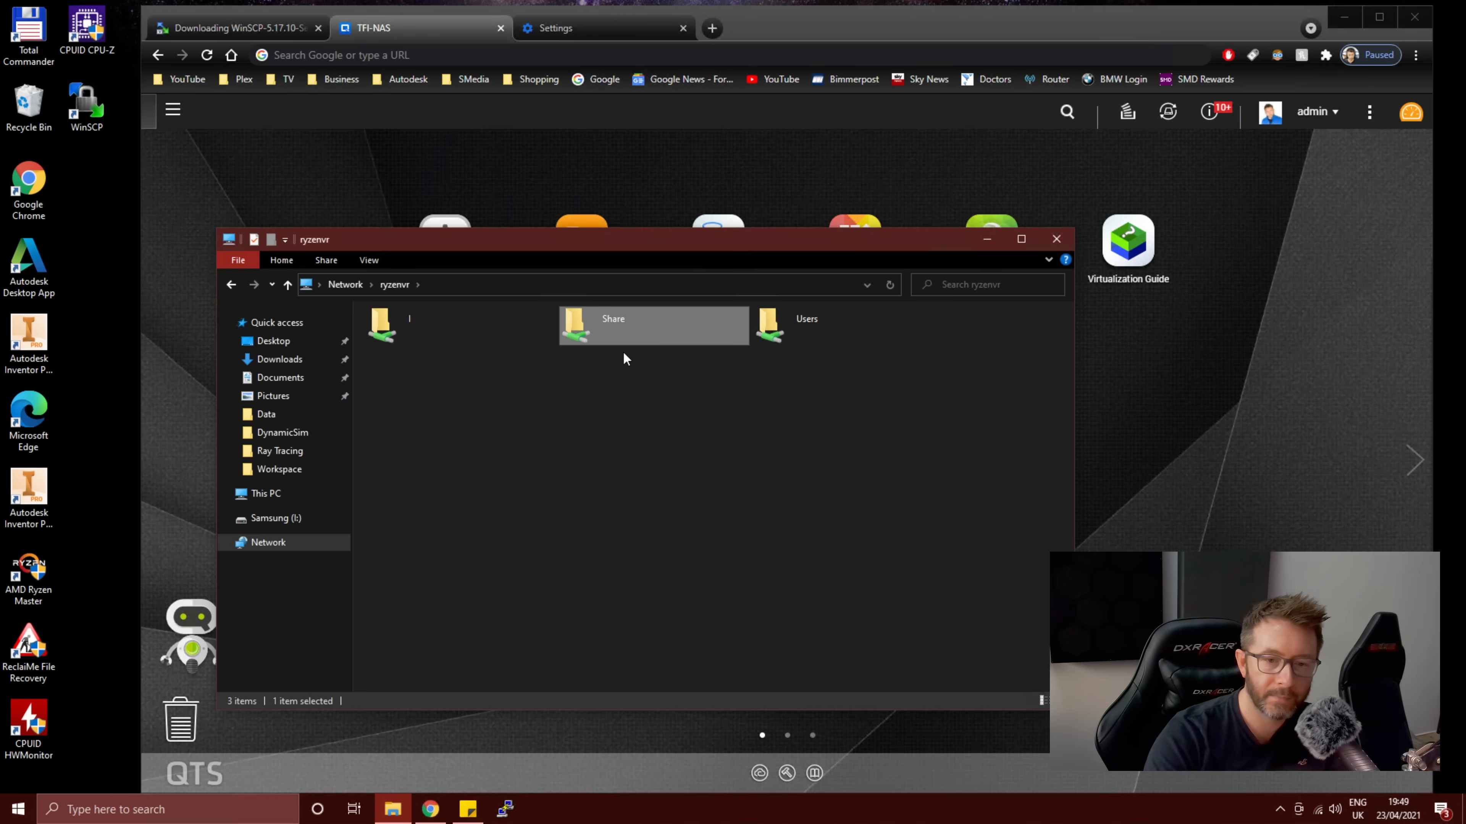
pyautogui.doubleClick(654, 325)
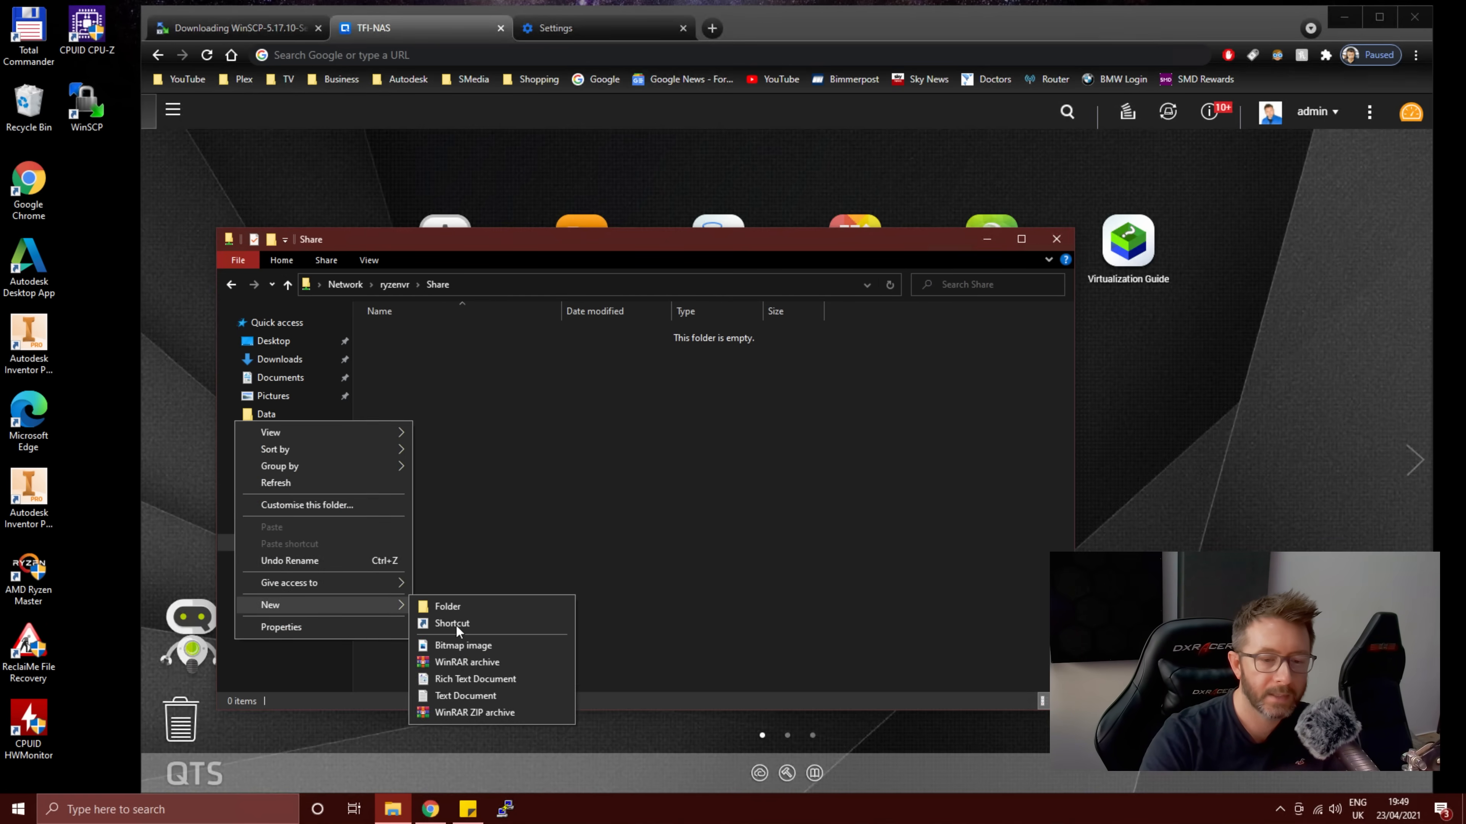
pyautogui.click(465, 695)
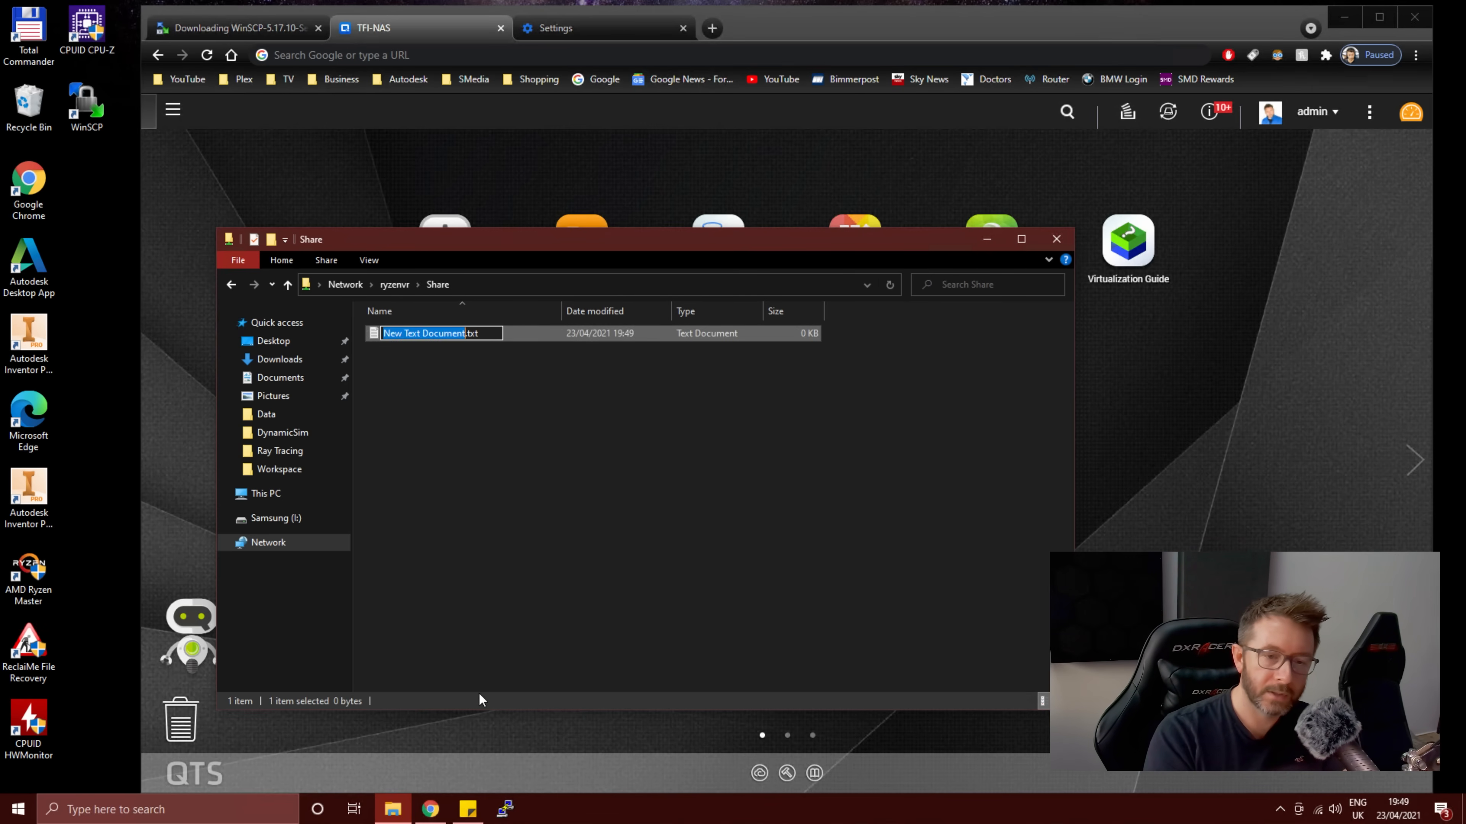
pyautogui.write('RIGHT HERE!!!.txt')
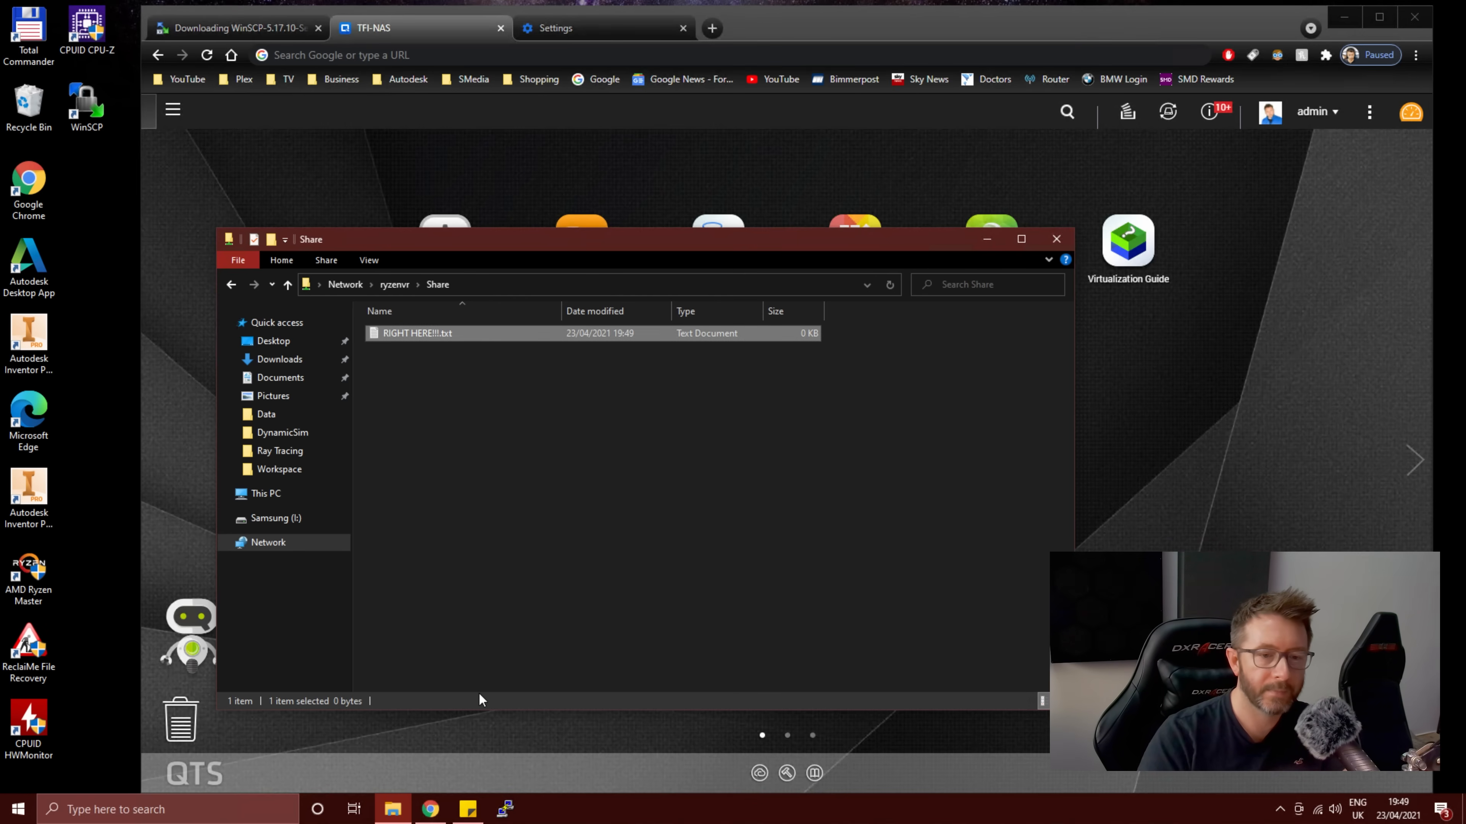
pyautogui.moveTo(1045, 258)
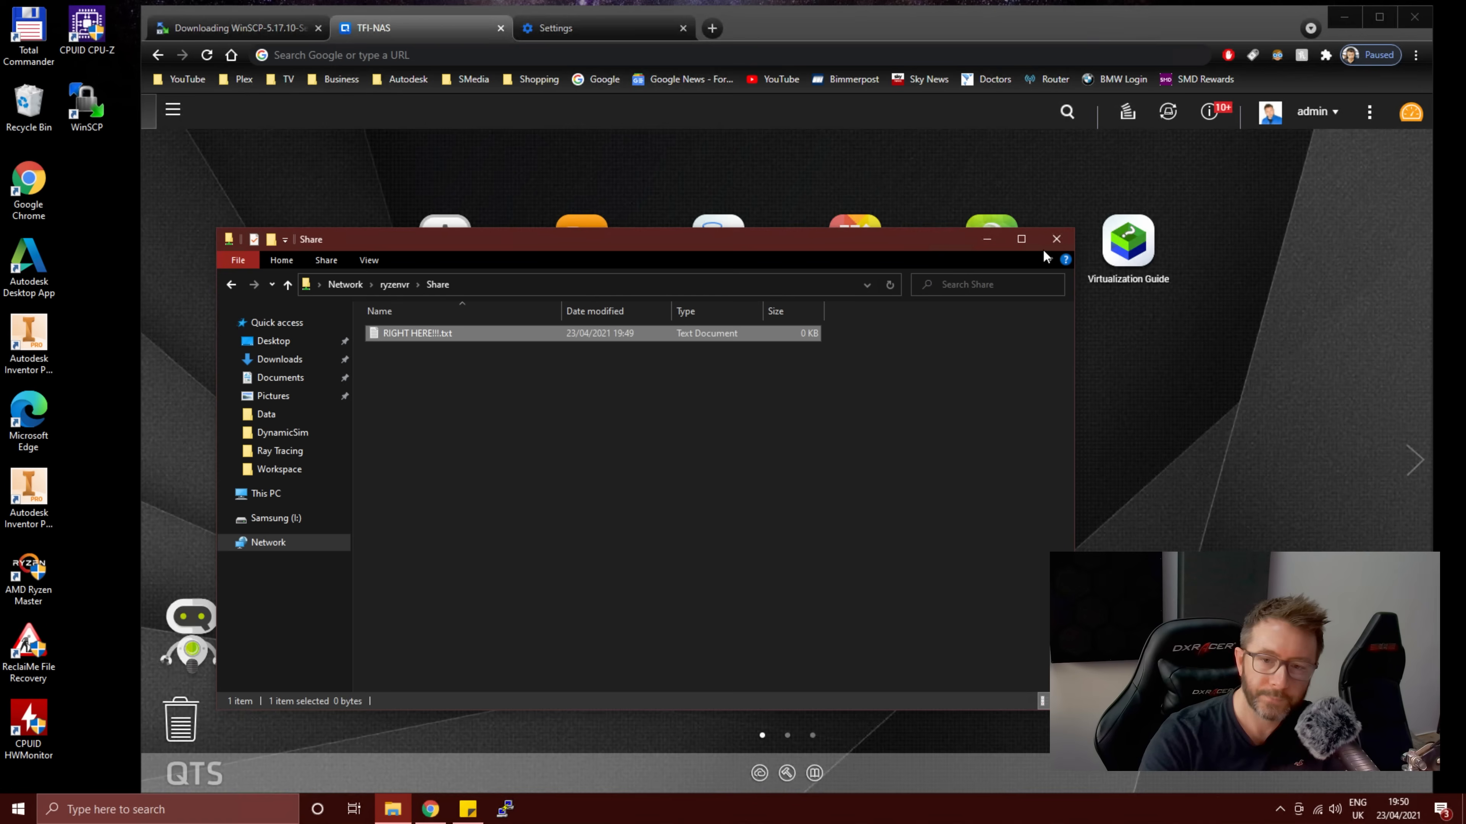
pyautogui.moveTo(1058, 239)
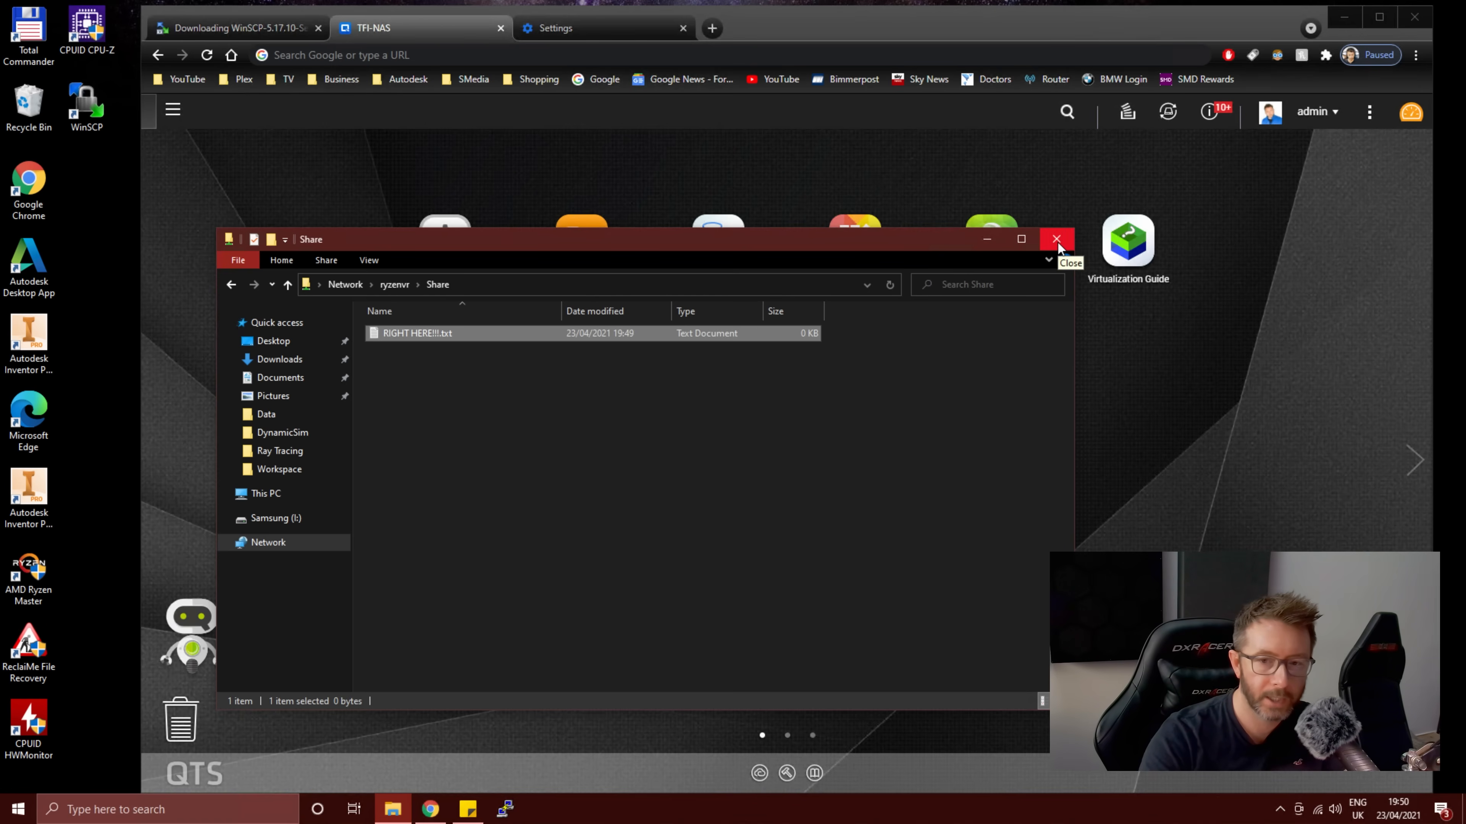
pyautogui.click(1057, 239)
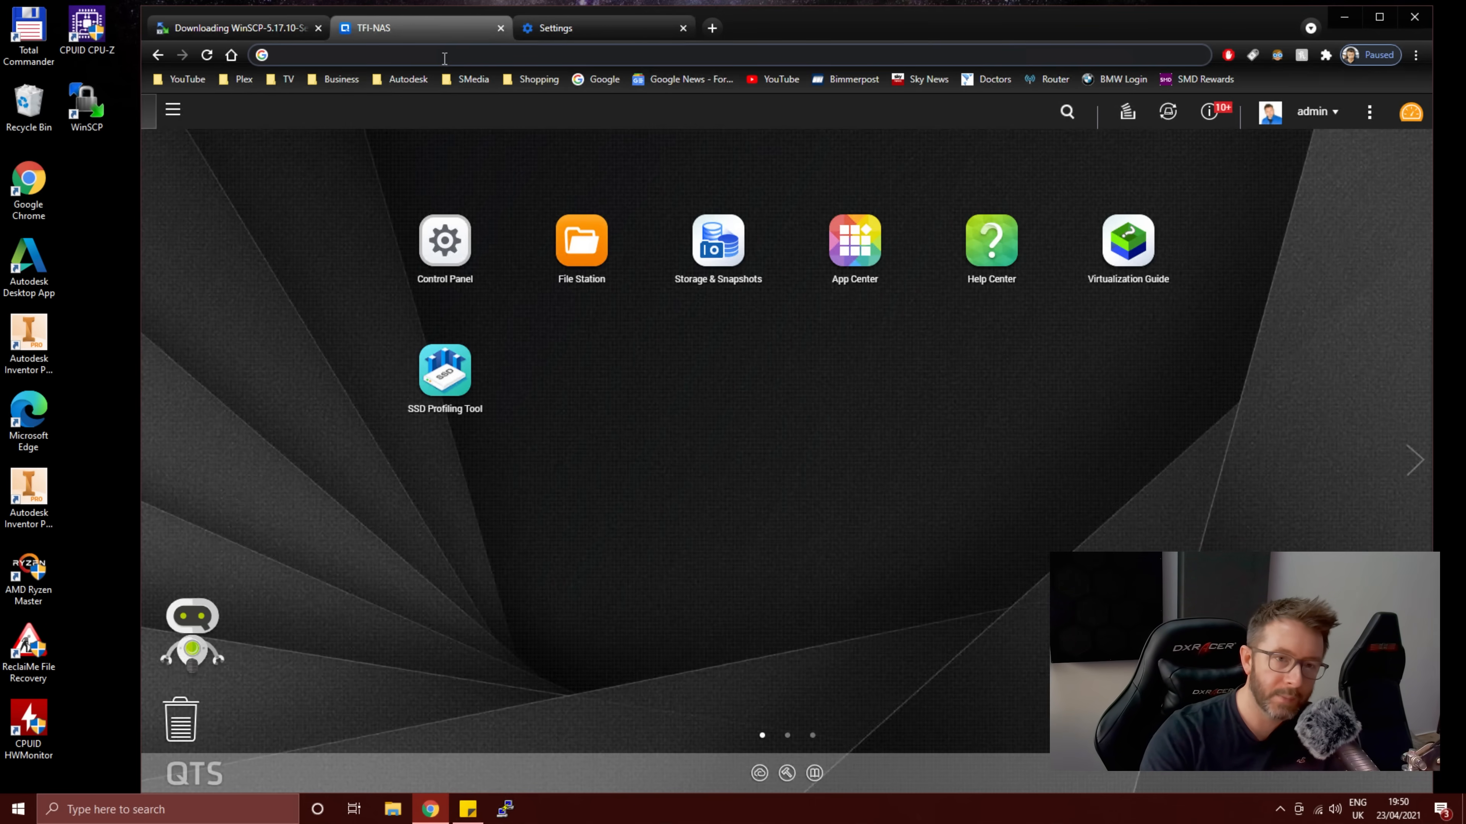
pyautogui.moveTo(445, 370)
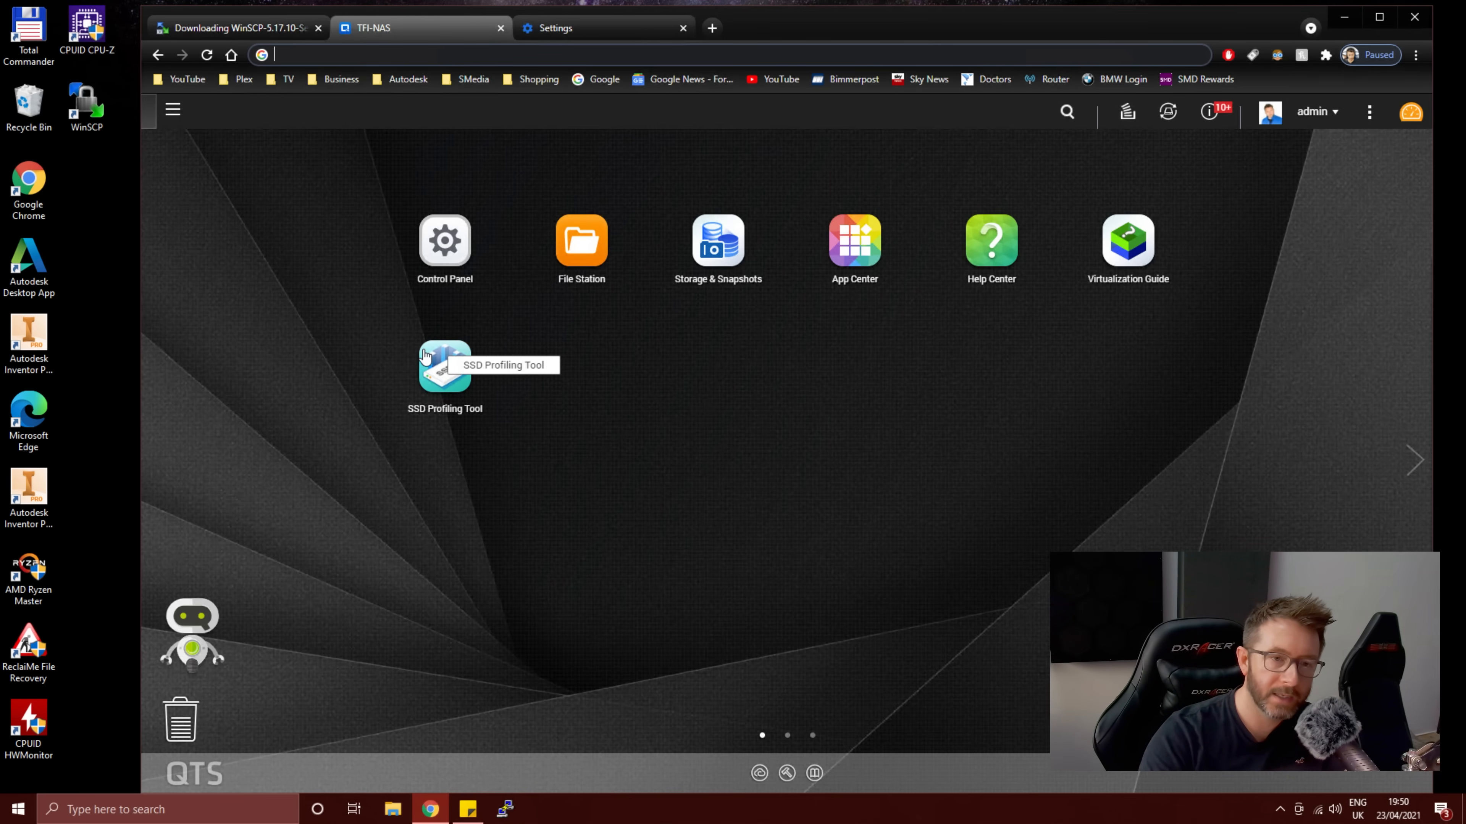
pyautogui.moveTo(390, 387)
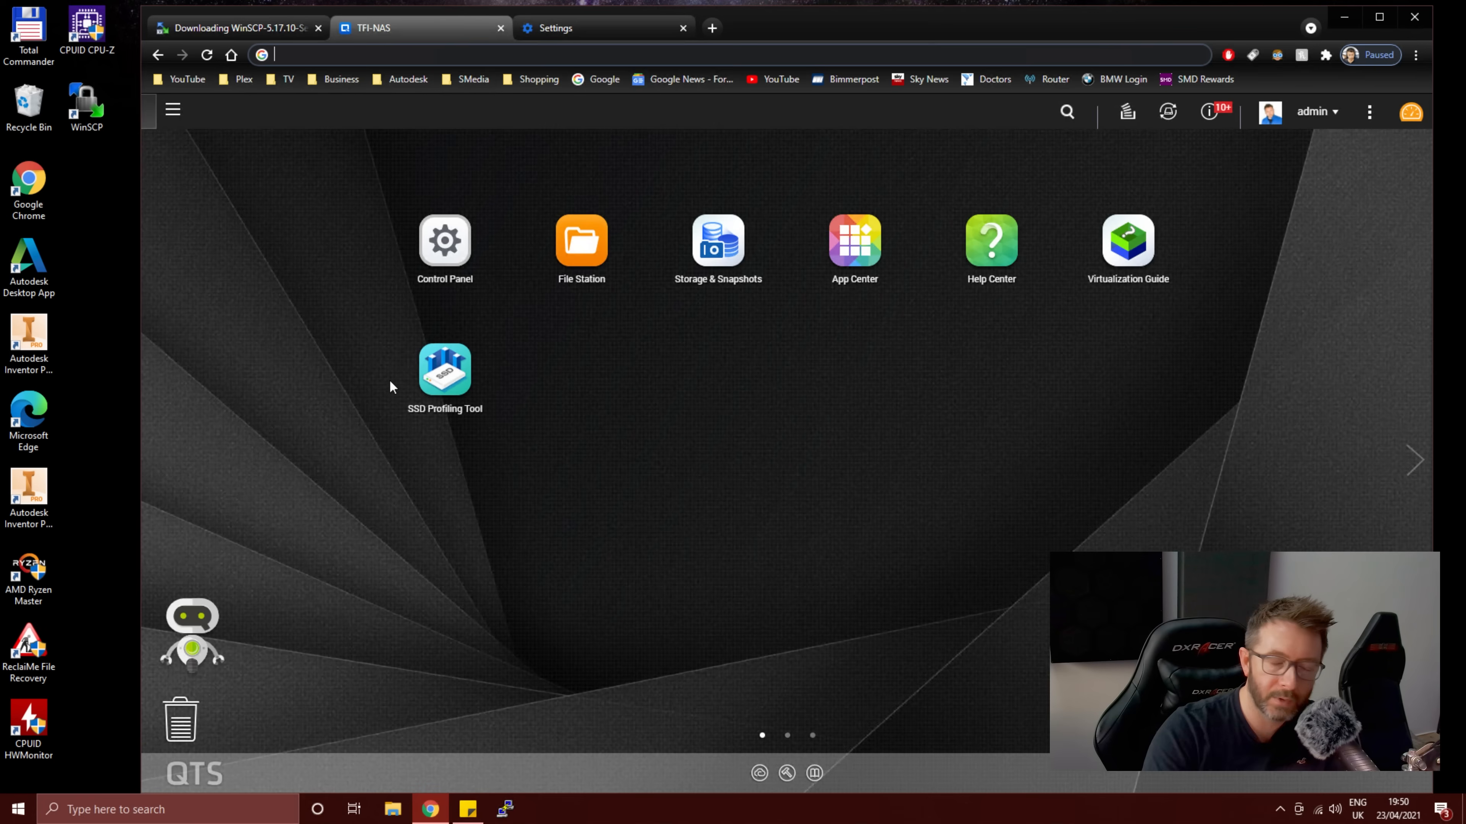
pyautogui.moveTo(253, 409)
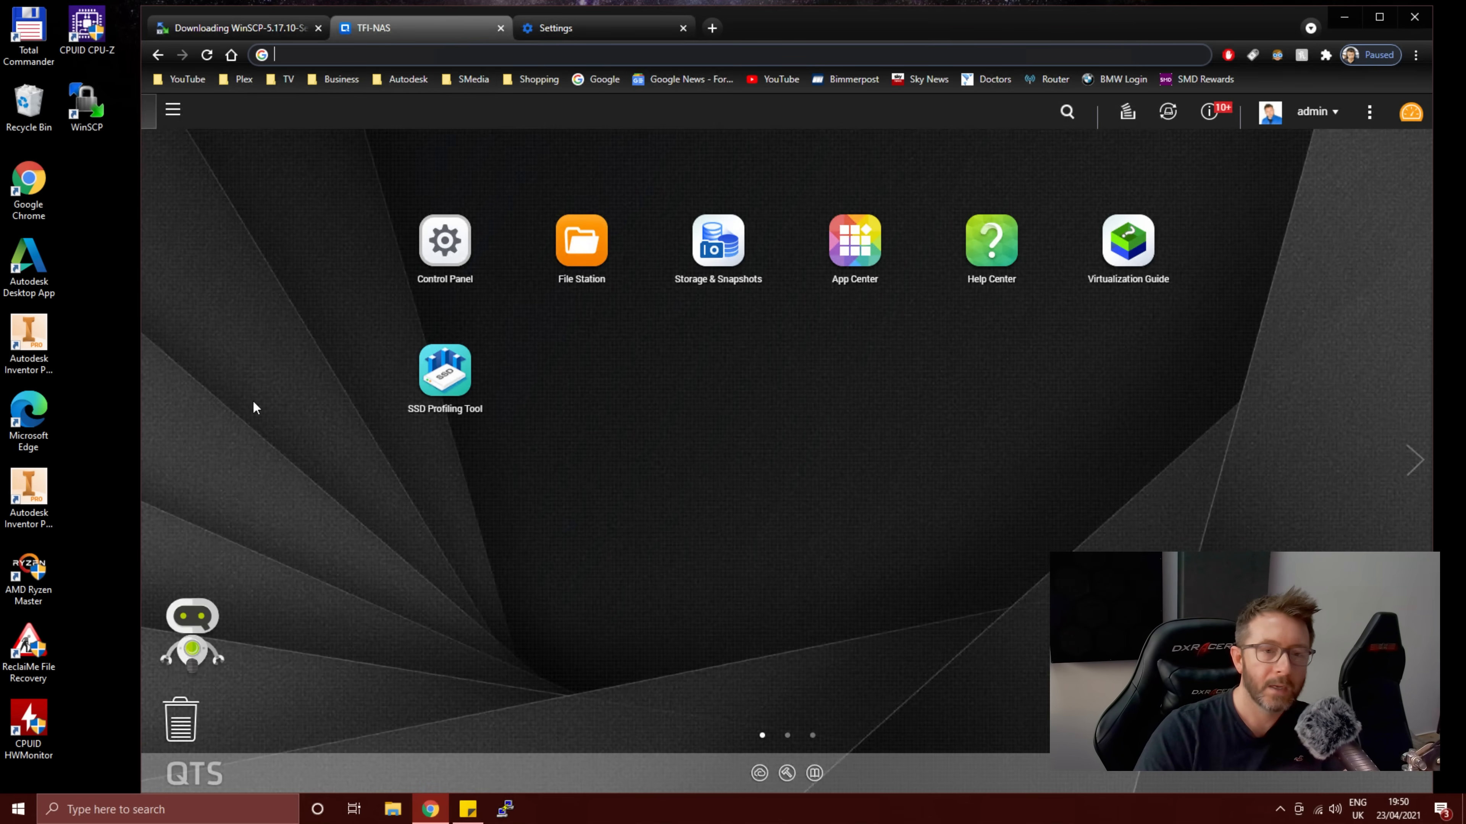
pyautogui.moveTo(1049, 129)
pyautogui.write('ssh')
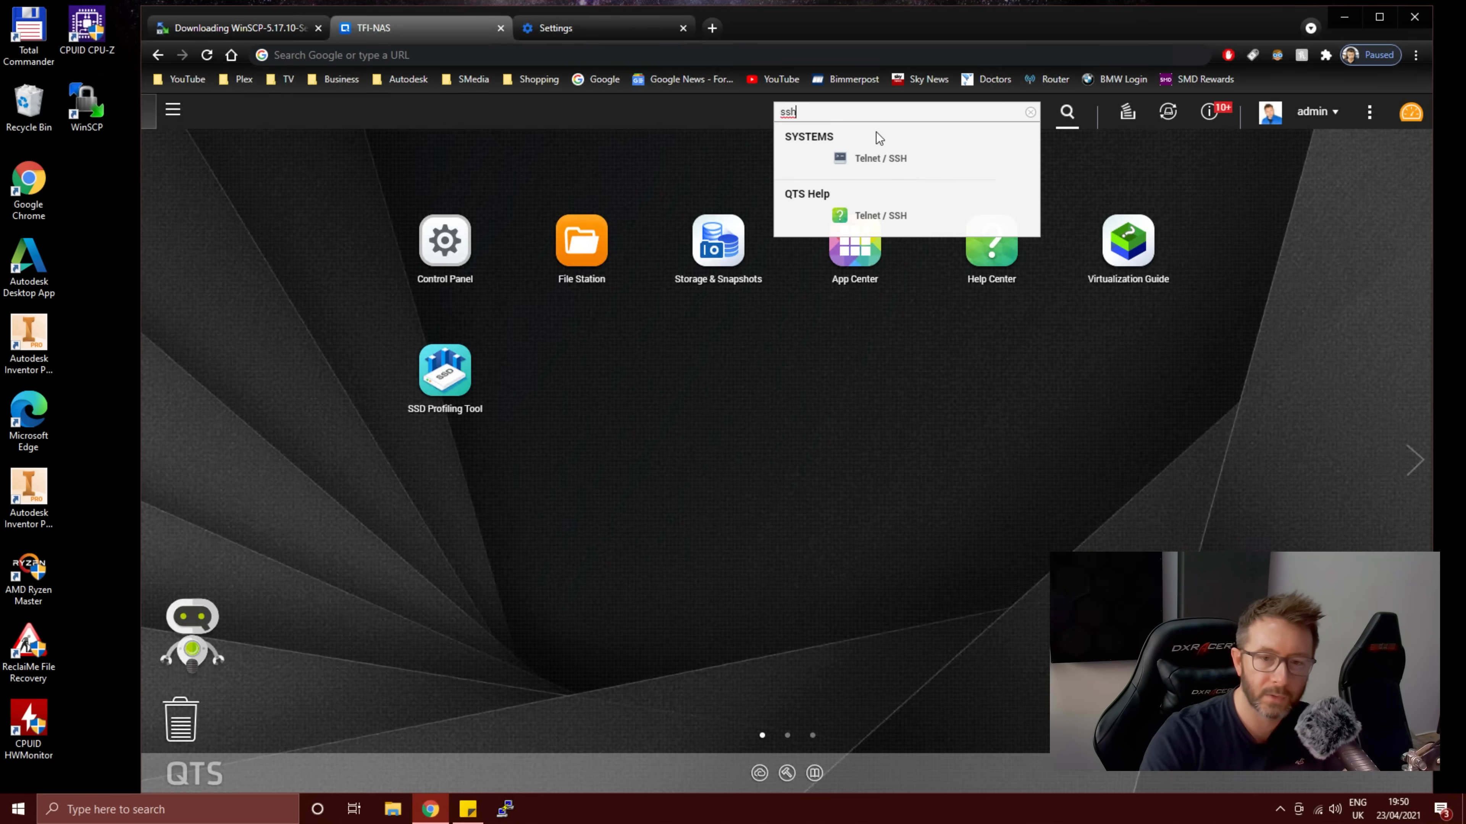
# Step: Confirm SSH is enabled on port 22 in Telnet / SSH settings, then switch to the command notes
pyautogui.click(879, 158)
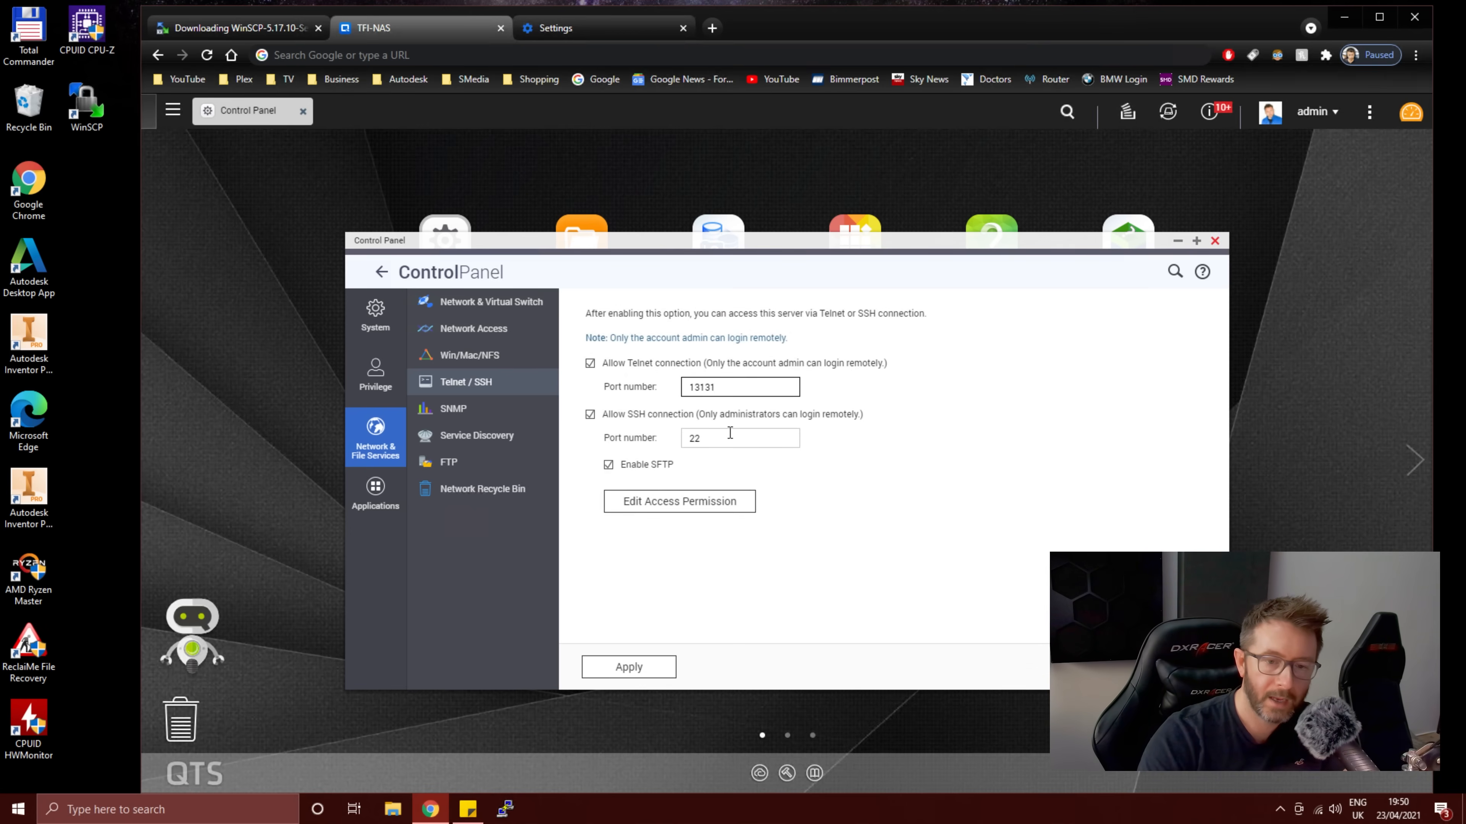
pyautogui.doubleClick(740, 438)
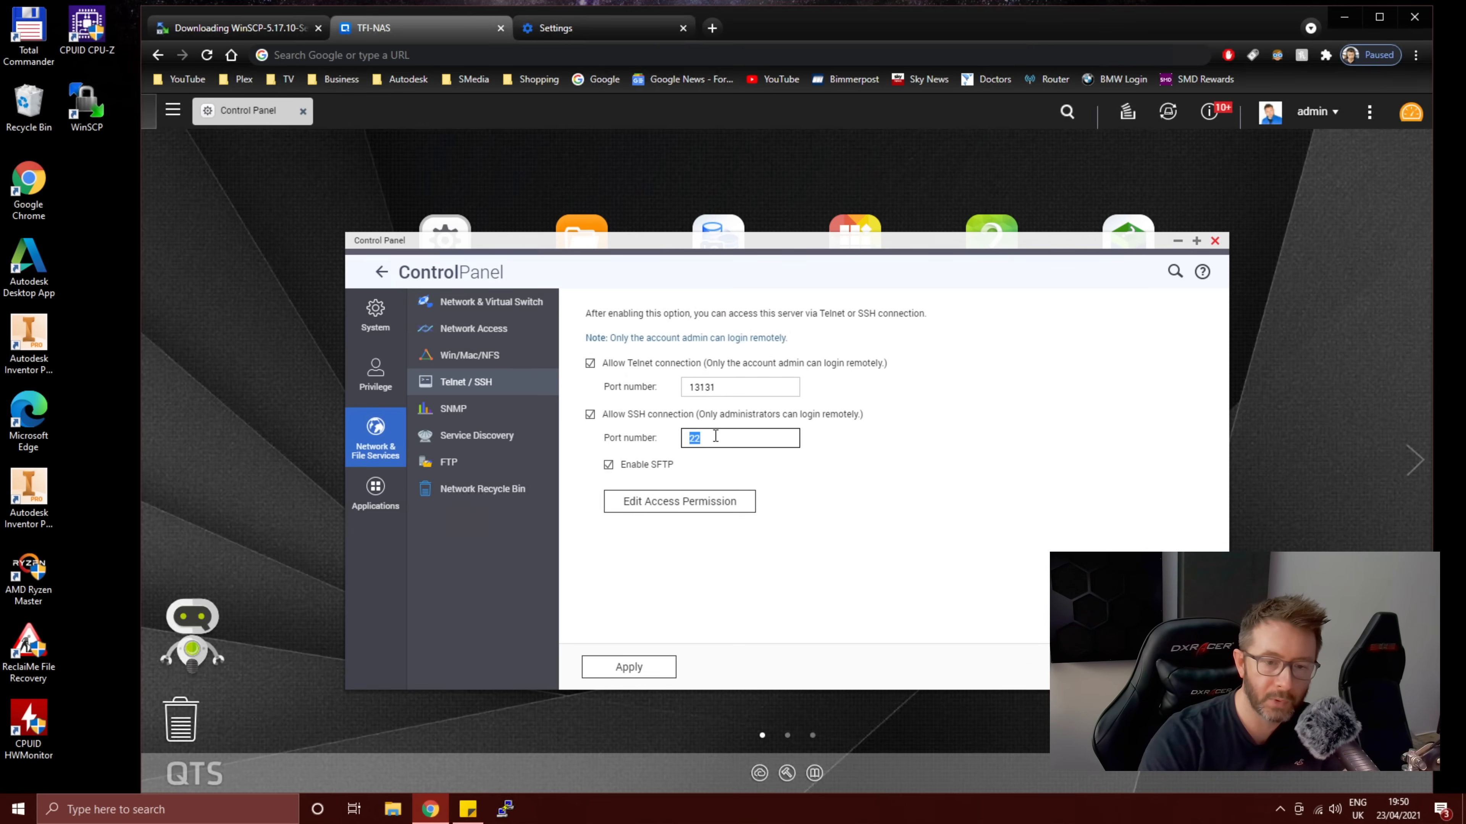
pyautogui.click(1214, 241)
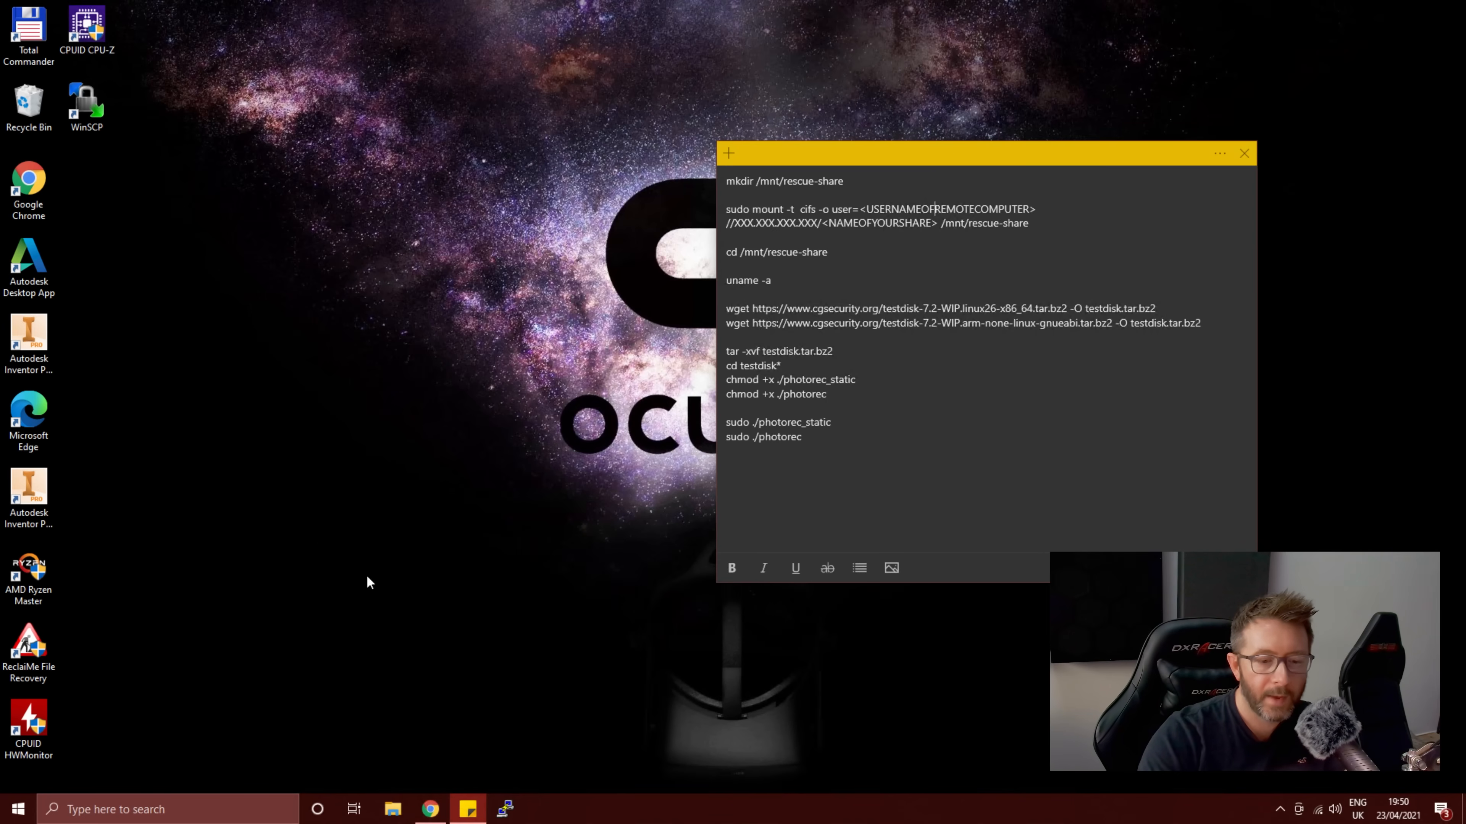
# Step: Search for PuTTY and reach the putty.org download page
pyautogui.click(429, 810)
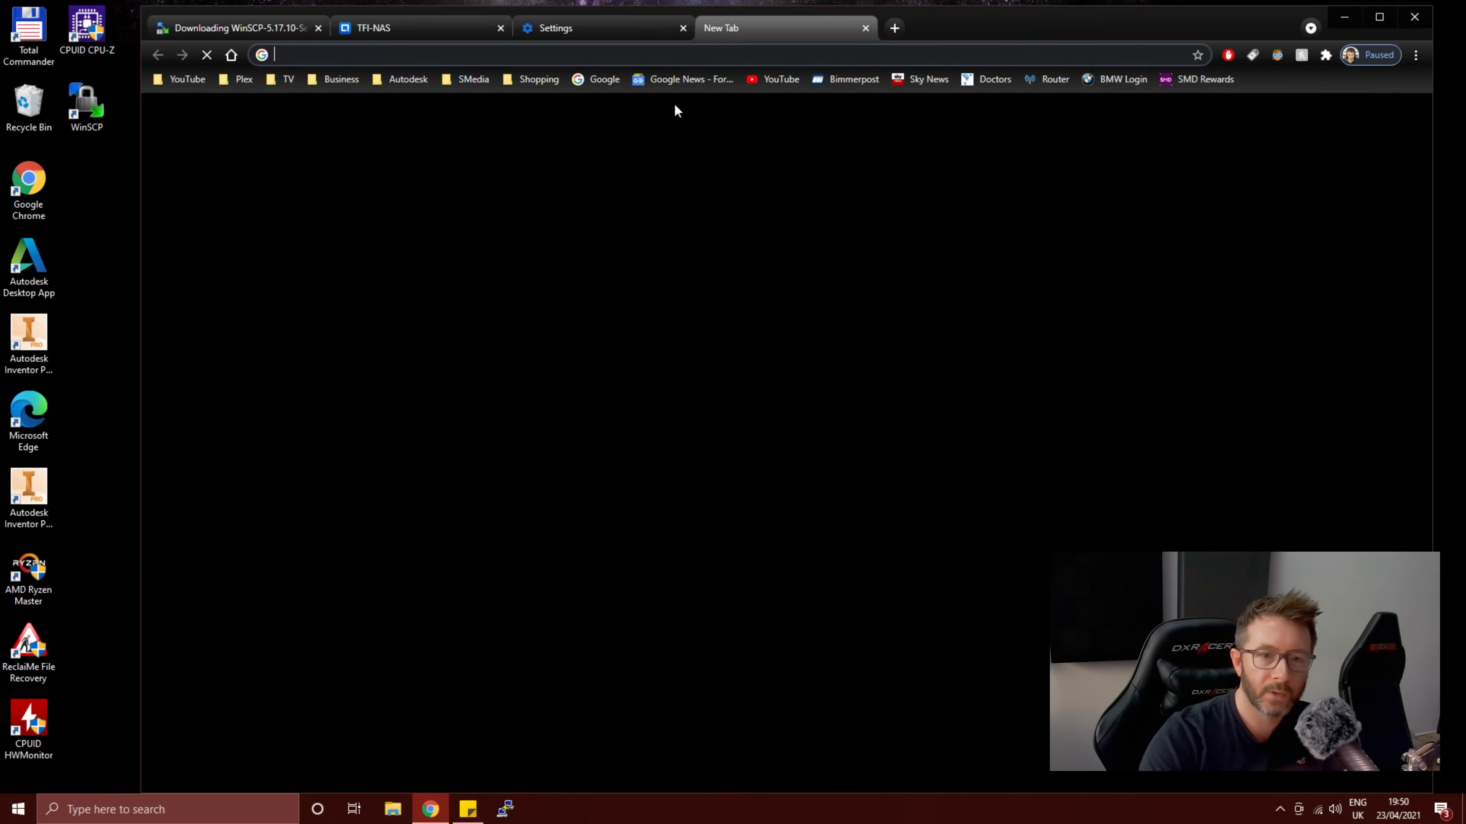
pyautogui.write('putty console')
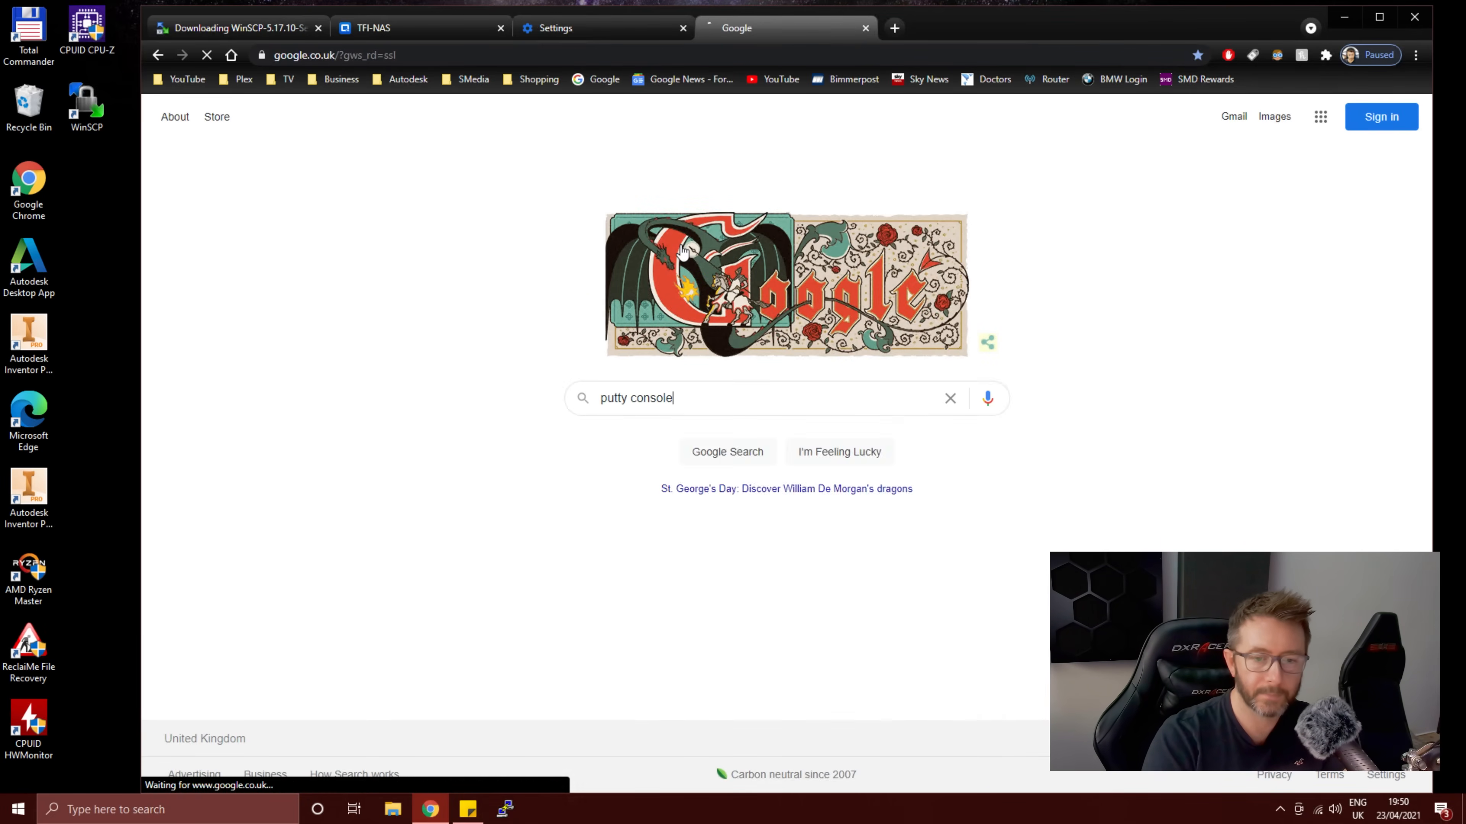
pyautogui.press('Return')
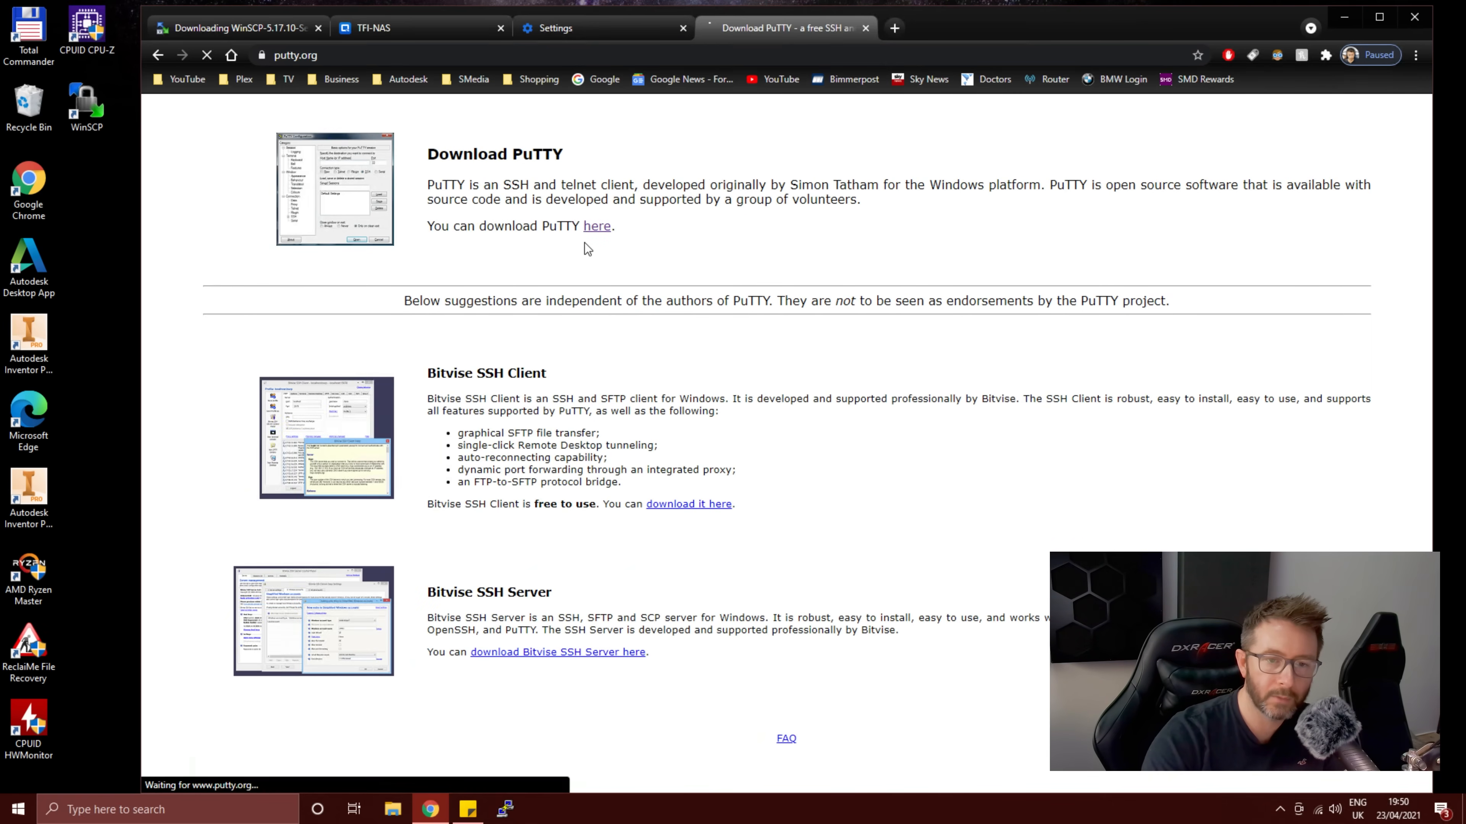
pyautogui.click(596, 226)
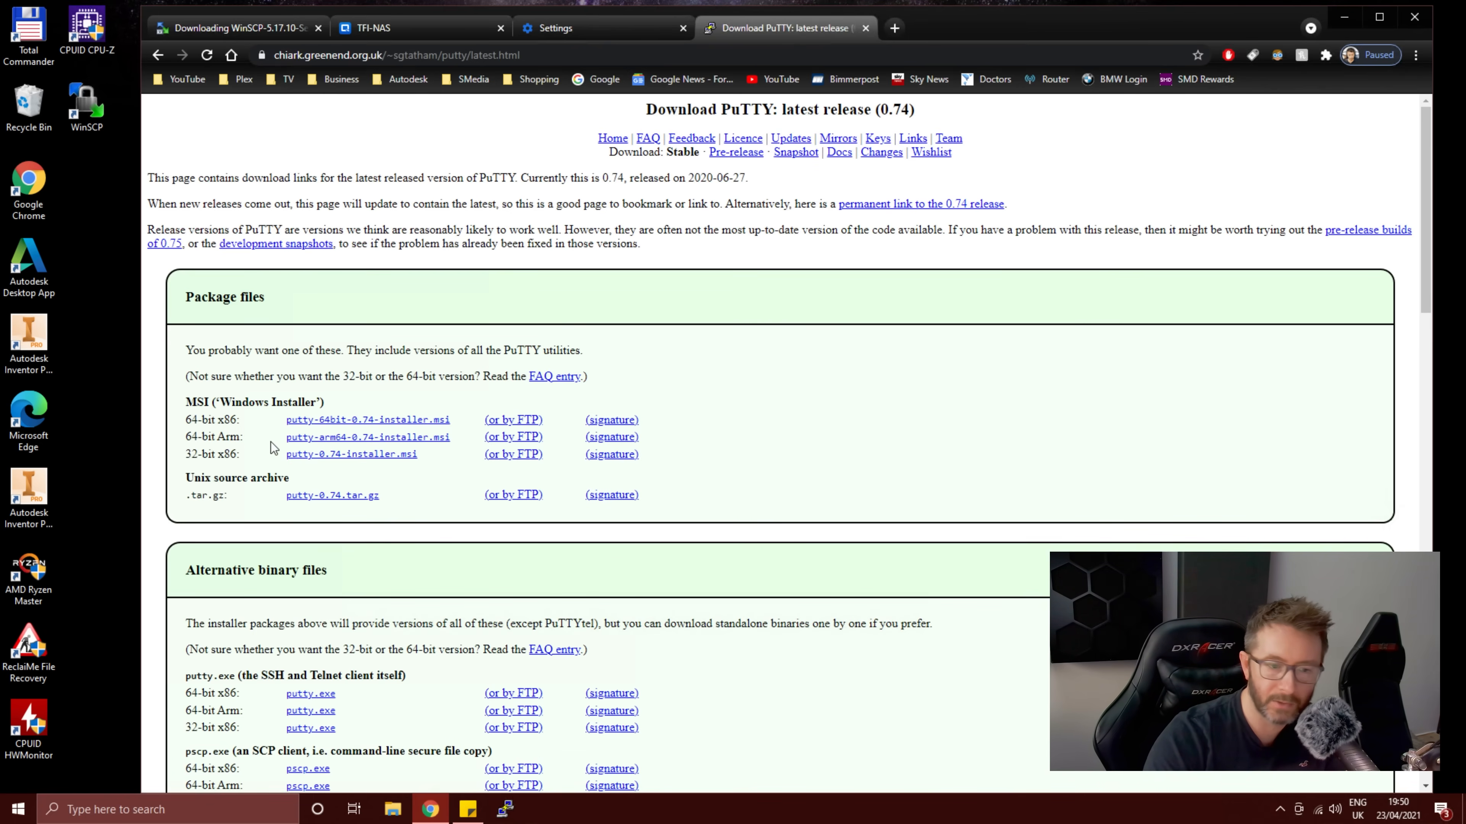
pyautogui.moveTo(330, 437)
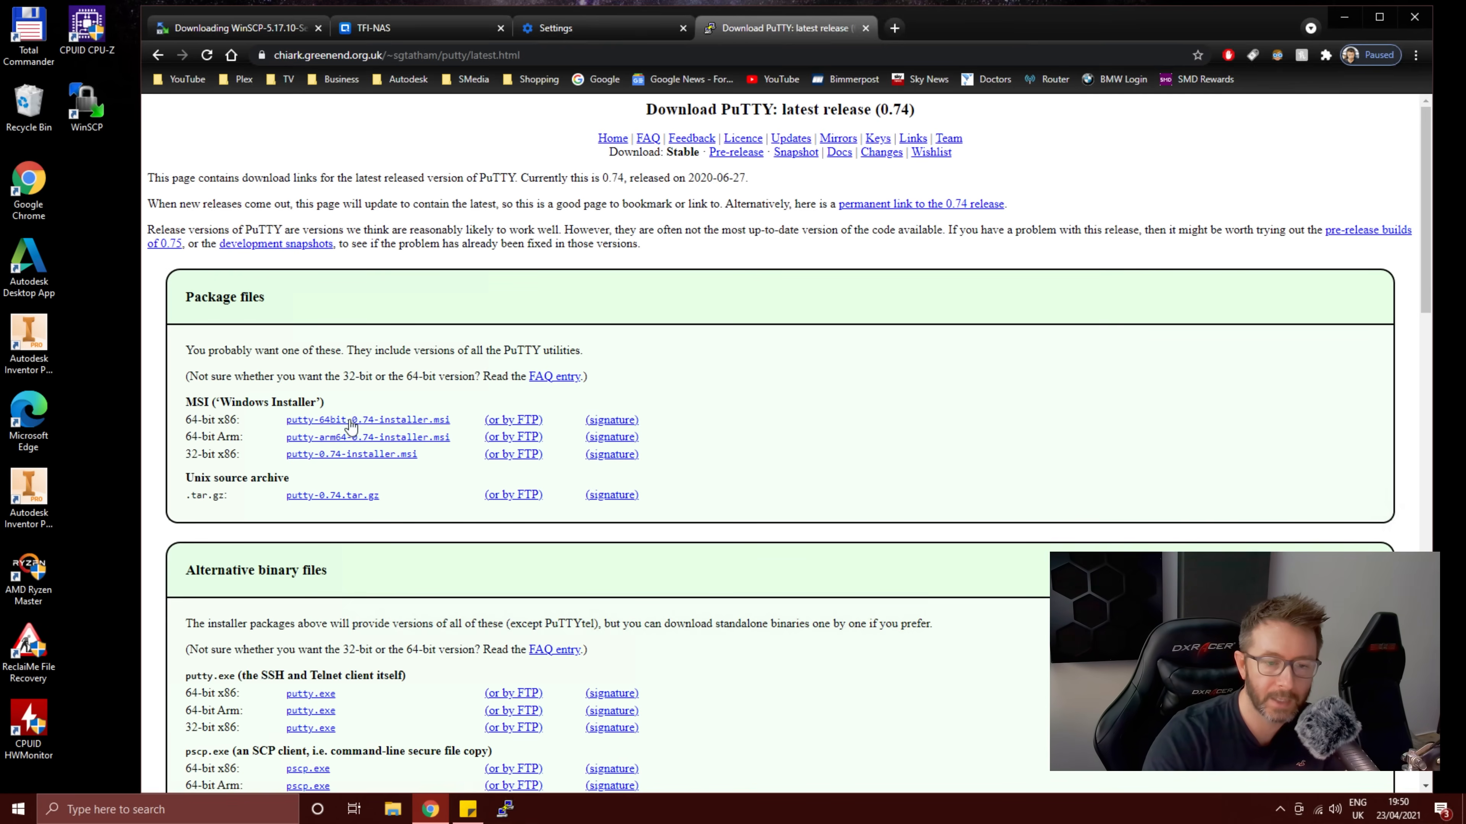
# Step: Download the 64-bit PuTTY 0.74 MSI installer and start its setup wizard
pyautogui.click(367, 419)
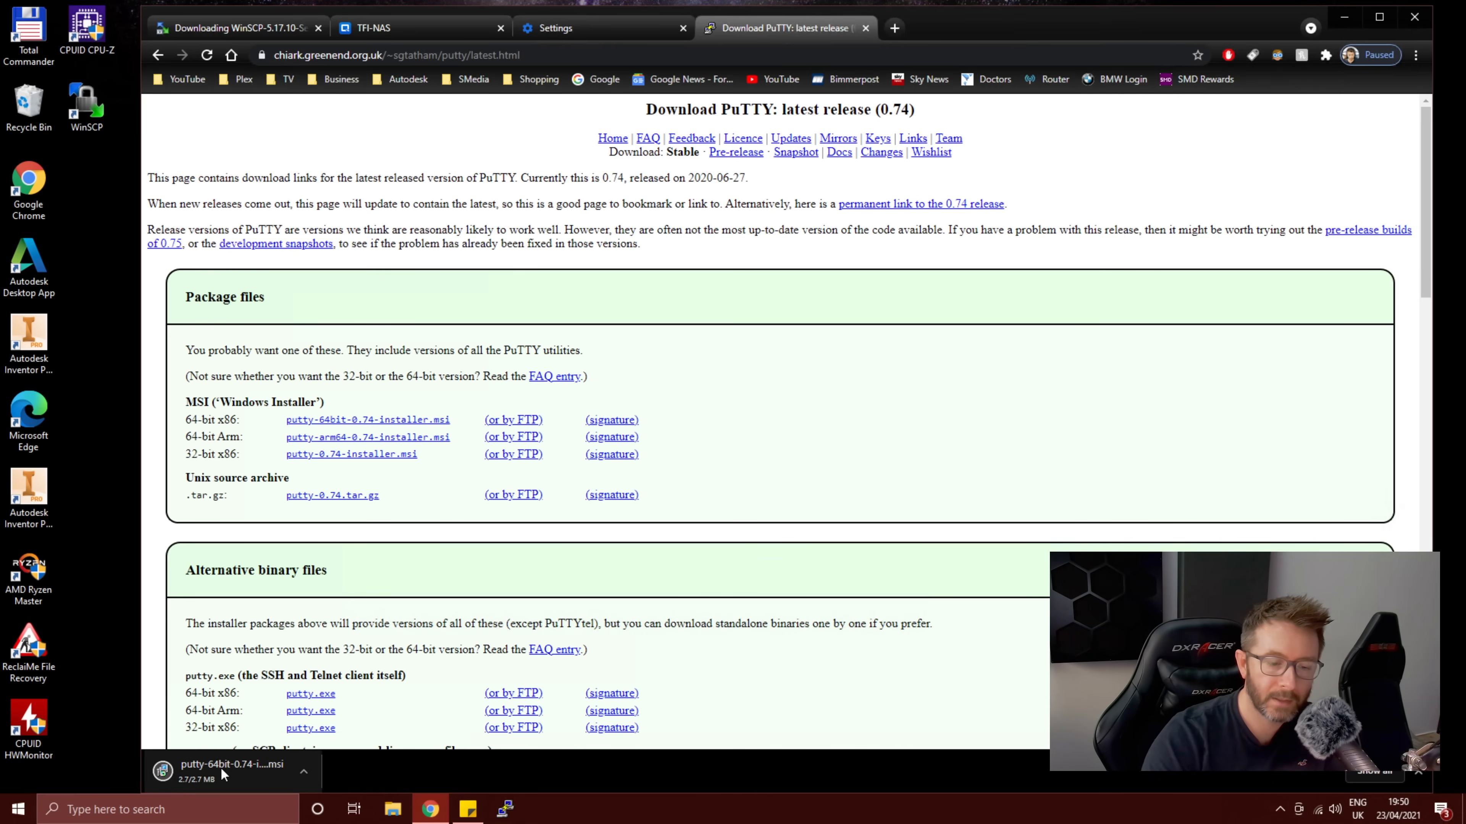
pyautogui.click(230, 765)
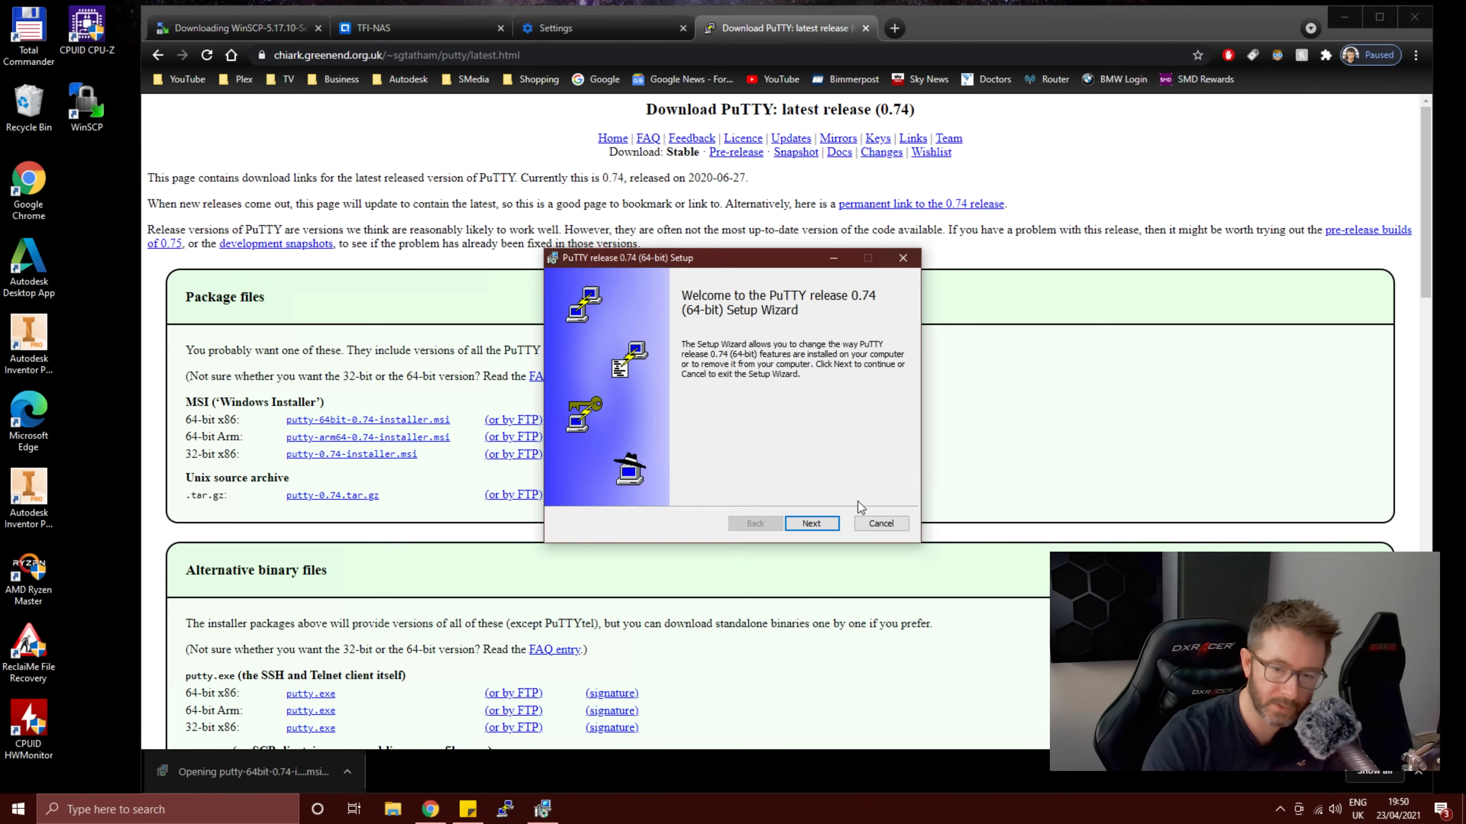
pyautogui.click(879, 522)
pyautogui.write('putty')
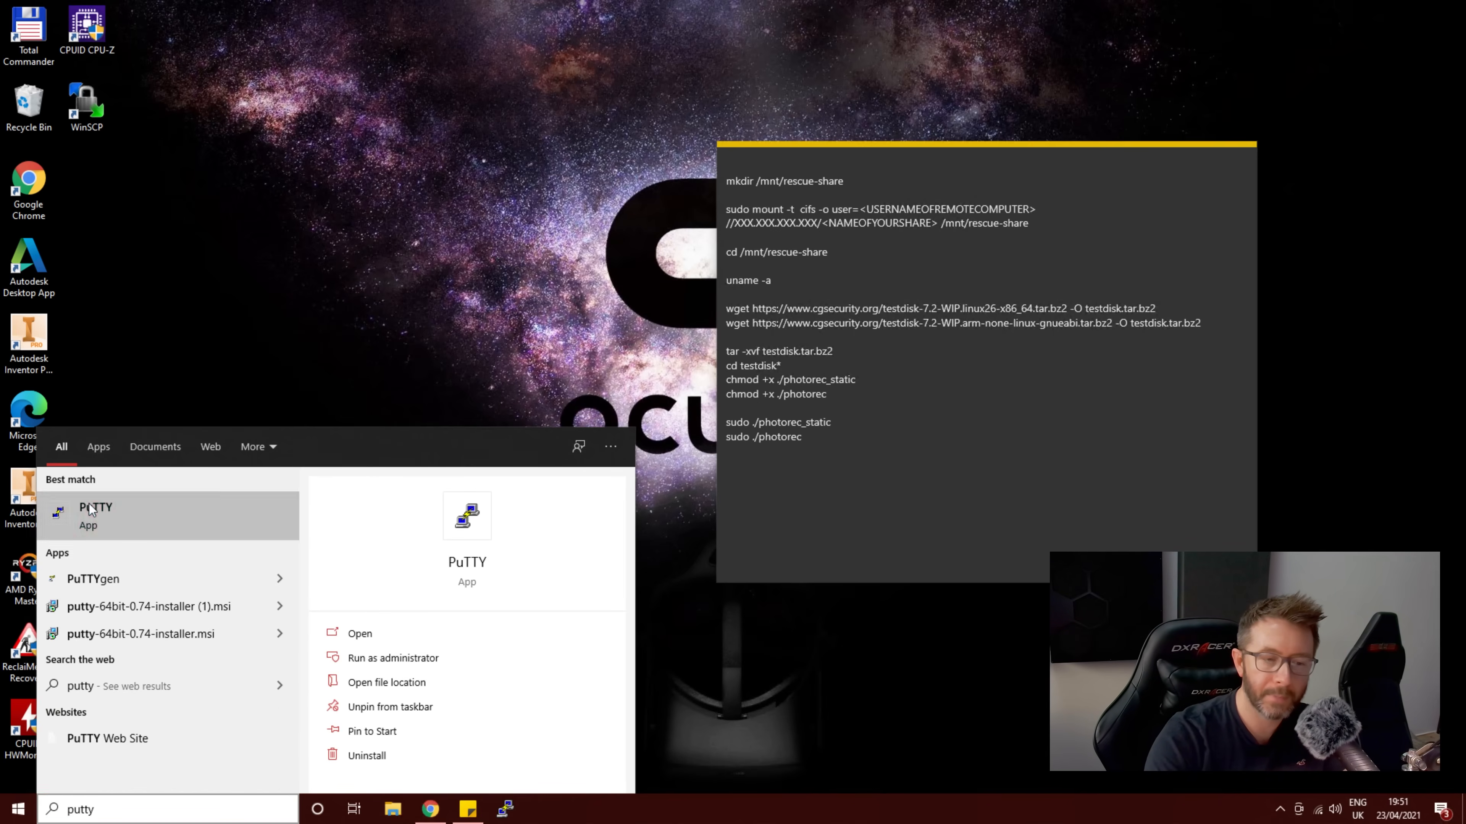
# Step: Launch PuTTY and enter the NAS host name tfi-nas for an SSH connection on port 22
pyautogui.rightClick(95, 515)
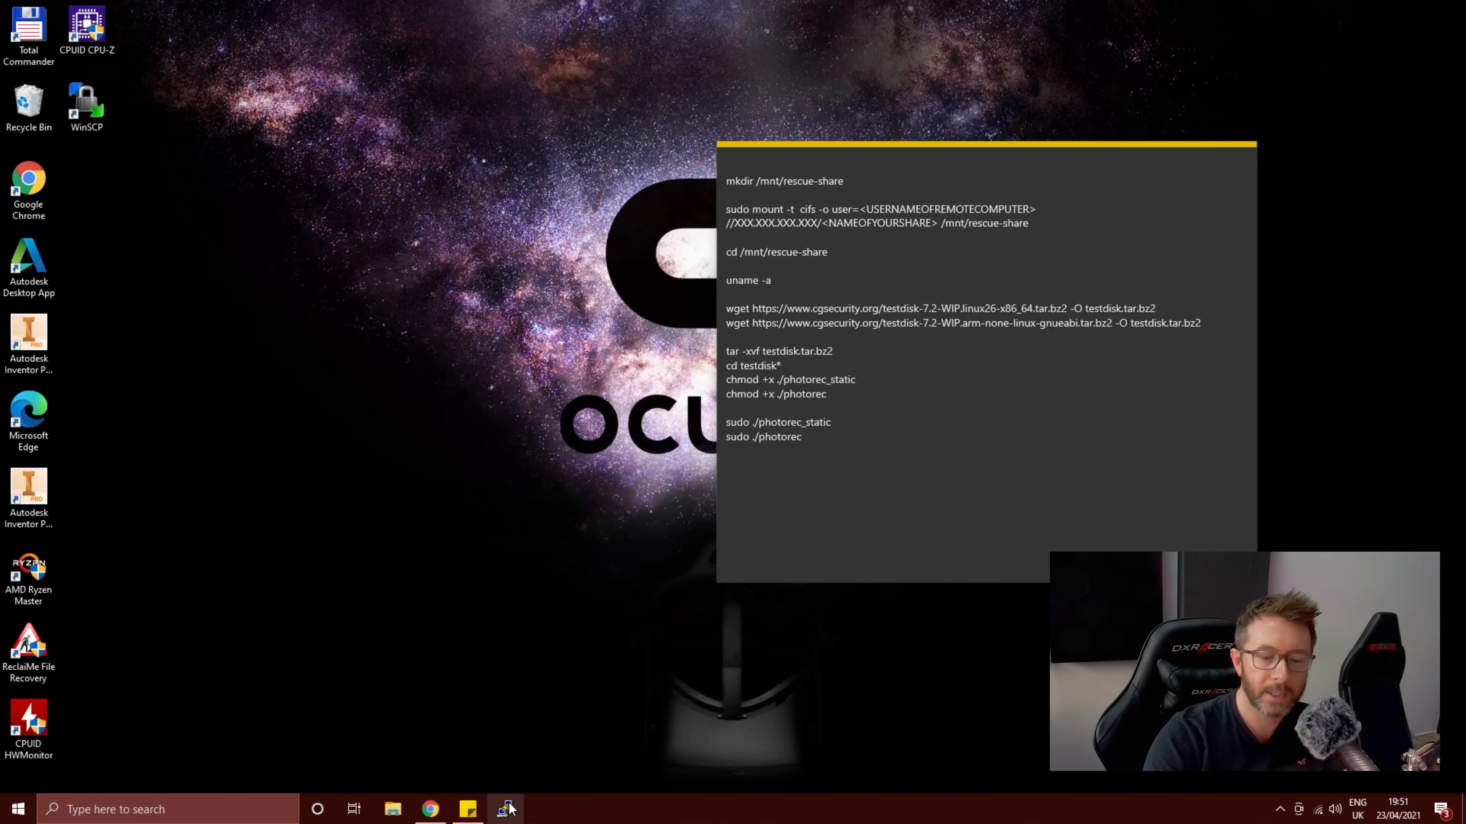
pyautogui.click(505, 809)
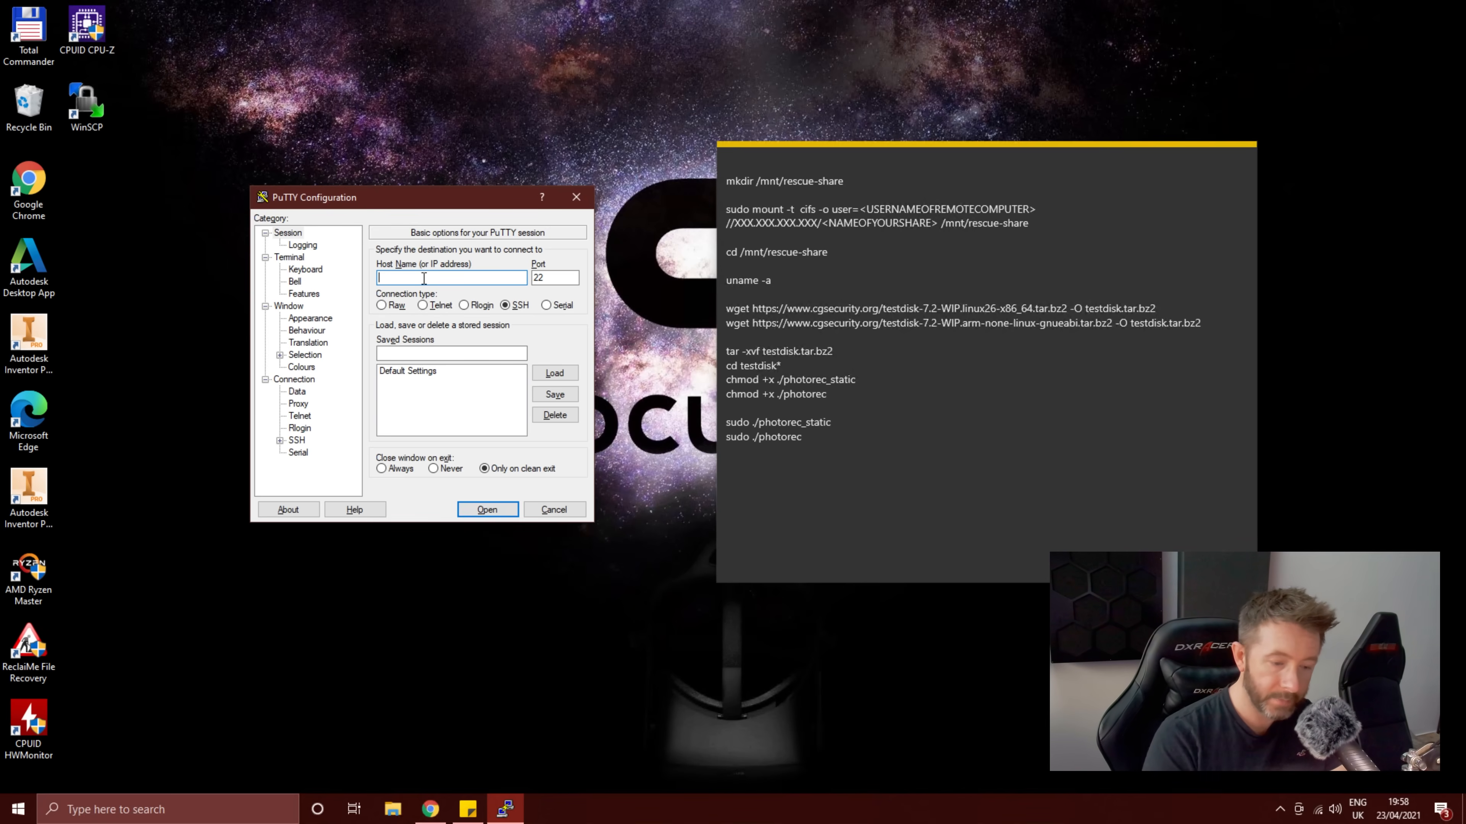
pyautogui.write('lfi-nas')
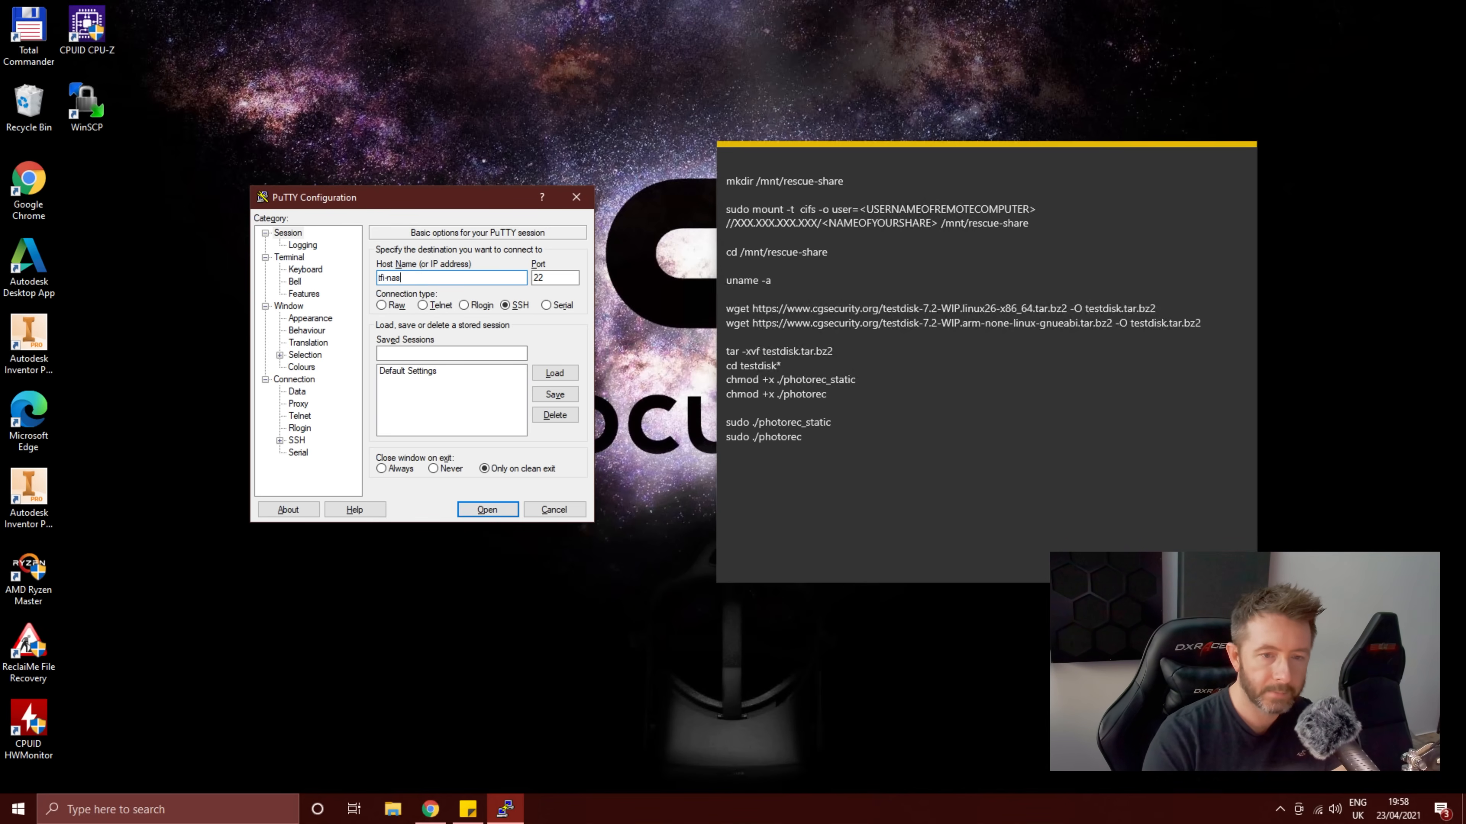
pyautogui.tripleClick(554, 278)
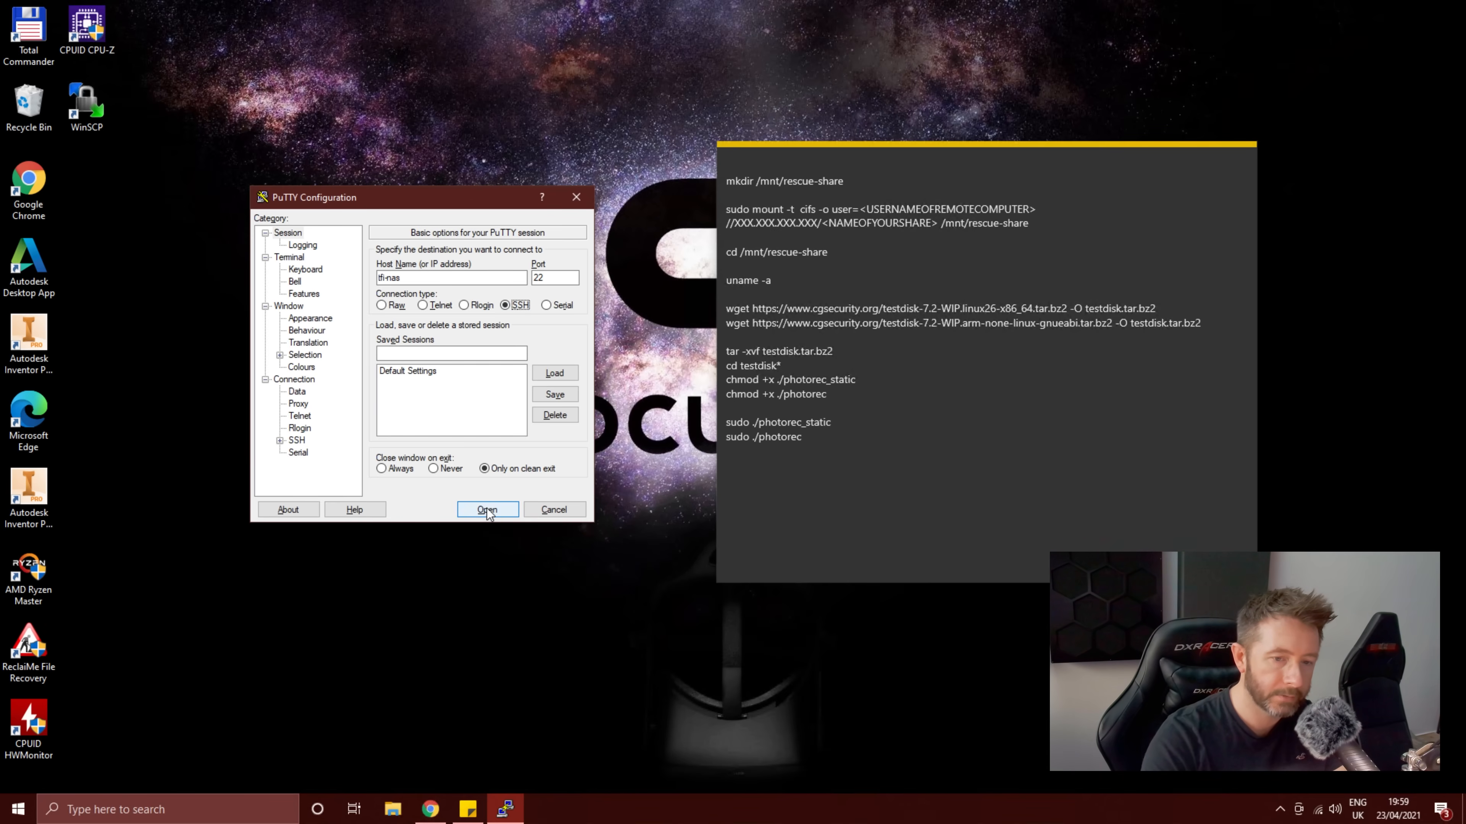
# Step: Open the SSH session to tfi-nas and log in as admin with the password
pyautogui.click(487, 509)
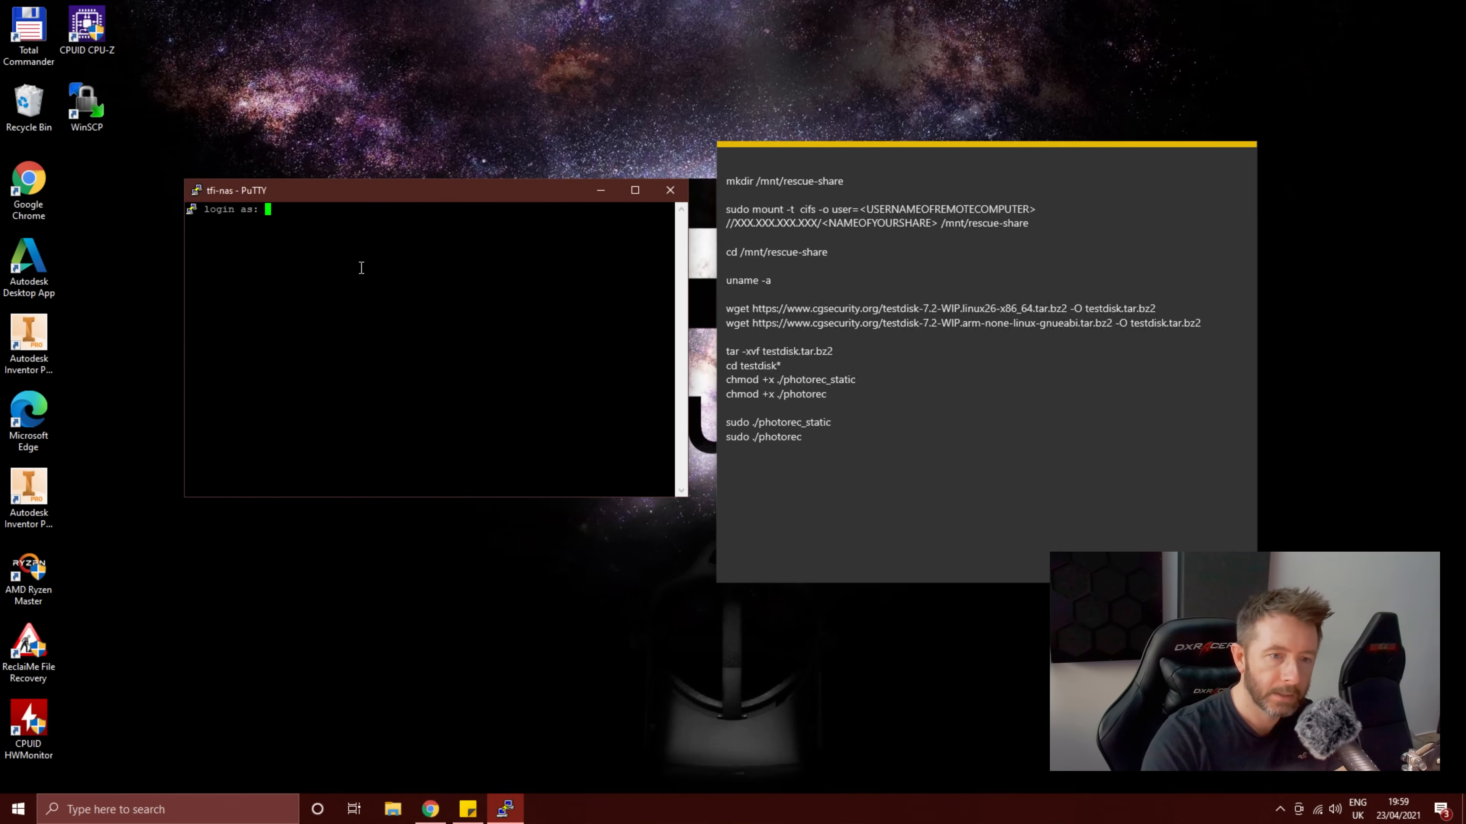
pyautogui.moveTo(426, 190); pyautogui.dragTo(327, 161)
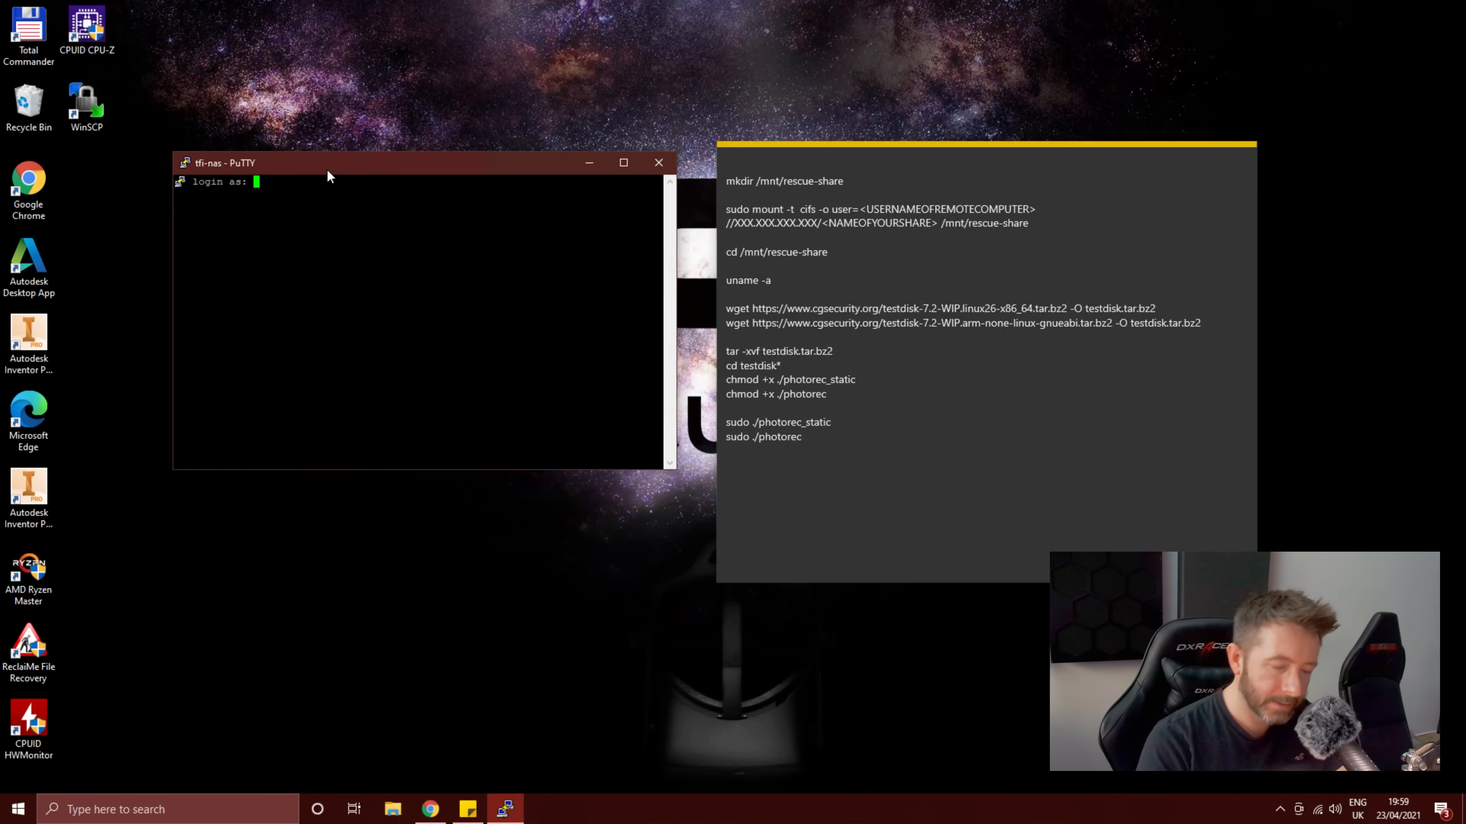
pyautogui.write('admin')
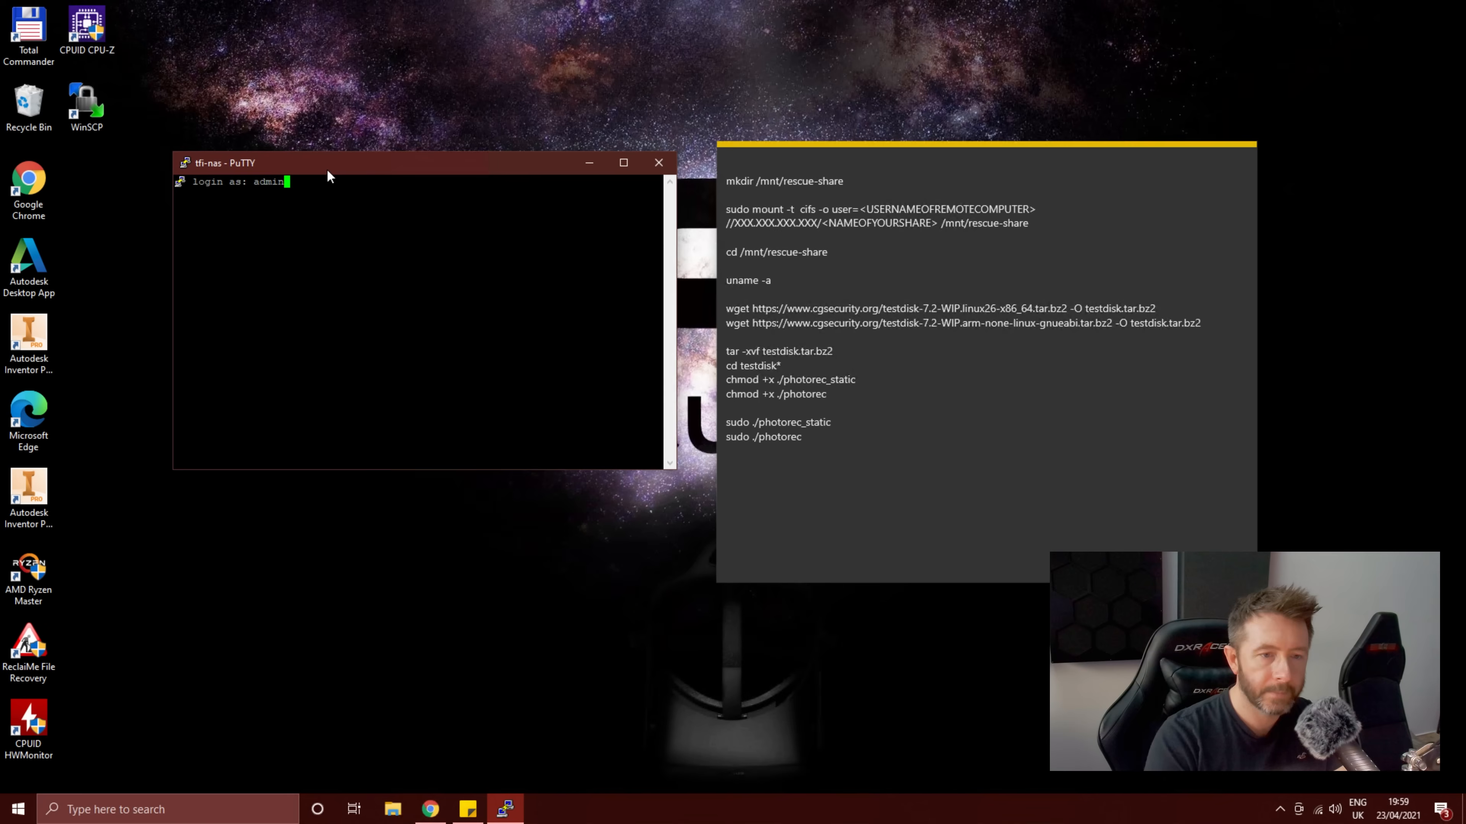
pyautogui.press('Return')
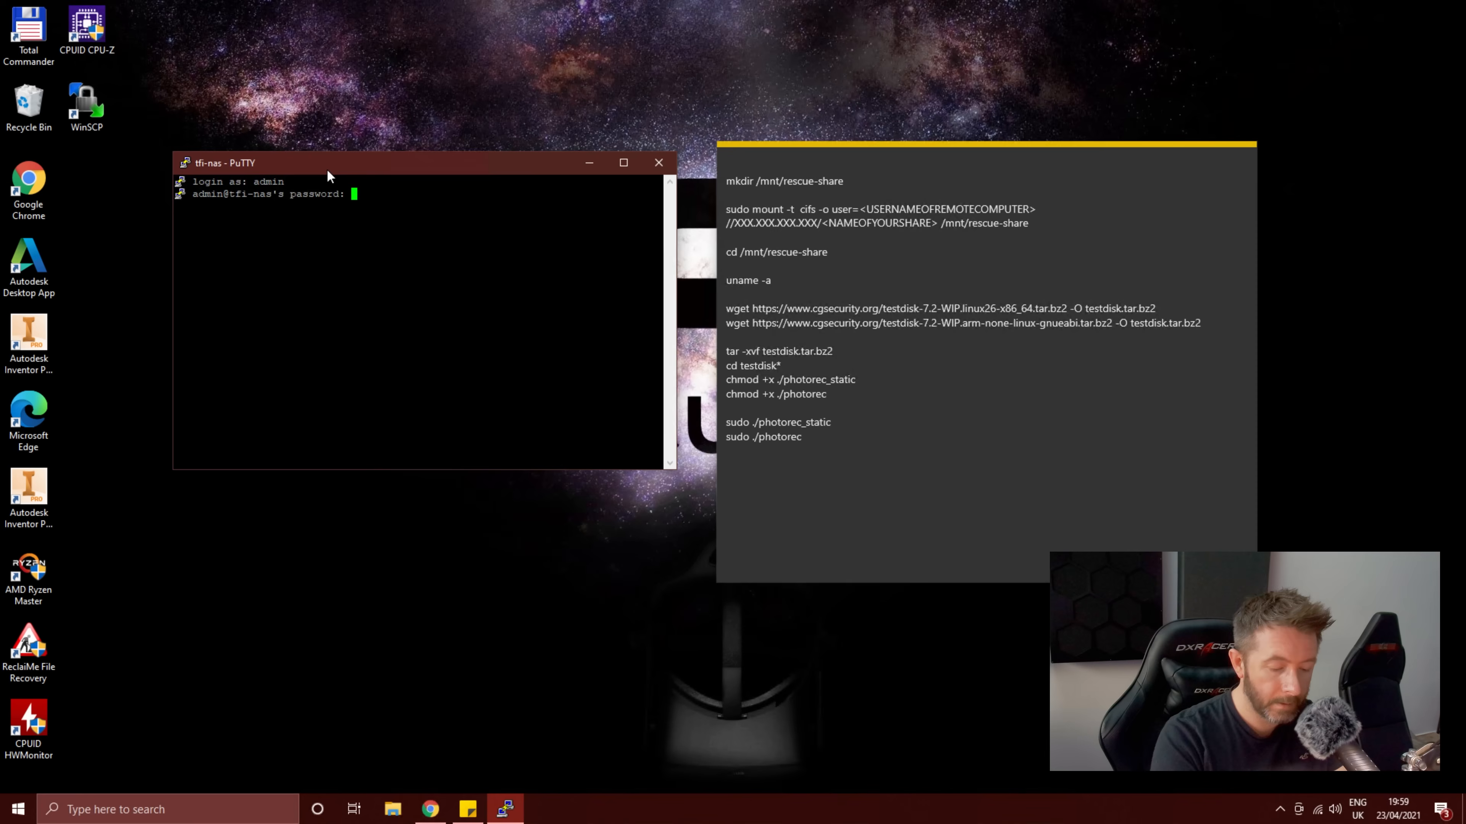
pyautogui.press('Return')
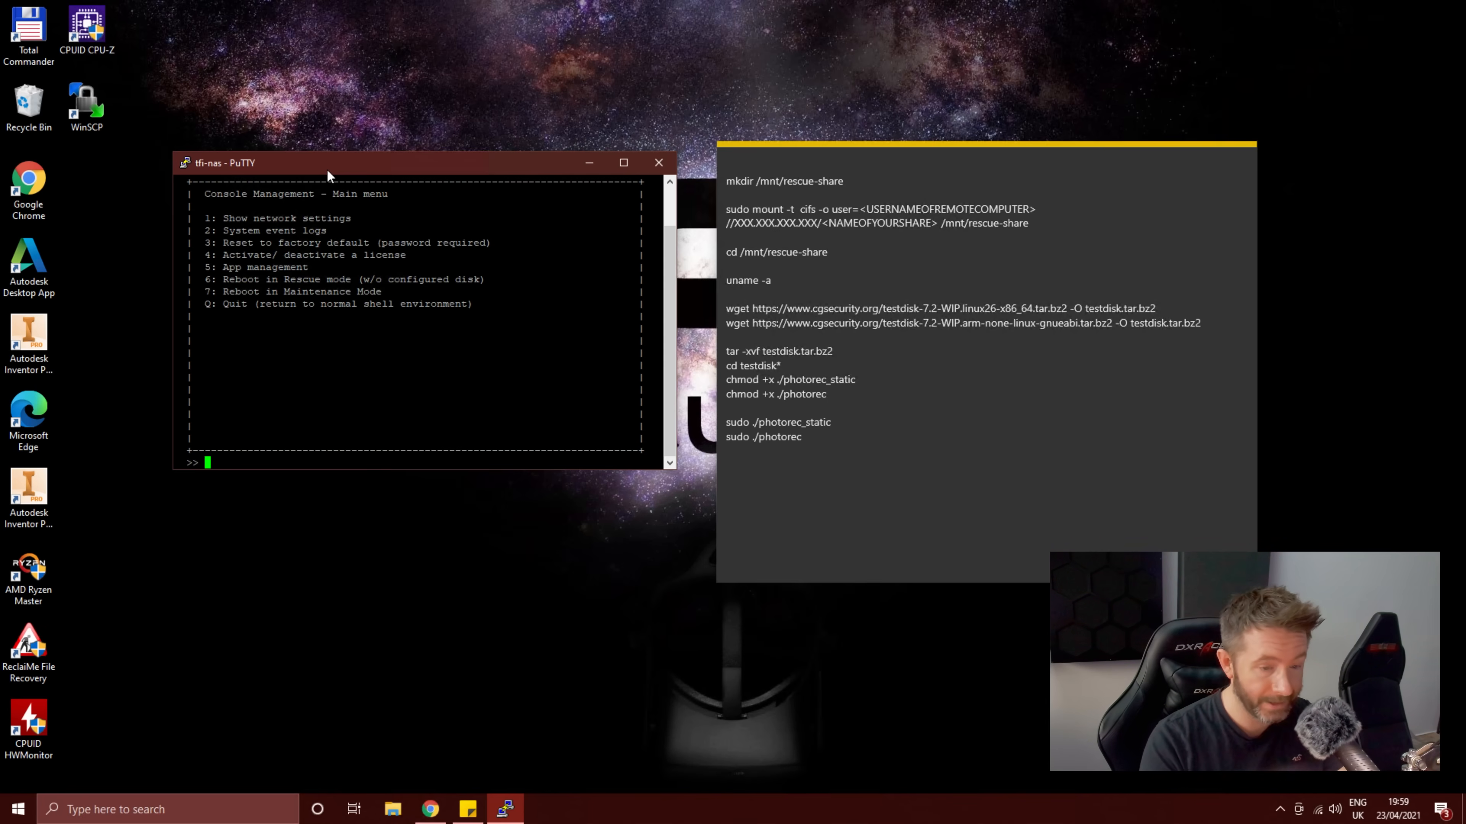
# Step: Quit the console management menu with Q and Y to reach the normal shell
pyautogui.write('Q')
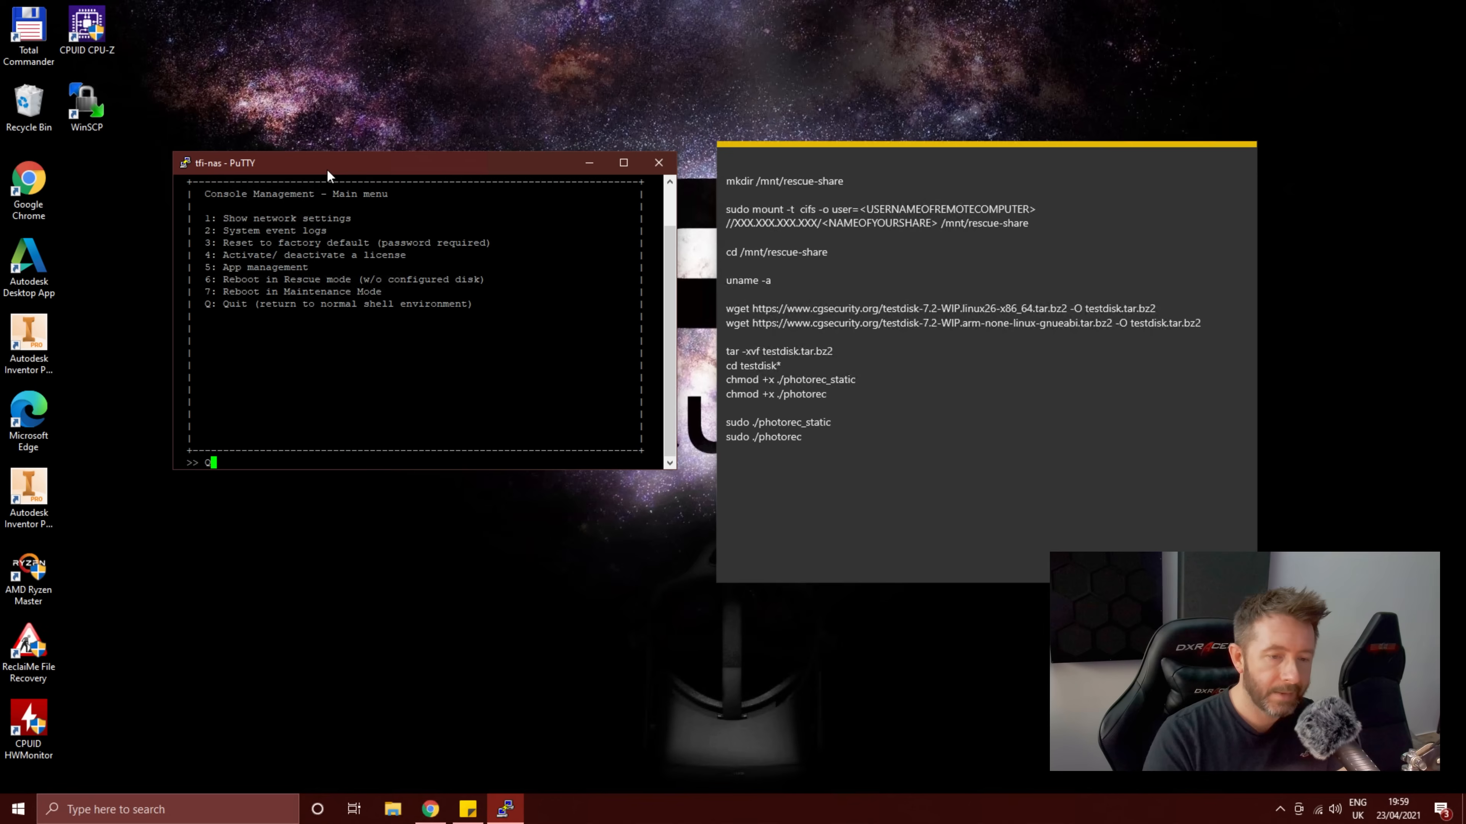
pyautogui.press('Return')
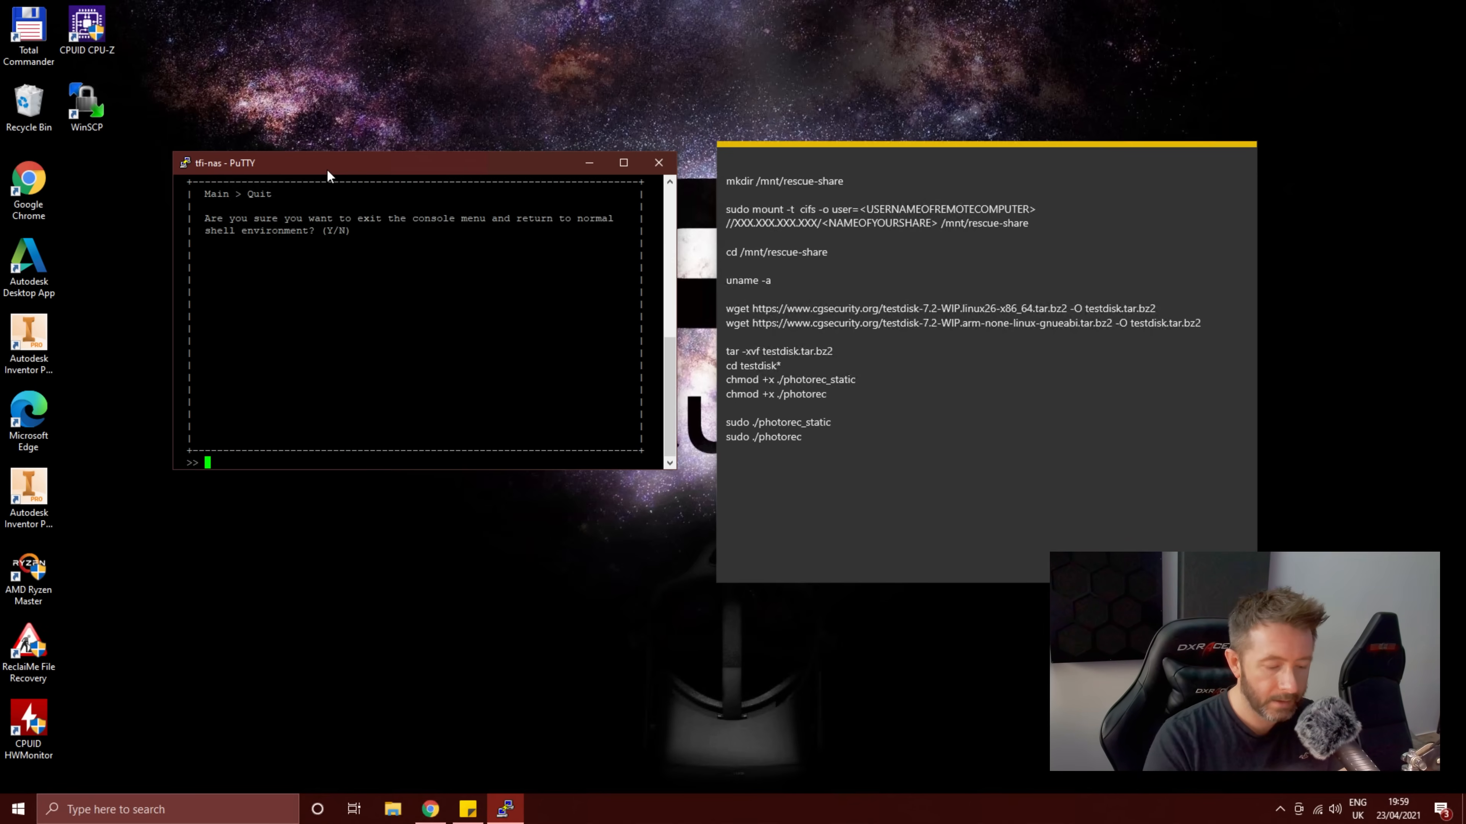
pyautogui.write('Y')
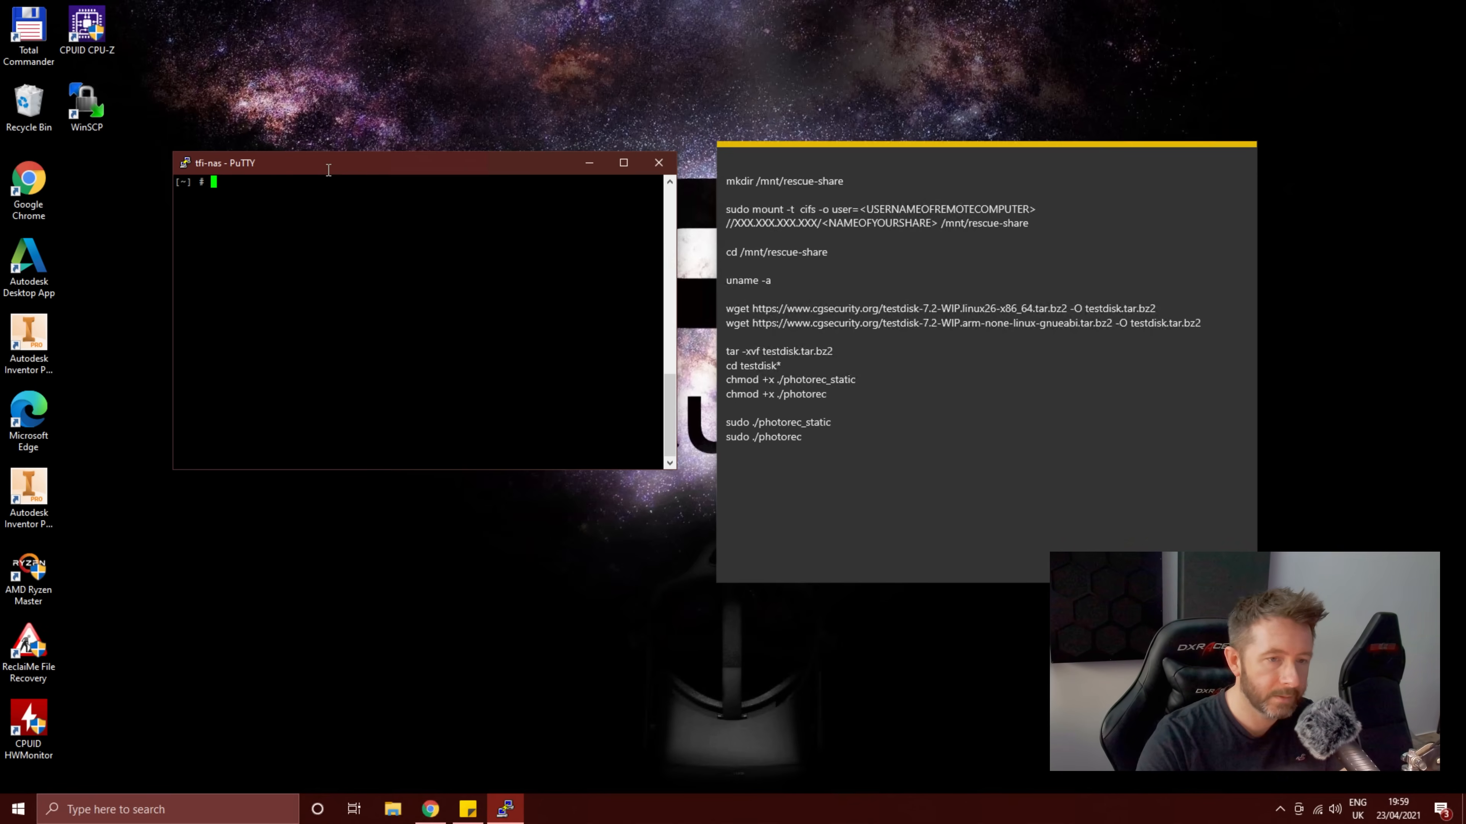
pyautogui.moveTo(263, 153)
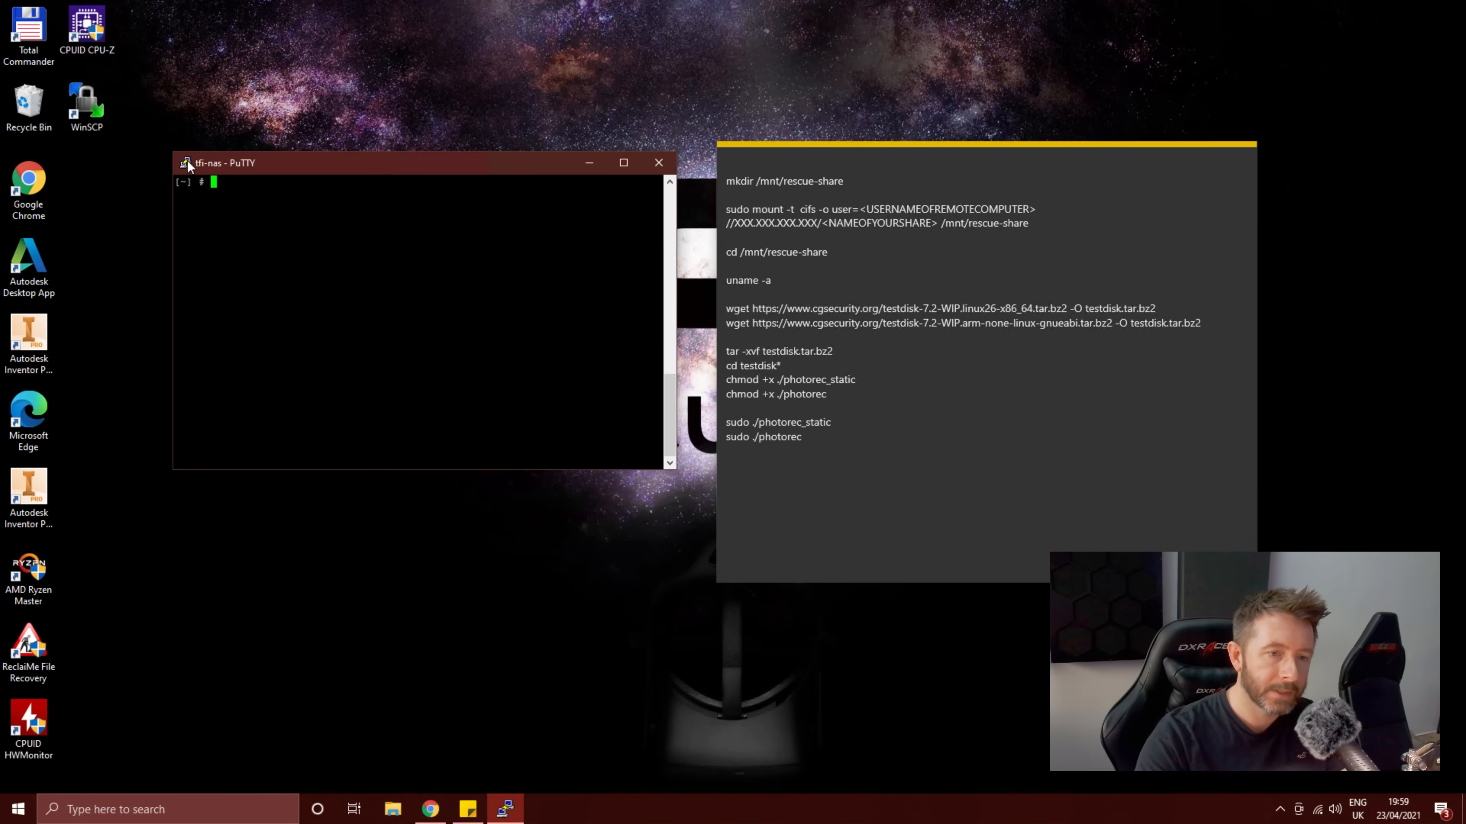
pyautogui.click(186, 162)
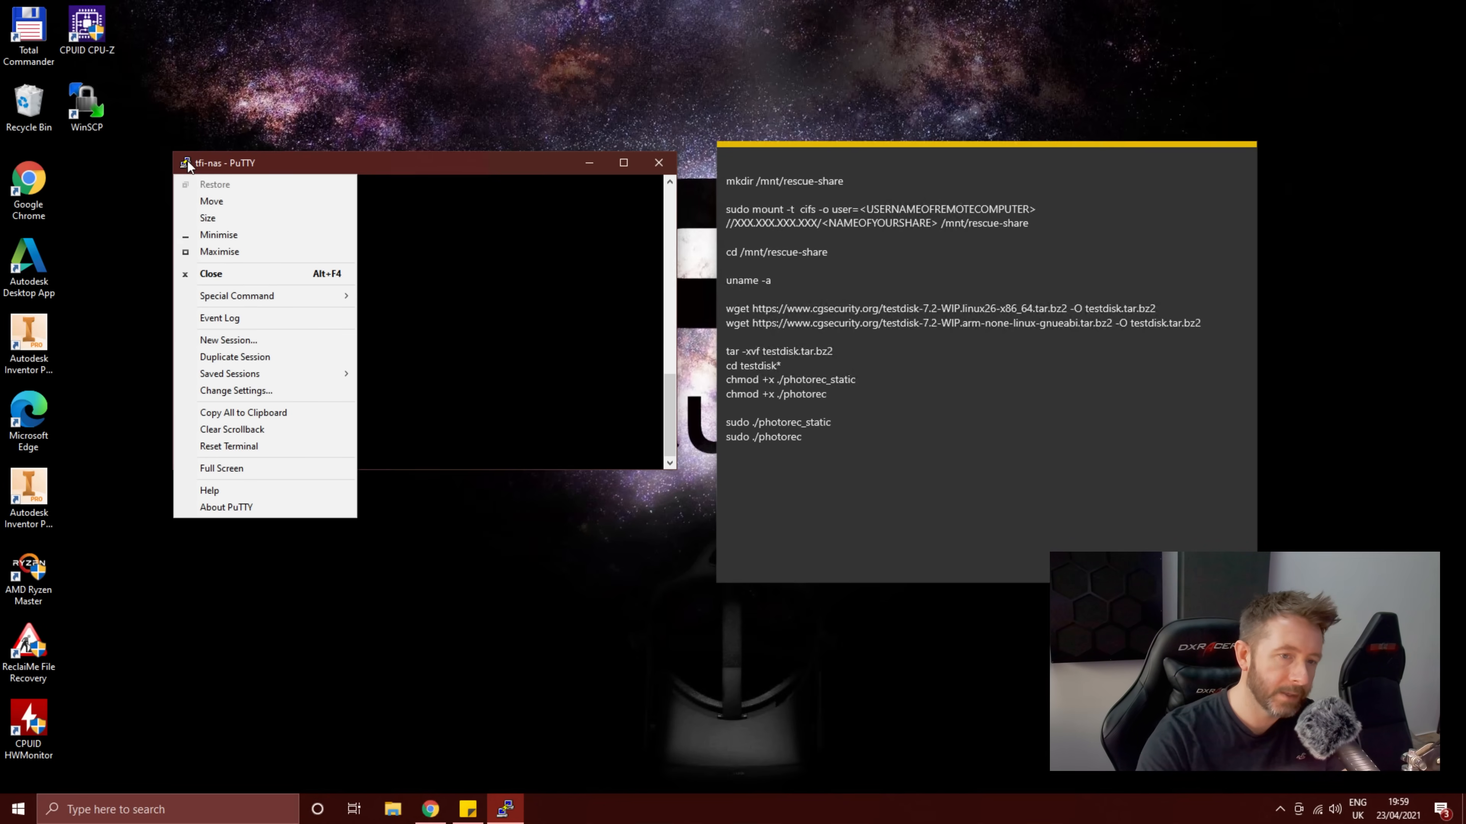
pyautogui.moveTo(229, 359)
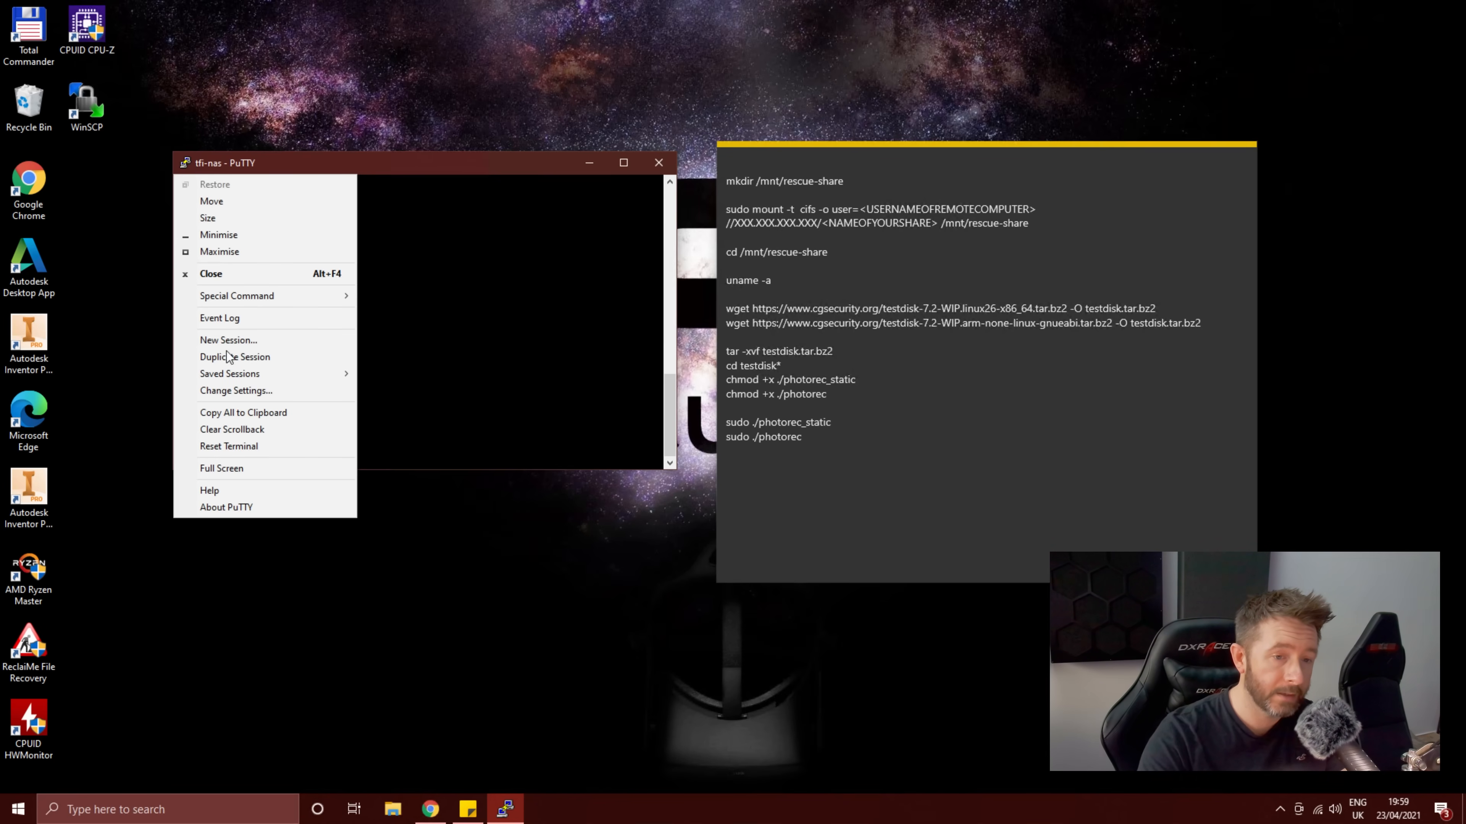
pyautogui.click(235, 390)
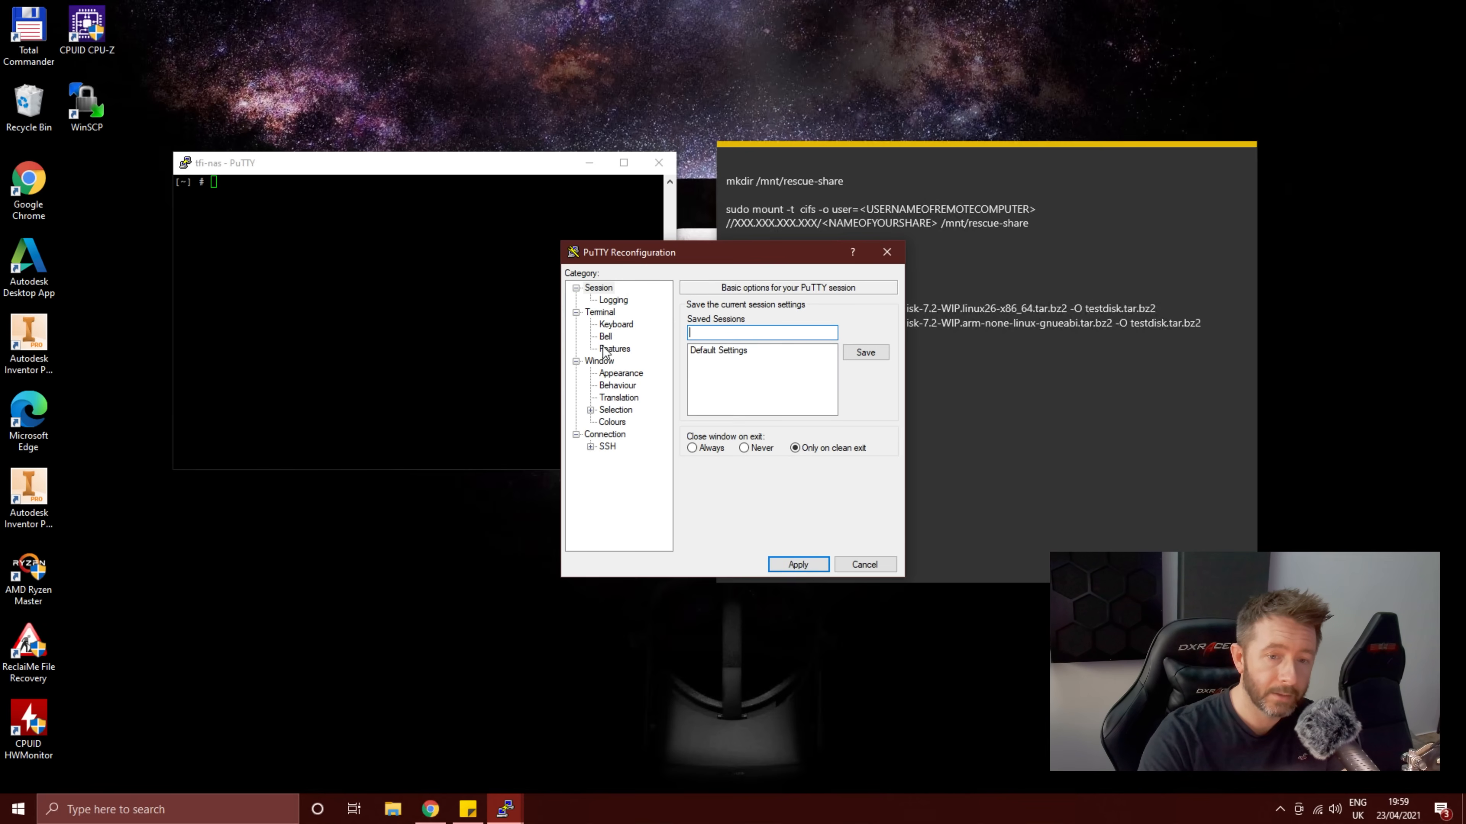
pyautogui.click(615, 409)
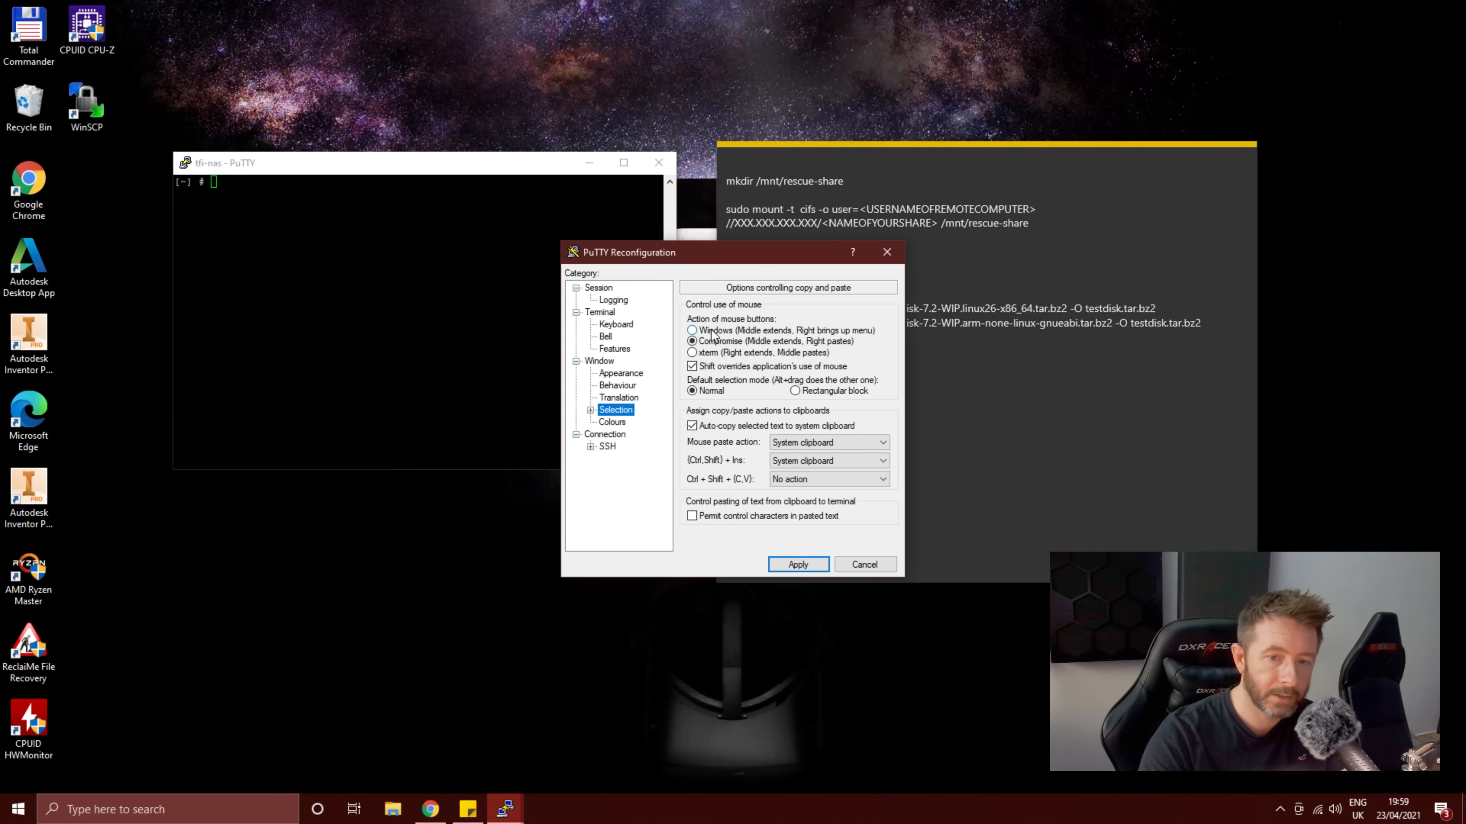
pyautogui.click(797, 564)
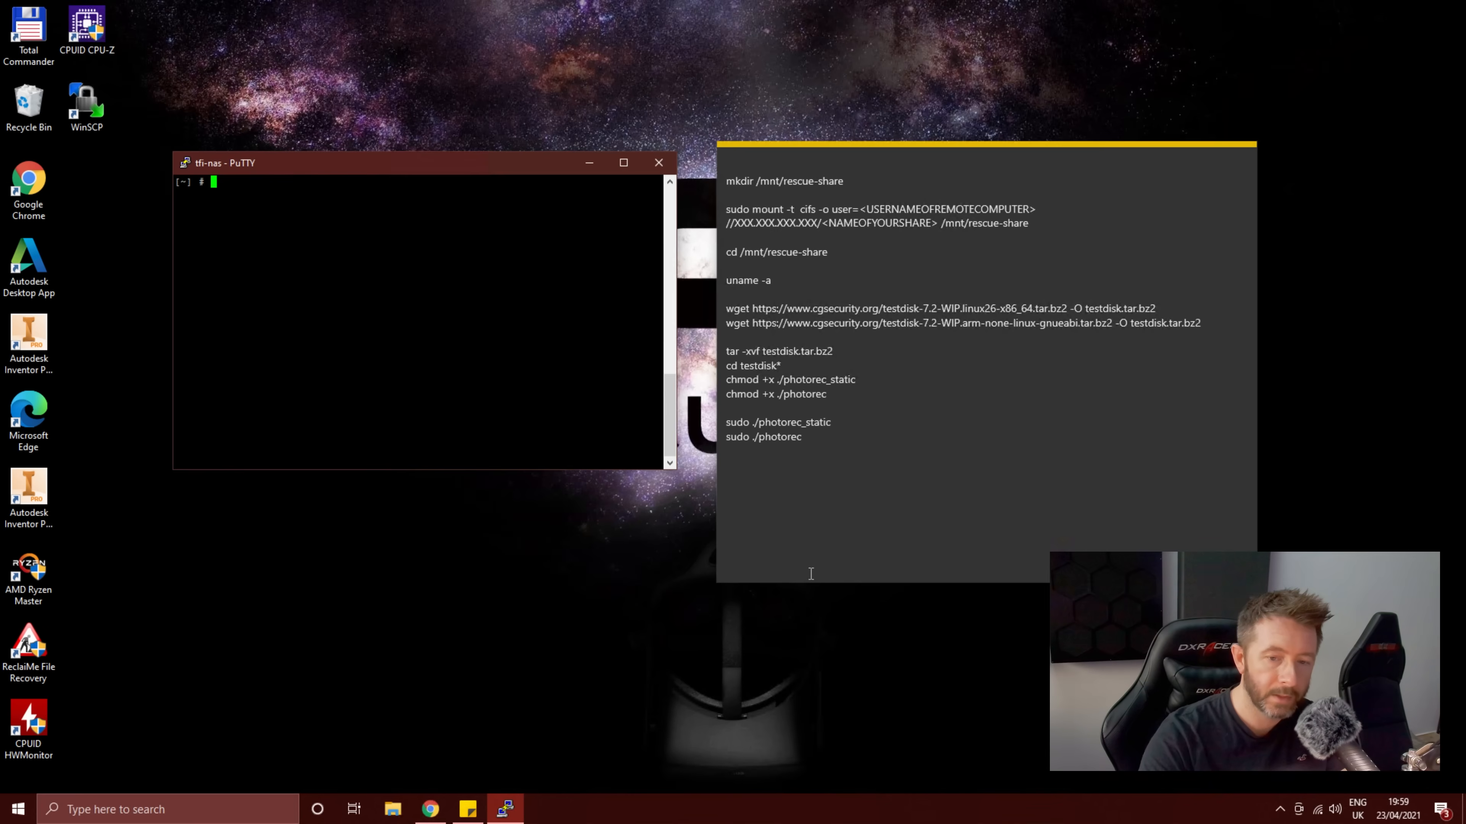
pyautogui.moveTo(788, 159)
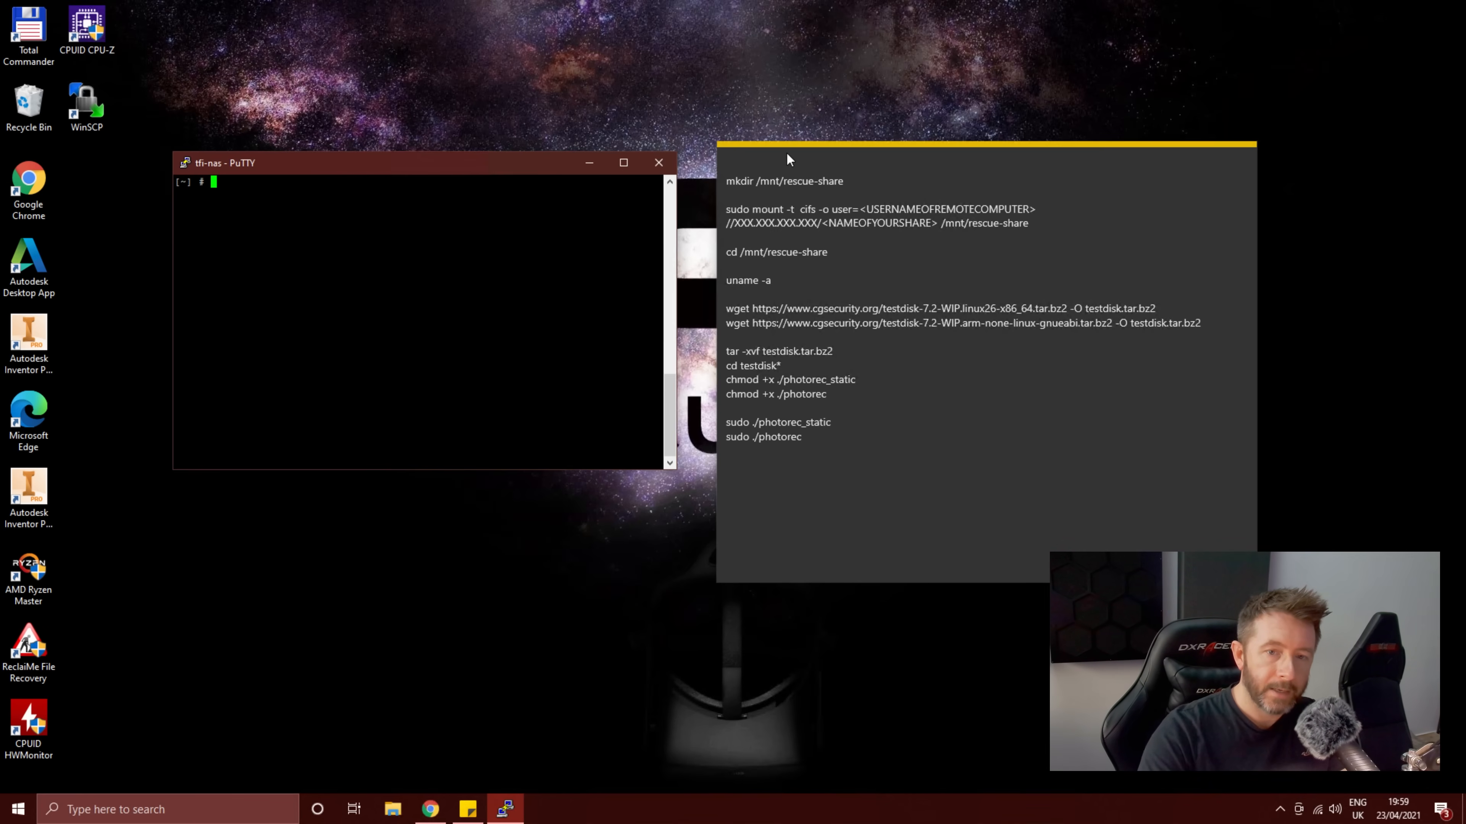
pyautogui.moveTo(737, 177)
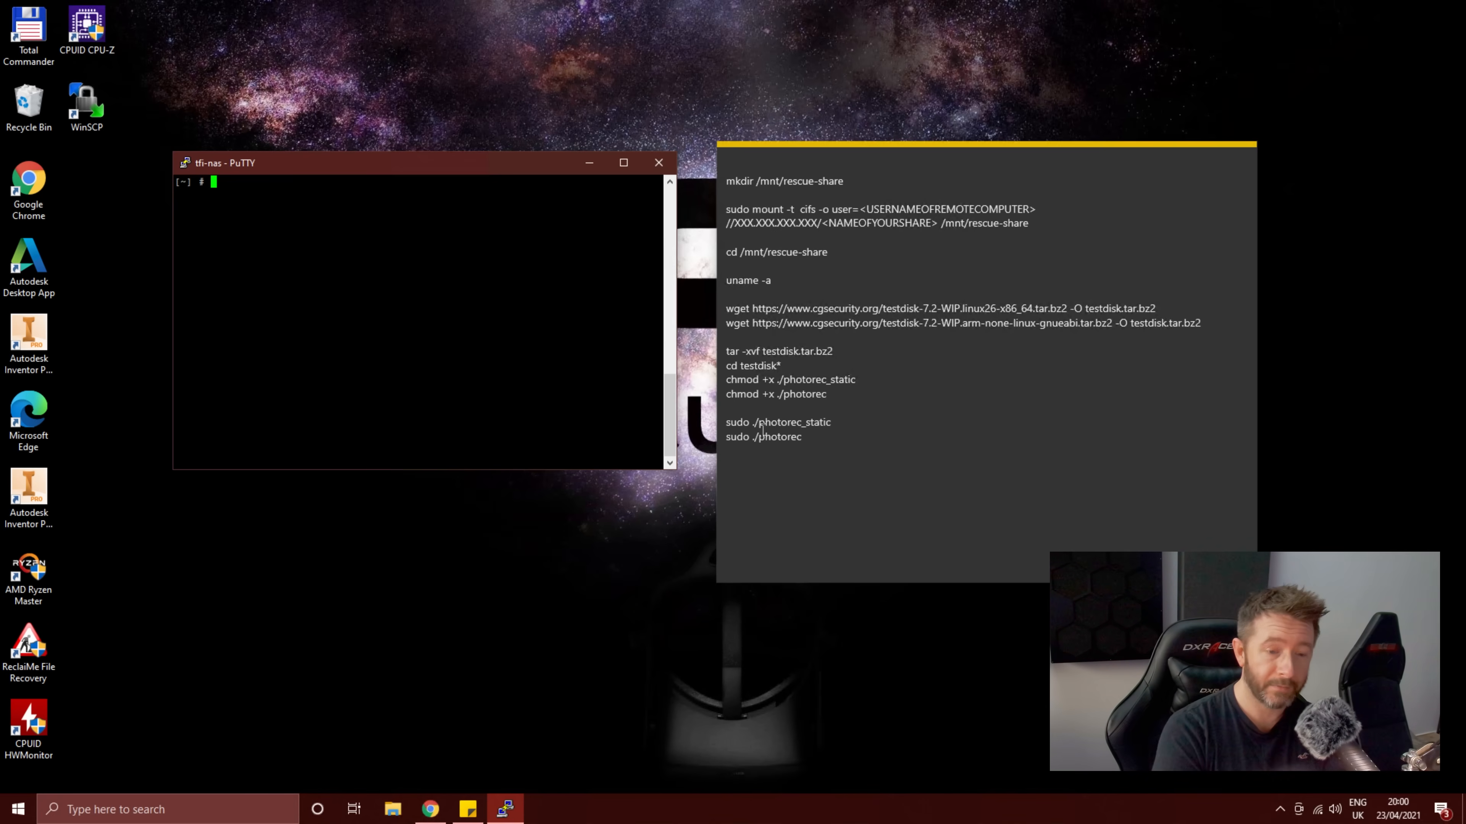
# Step: Paste and run the mkdir command creating /mnt/rescue-share on the NAS
pyautogui.doubleClick(783, 181)
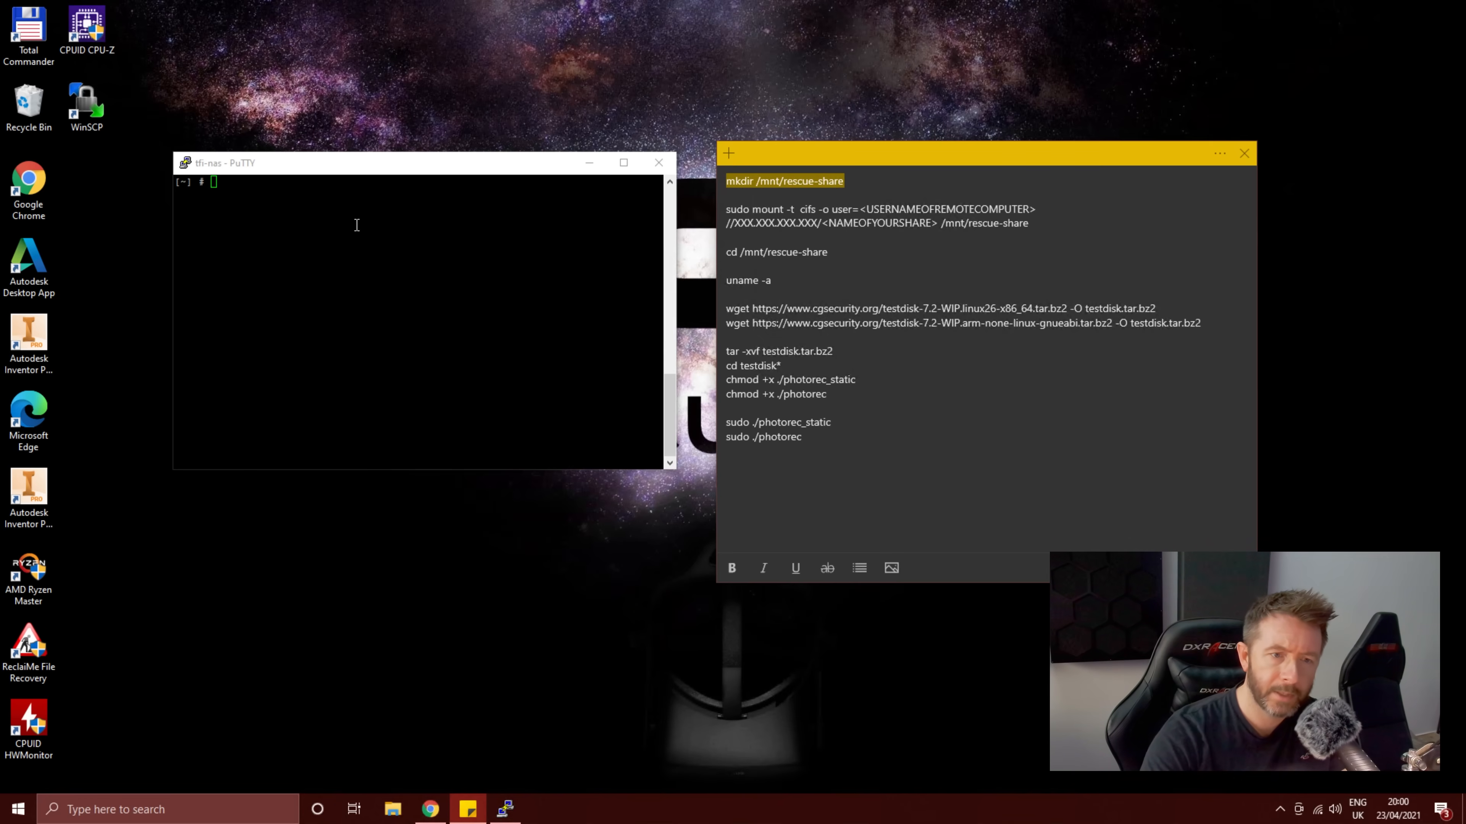
pyautogui.rightClick(355, 224)
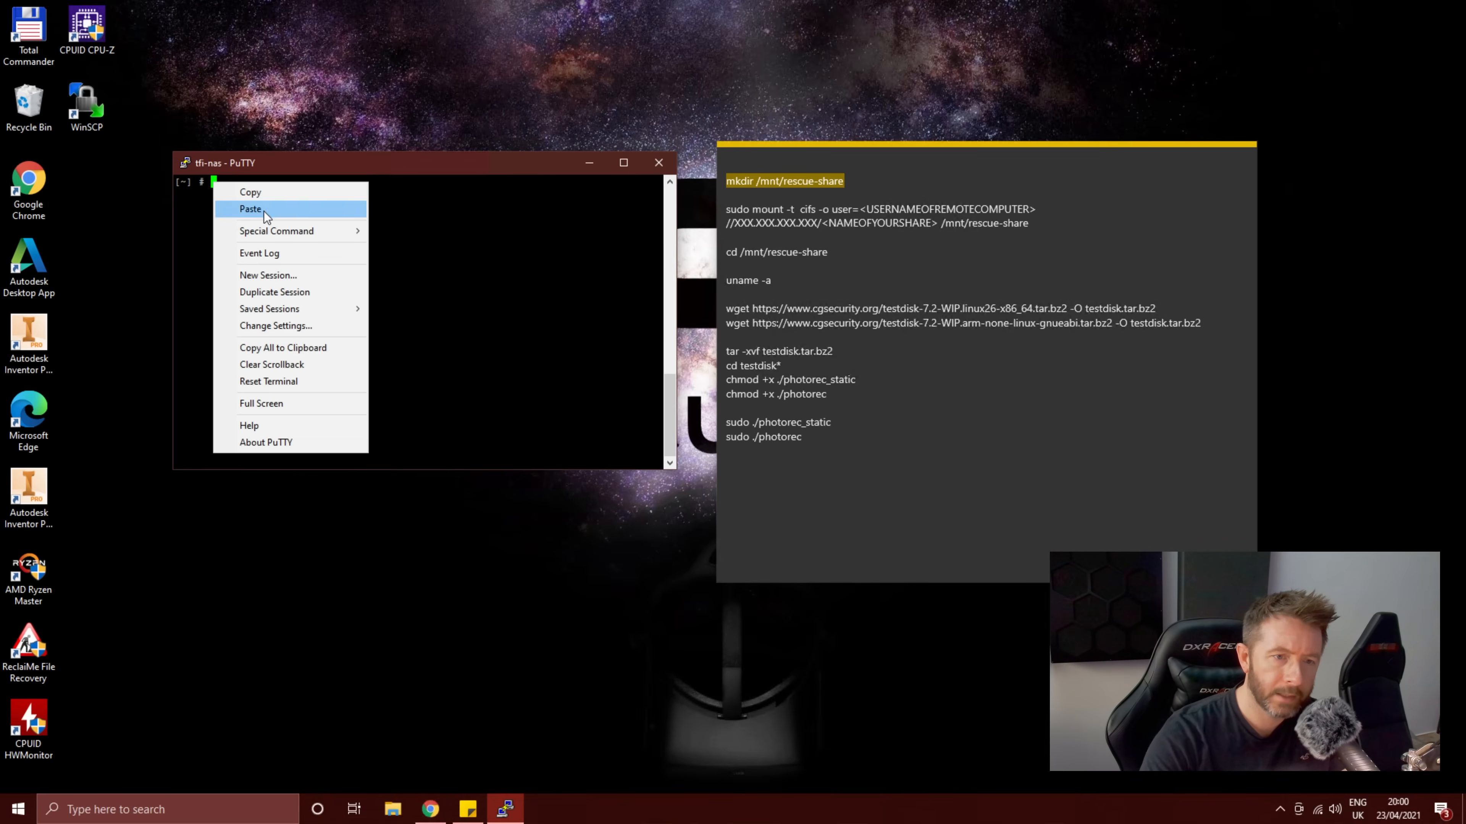
pyautogui.click(250, 209)
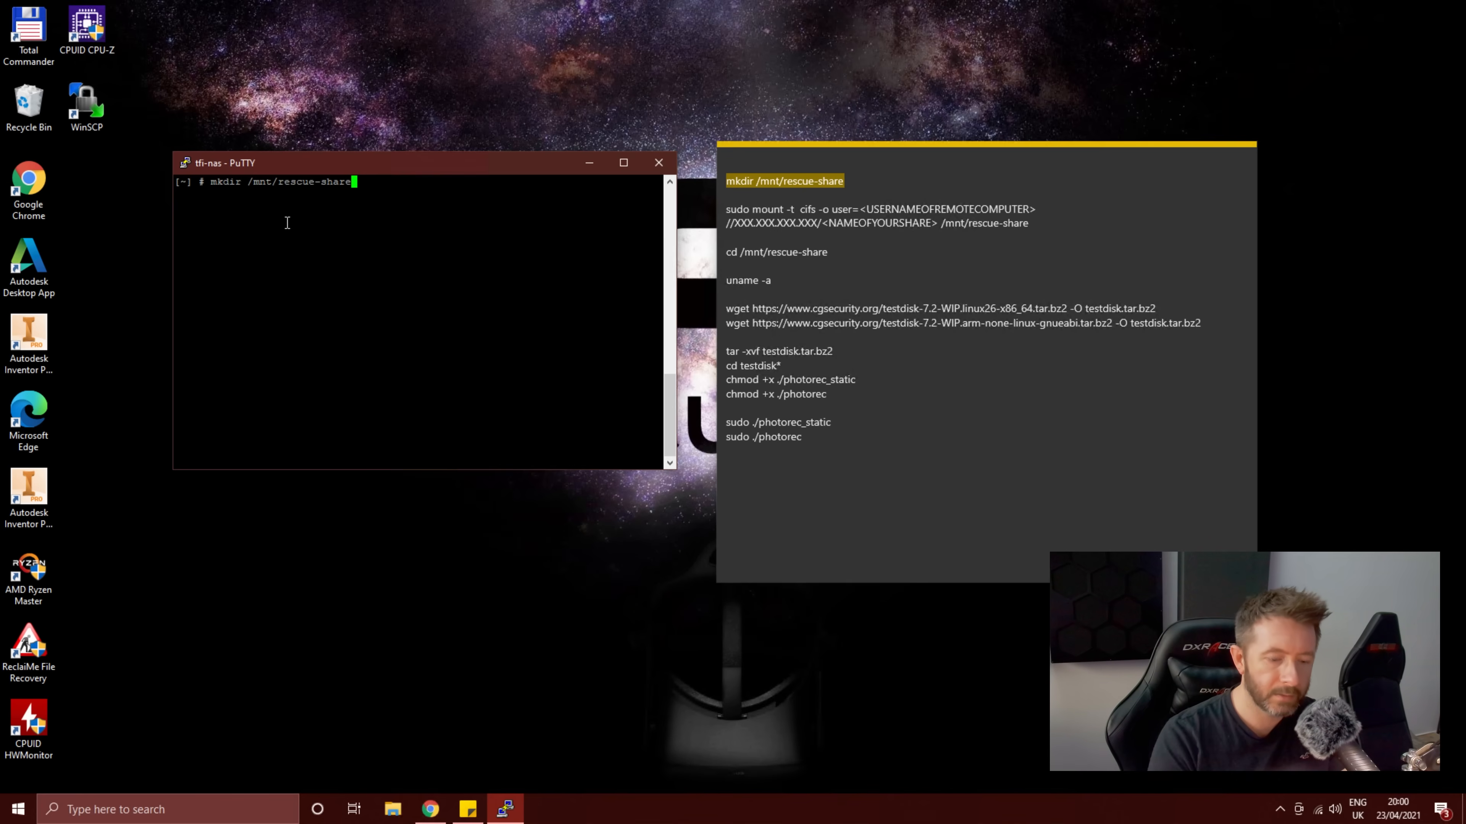
pyautogui.press('Return')
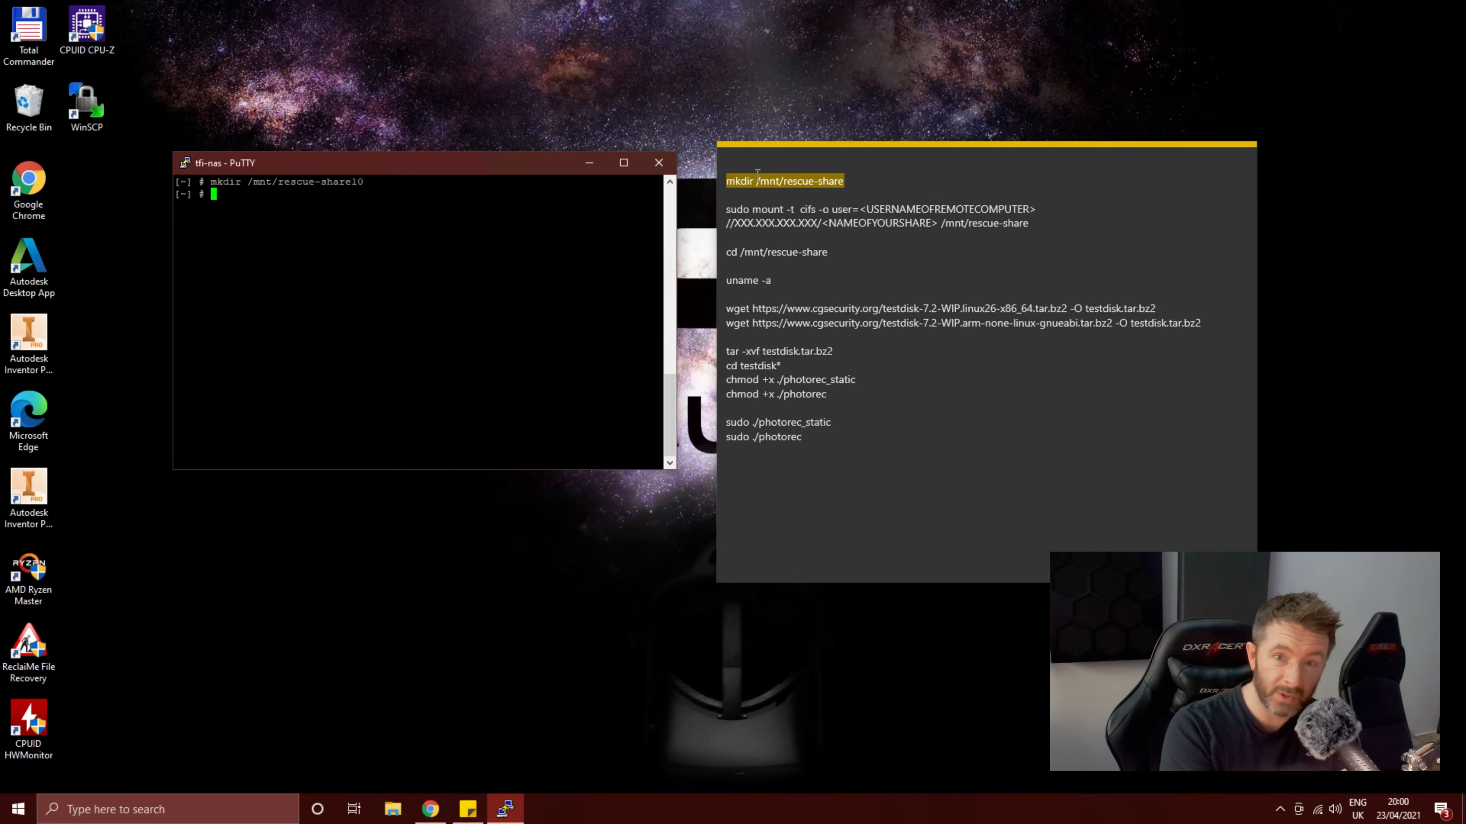
pyautogui.moveTo(727, 132)
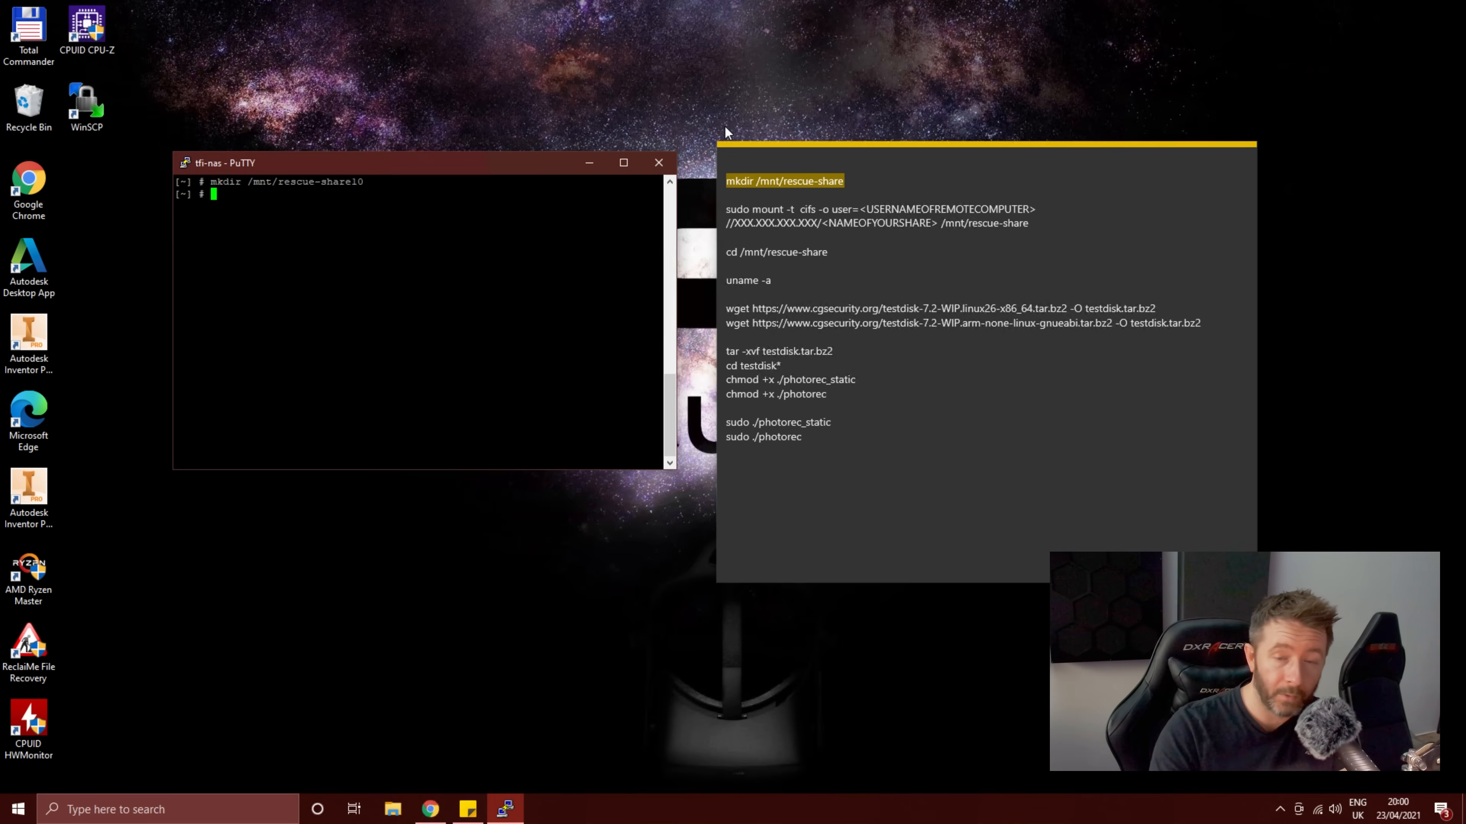
pyautogui.moveTo(941, 220)
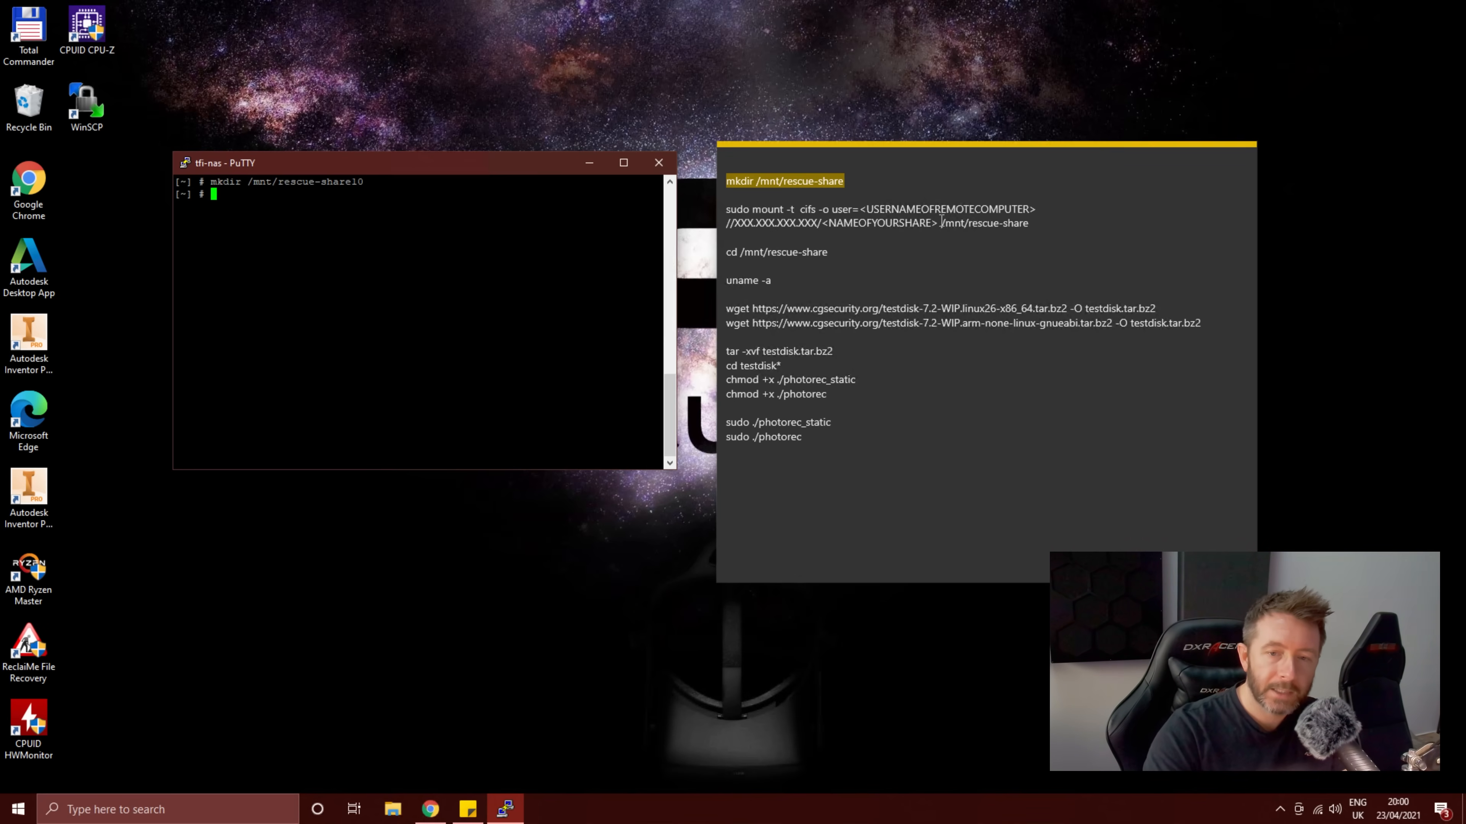
# Step: Fill the mount command with user nasrecovery and share //RyzenVR/Share, then paste it into the NAS session
pyautogui.click(934, 222)
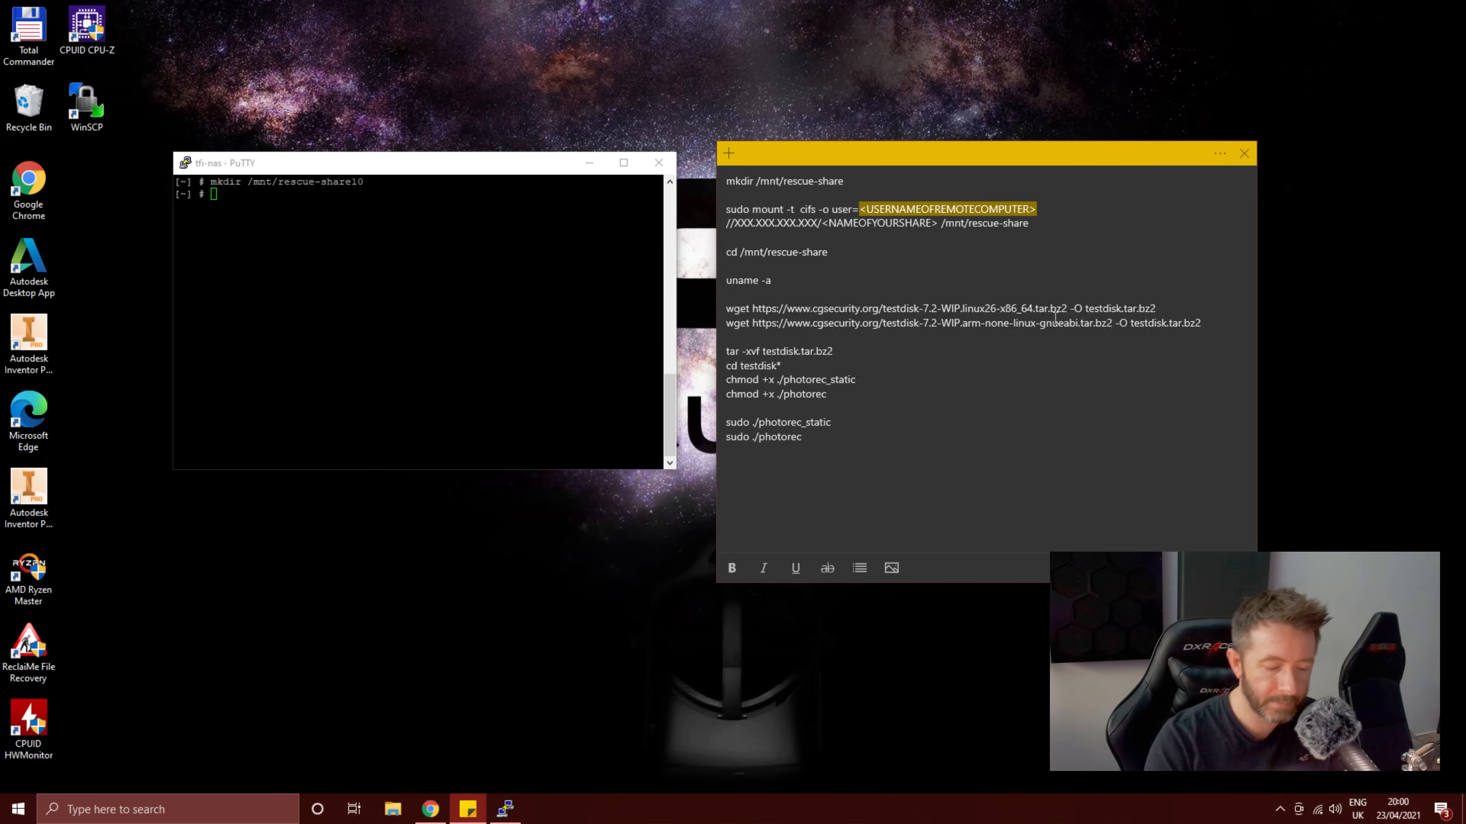
pyautogui.write('nasrecovery //')
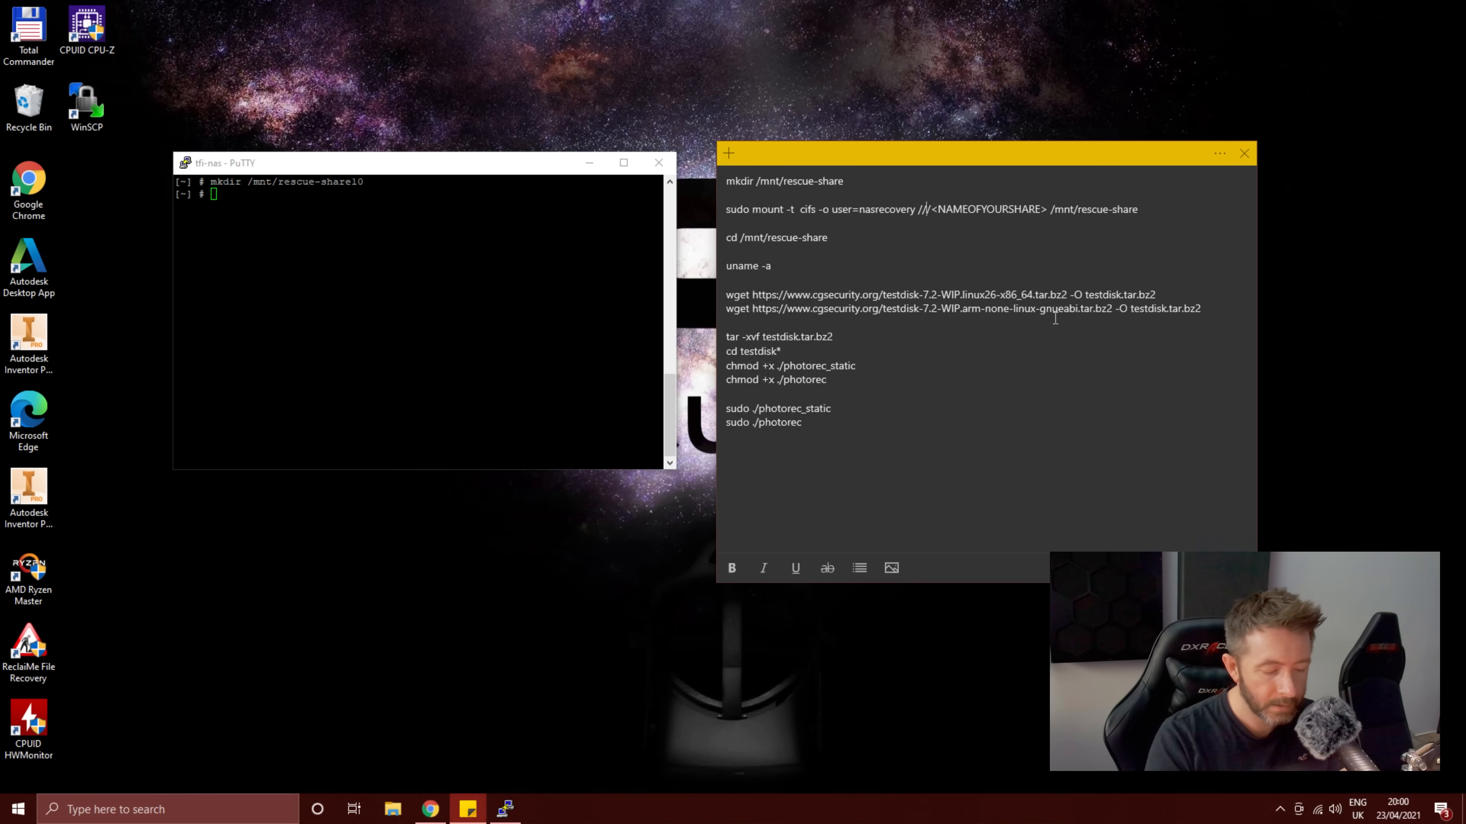
pyautogui.write('RyzenVR/Share')
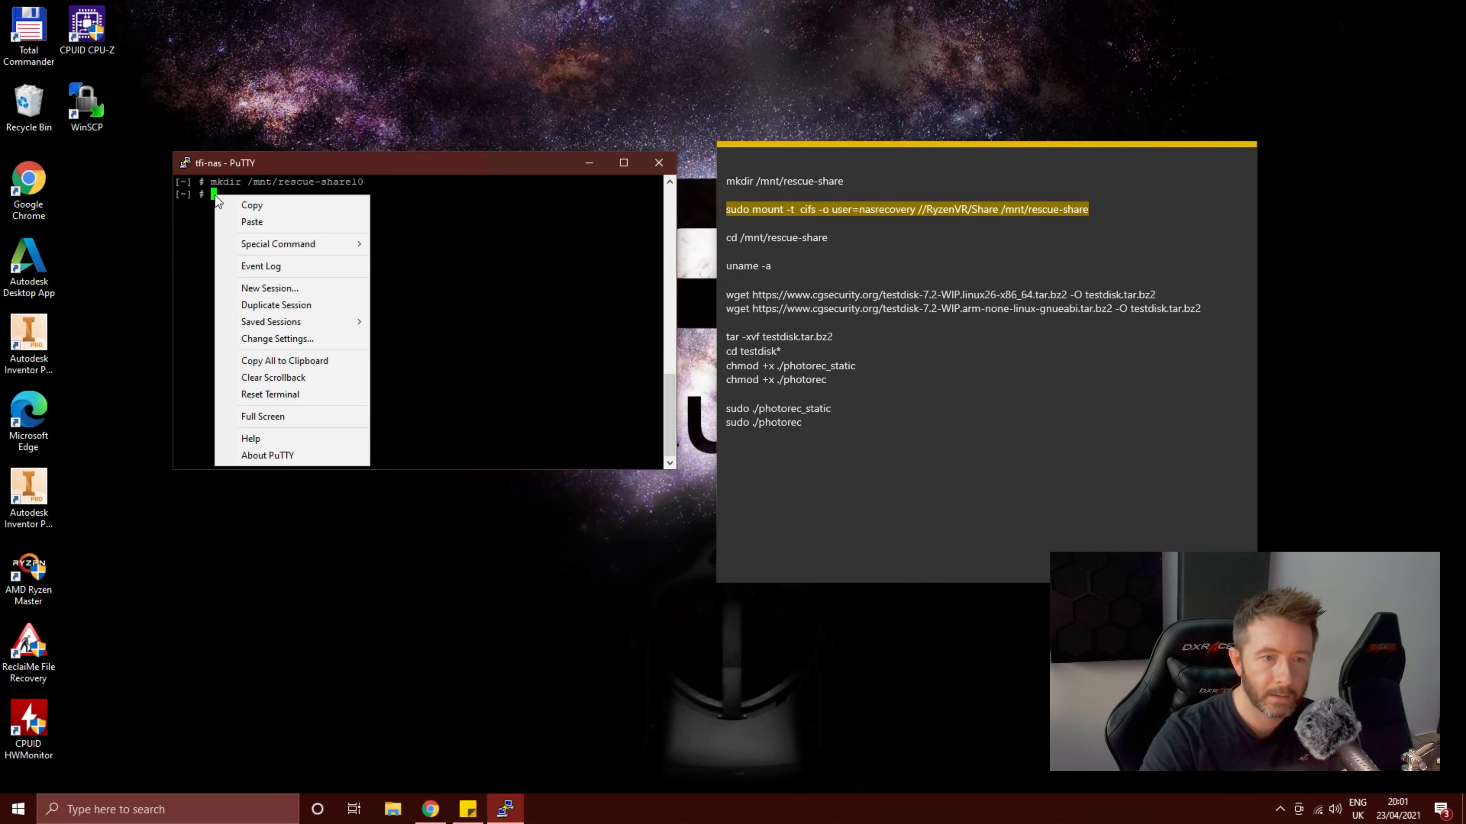
pyautogui.click(251, 222)
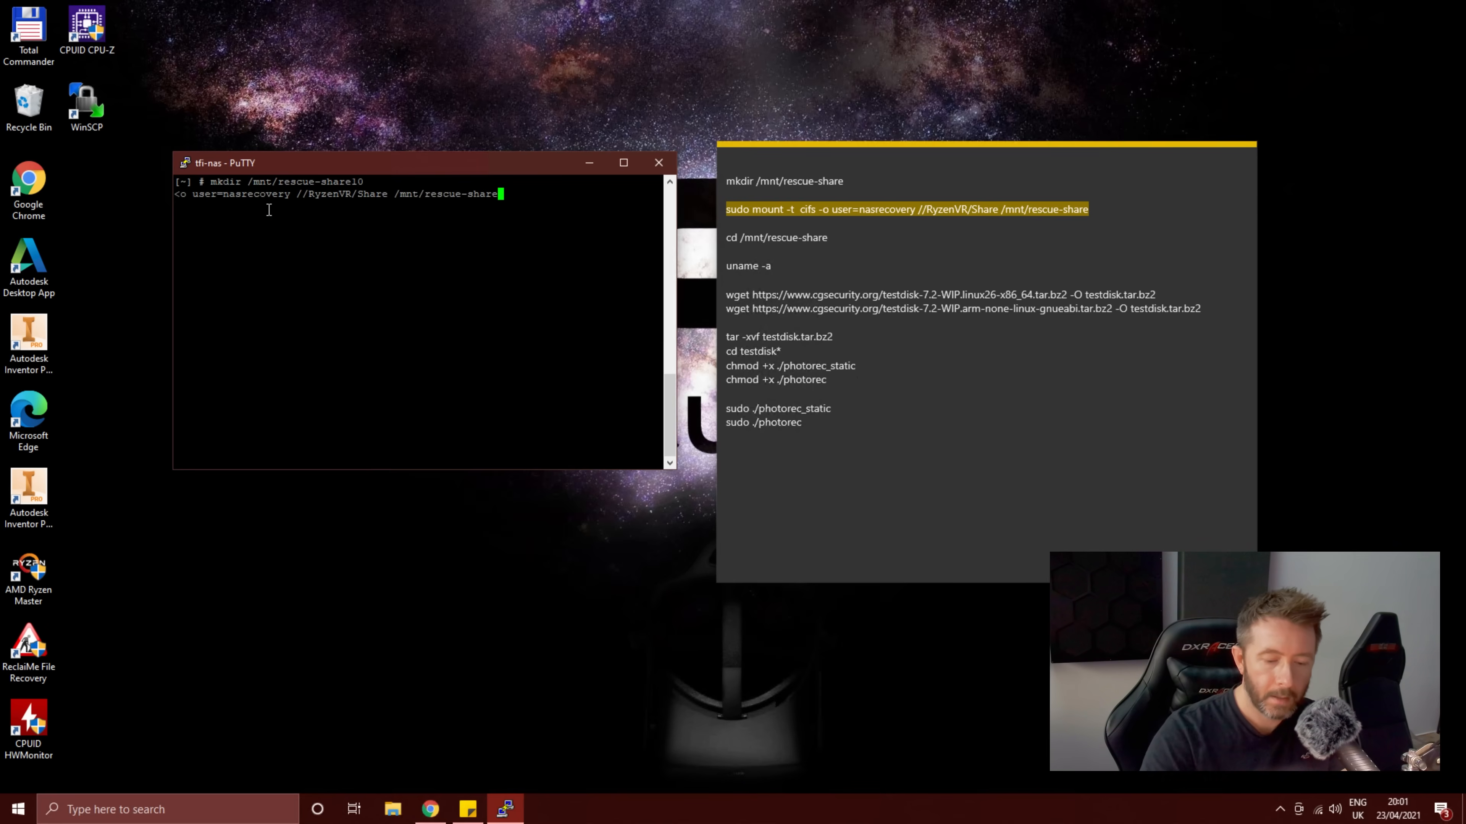
# Step: Mount //RyzenVR/Share at /mnt/rescue-share10 with the share password and cd into it
pyautogui.press('Return')
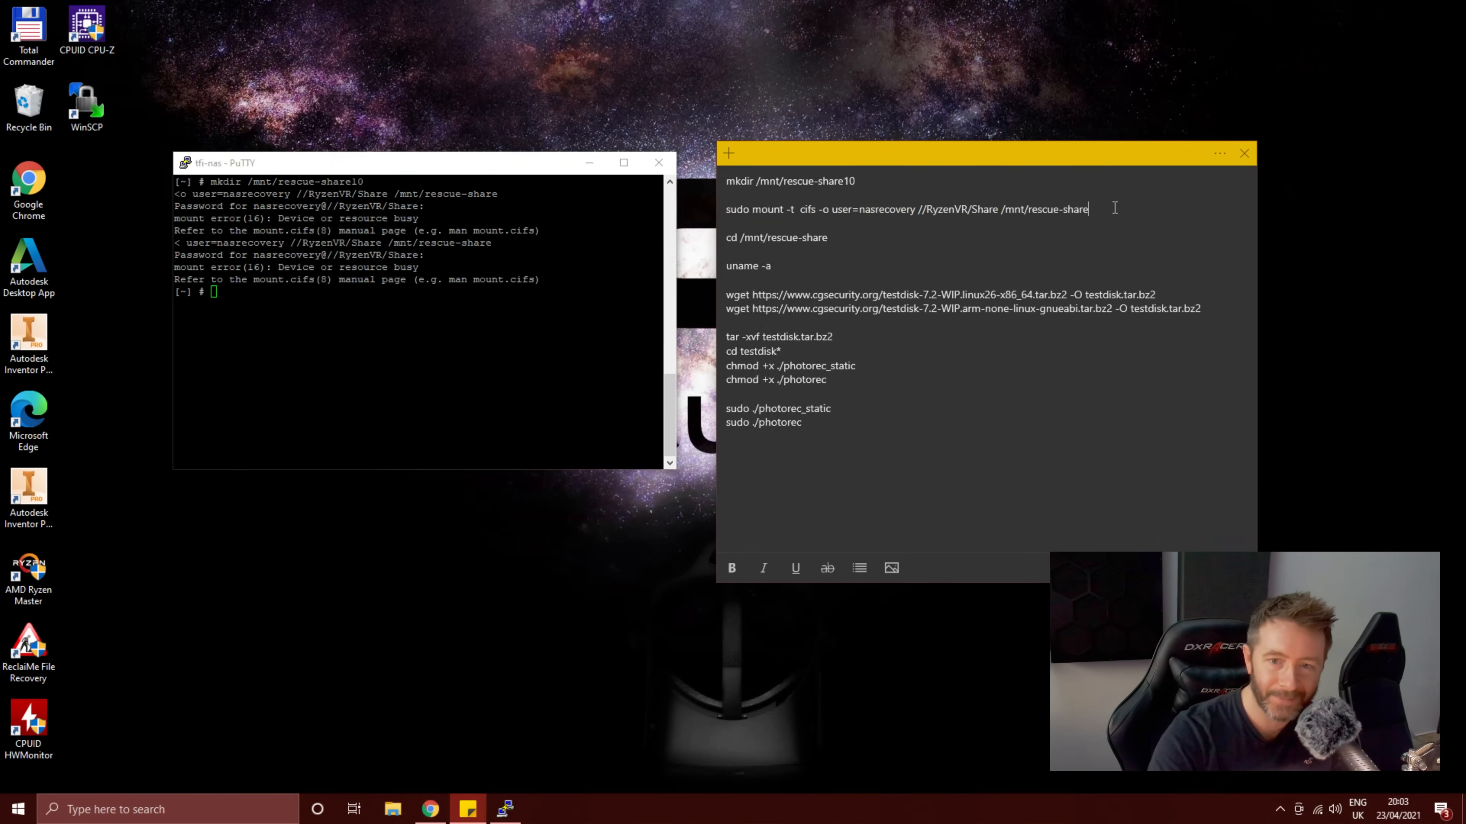
pyautogui.write('10')
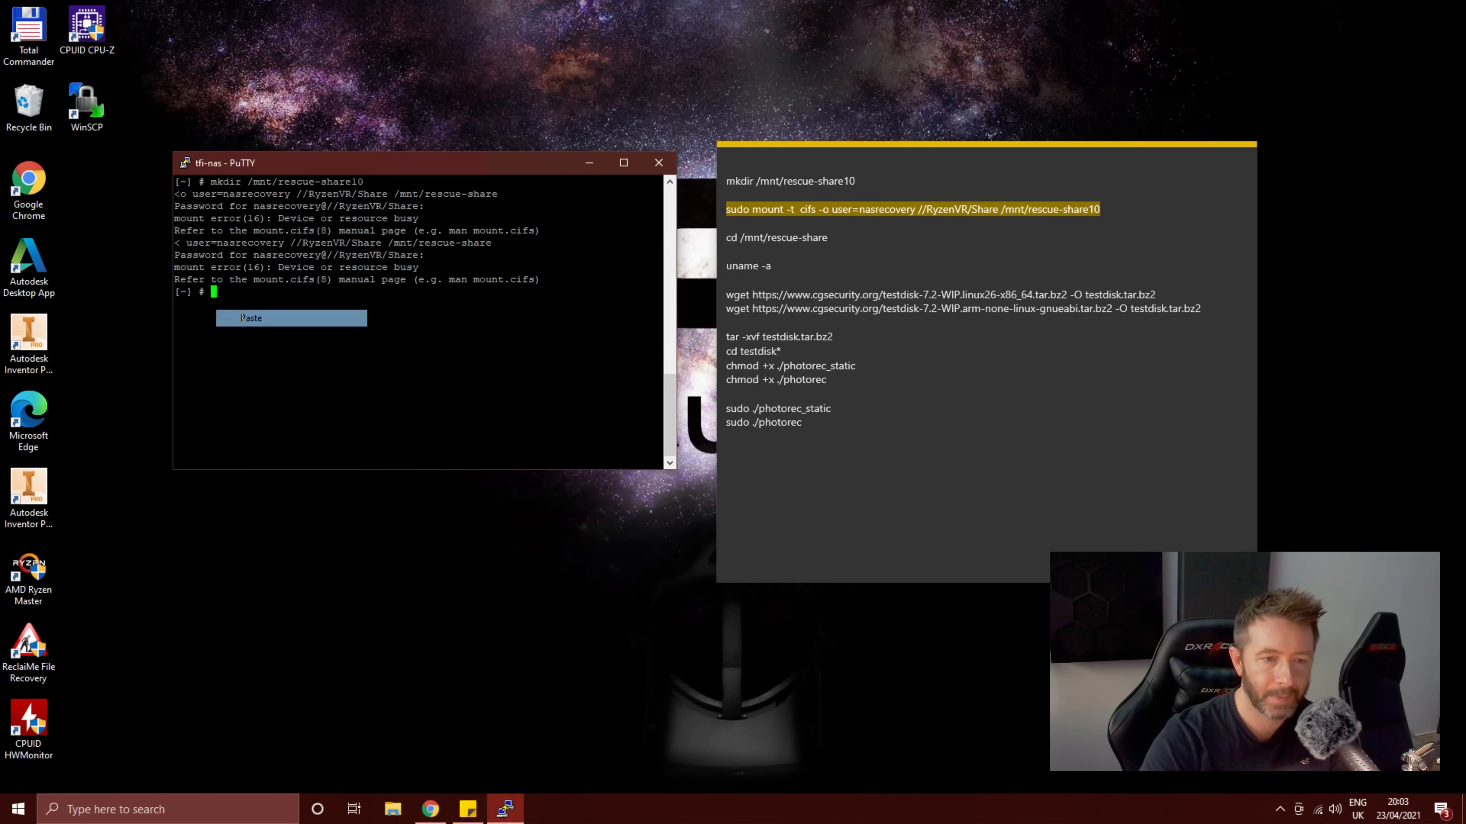
pyautogui.click(251, 318)
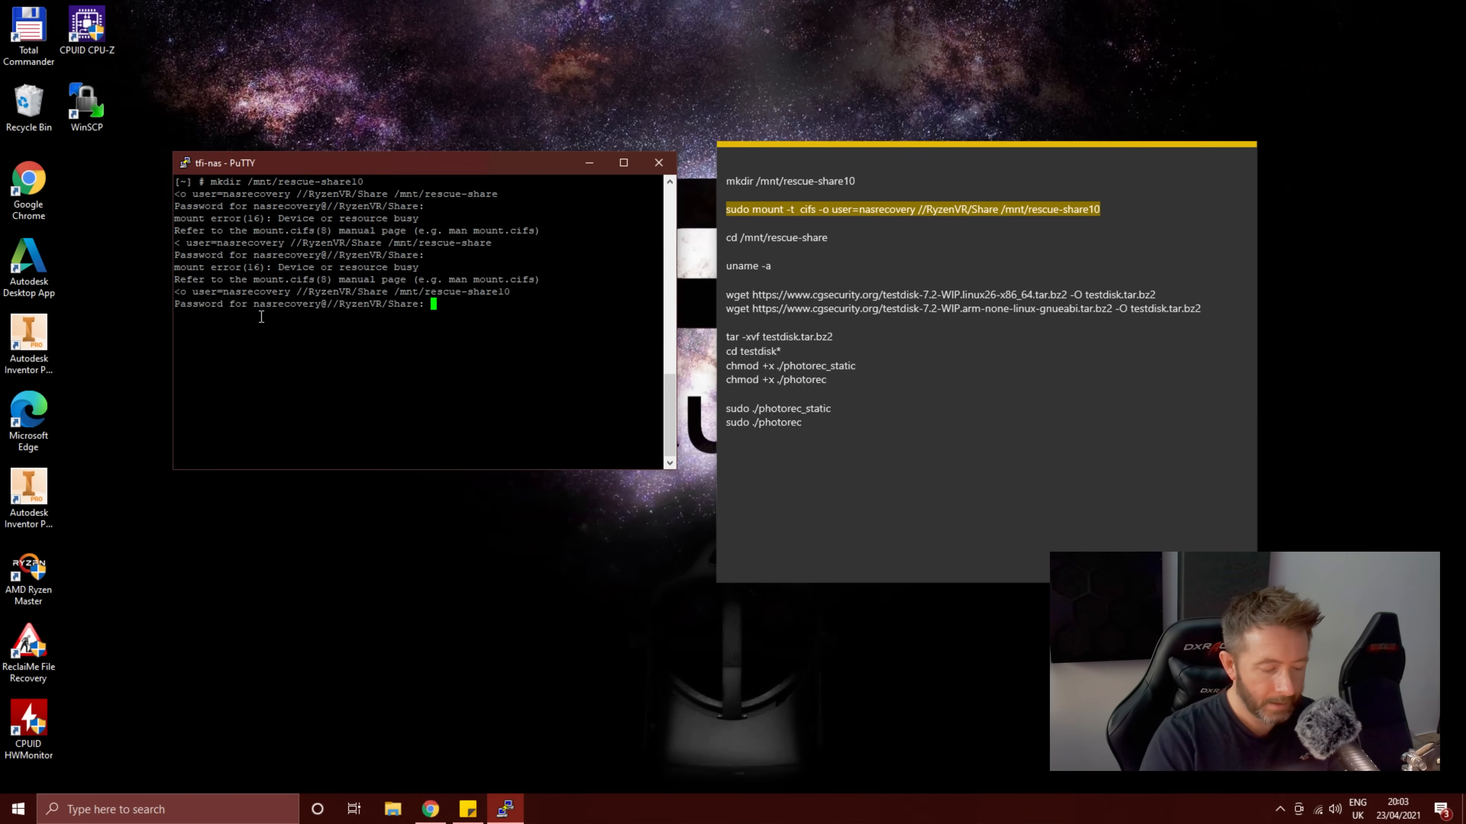
pyautogui.press('Return')
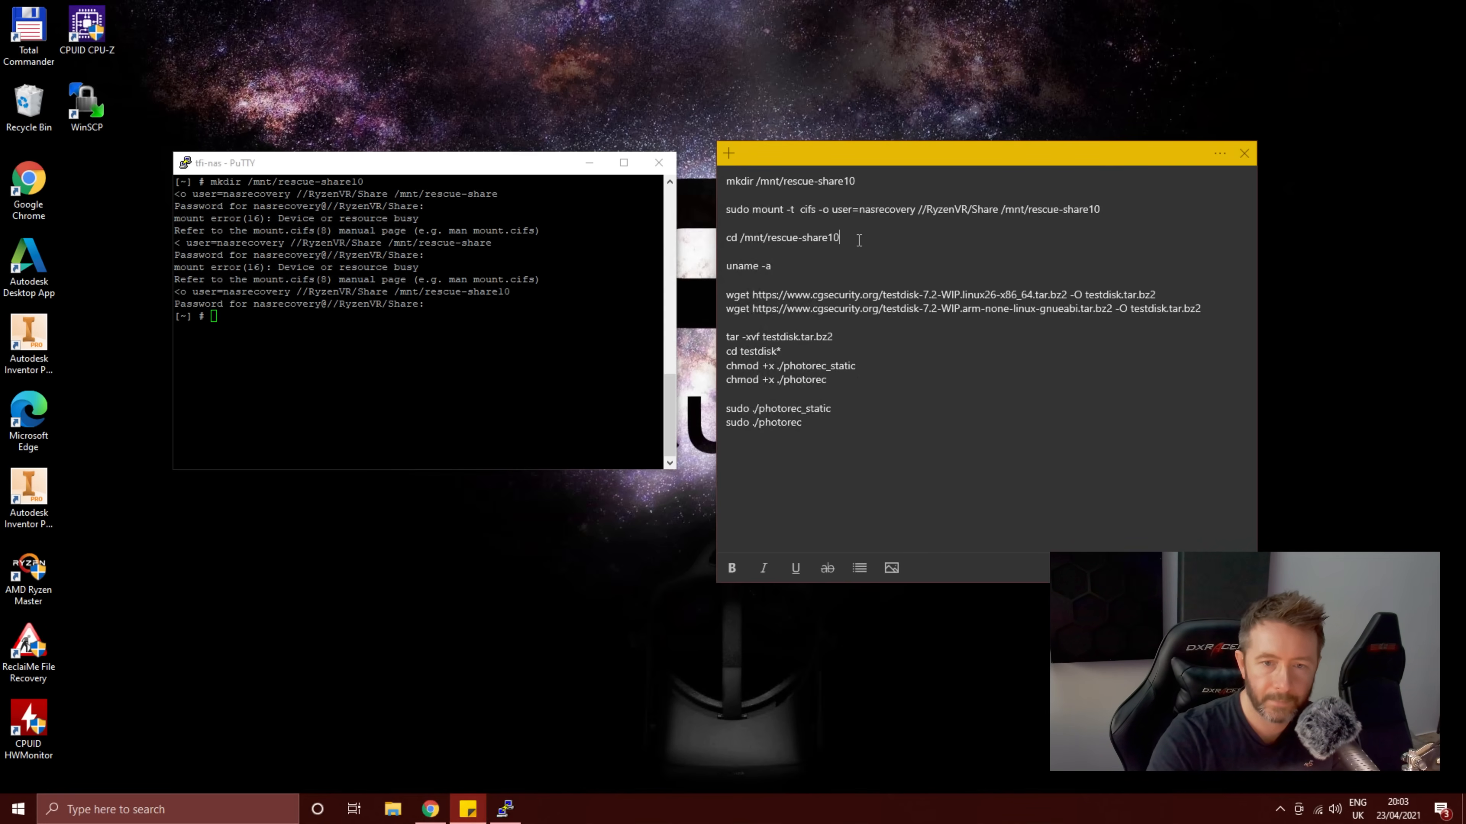
pyautogui.doubleClick(782, 237)
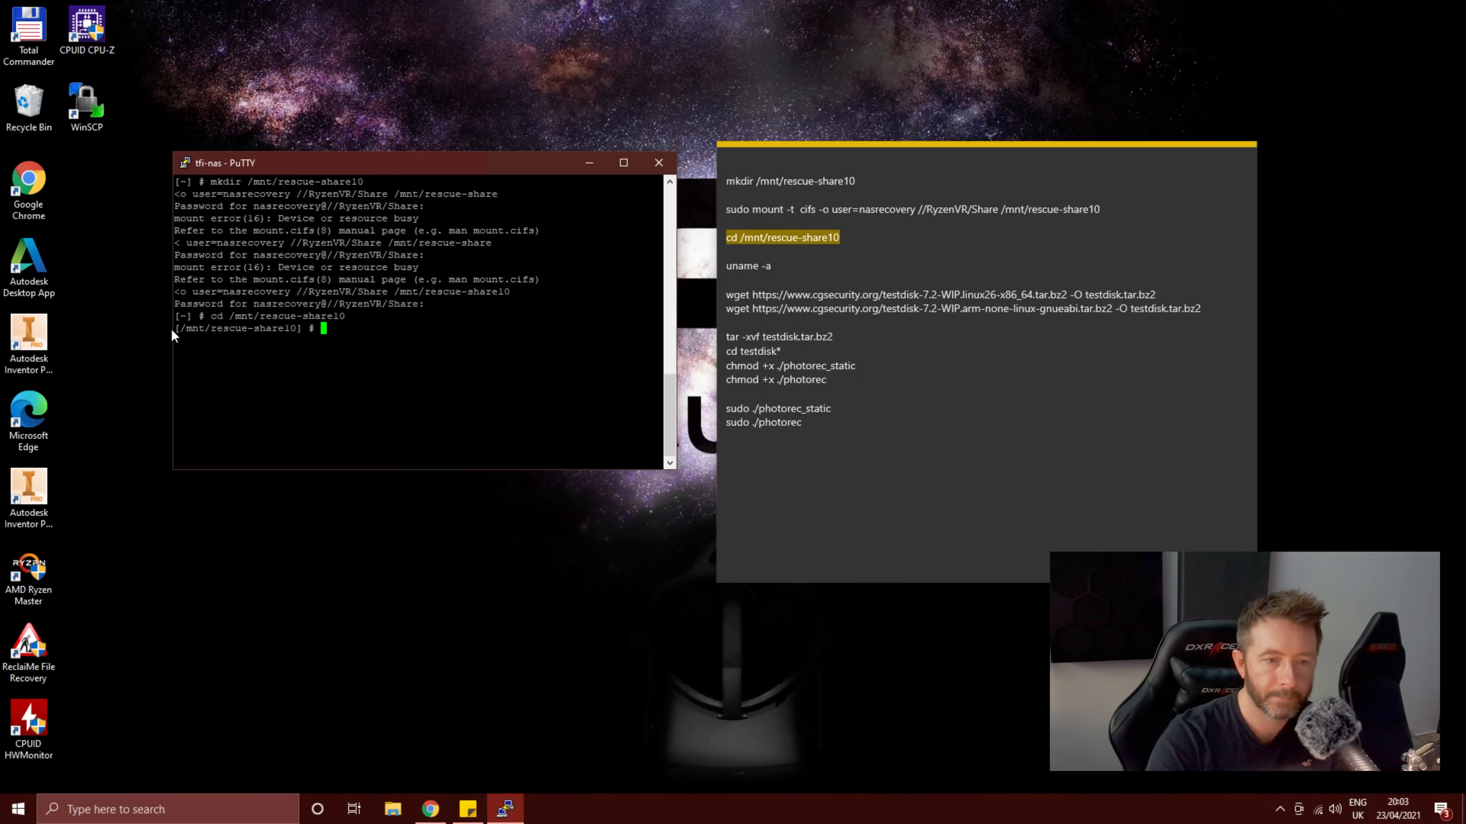
# Step: Run uname -a, revealing Linux 4.2.8 on armv7l, so the ARM PhotoRec build is needed
pyautogui.click(748, 266)
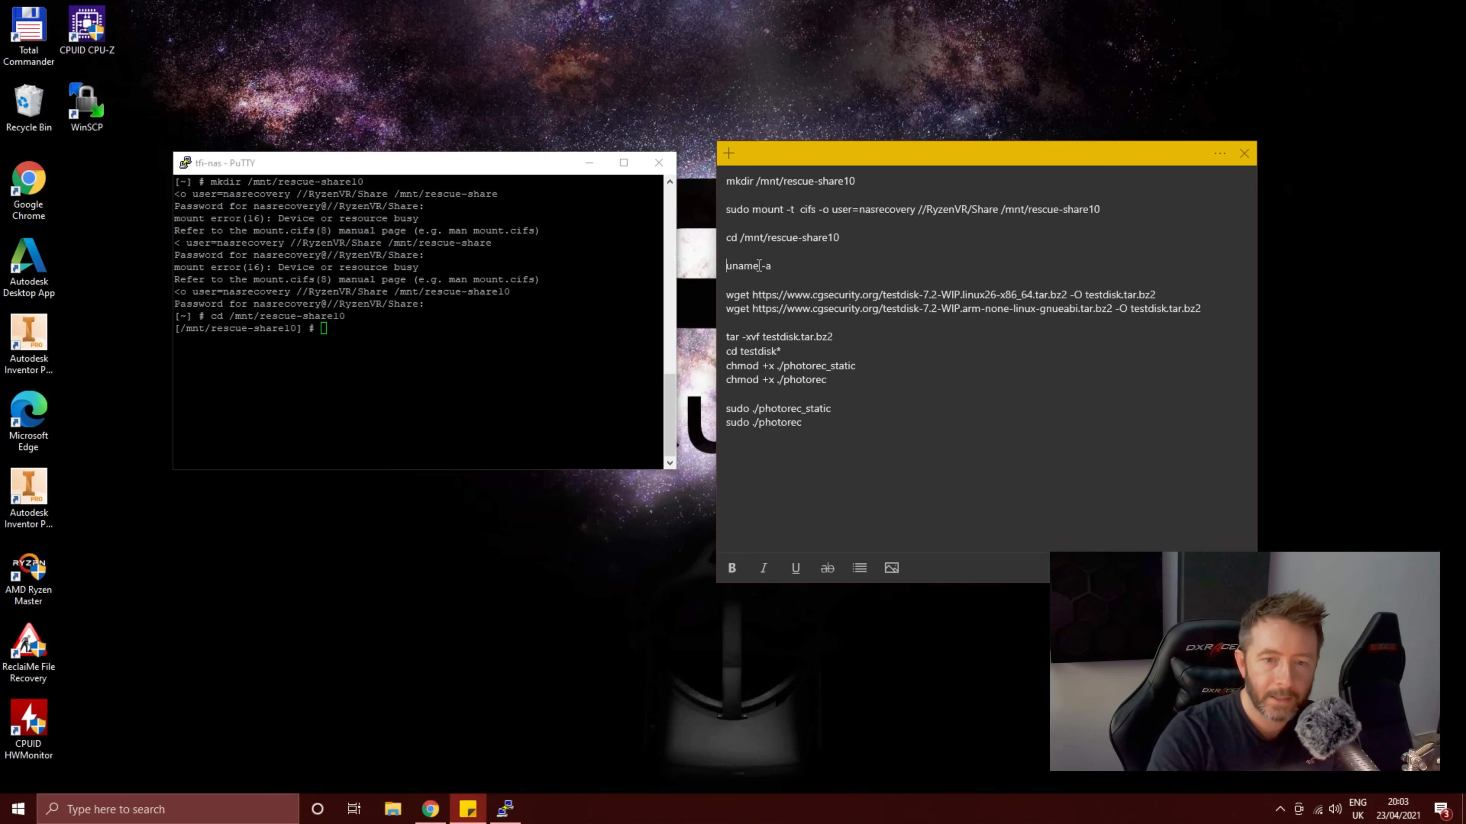
pyautogui.rightClick(748, 266)
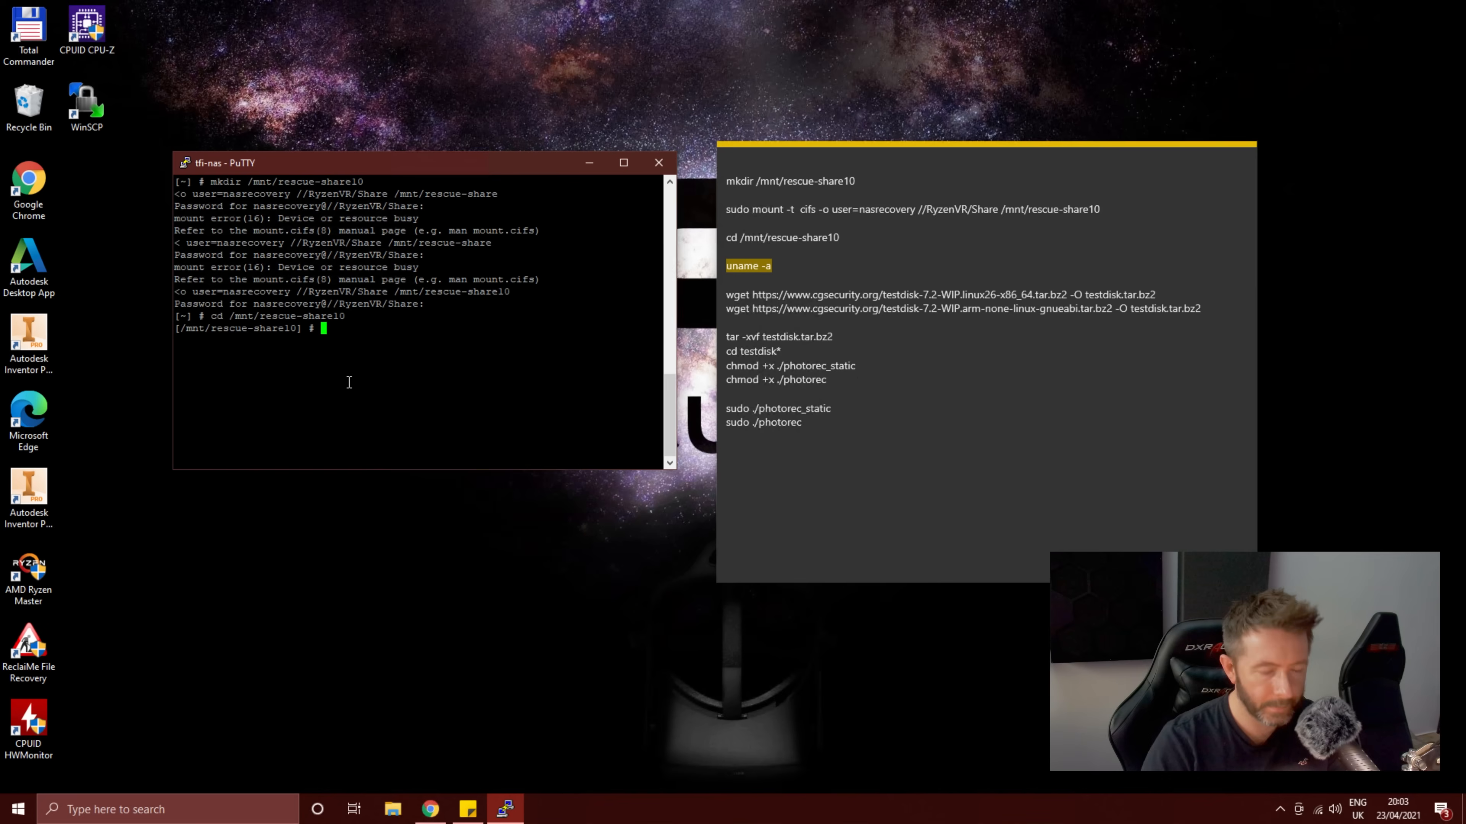
pyautogui.write('uname')
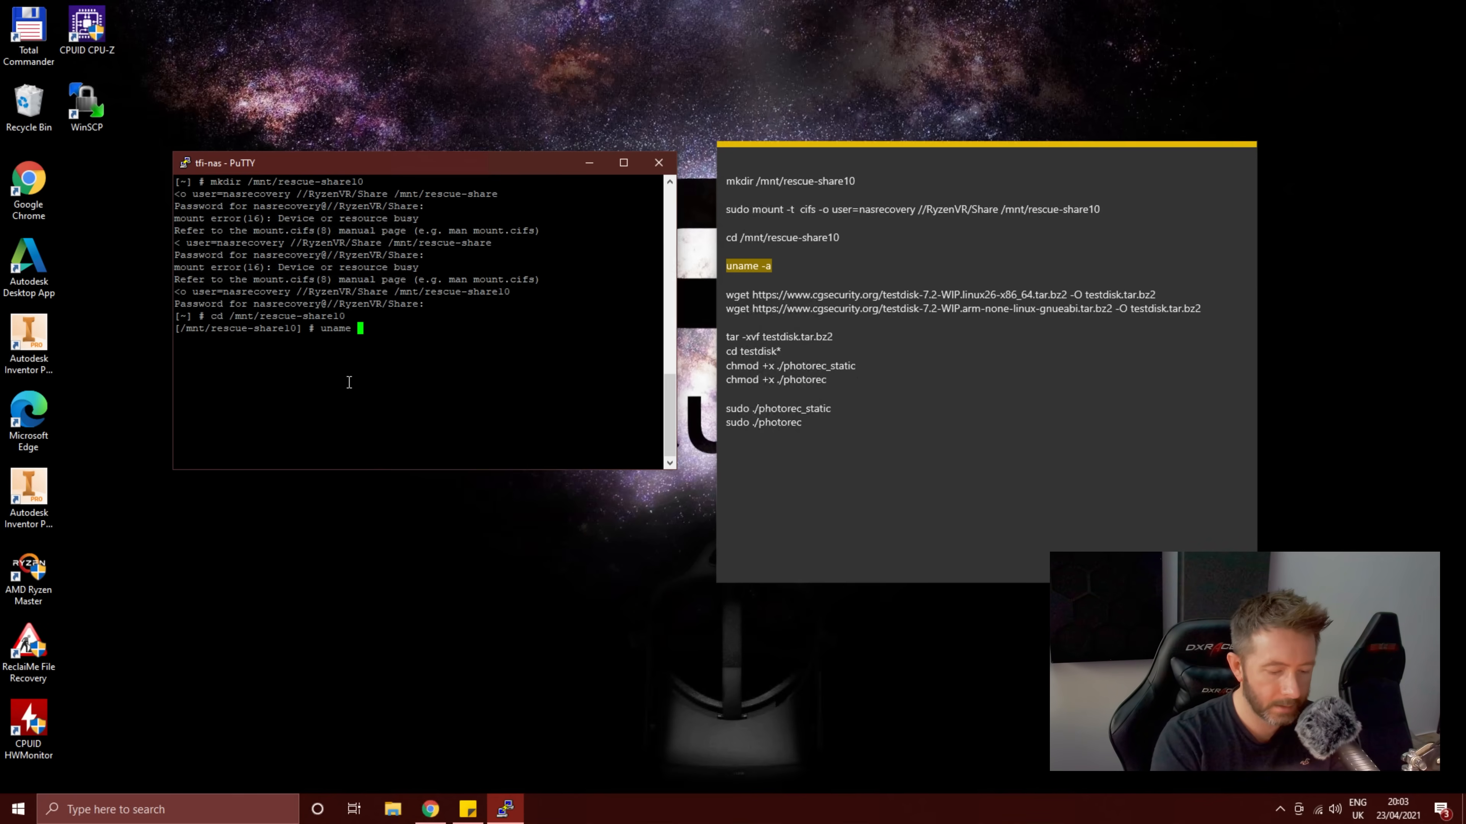
pyautogui.press('Return')
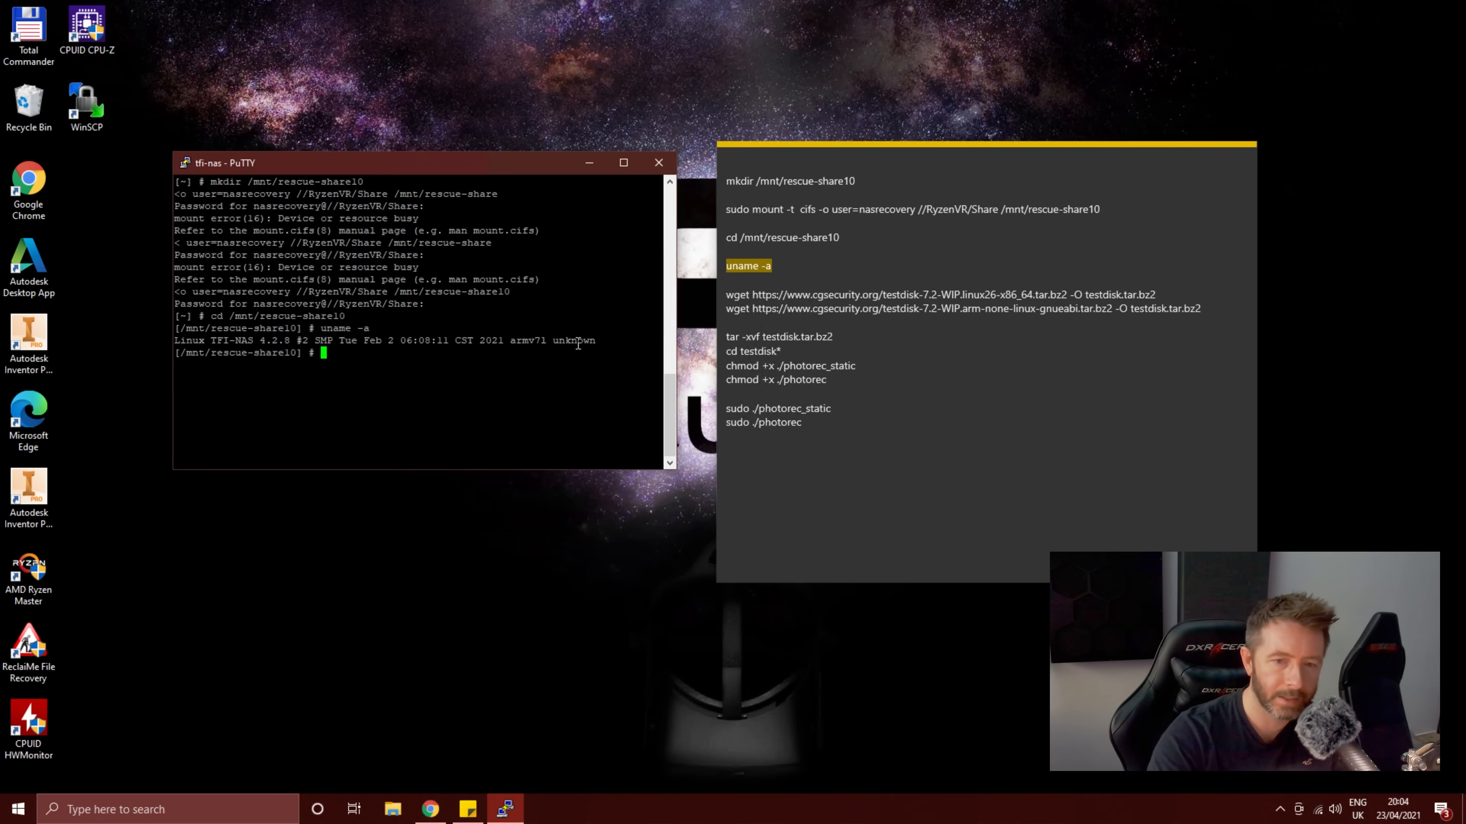
pyautogui.moveTo(561, 349)
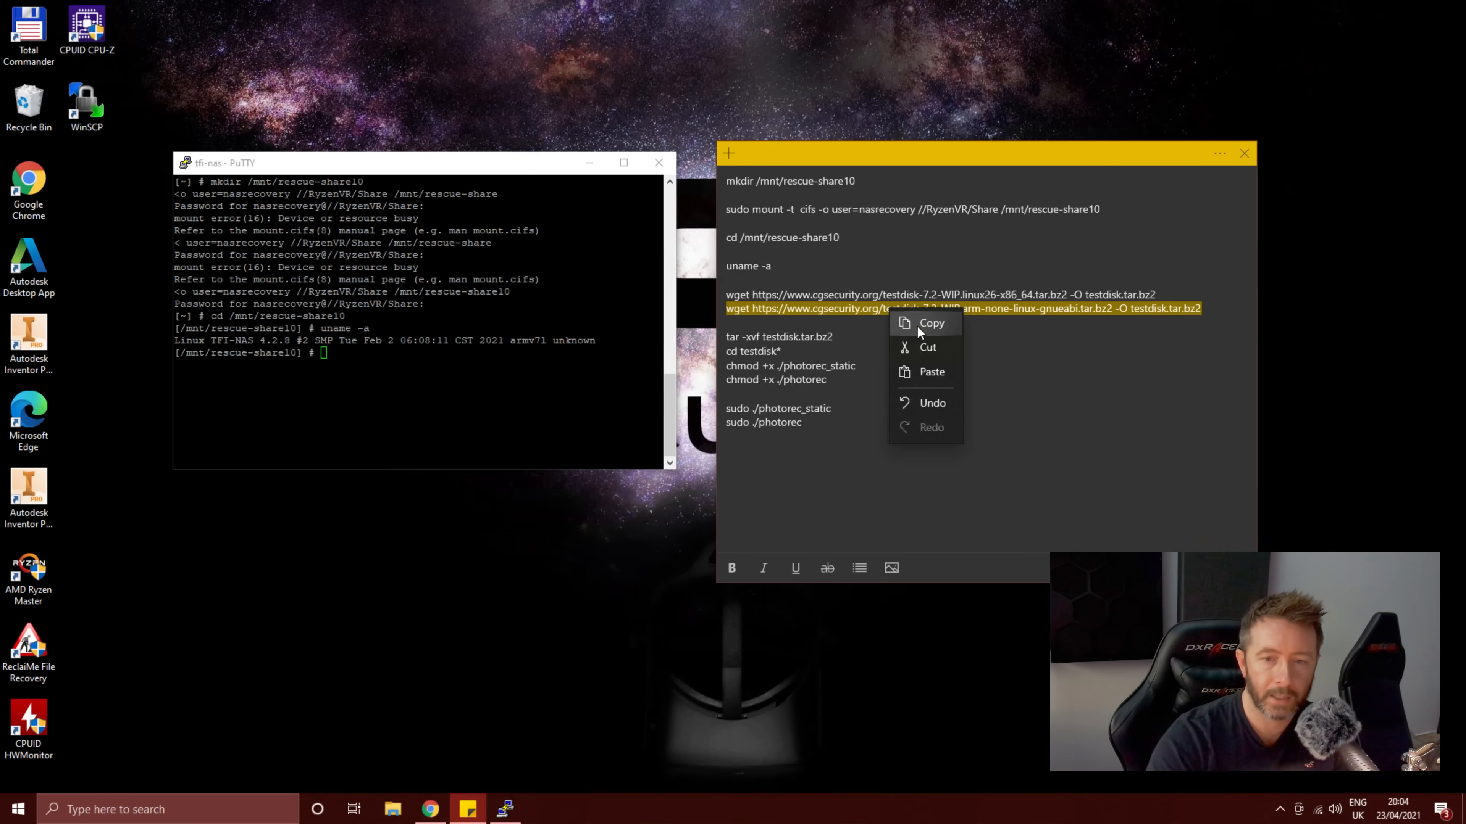
# Step: Run the wget fetching the ARM TestDisk archive as testdisk.tar.bz2, and check the Samsung (I:) drive in Explorer
pyautogui.rightClick(317, 365)
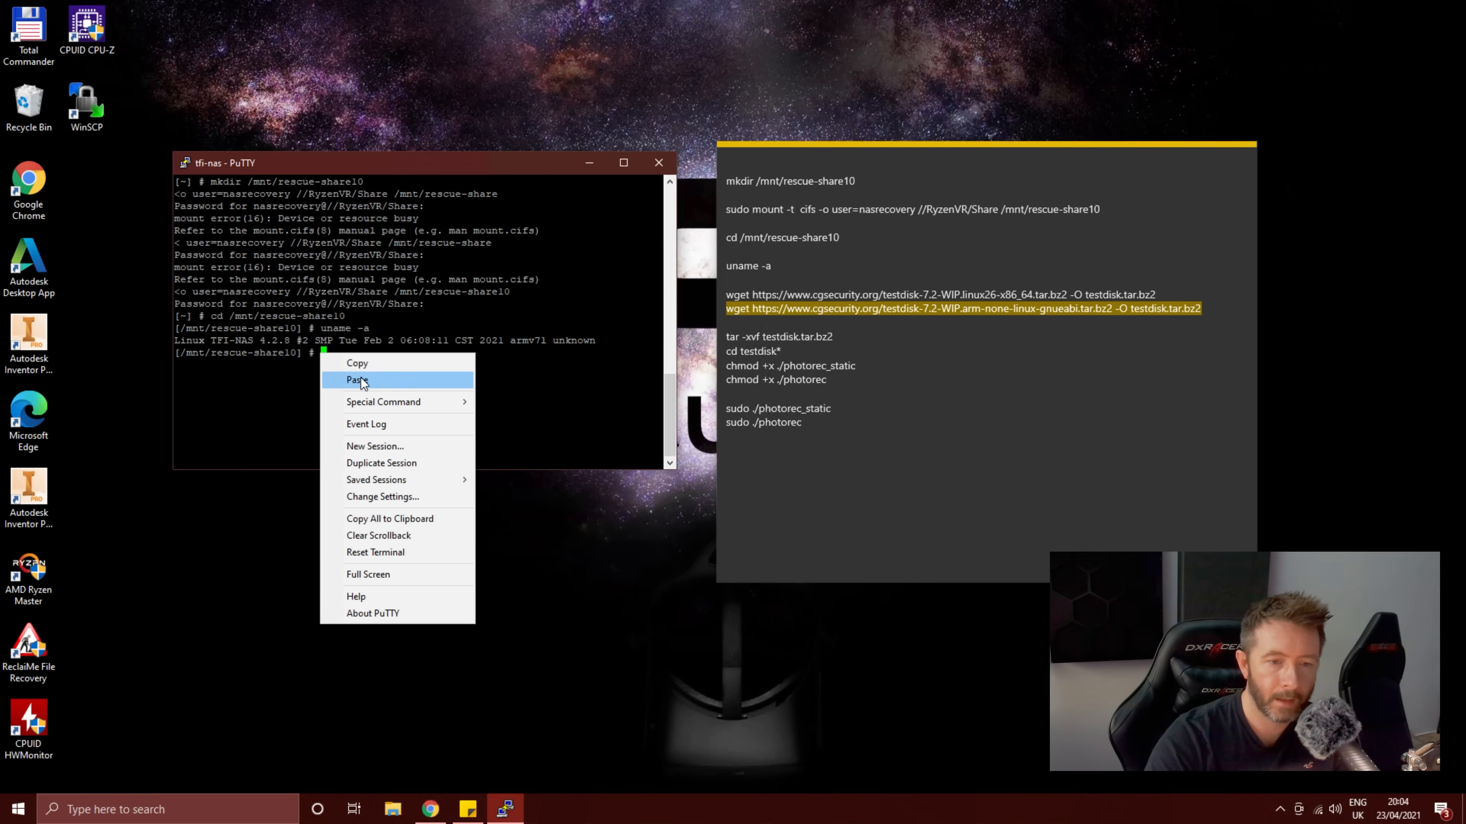
pyautogui.click(357, 379)
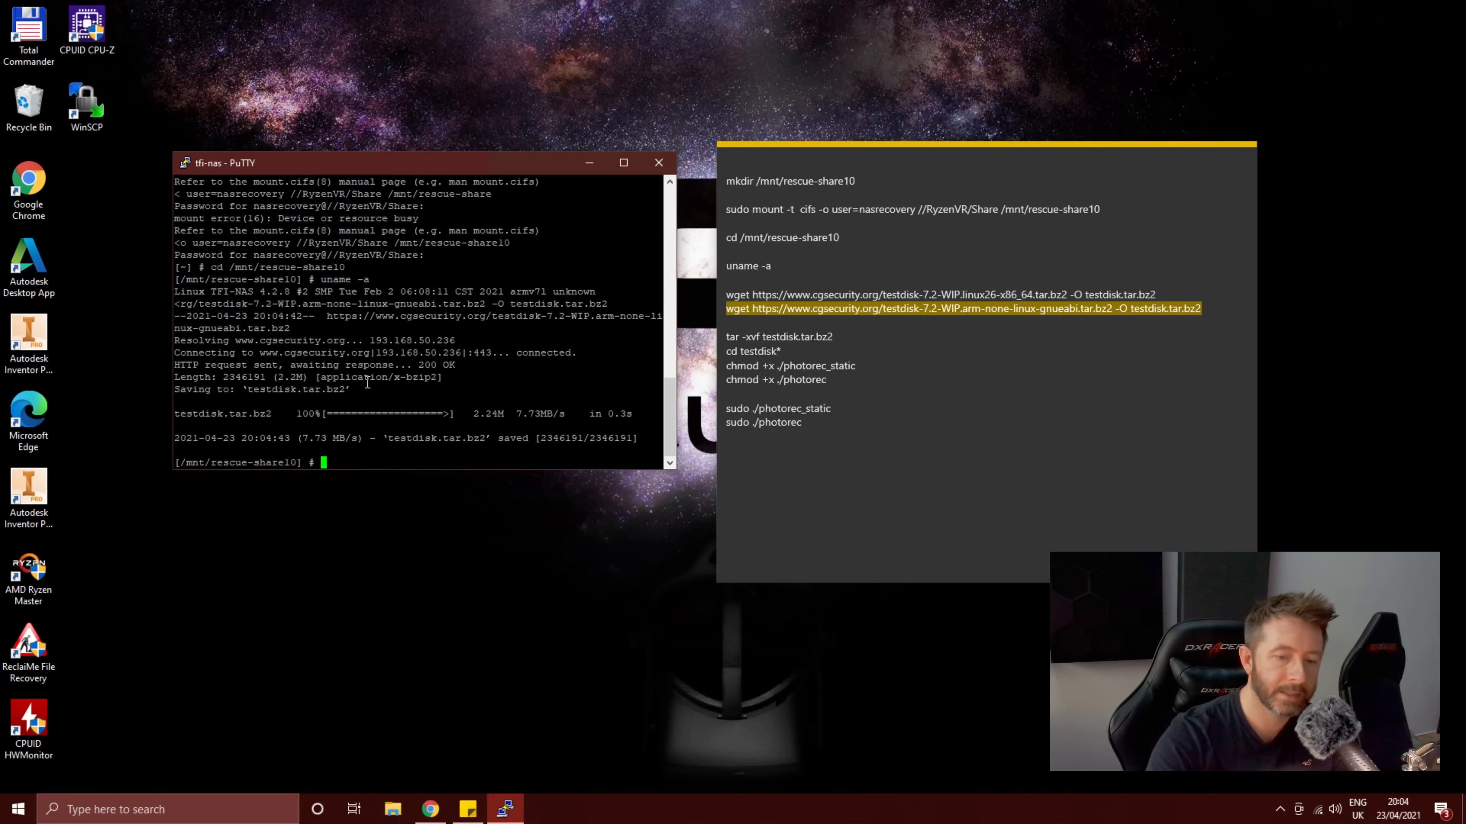
pyautogui.click(392, 809)
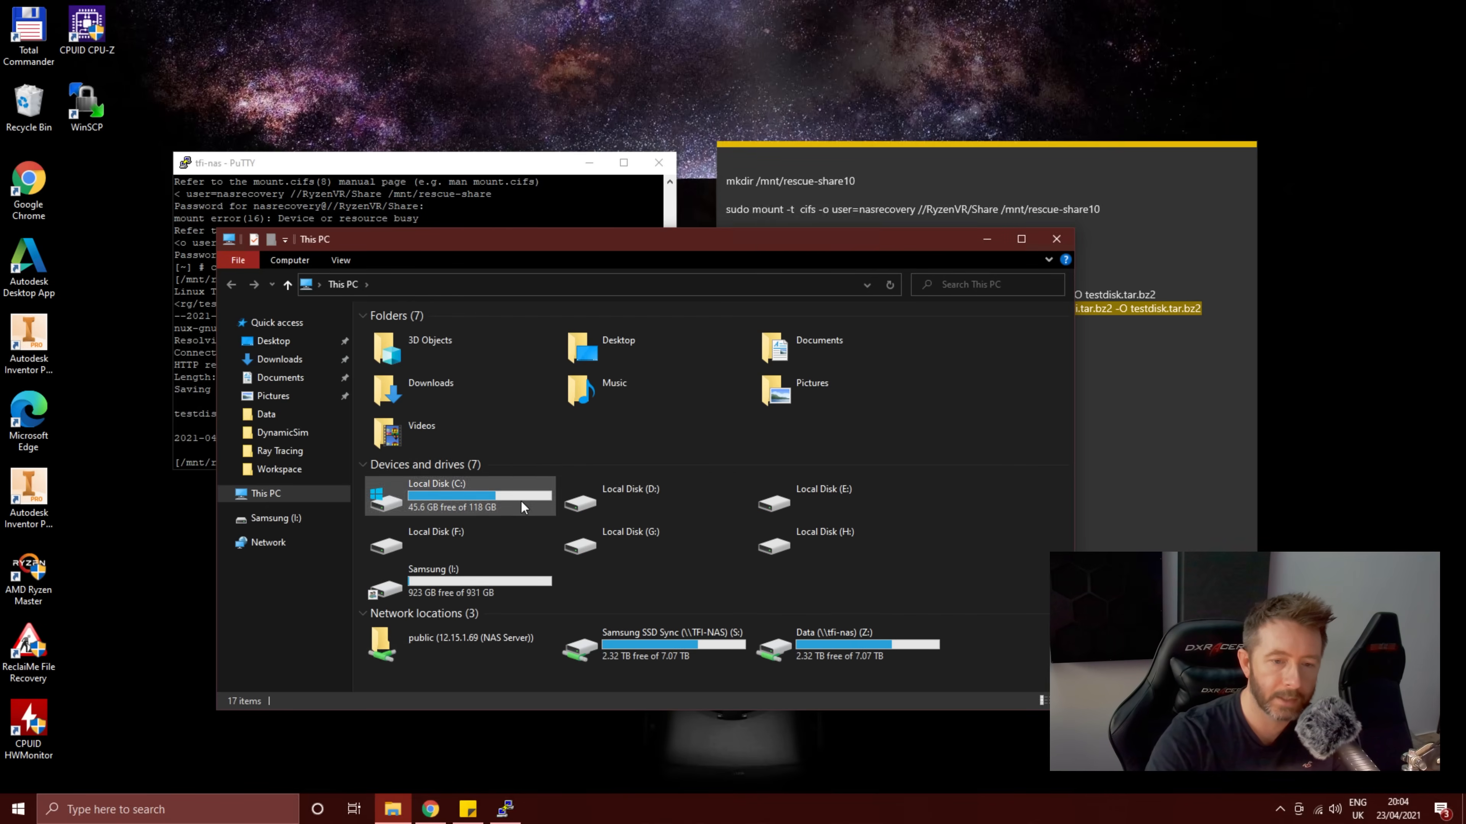
pyautogui.click(458, 580)
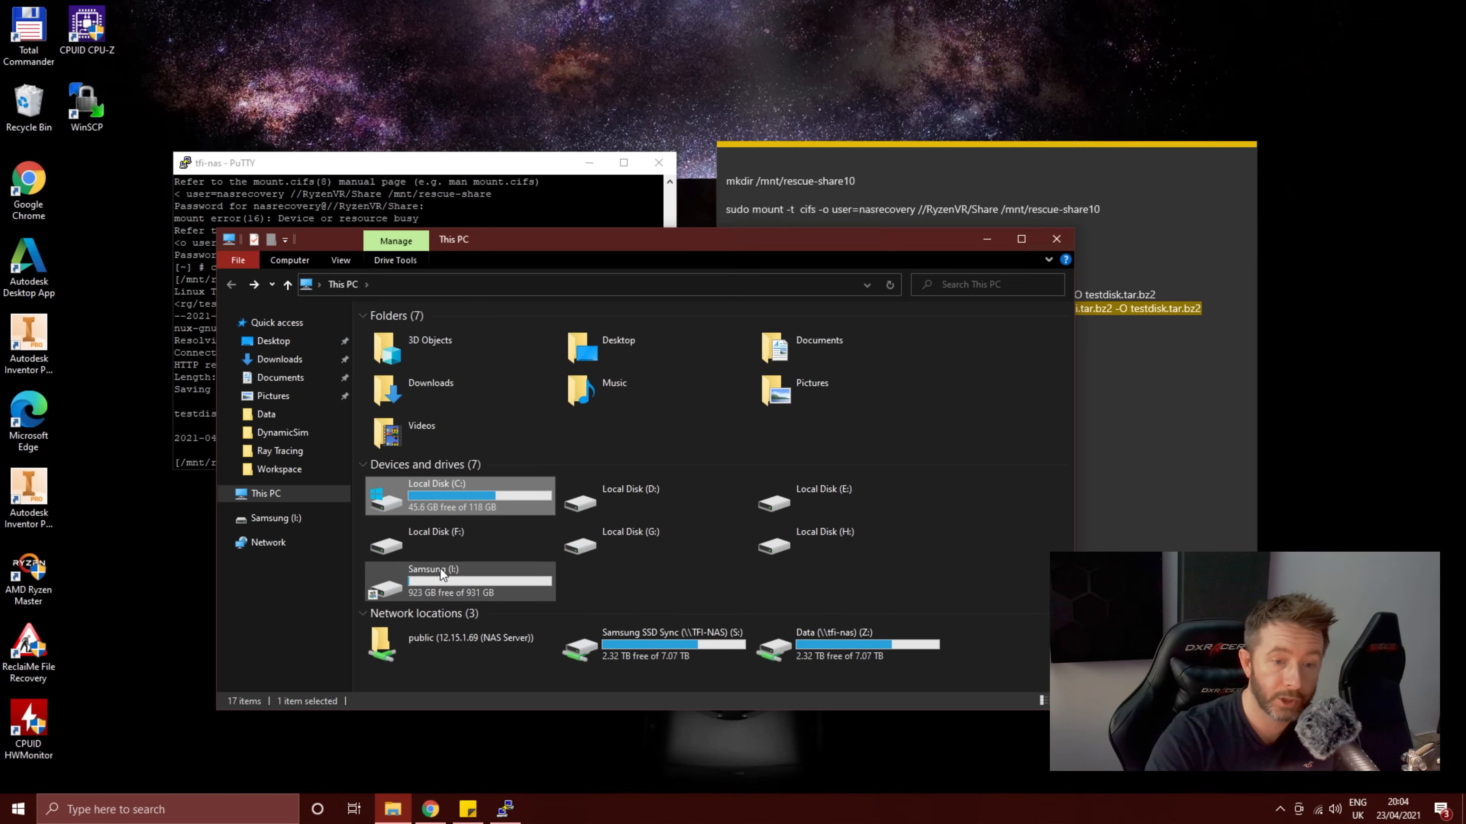
pyautogui.doubleClick(435, 580)
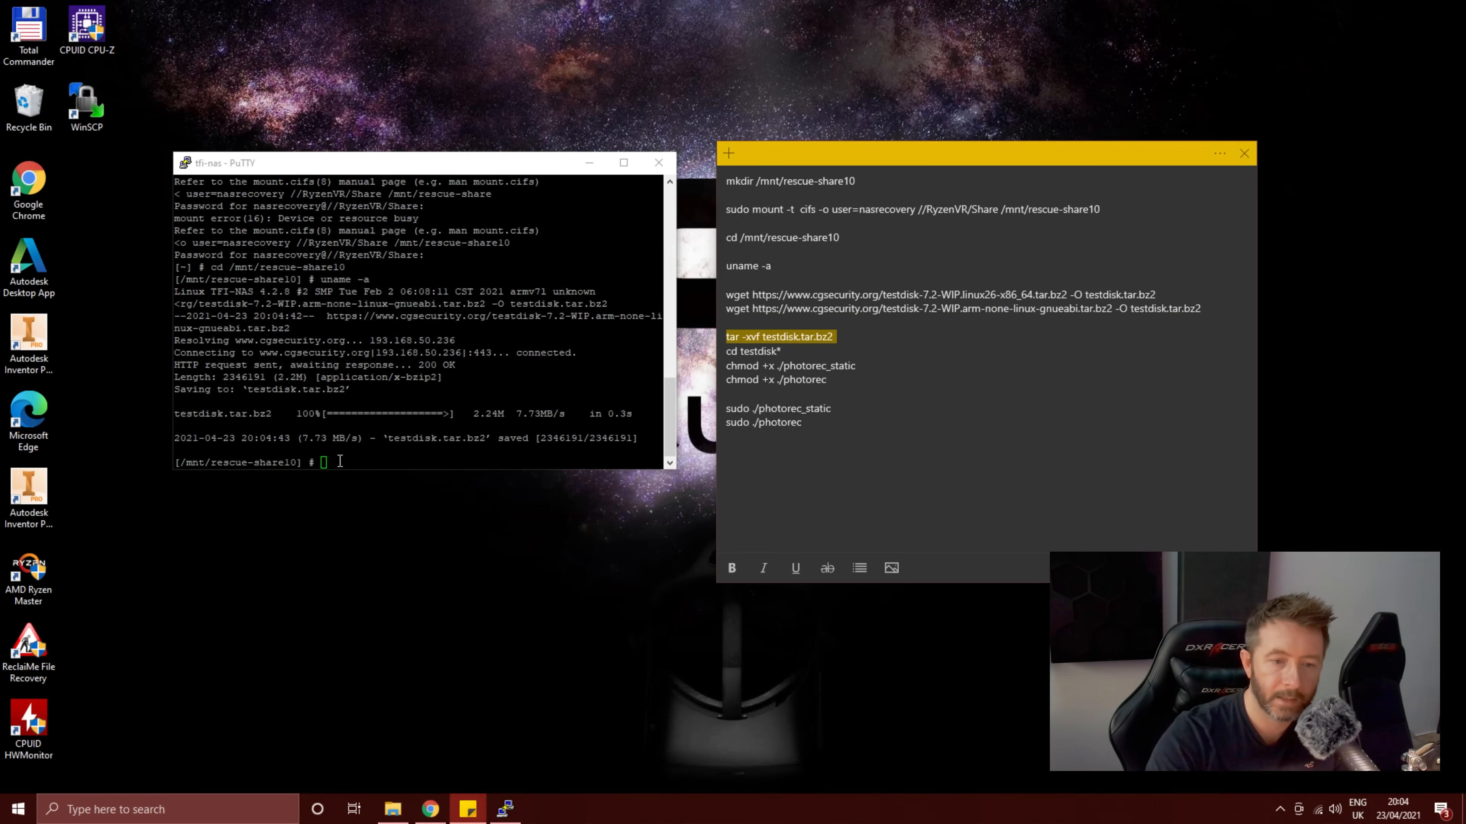
# Step: Extract testdisk.tar.bz2 with tar -xvf and cd into the testdisk-7.2-WIP folder
pyautogui.press('Return')
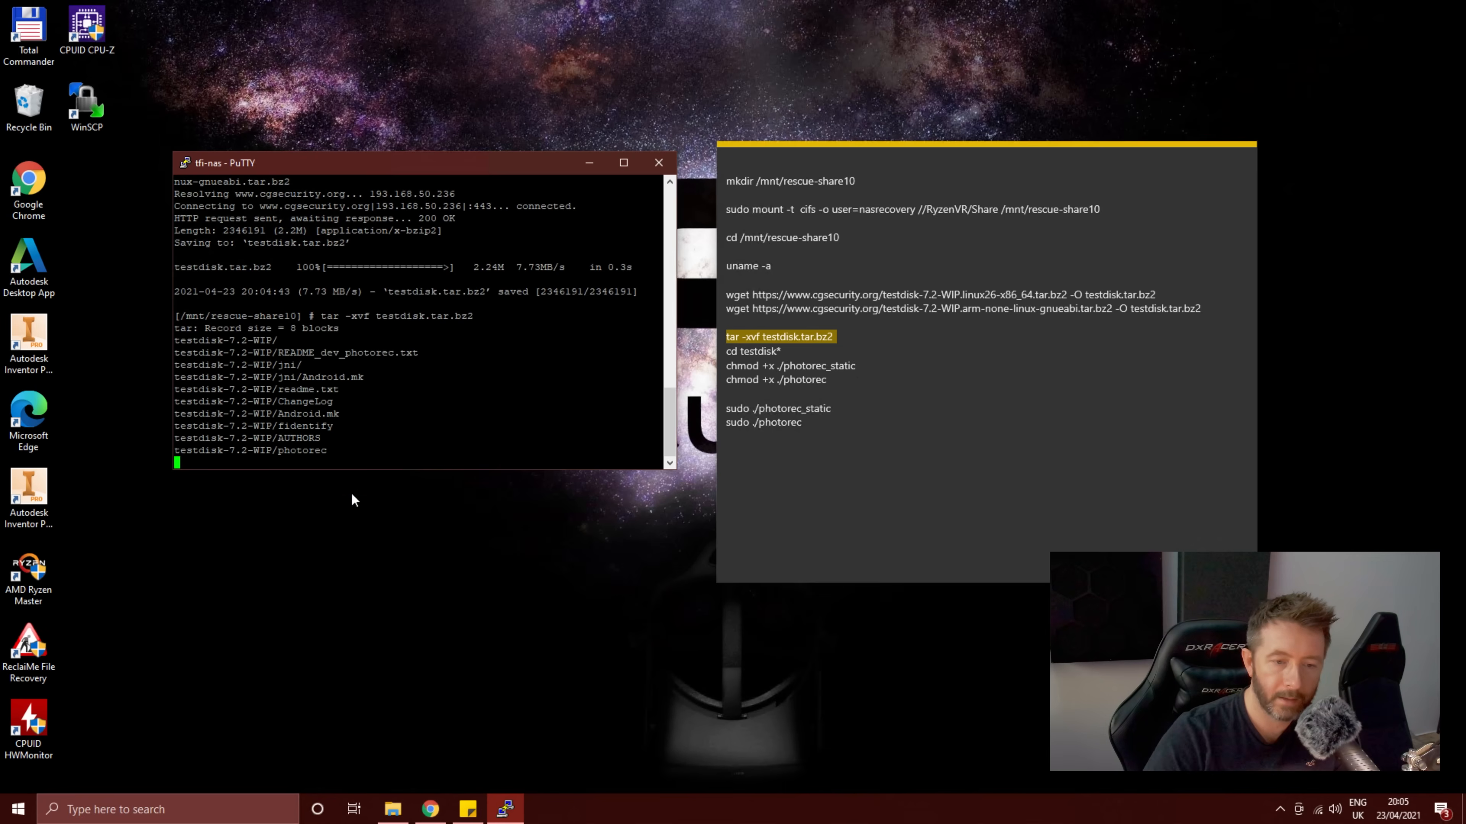
pyautogui.click(391, 809)
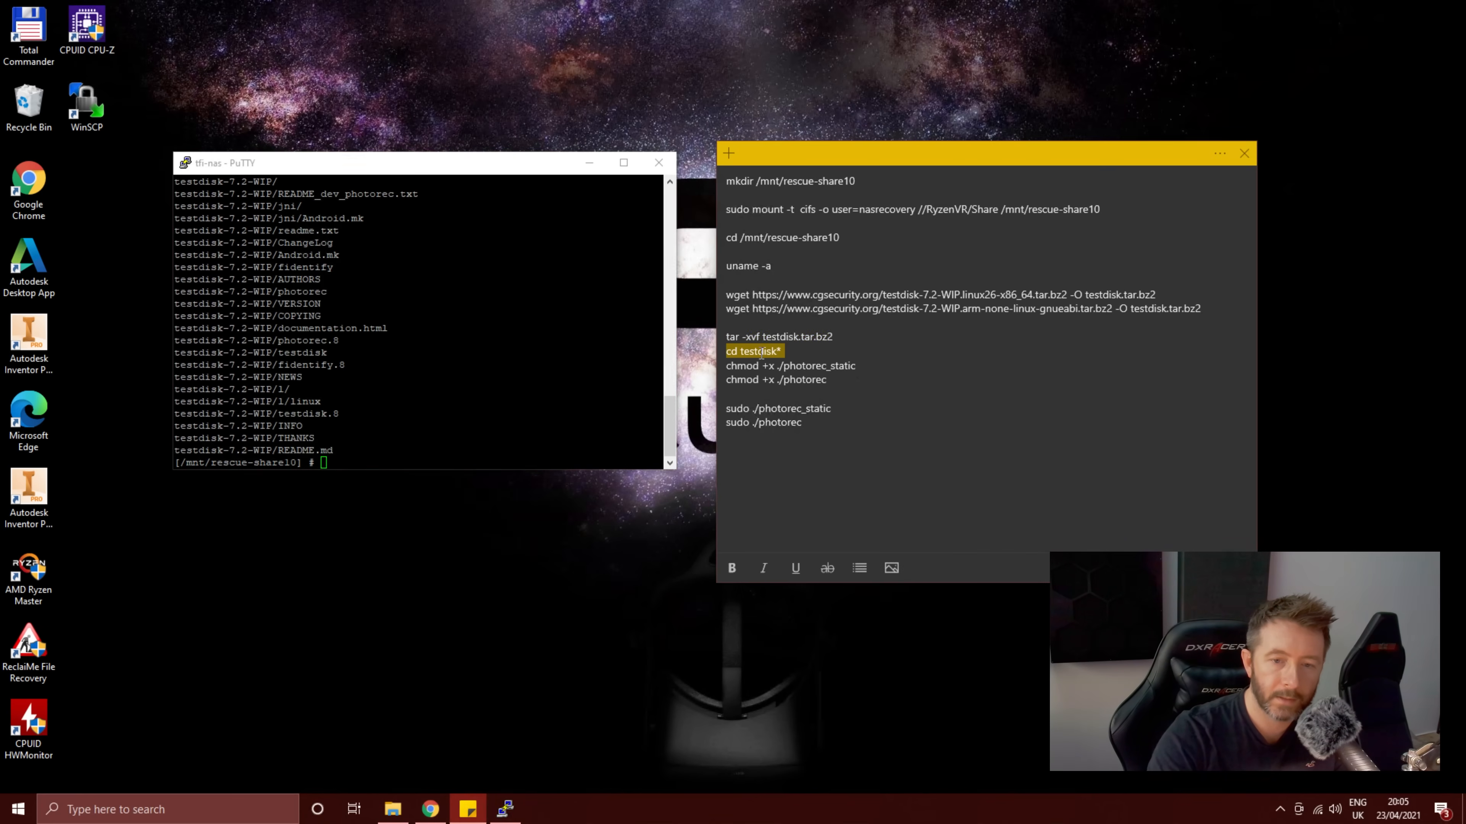
pyautogui.rightClick(322, 462)
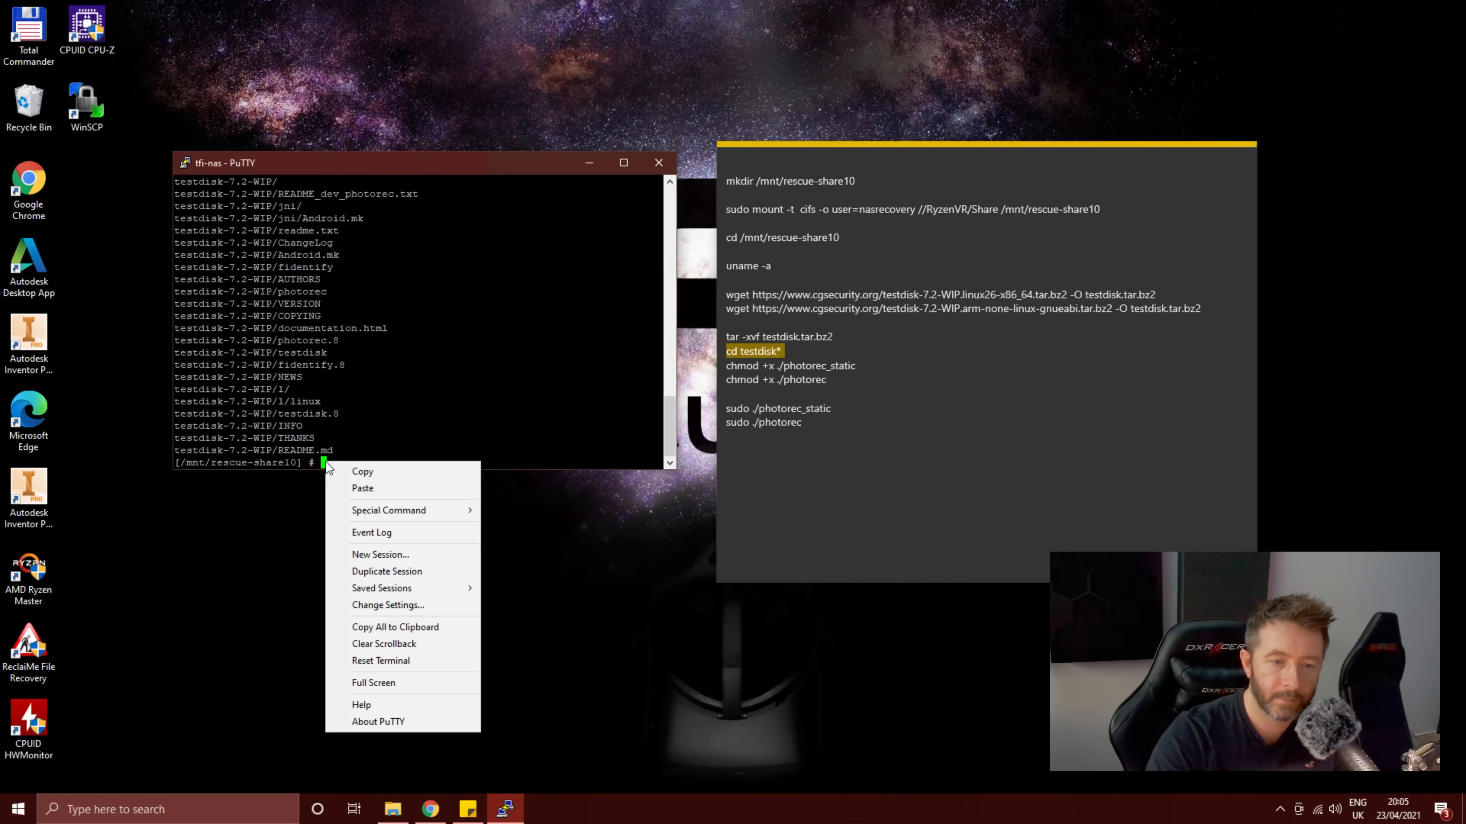
pyautogui.click(362, 488)
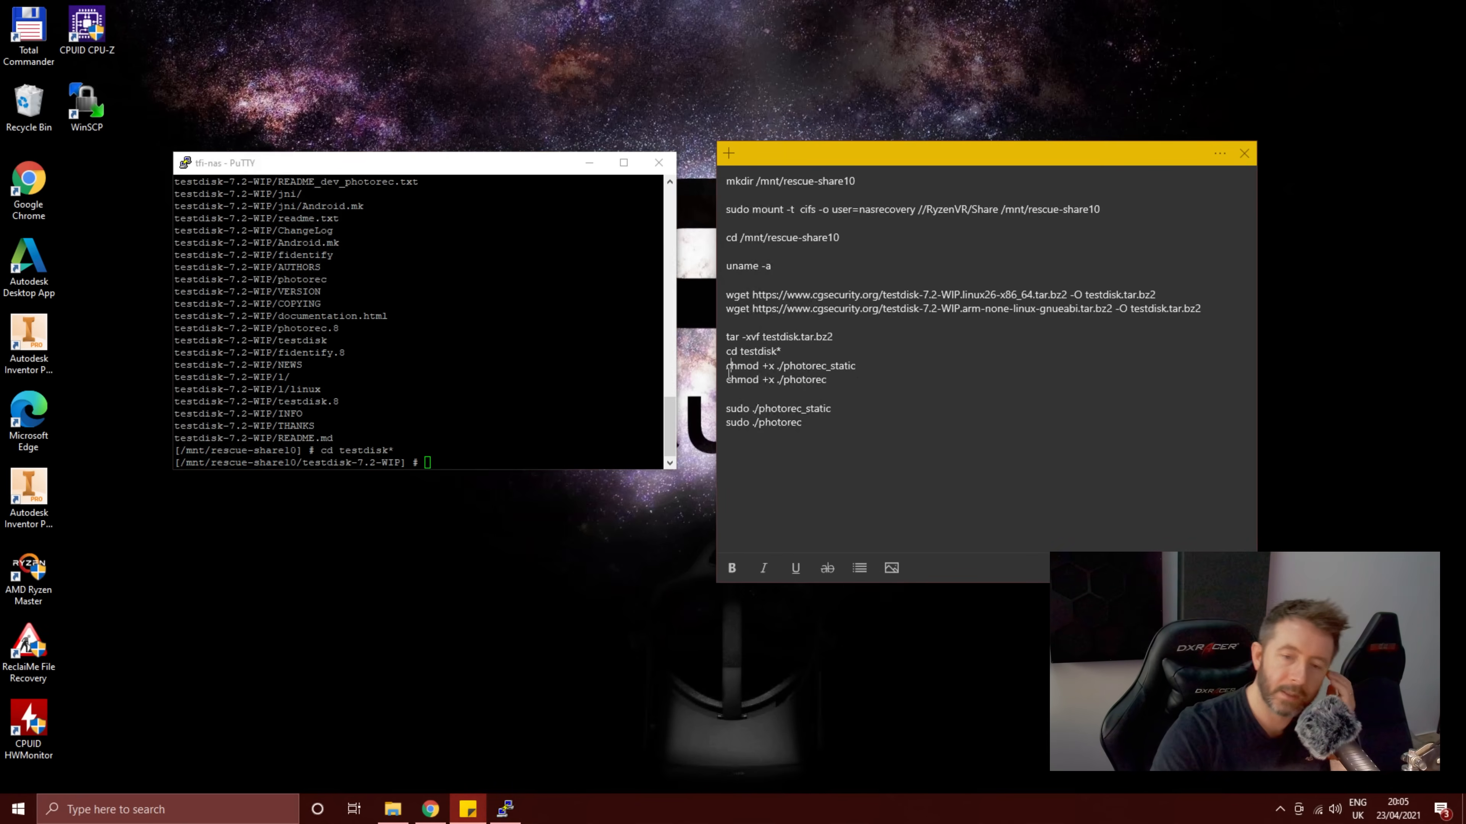
pyautogui.doubleClick(790, 366)
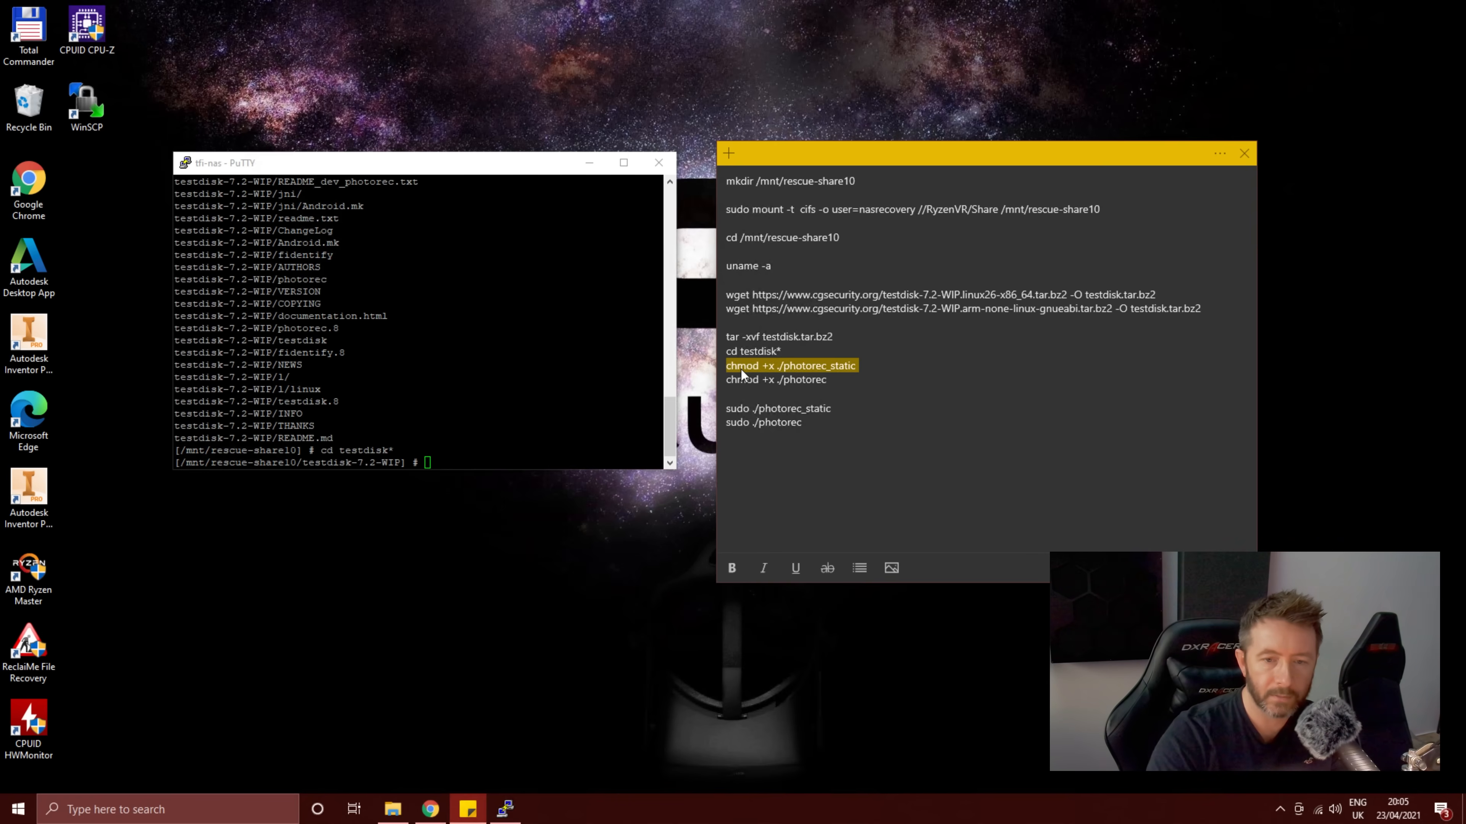
# Step: Make photorec executable with chmod +x and glance at the extracted testdisk-7.2-WIP files in Explorer
pyautogui.rightClick(429, 462)
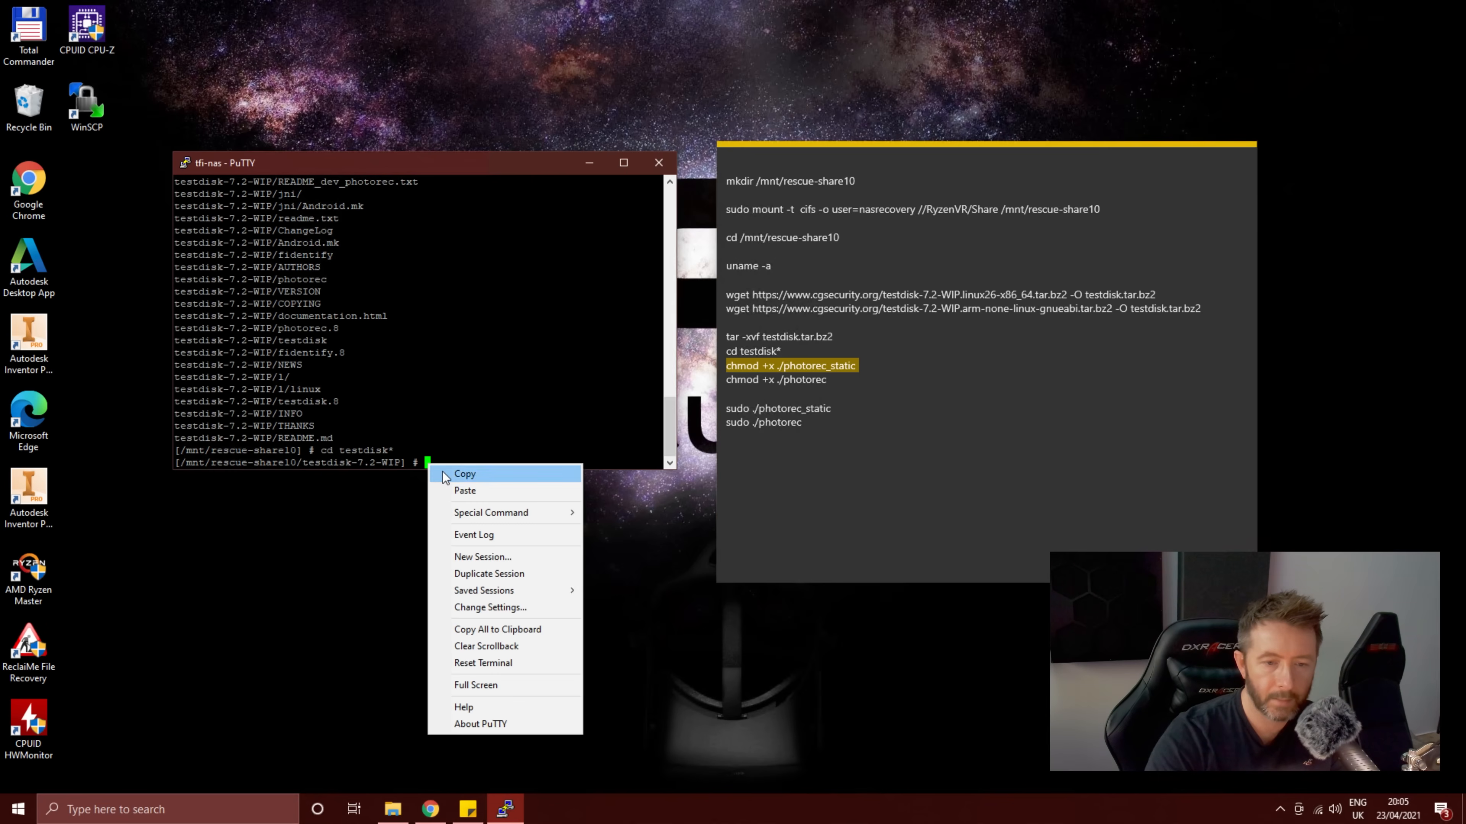
pyautogui.click(465, 490)
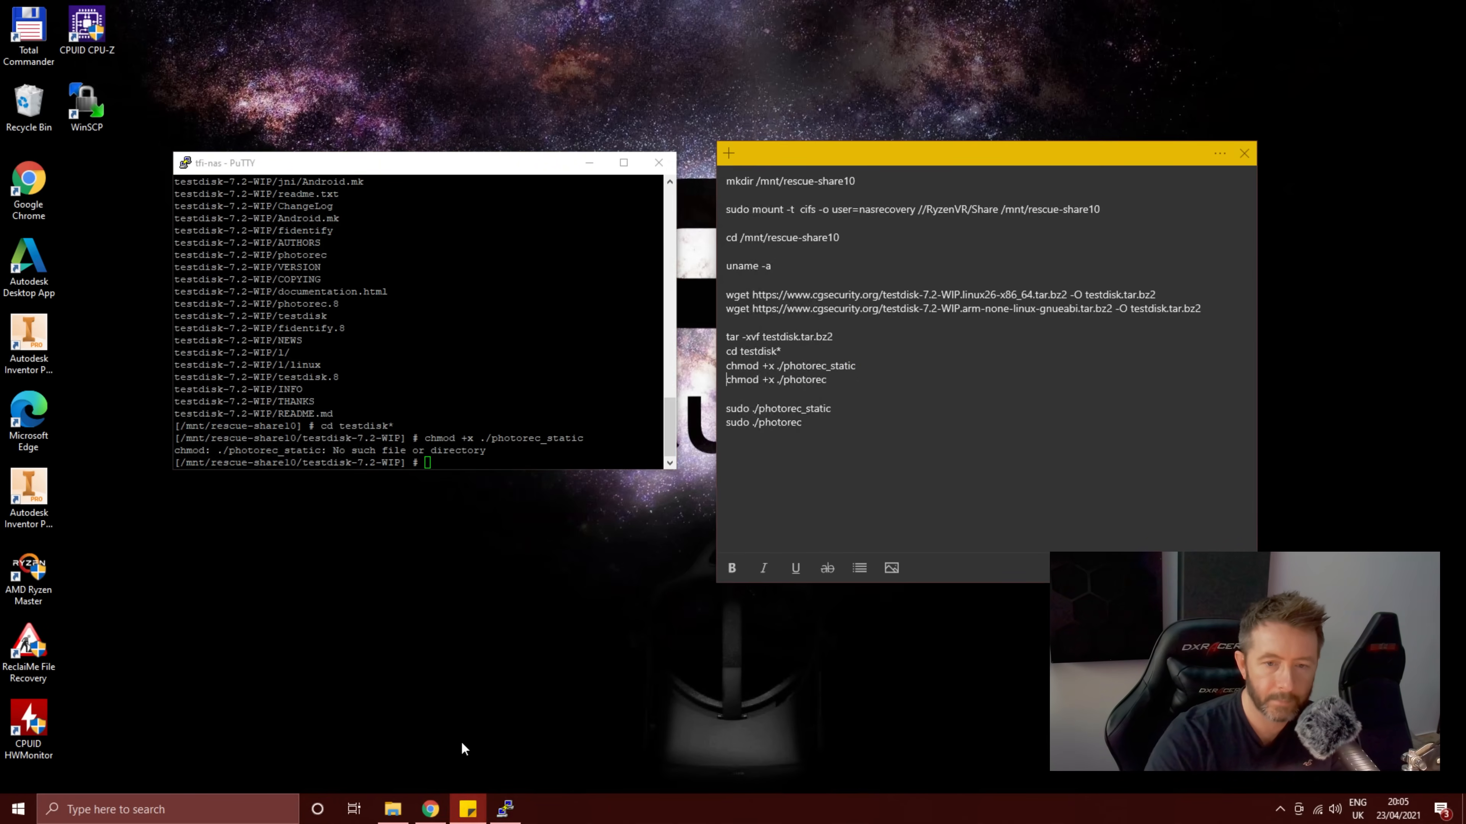
pyautogui.click(391, 809)
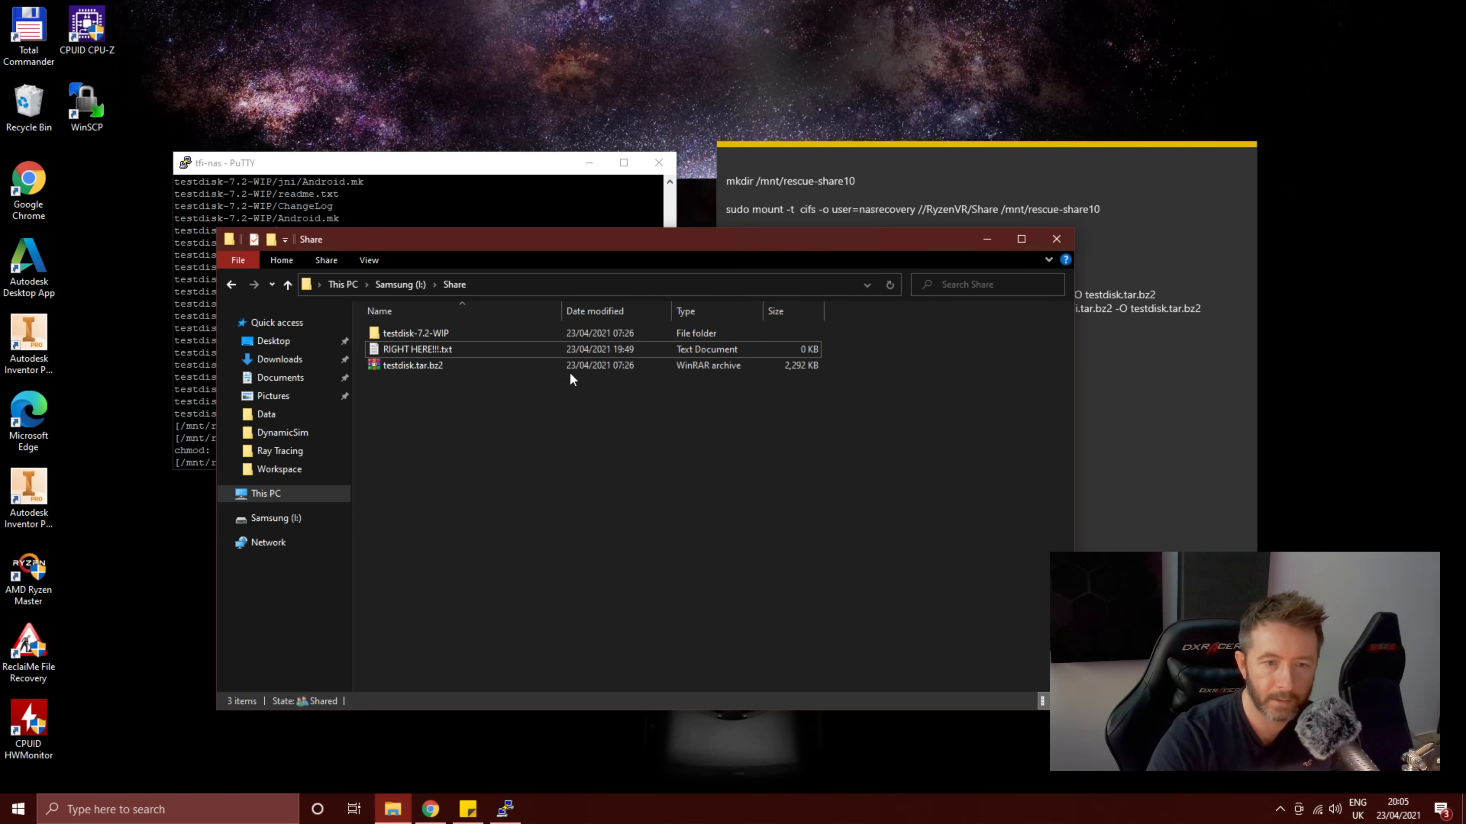
pyautogui.doubleClick(415, 333)
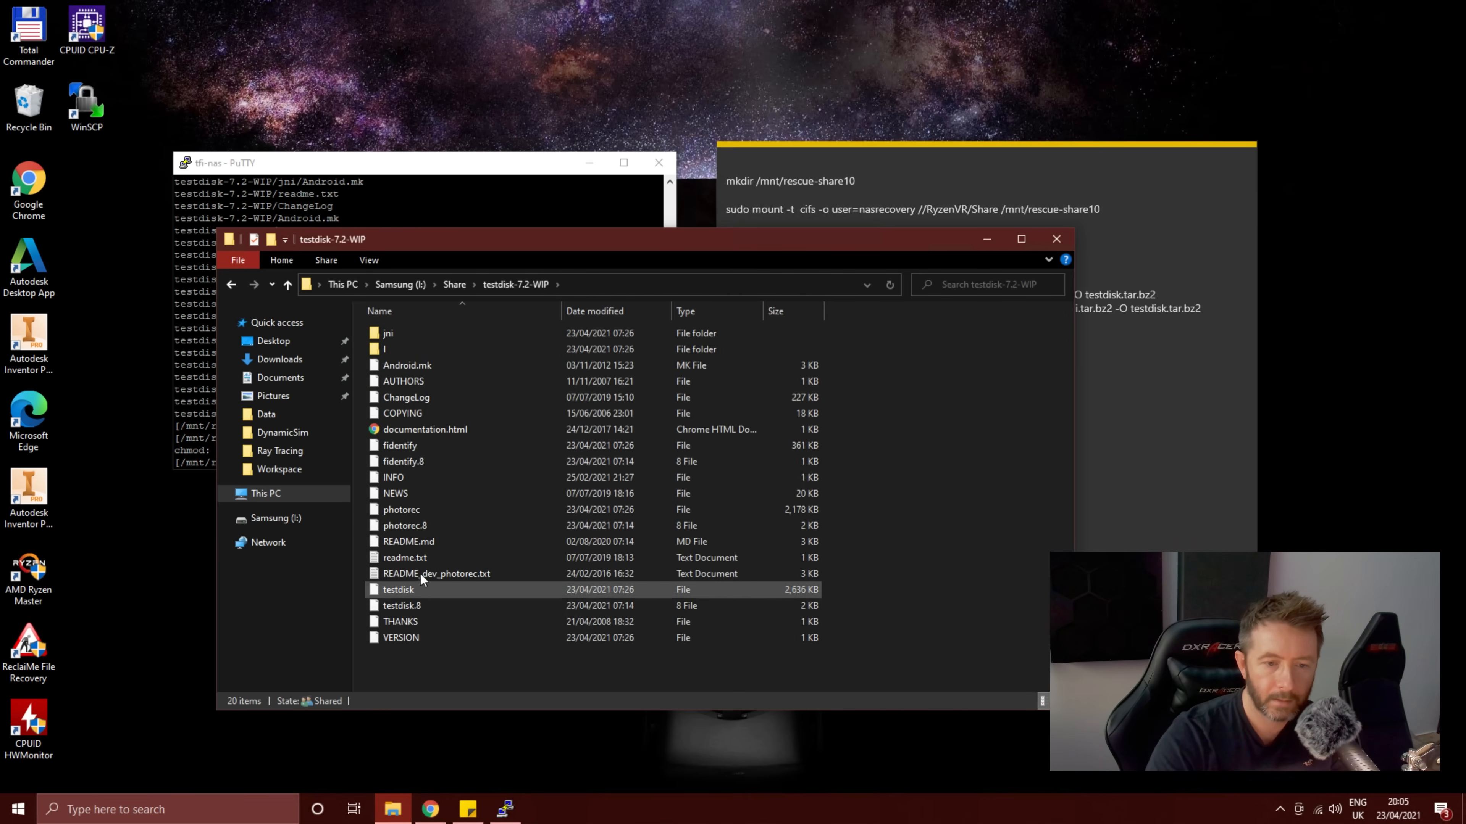
pyautogui.click(400, 509)
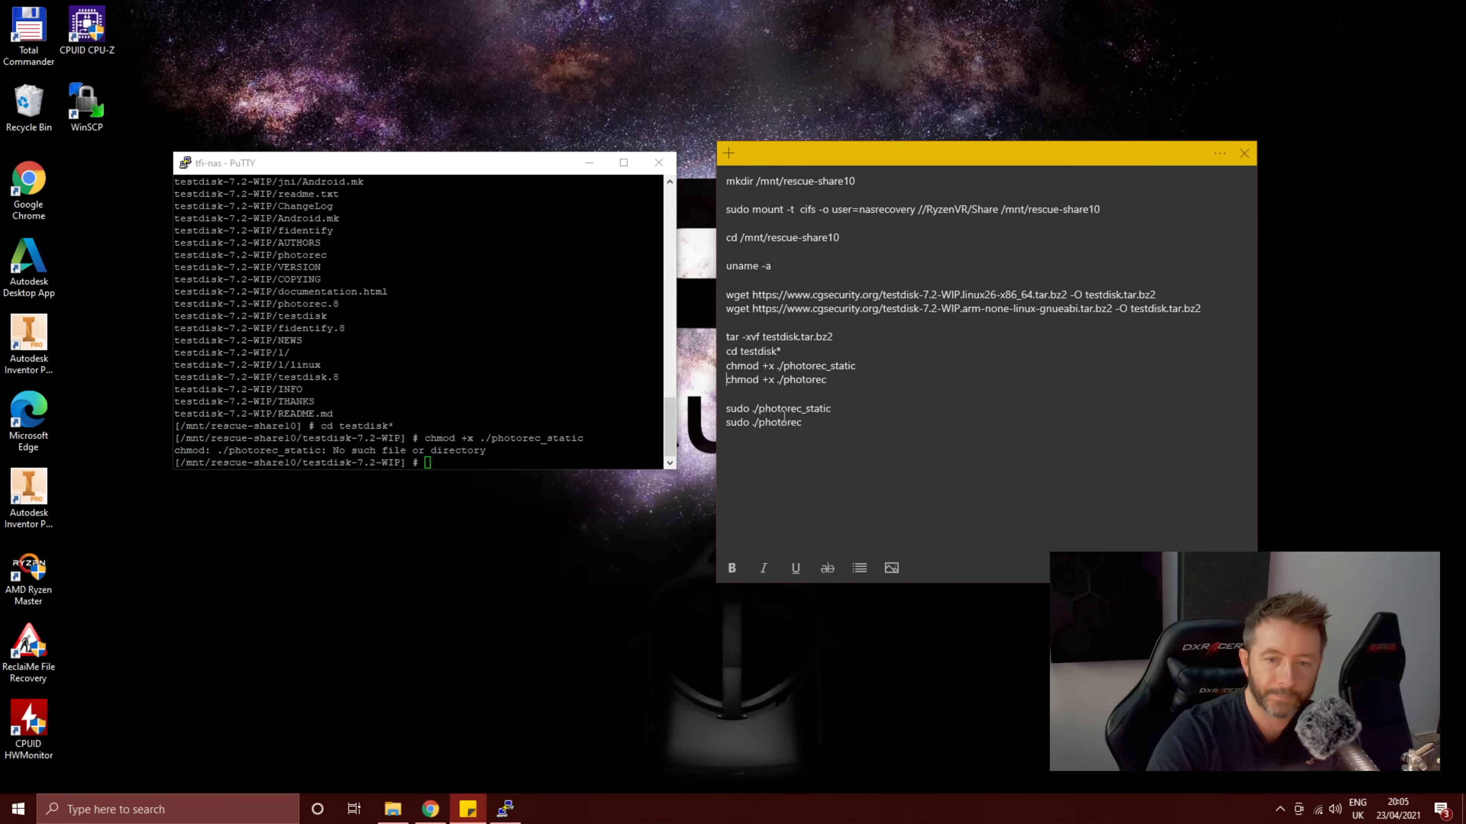
pyautogui.click(391, 809)
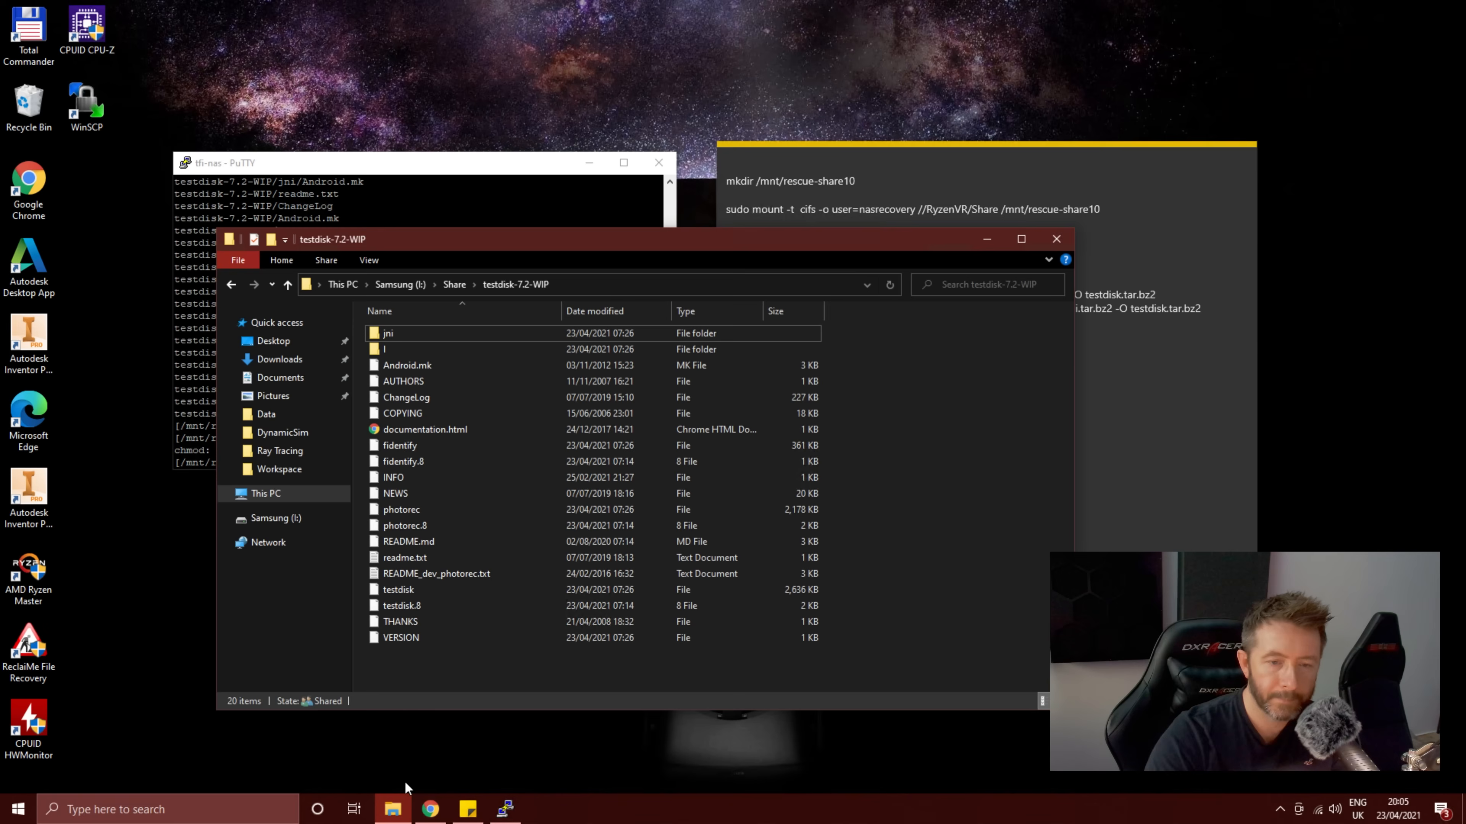
pyautogui.click(401, 510)
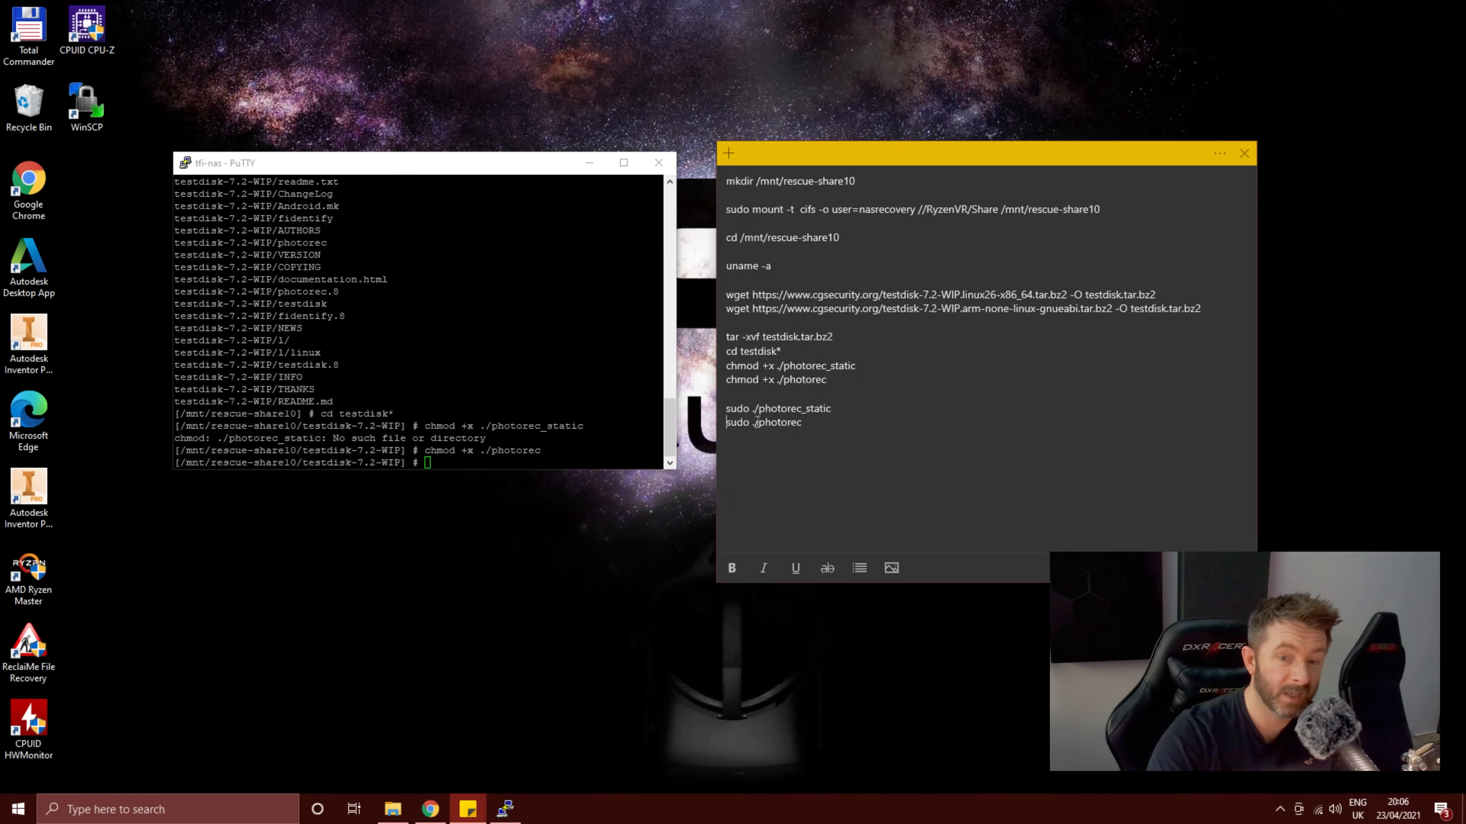
# Step: Paste sudo ./photorec from the notes into the terminal prompt
pyautogui.doubleClick(762, 422)
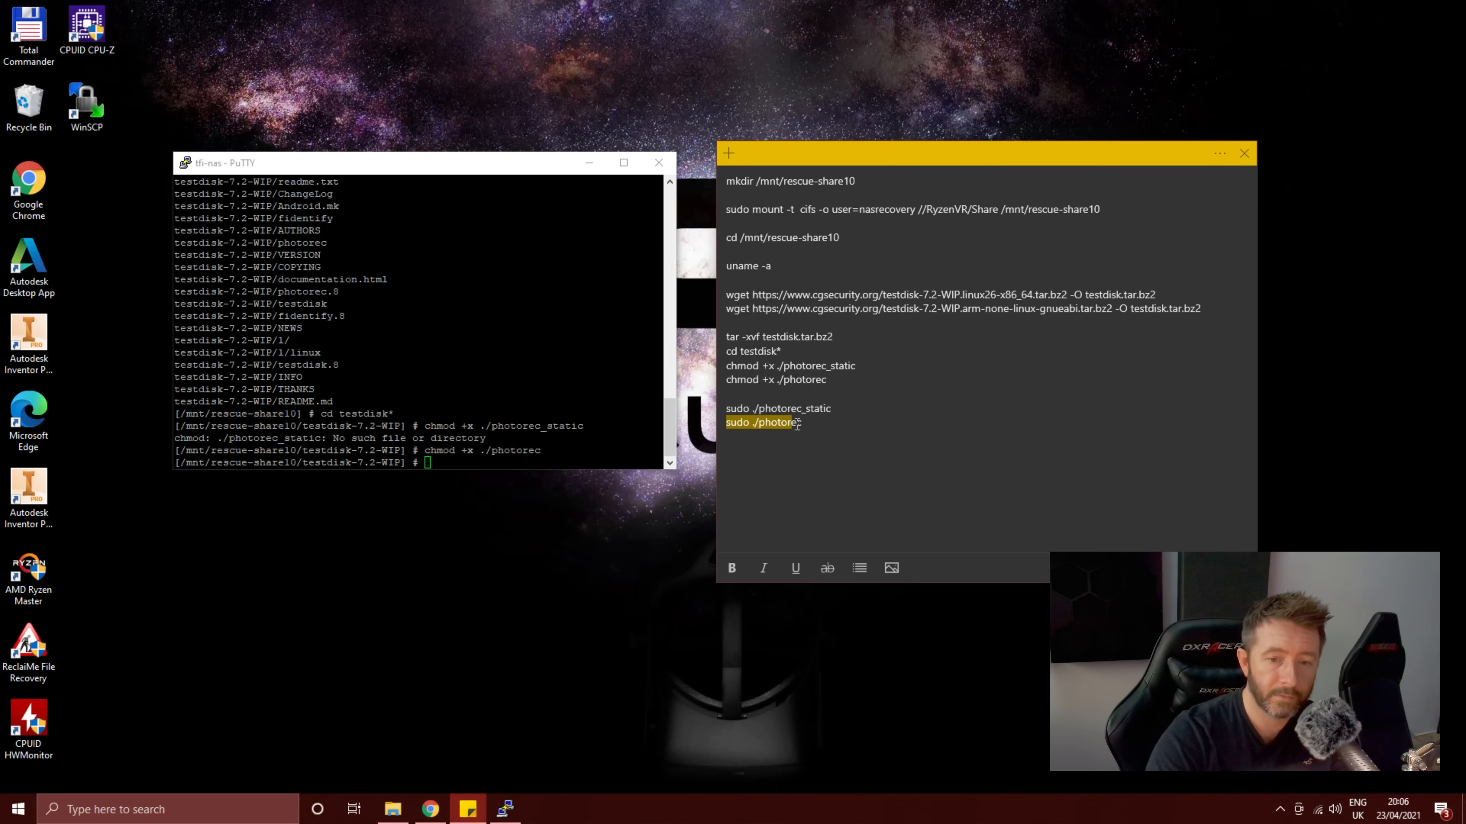
pyautogui.rightClick(767, 421)
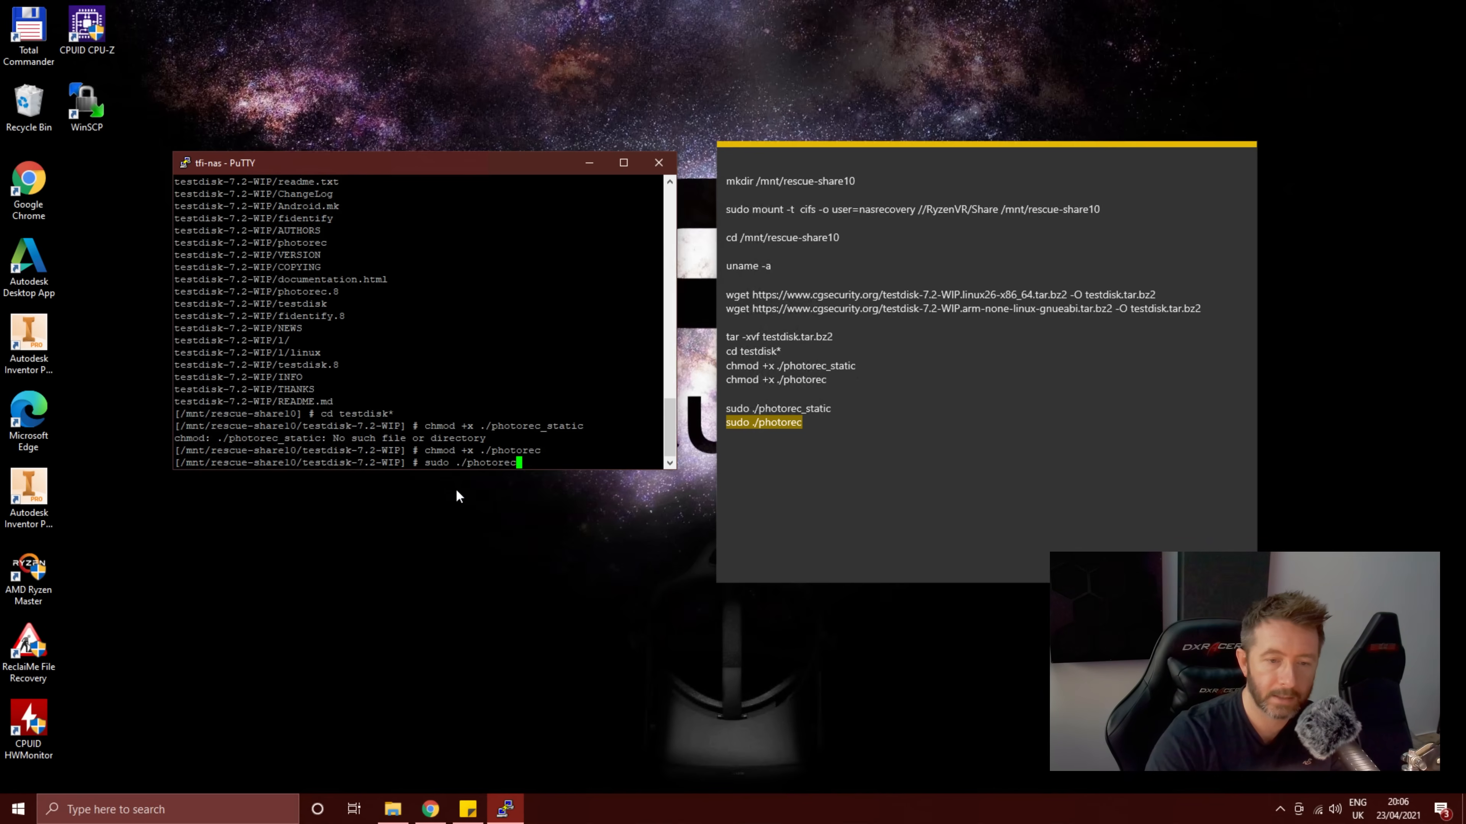
# Step: Launch PhotoRec 7.2-WIP and choose /dev/mapper/cachedev1's ext4 partition to search
pyautogui.press('Return')
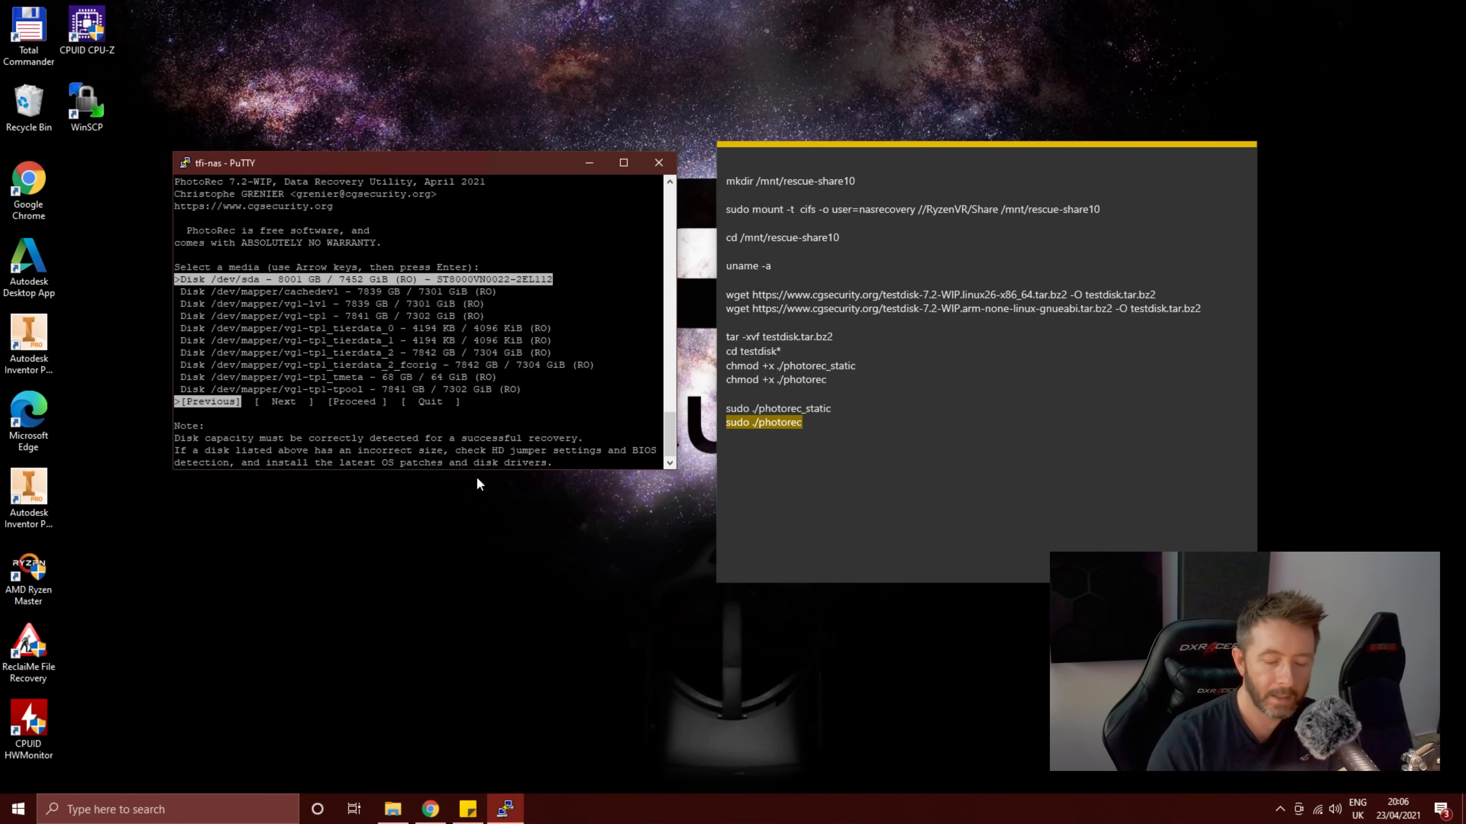
pyautogui.press('Down')
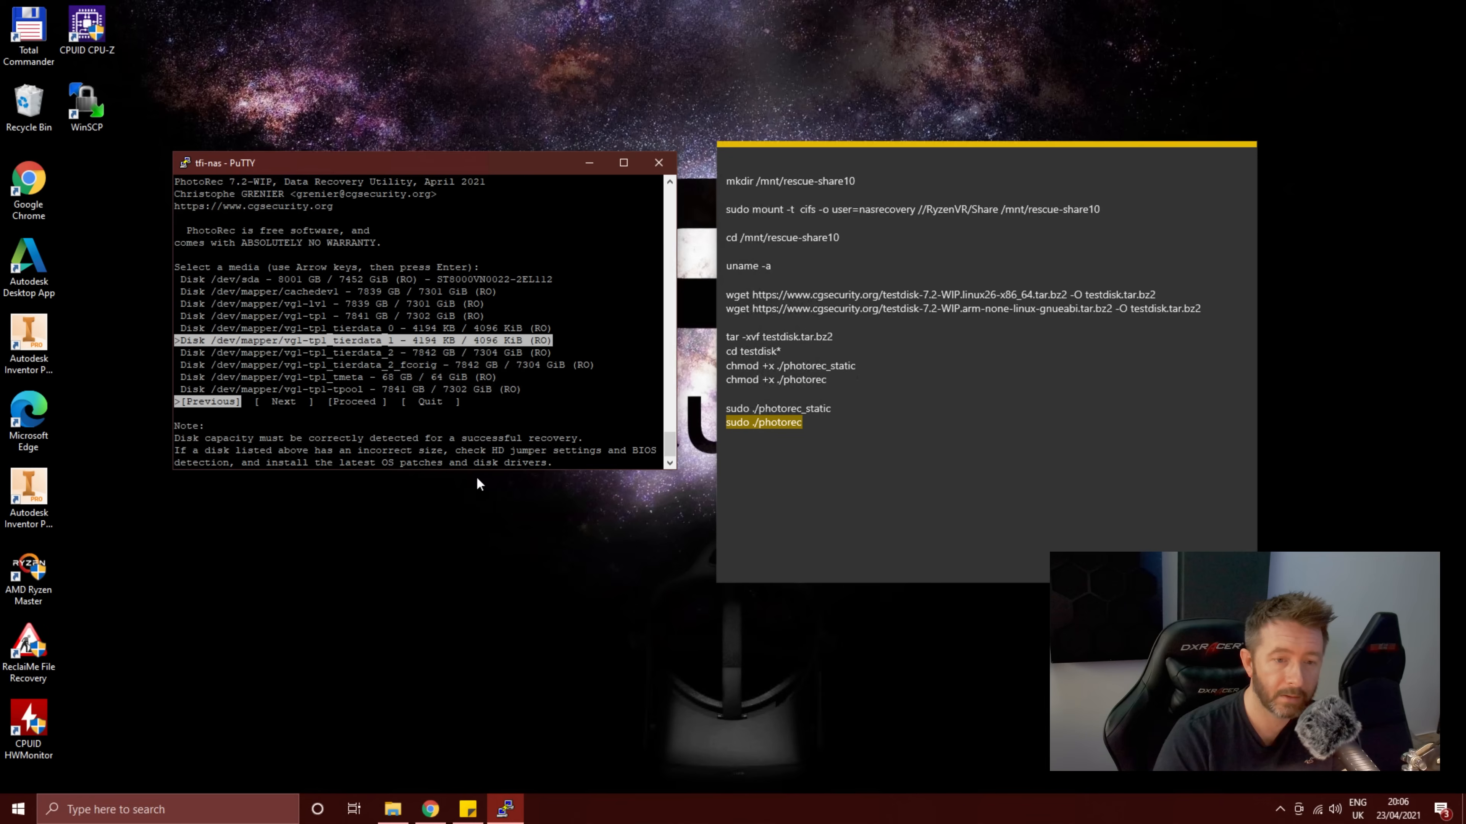
pyautogui.press('Down')
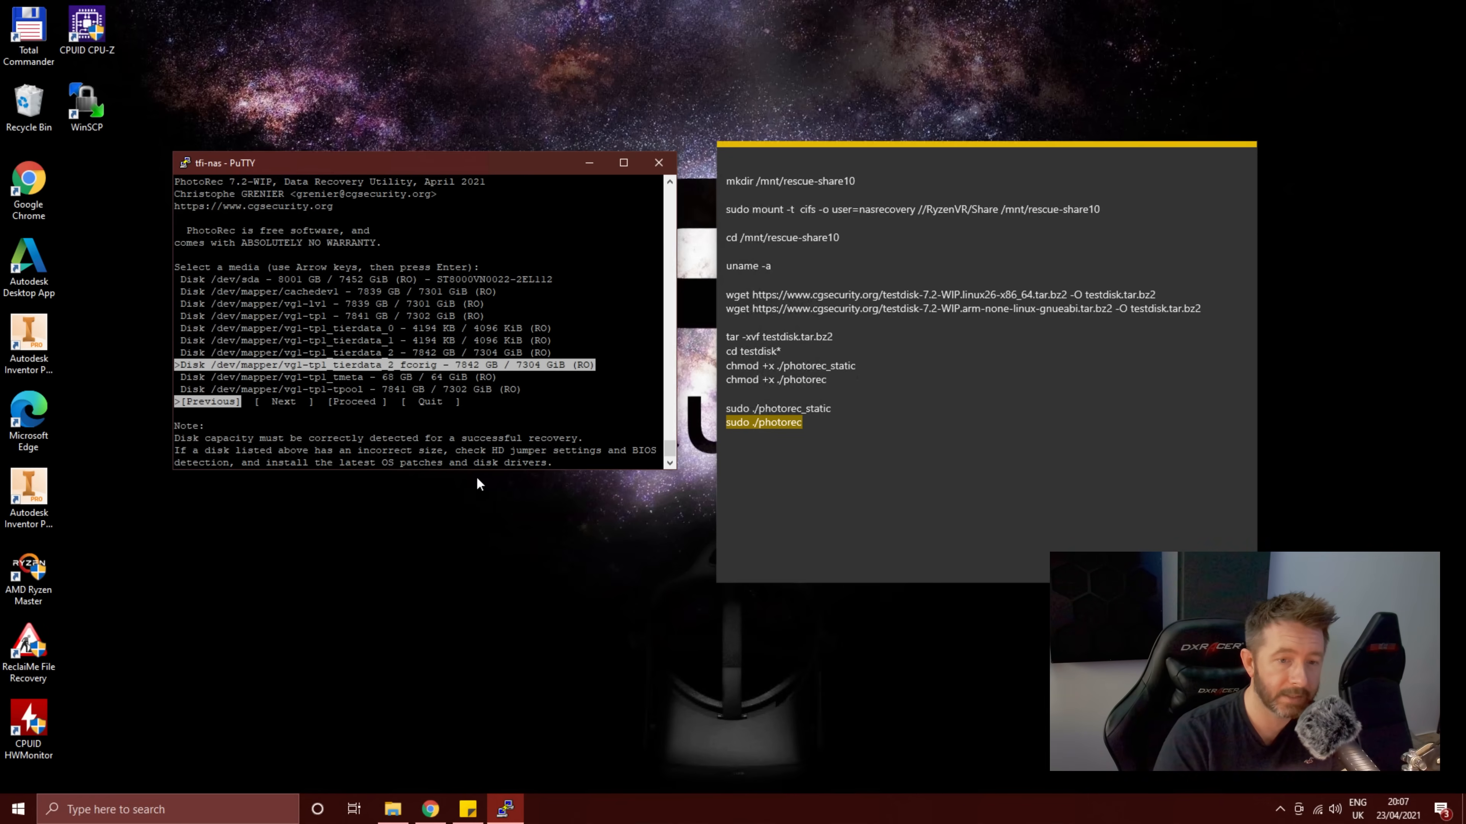
pyautogui.press('Up')
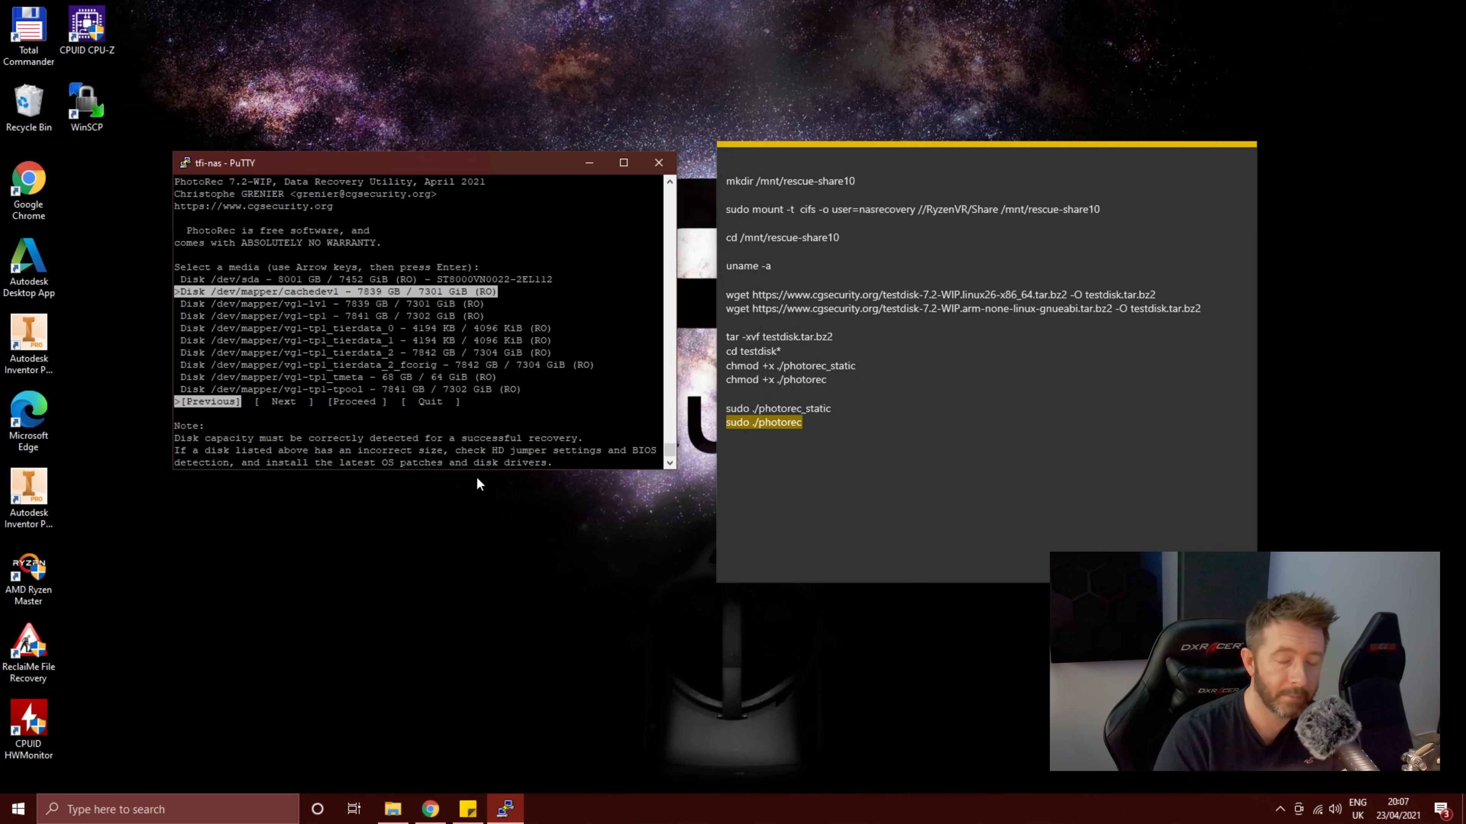
pyautogui.press('Down')
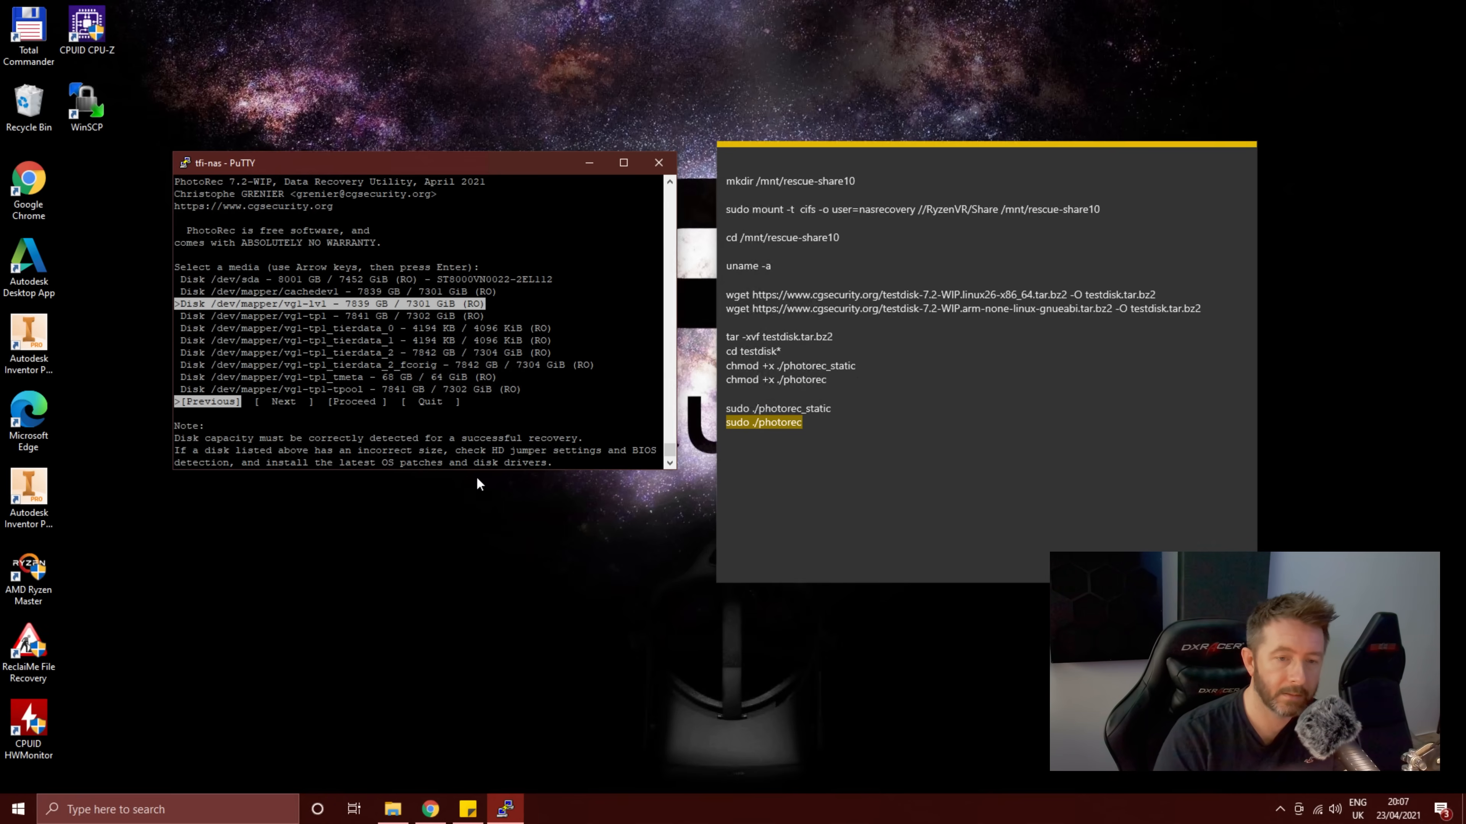
pyautogui.press('Up')
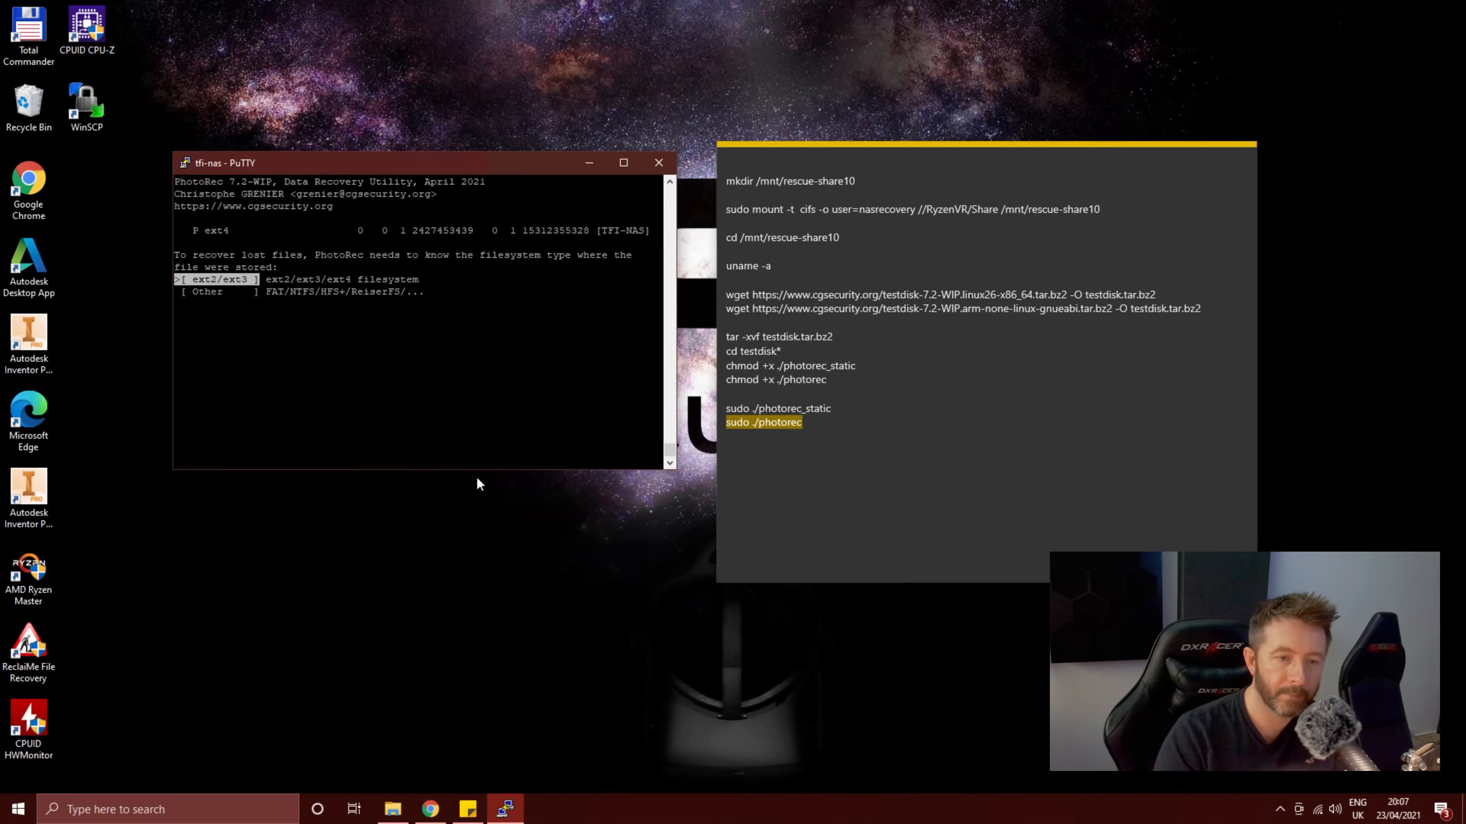
# Step: Accept ext2/ext3 and navigate up to /mnt/rescue-share10 as the folder for recovered files
pyautogui.press('Return')
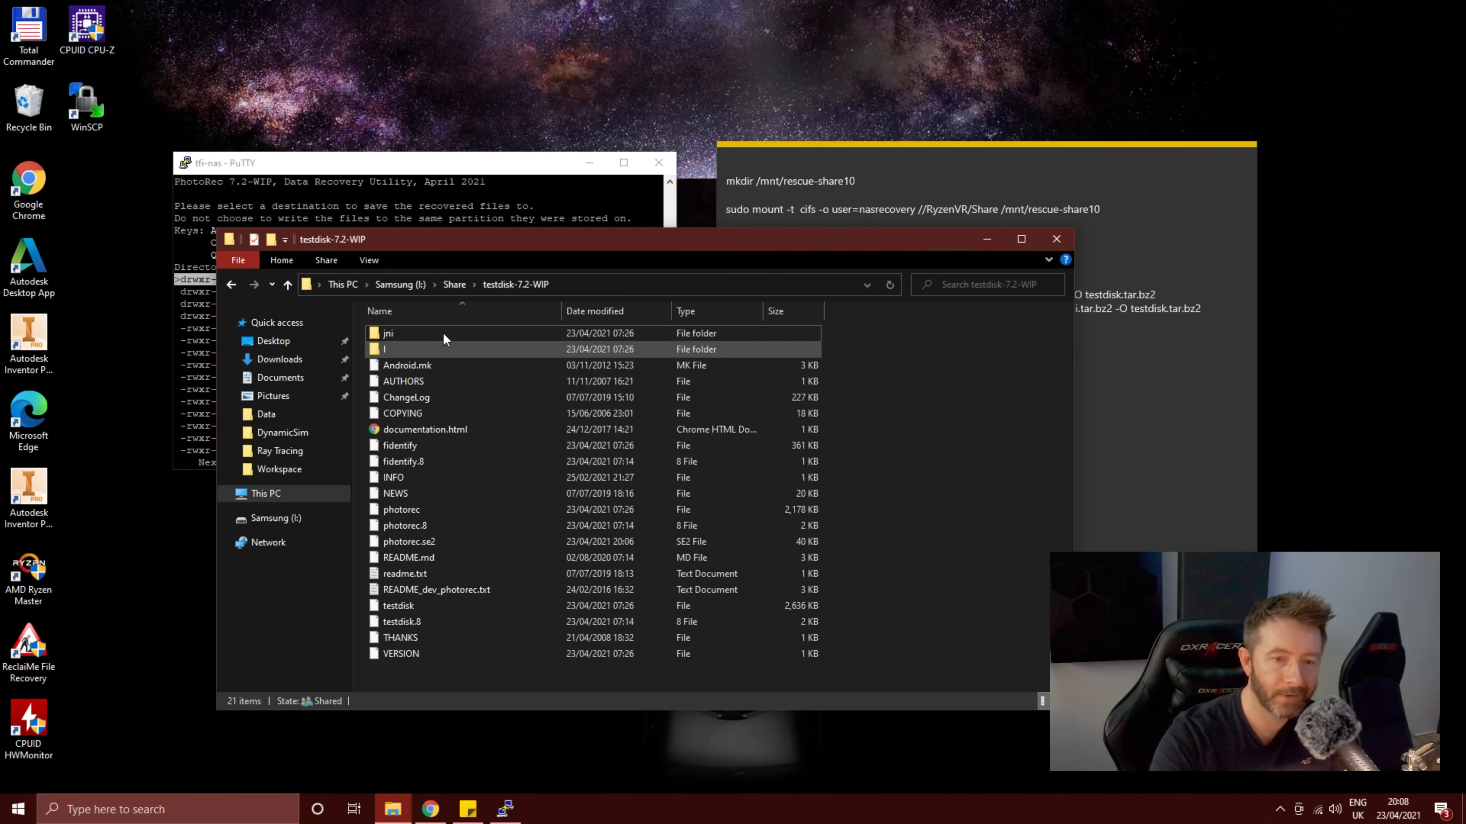
pyautogui.click(454, 284)
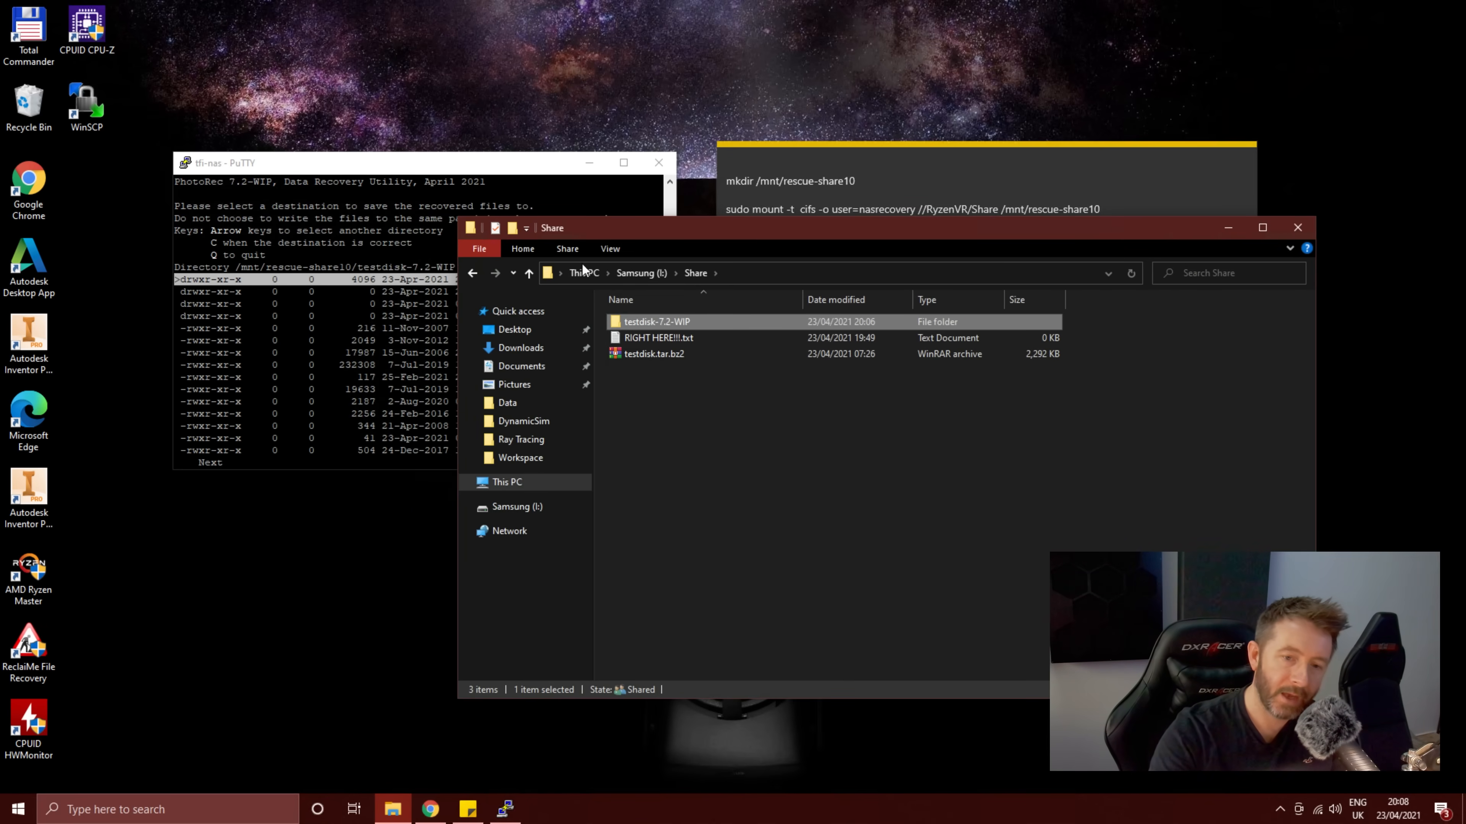
pyautogui.moveTo(654, 283)
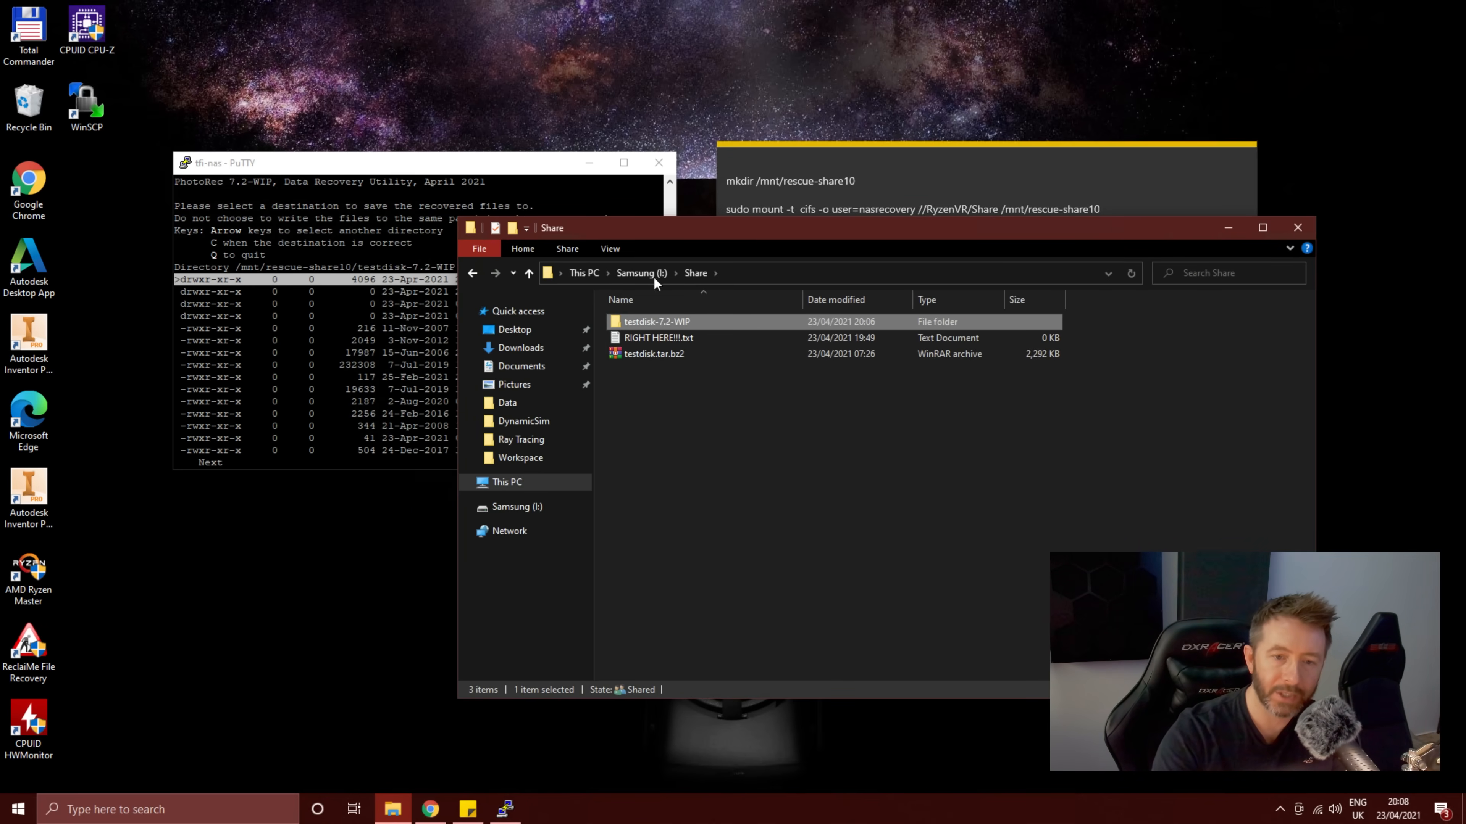
pyautogui.click(659, 337)
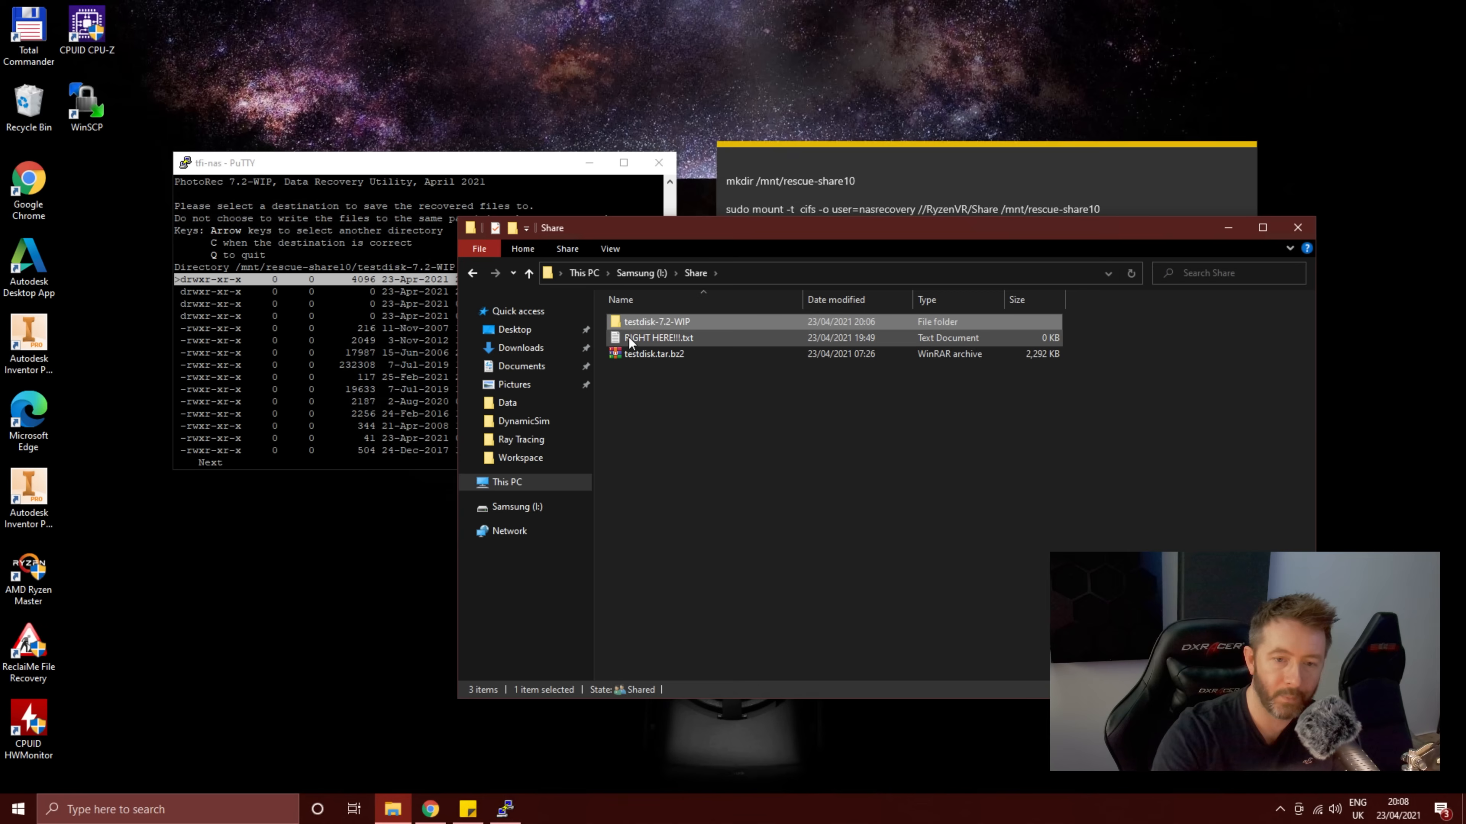
pyautogui.click(663, 322)
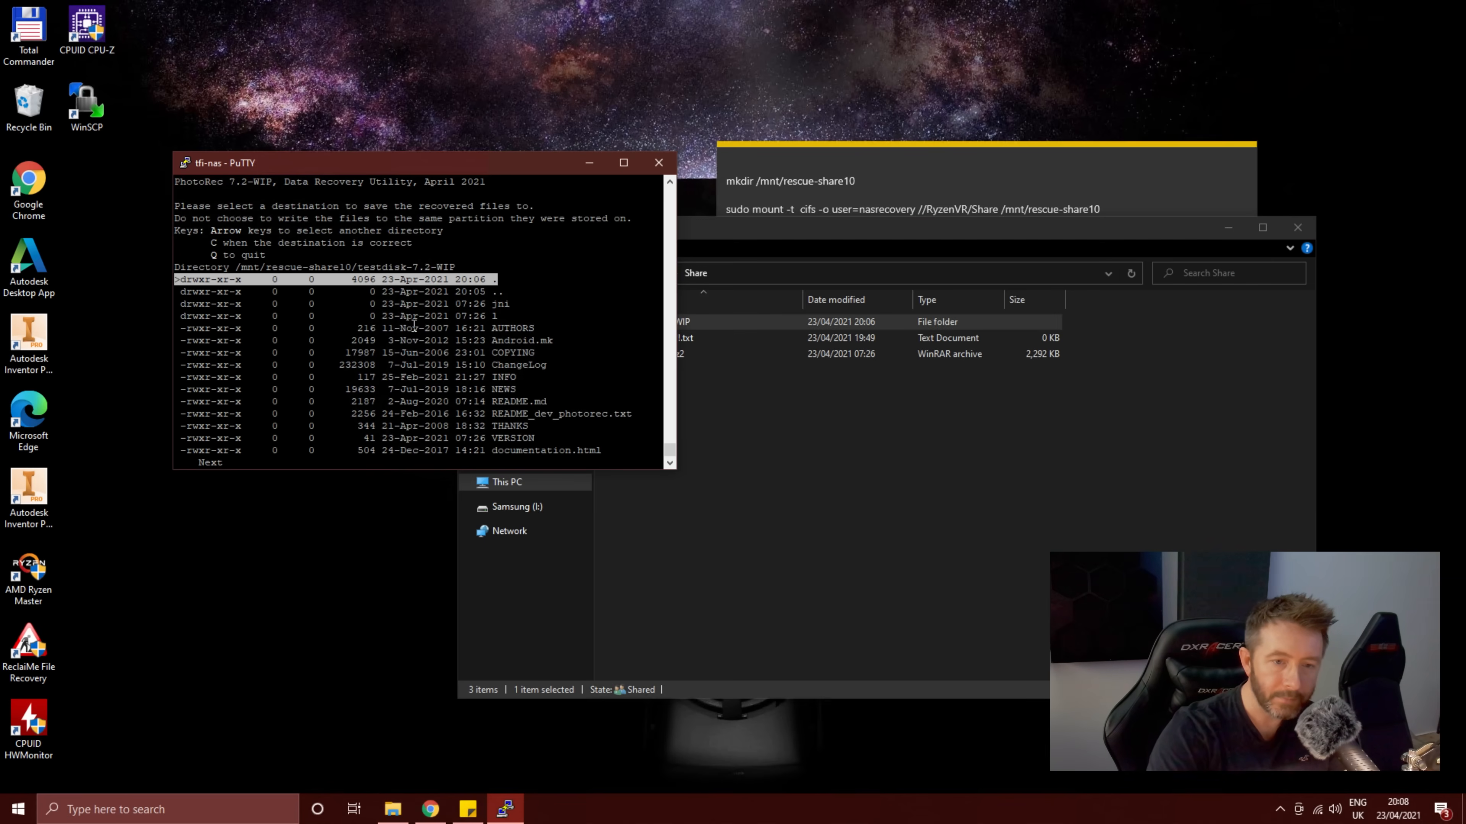
pyautogui.press('Down')
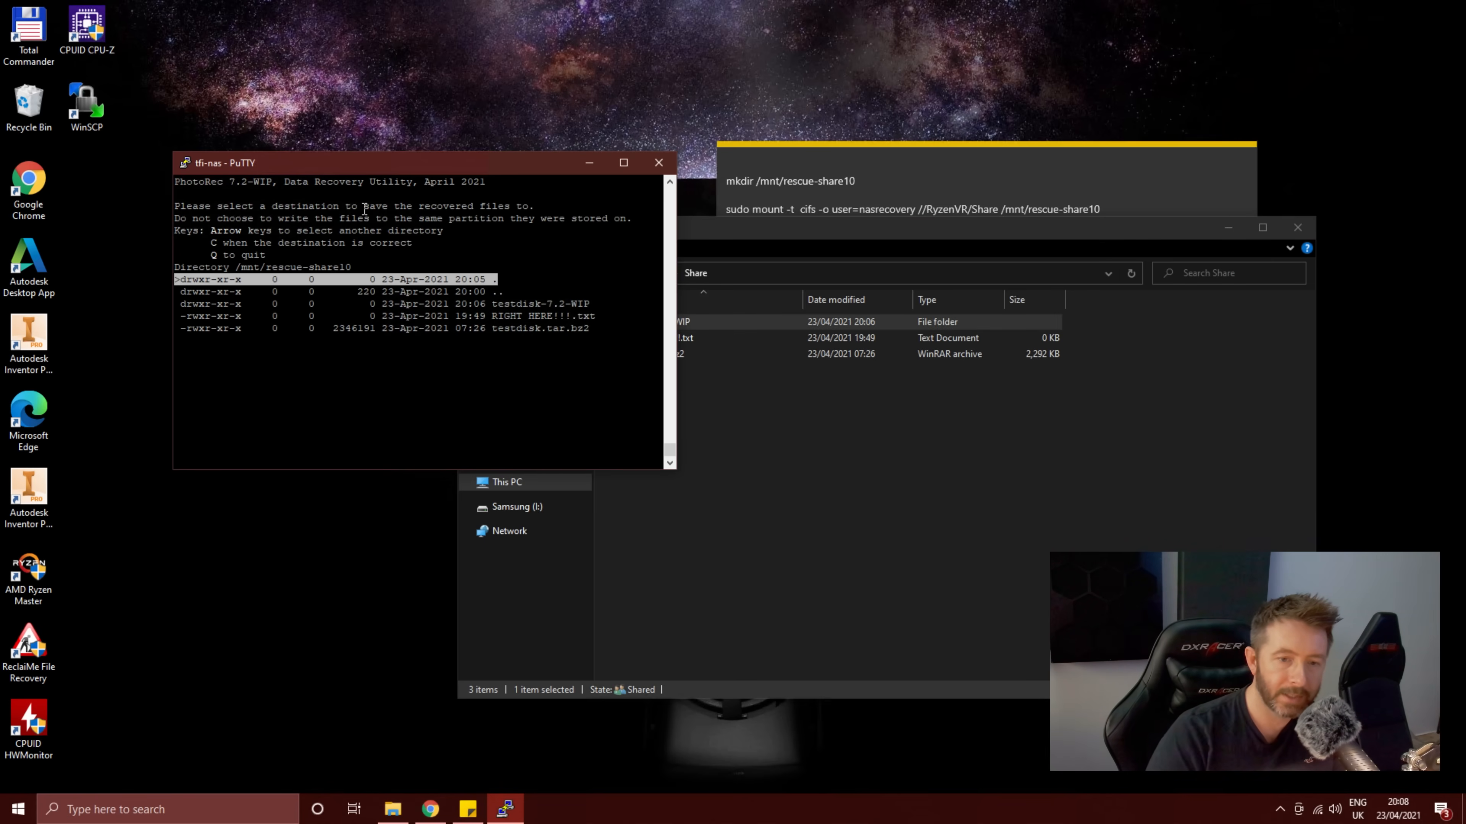
pyautogui.press('Down')
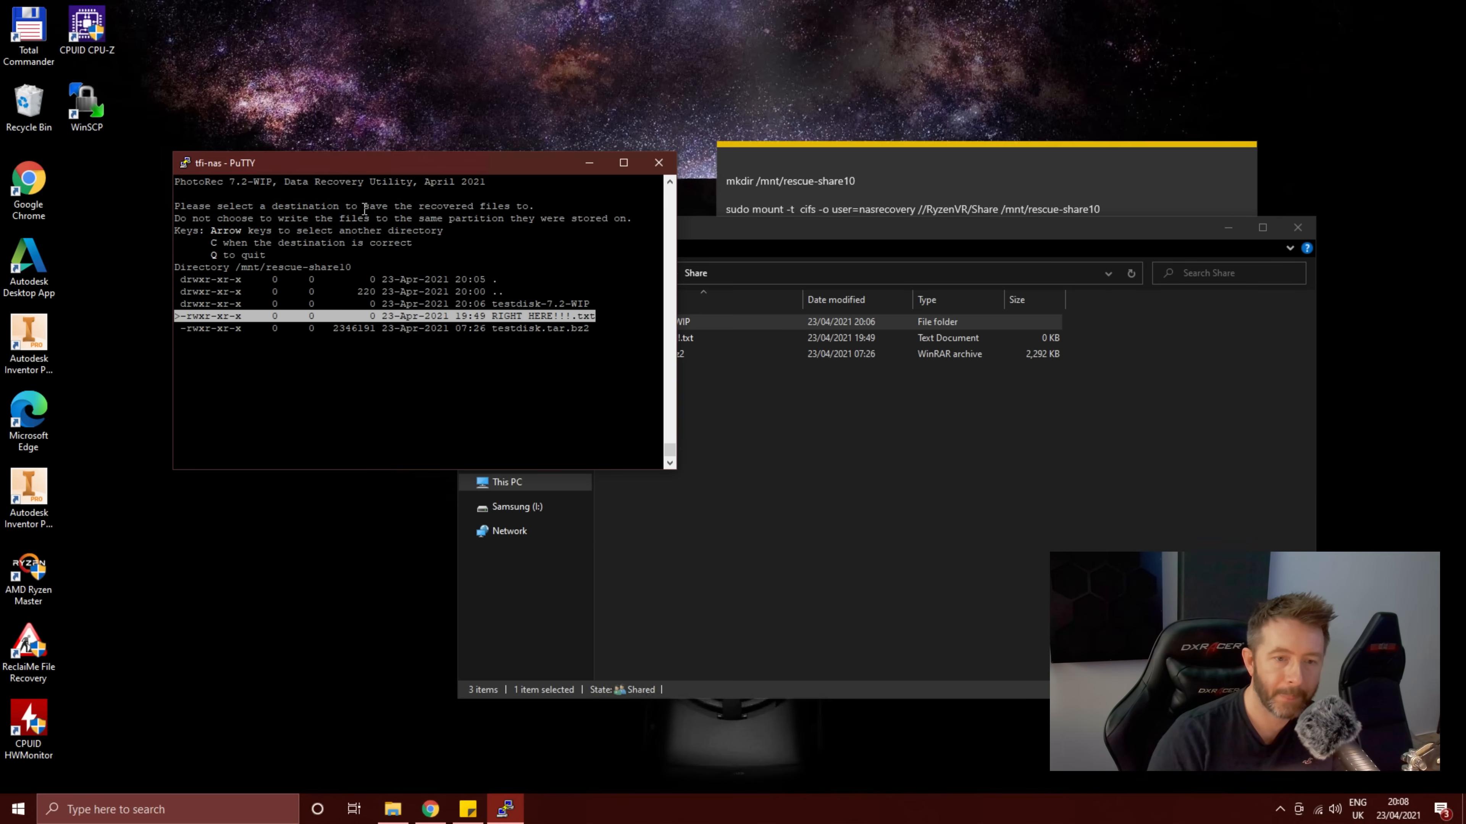
pyautogui.press('Up')
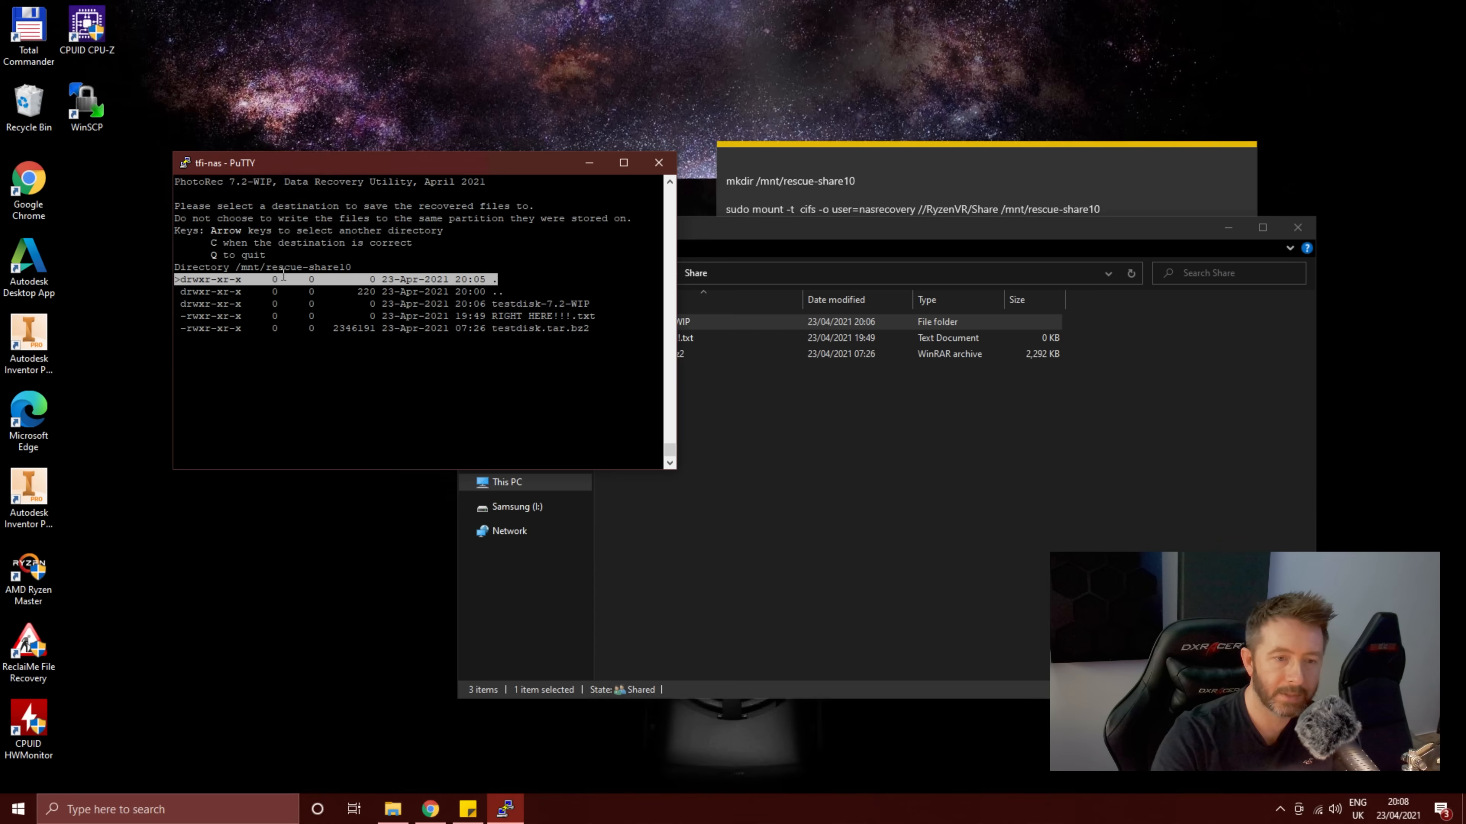
pyautogui.moveTo(283, 273)
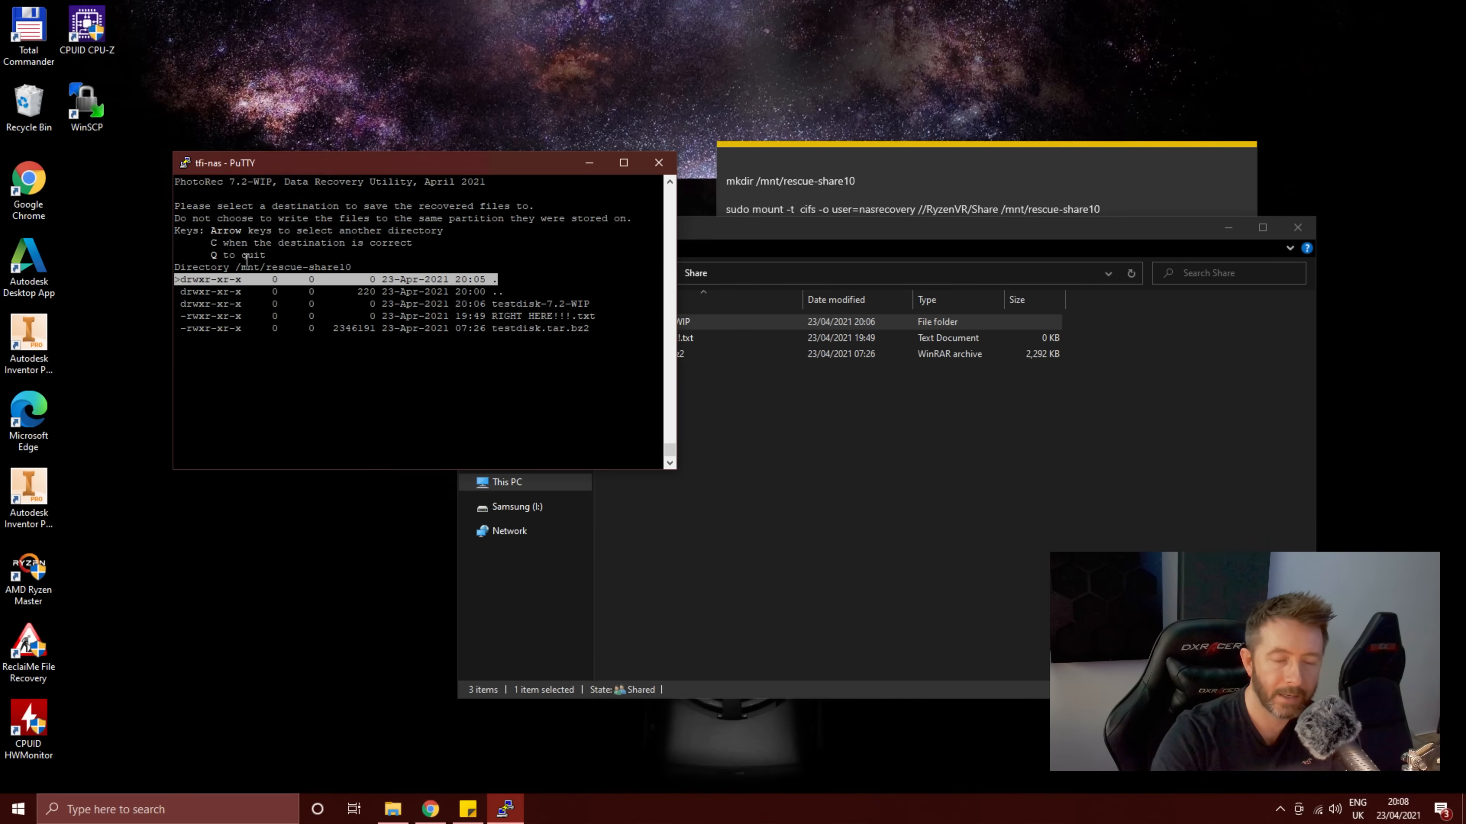
pyautogui.moveTo(594, 317)
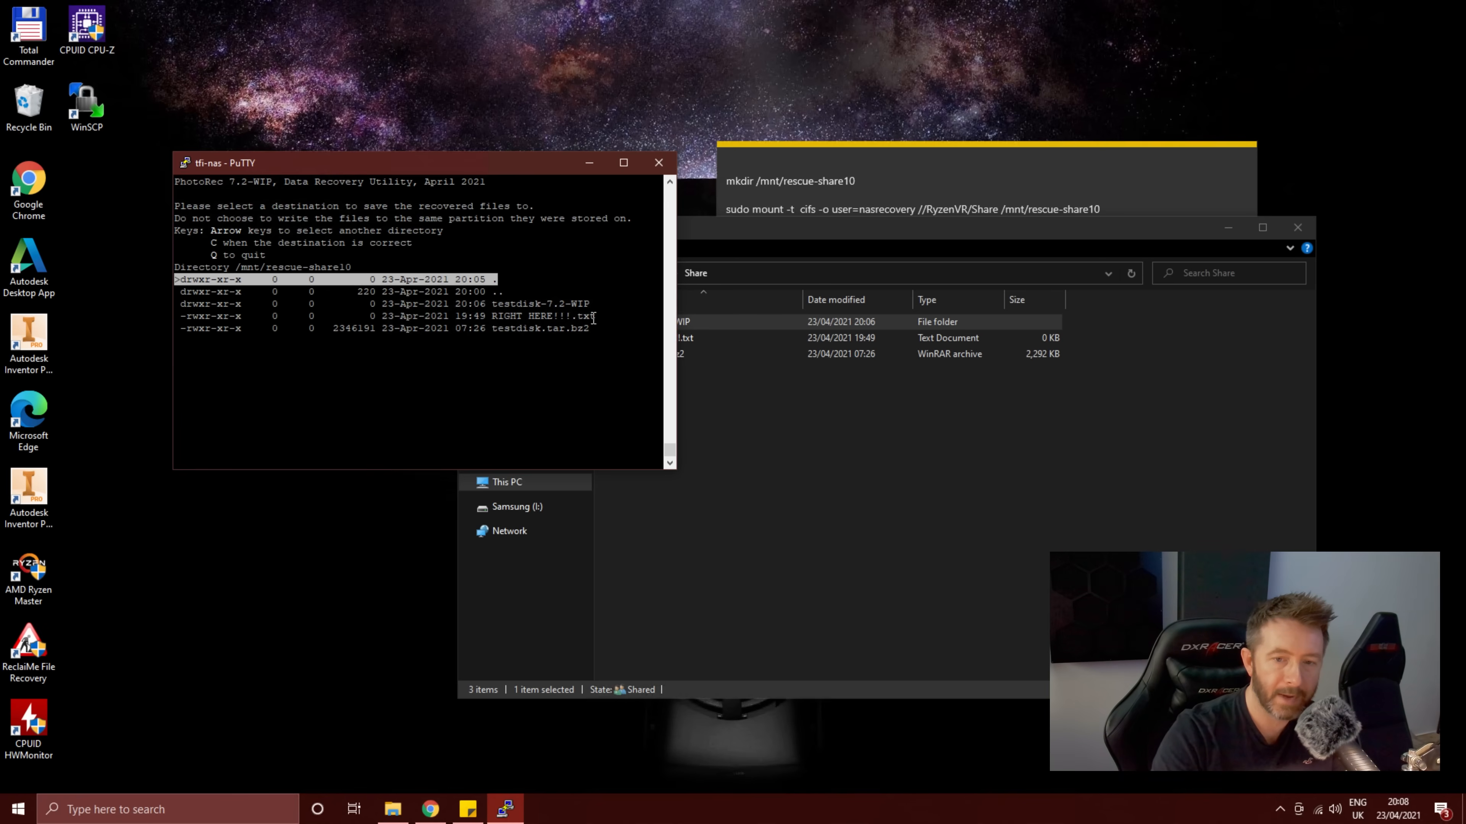
pyautogui.moveTo(417, 180)
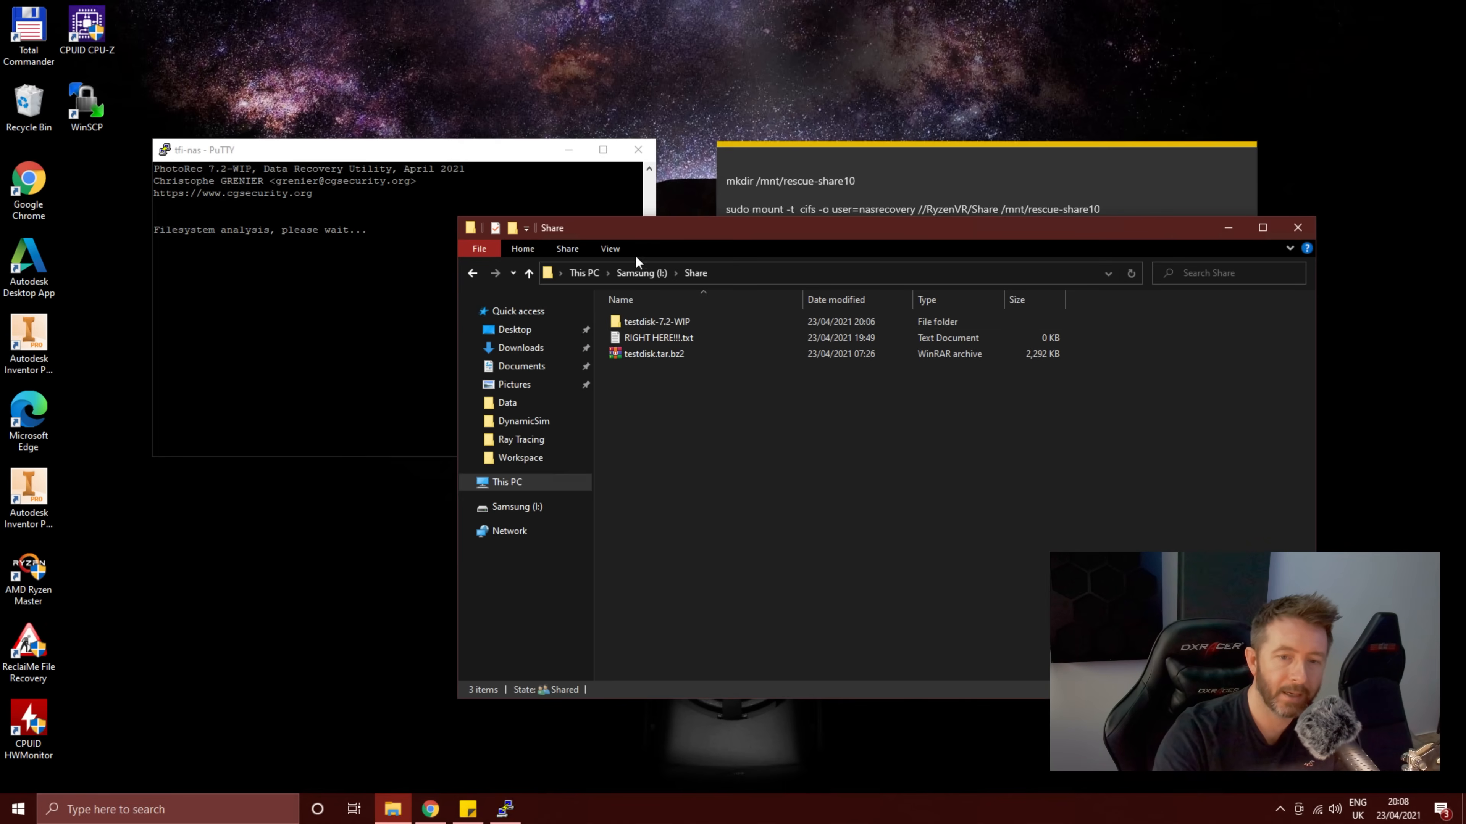
pyautogui.moveTo(648, 250)
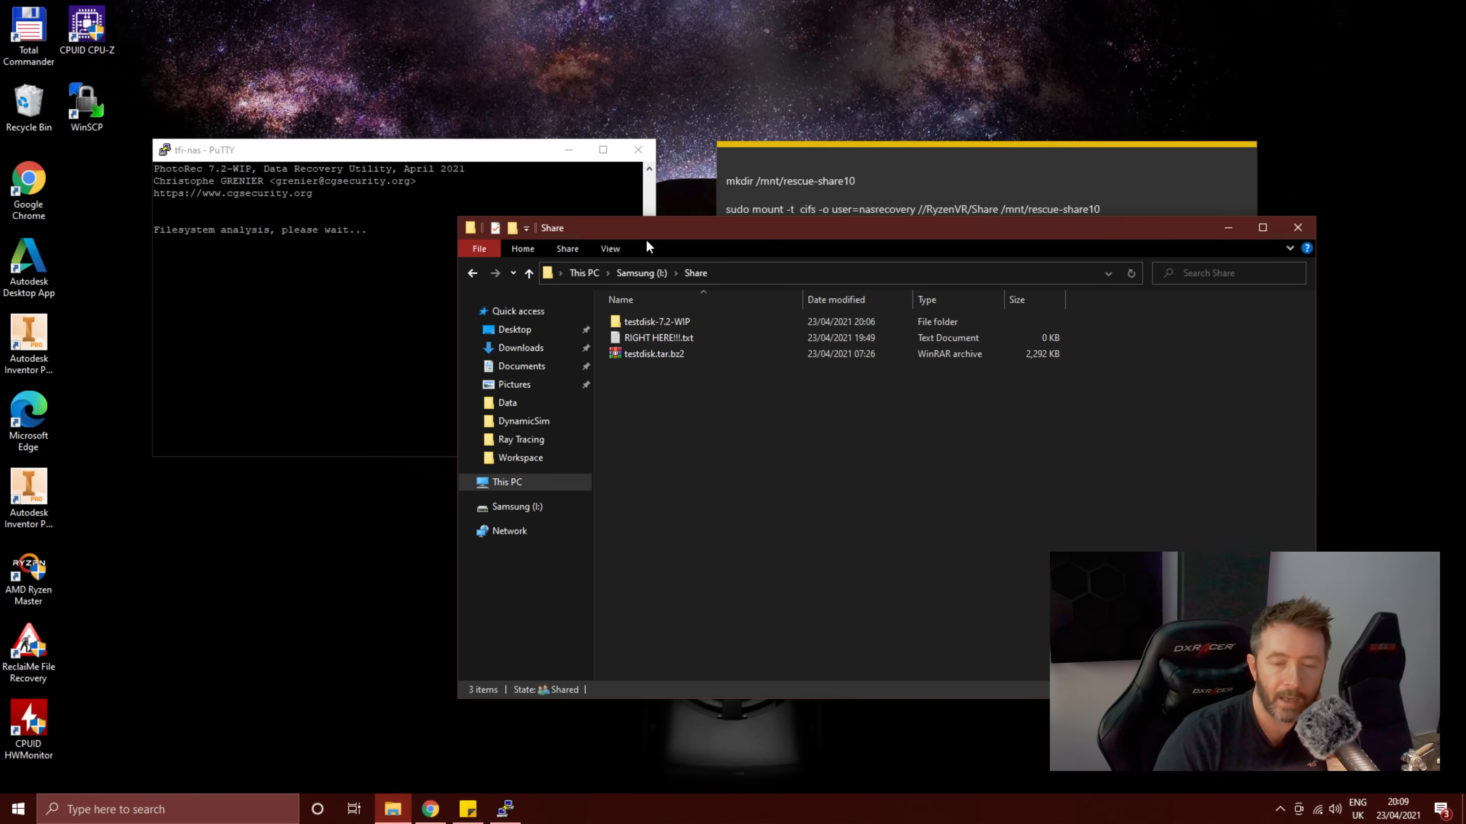
pyautogui.moveTo(411, 151)
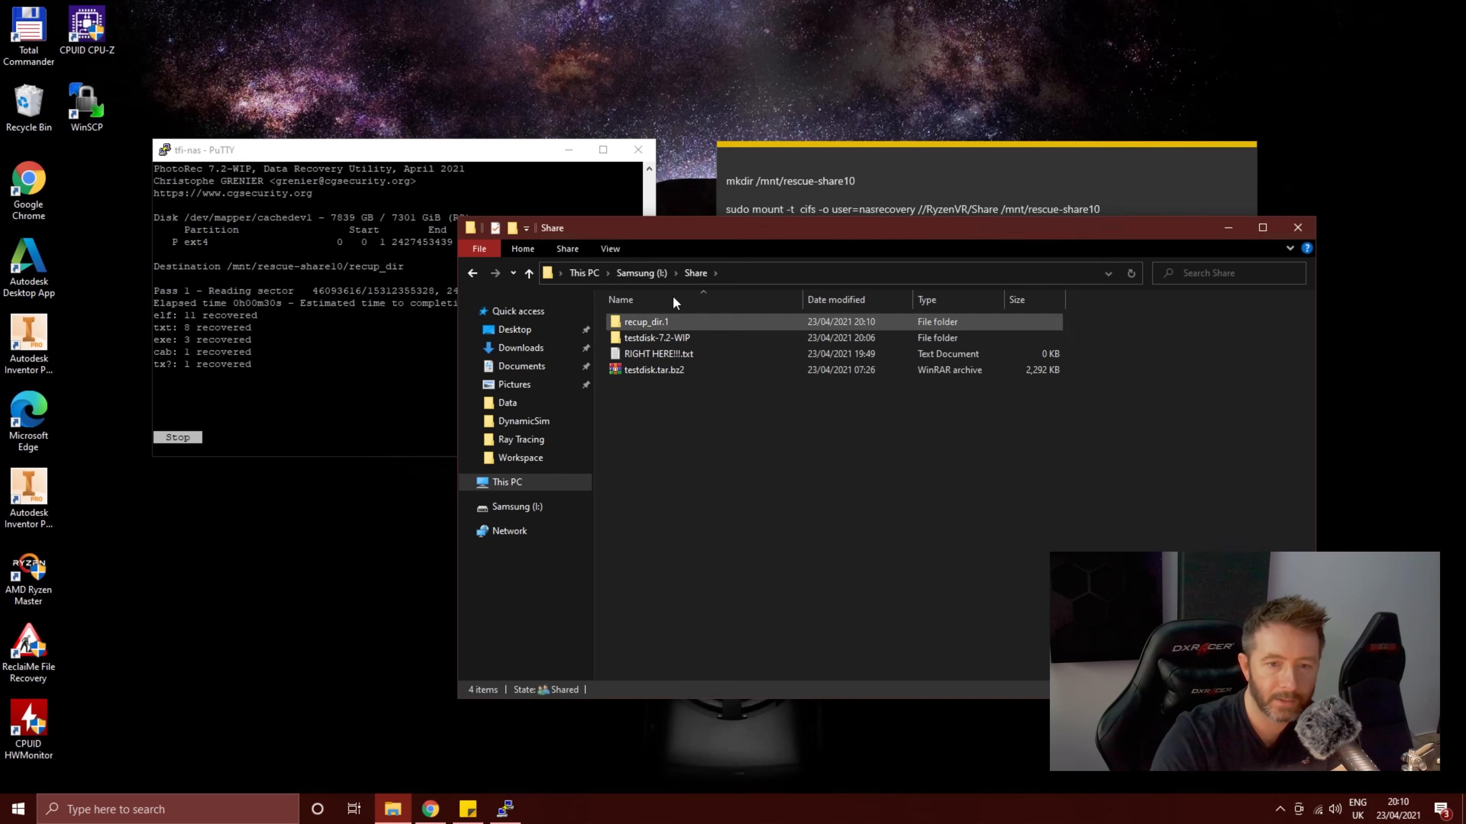
# Step: Browse recup_dir.1's hundreds of recovered files and view f469327360.jpg in Photos
pyautogui.click(645, 321)
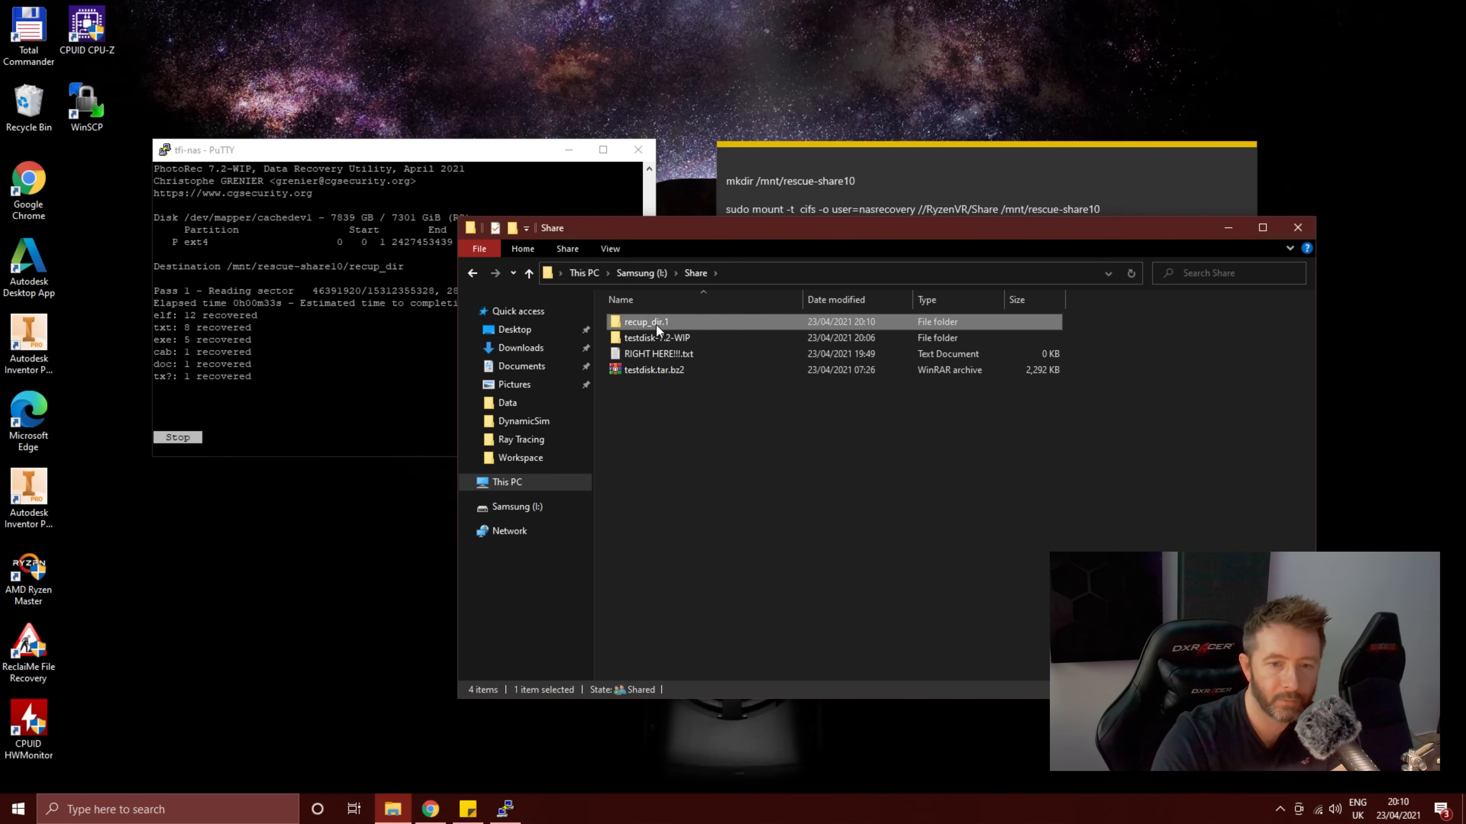
pyautogui.doubleClick(644, 321)
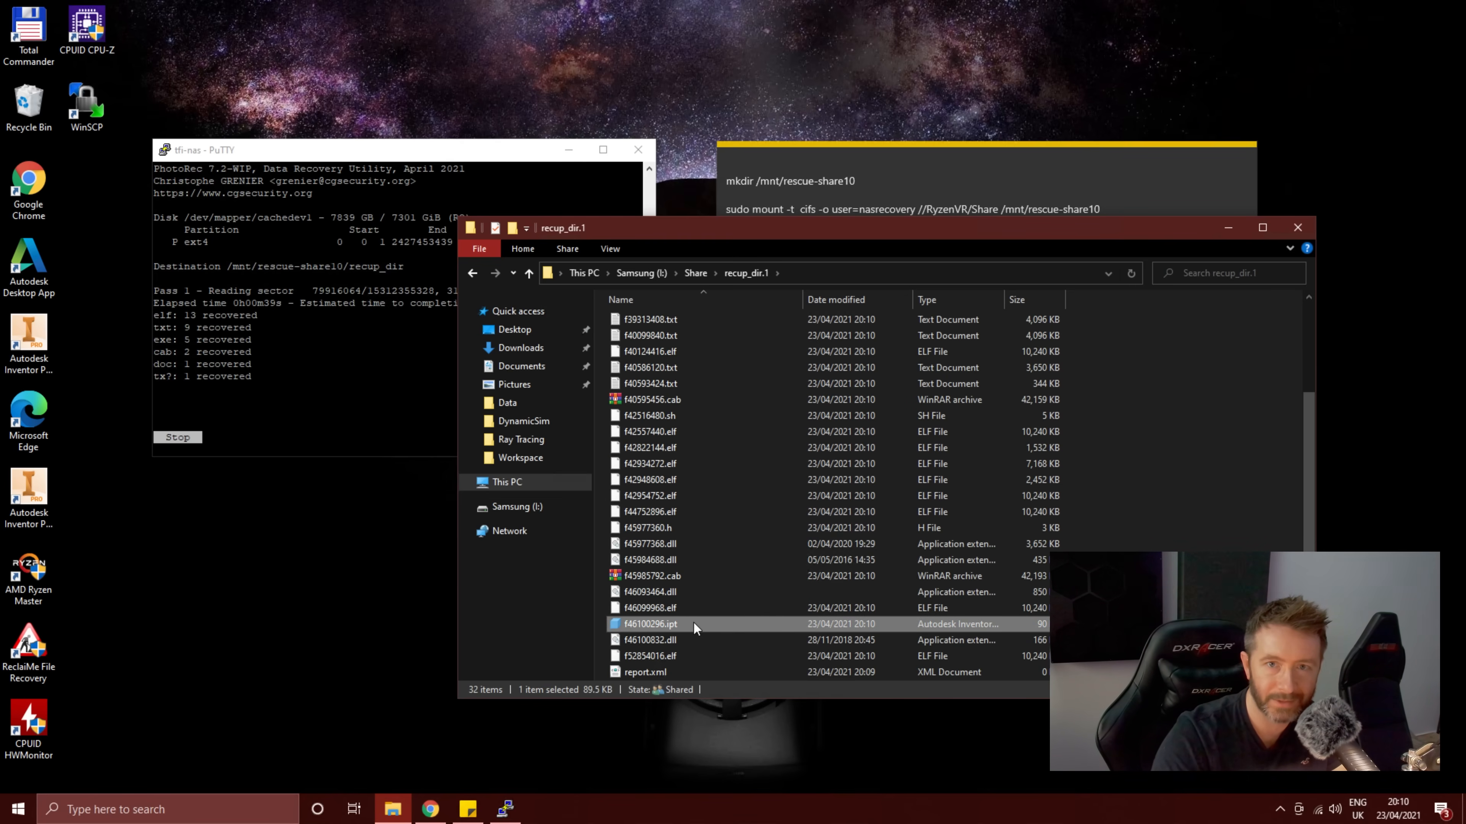
pyautogui.click(695, 271)
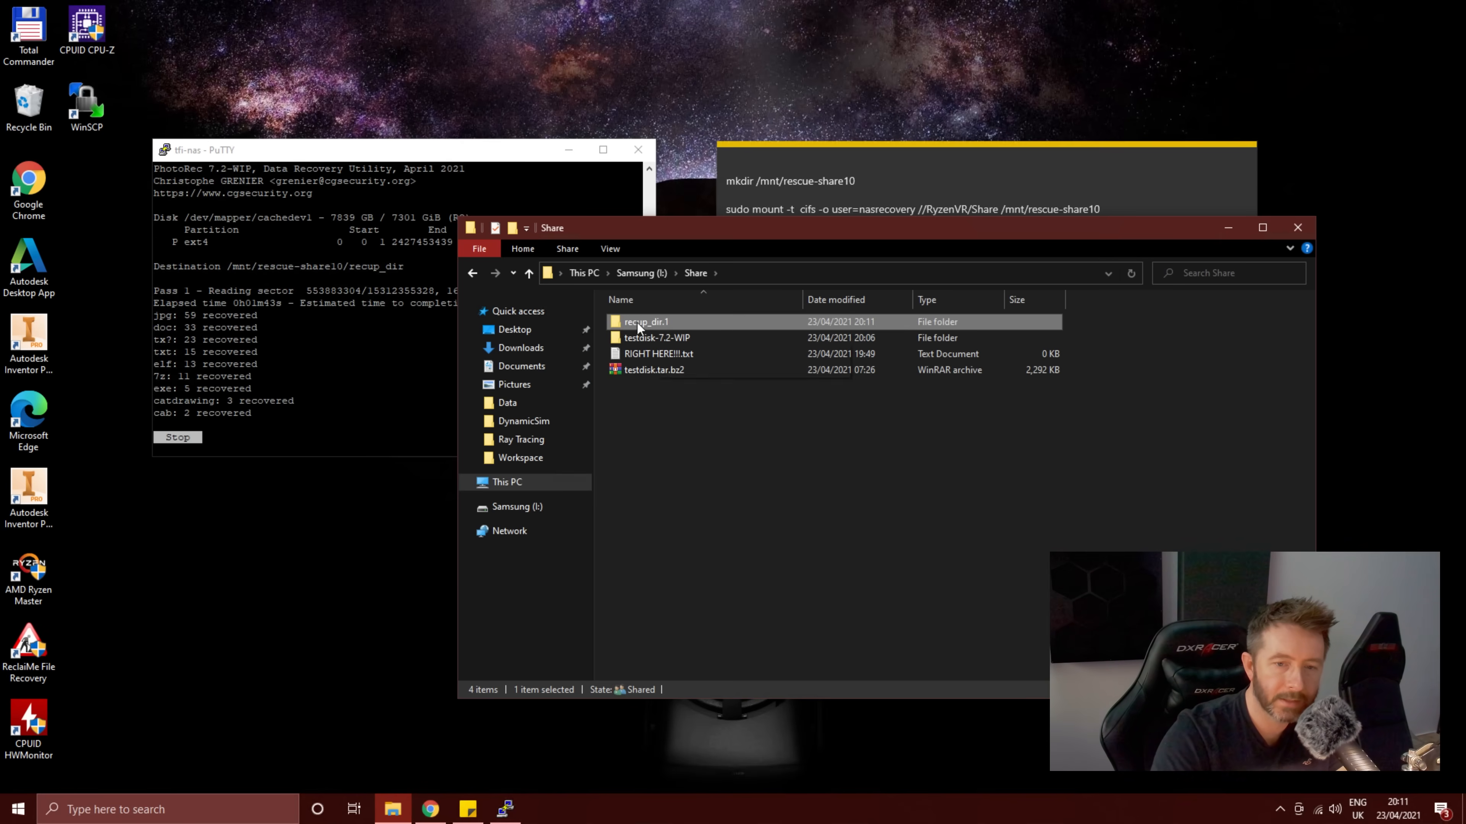
pyautogui.moveTo(647, 353)
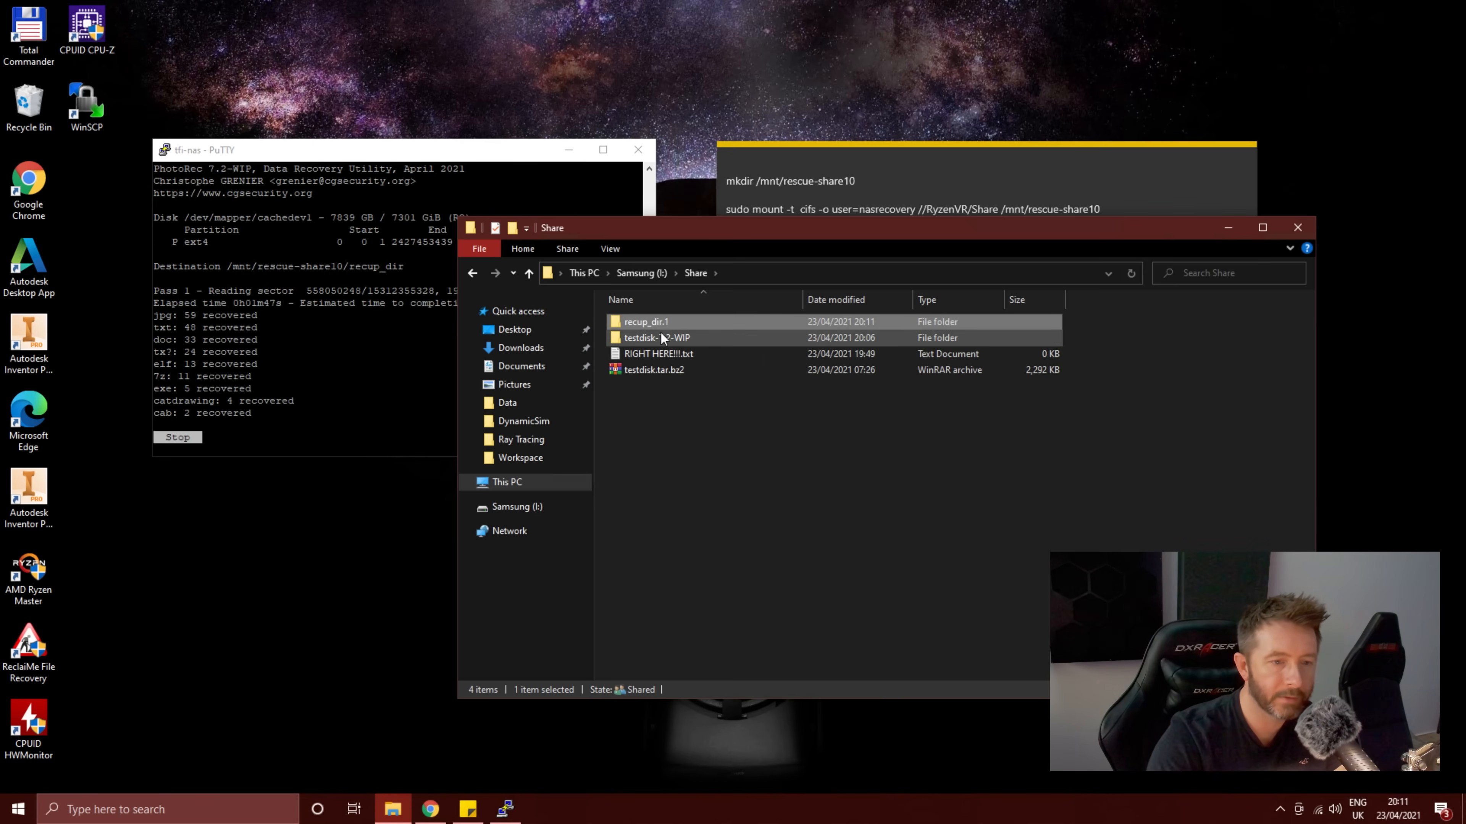
pyautogui.doubleClick(645, 321)
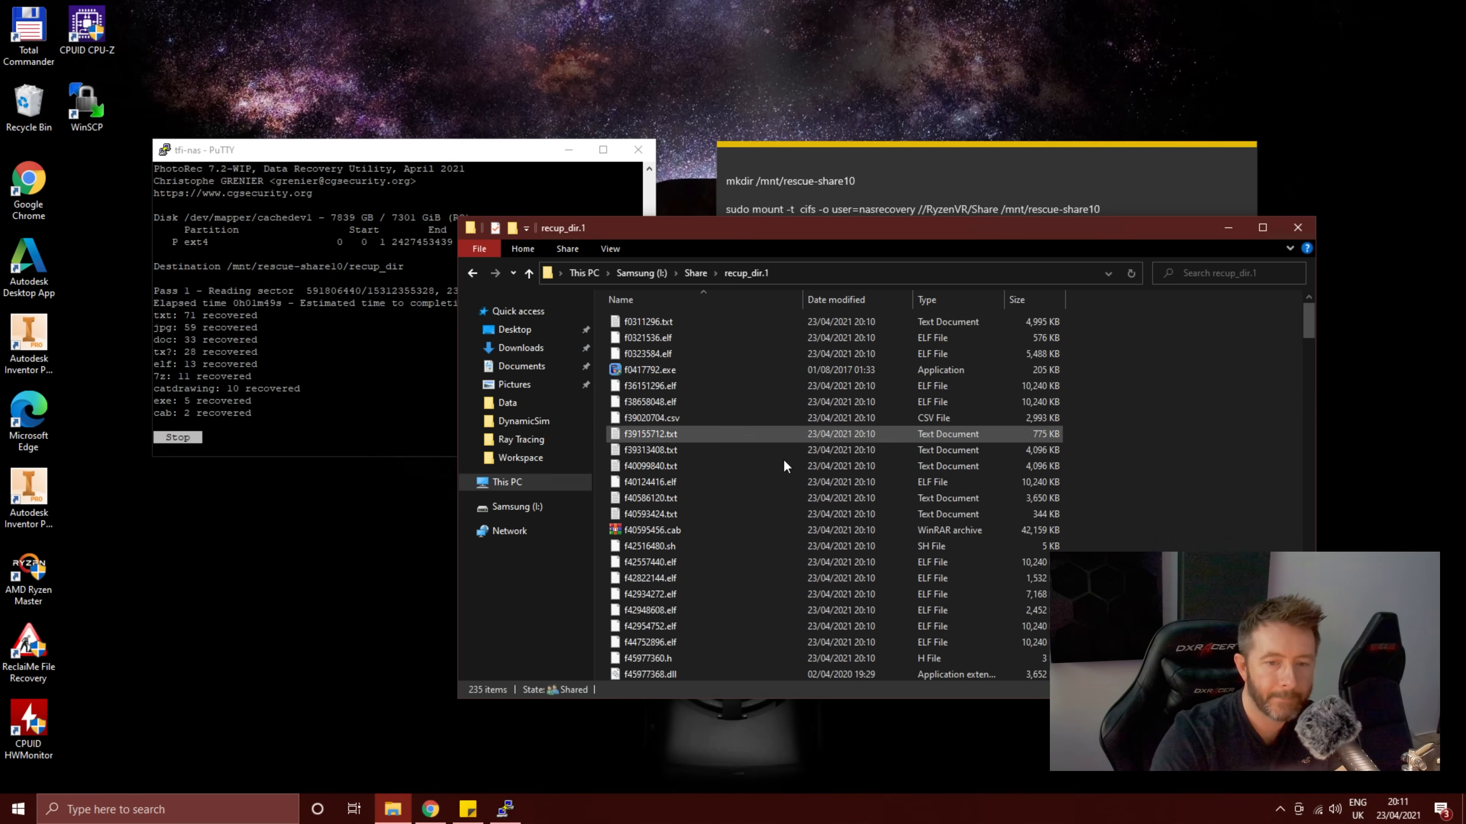
pyautogui.scroll(-3)
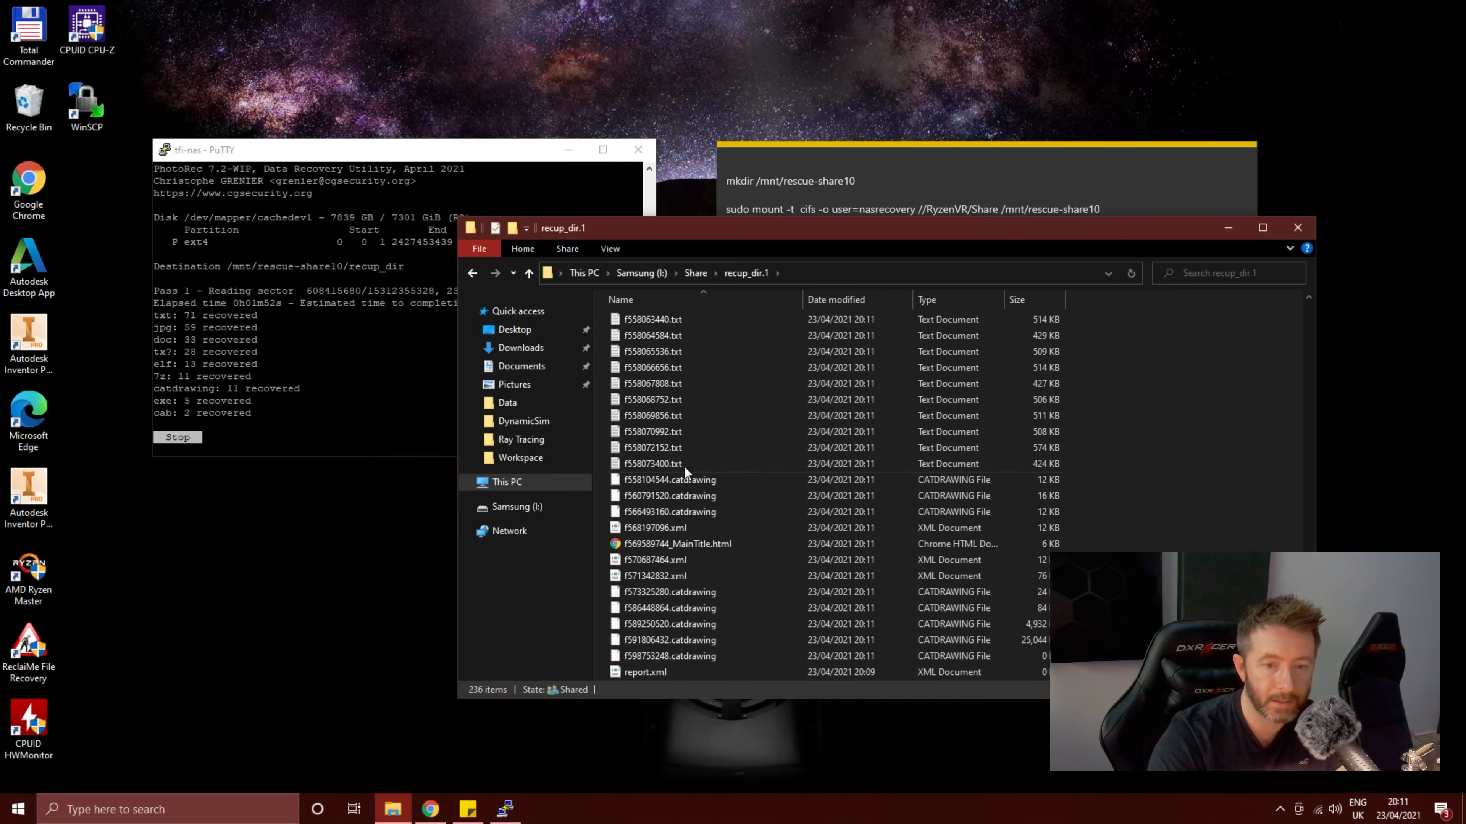
pyautogui.scroll(3)
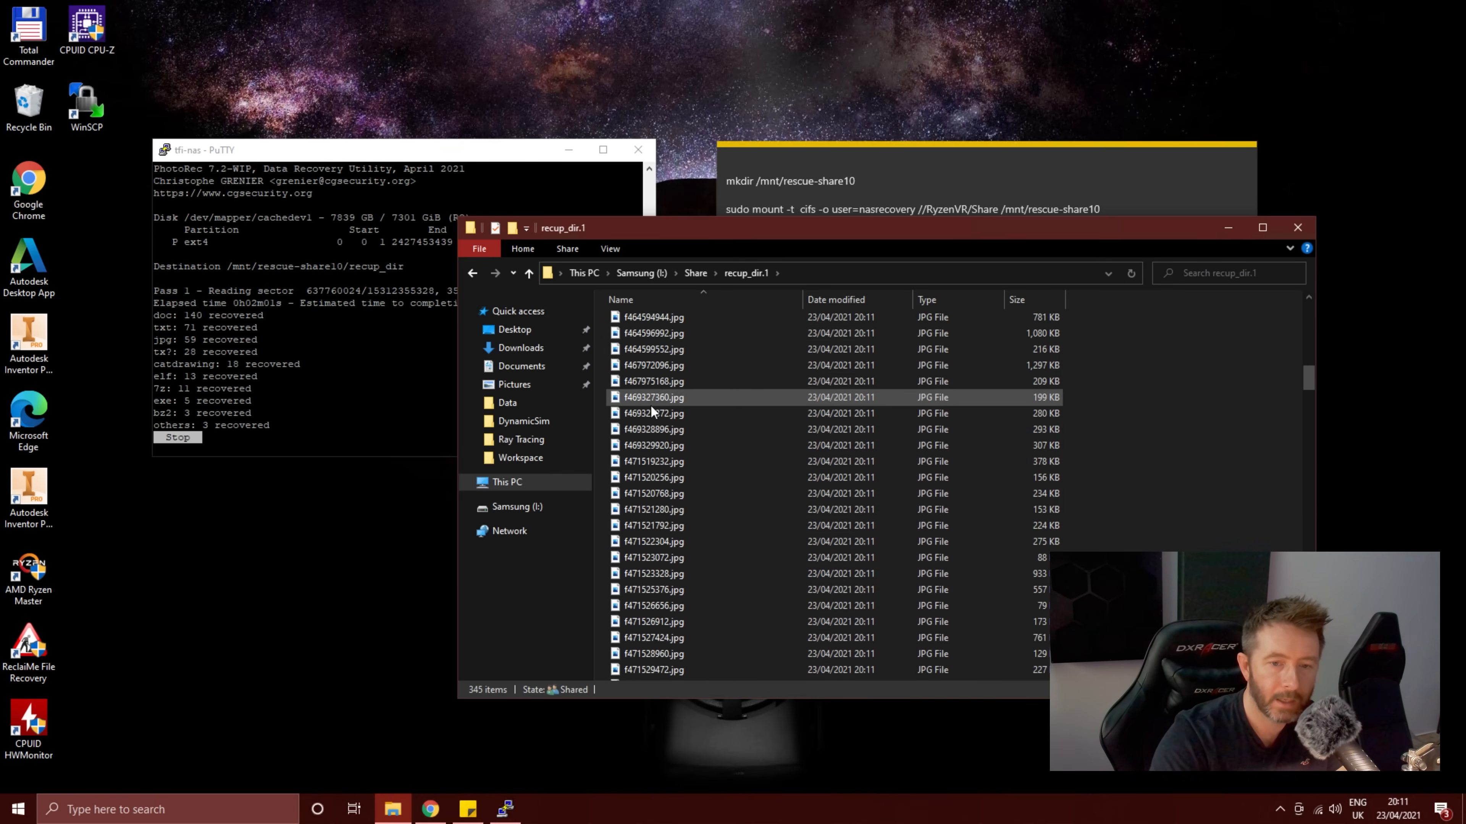
pyautogui.doubleClick(654, 397)
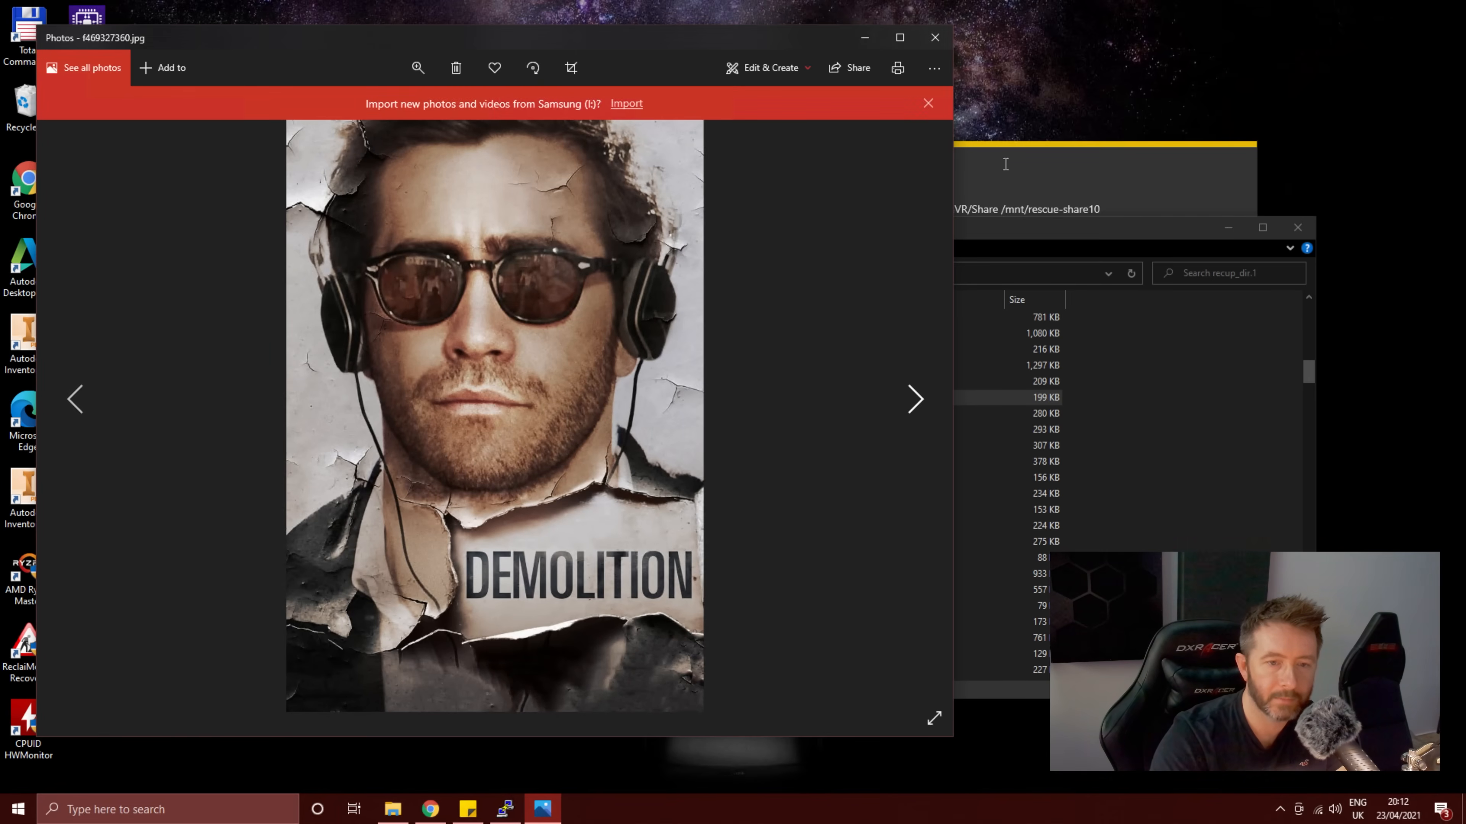
pyautogui.moveTo(933, 67)
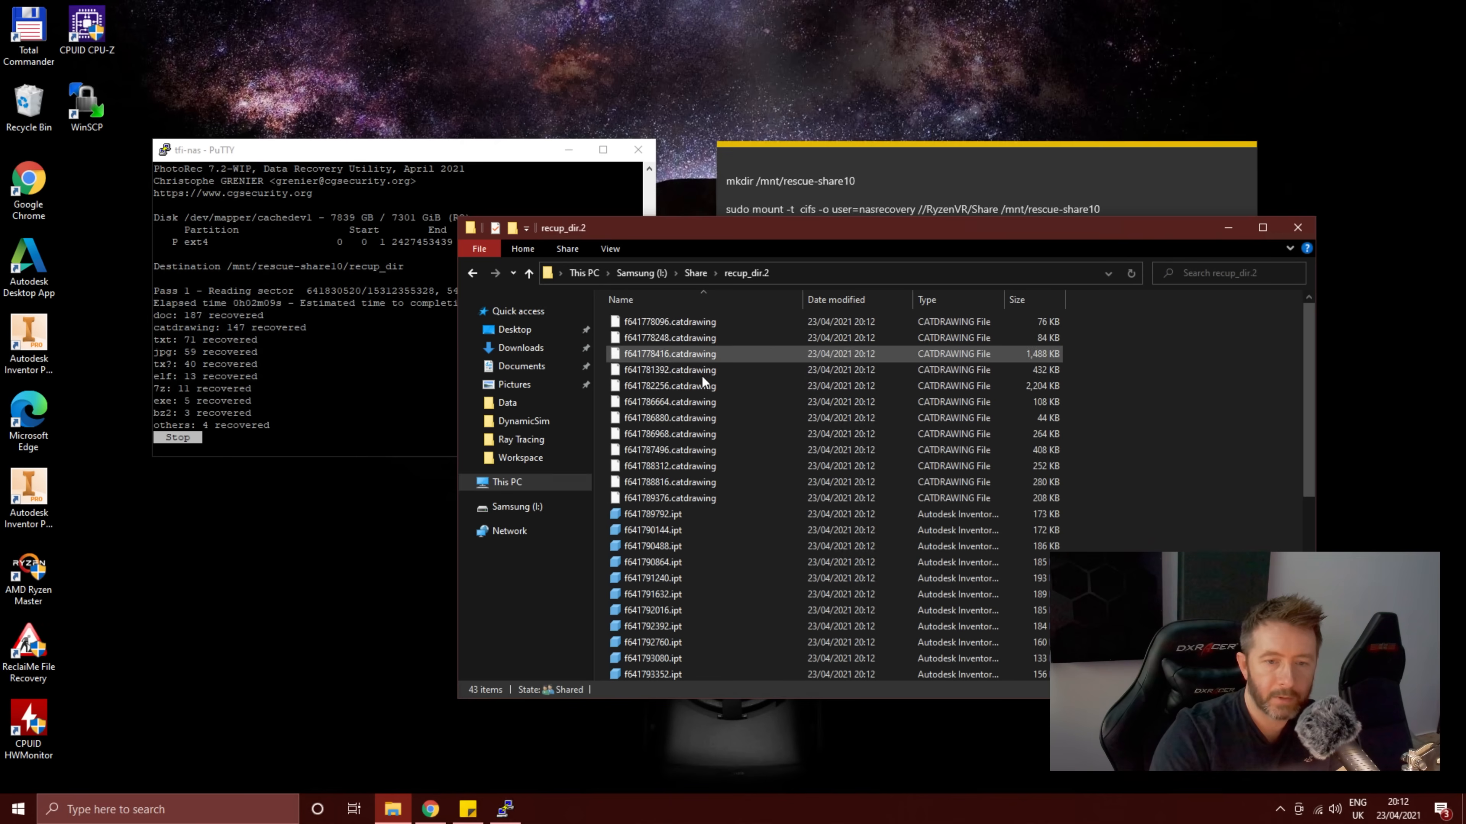
# Step: Scroll recup_dir.2's recovered Inventor and CATDRAWING files, return to Share and refocus PhotoRec
pyautogui.scroll(-3)
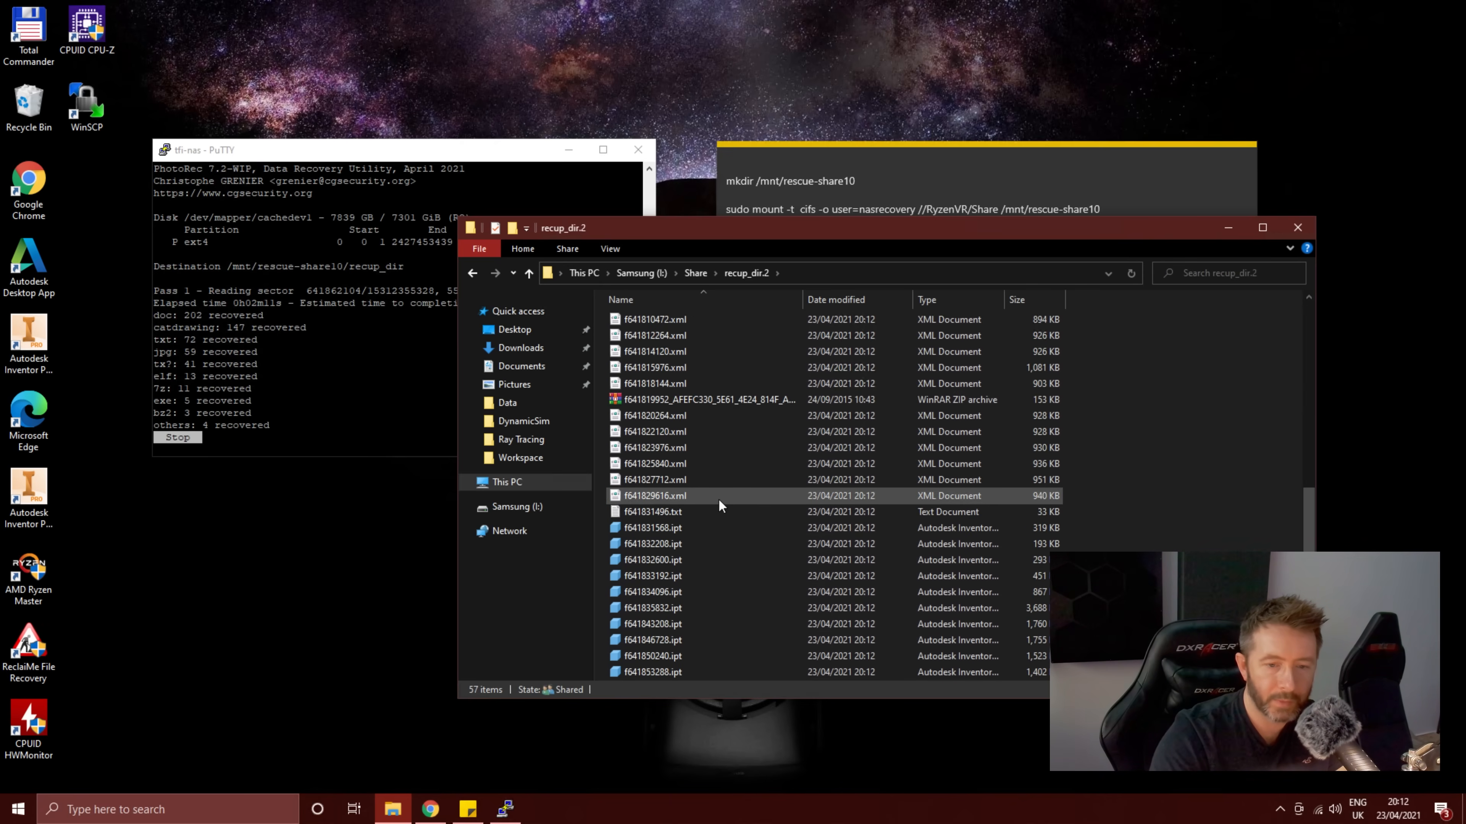
pyautogui.scroll(-3)
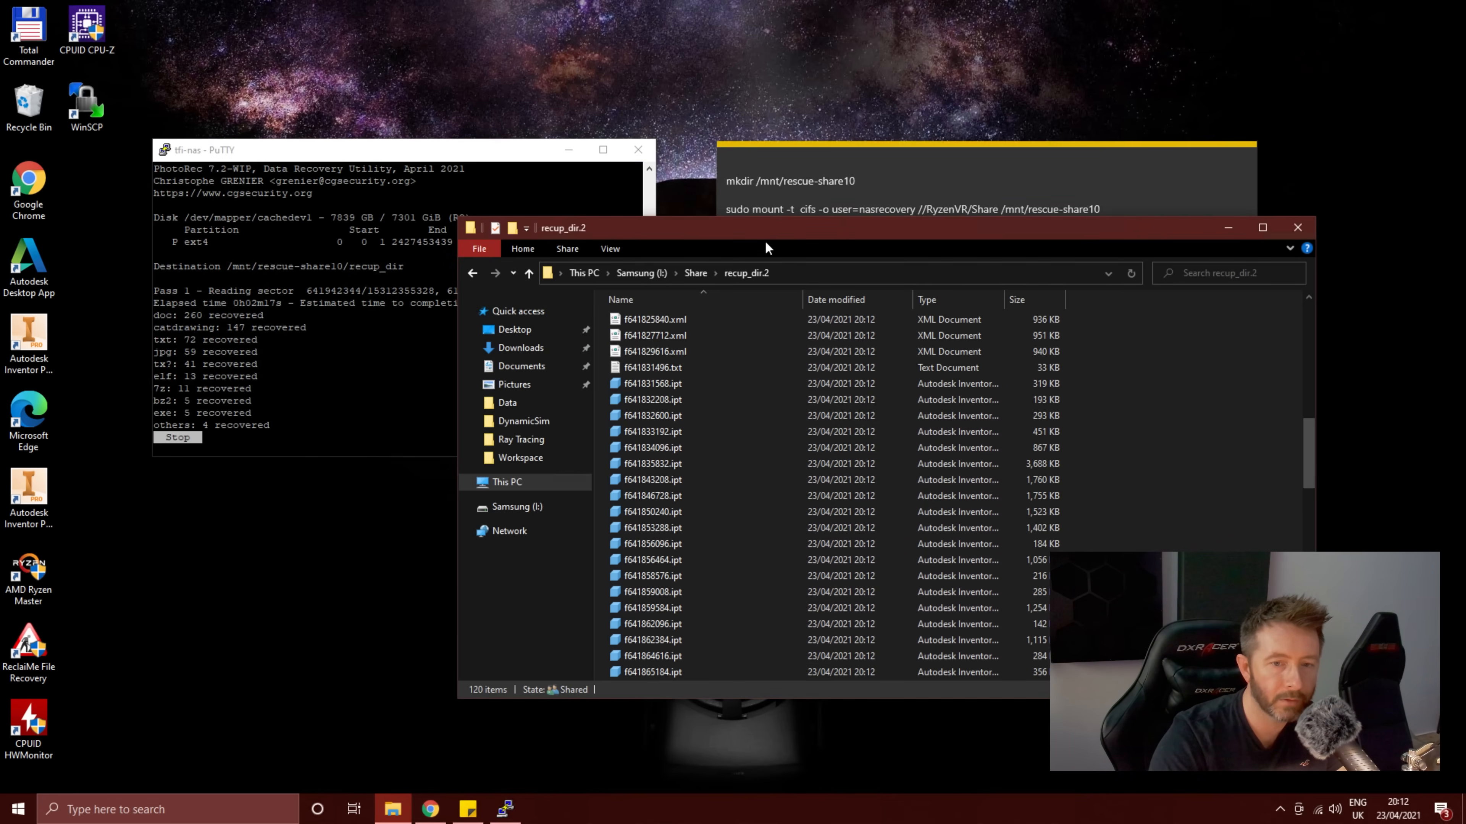
pyautogui.click(695, 273)
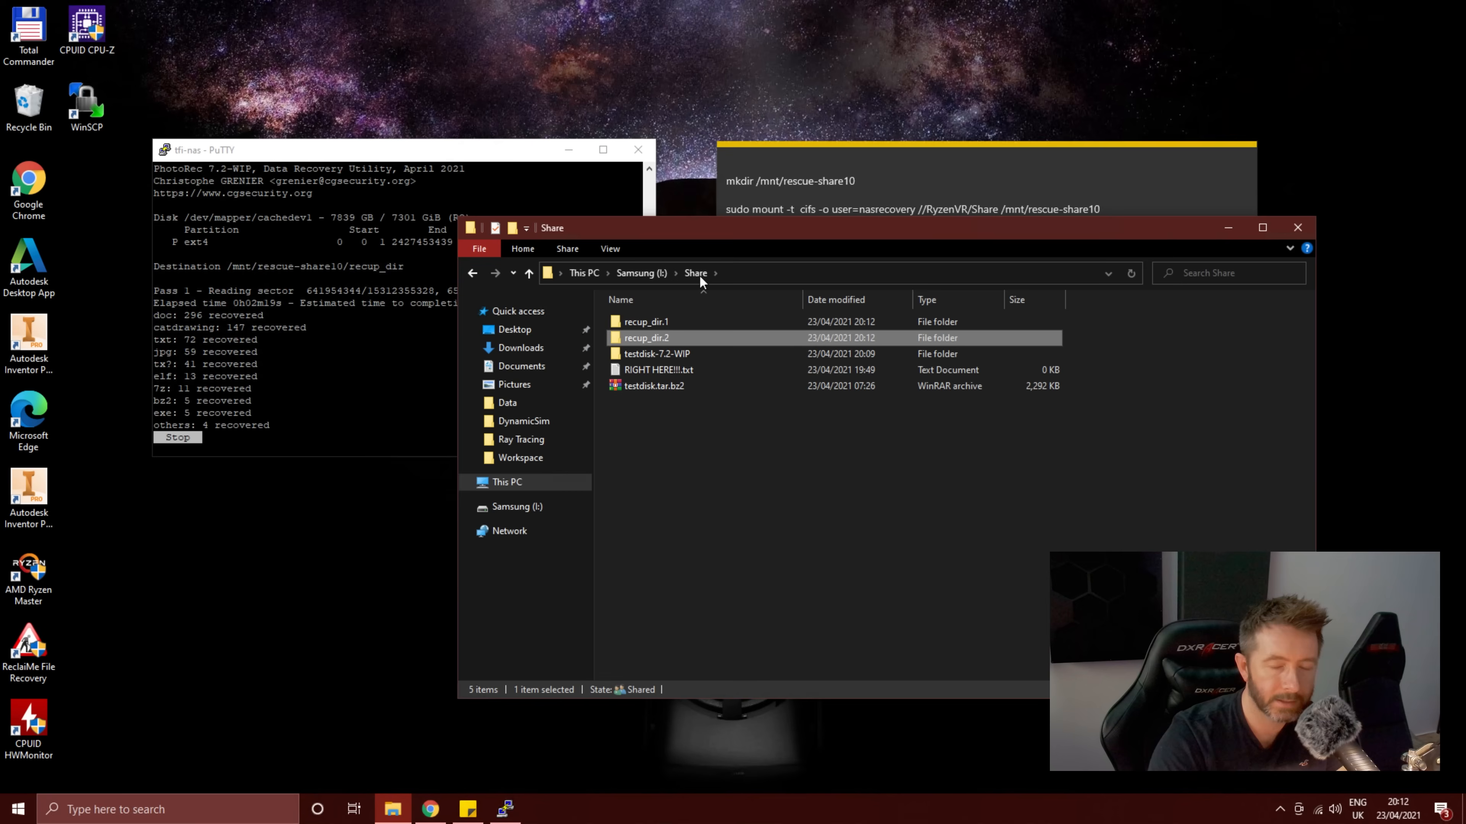
pyautogui.click(374, 280)
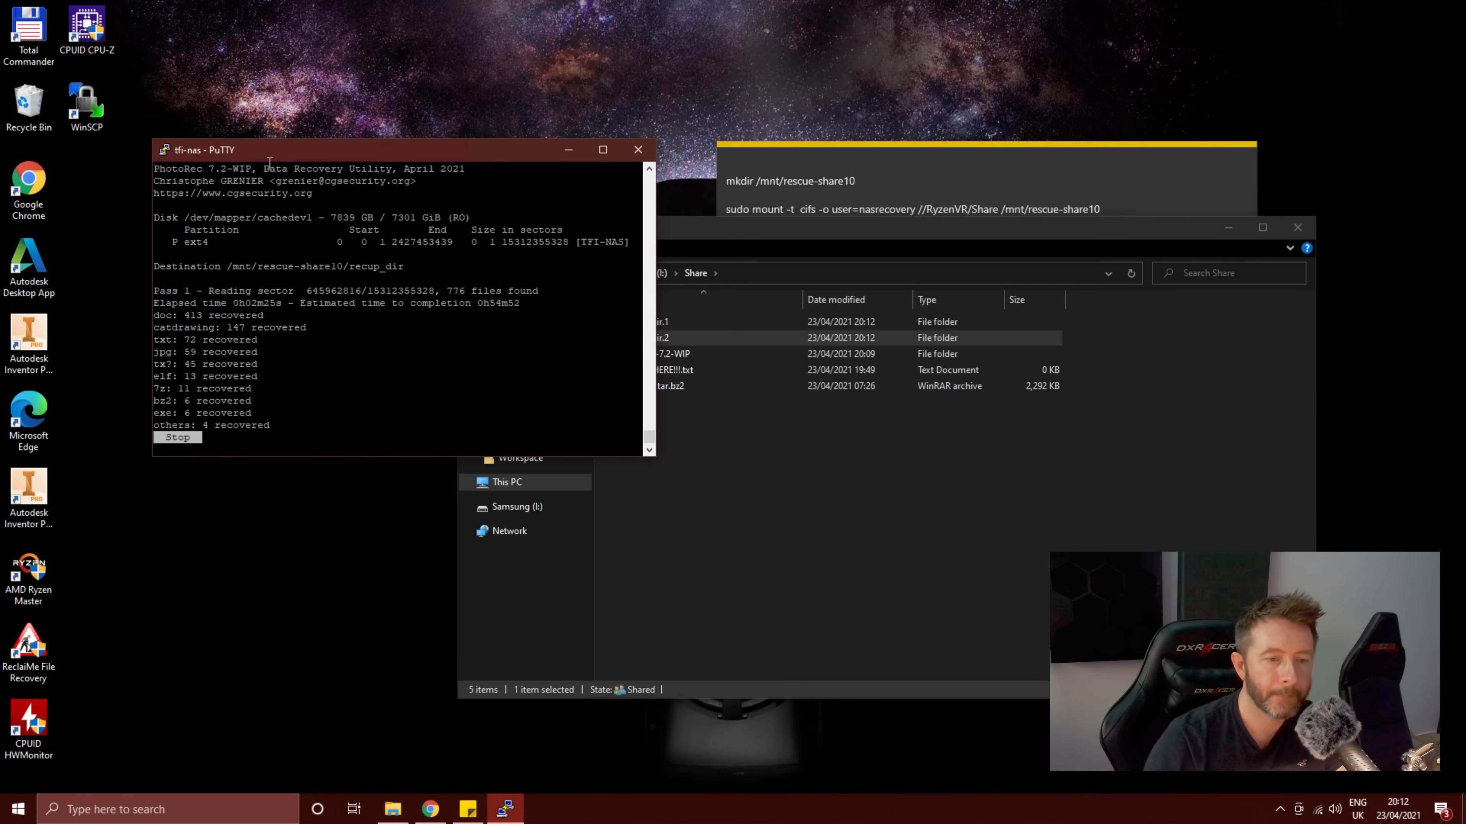
# Step: Quit the first recovery, select /dev/mapper/vg1-tp1 and start scanning its ext4 partition
pyautogui.click(176, 438)
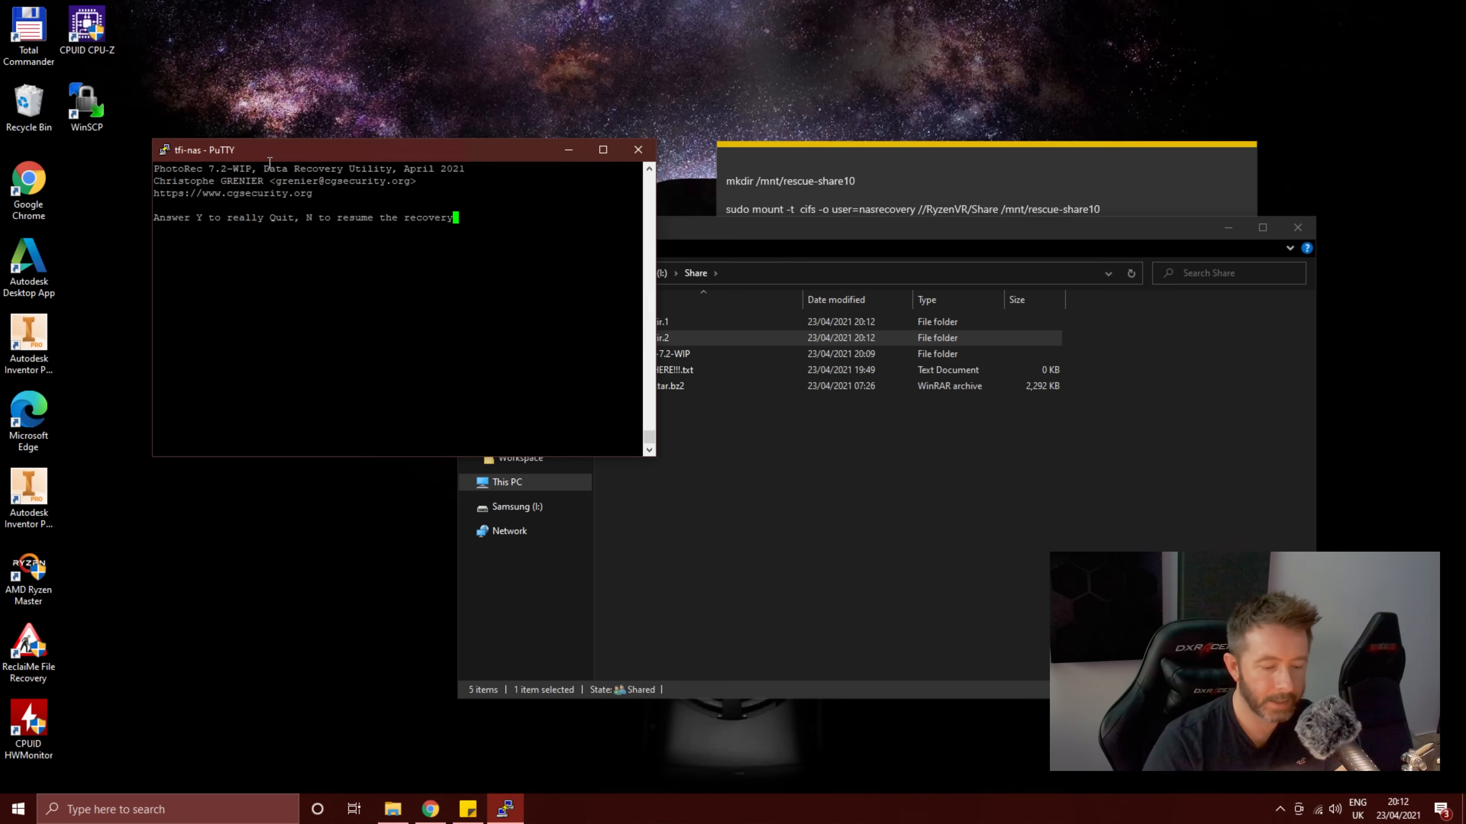
pyautogui.write('Y')
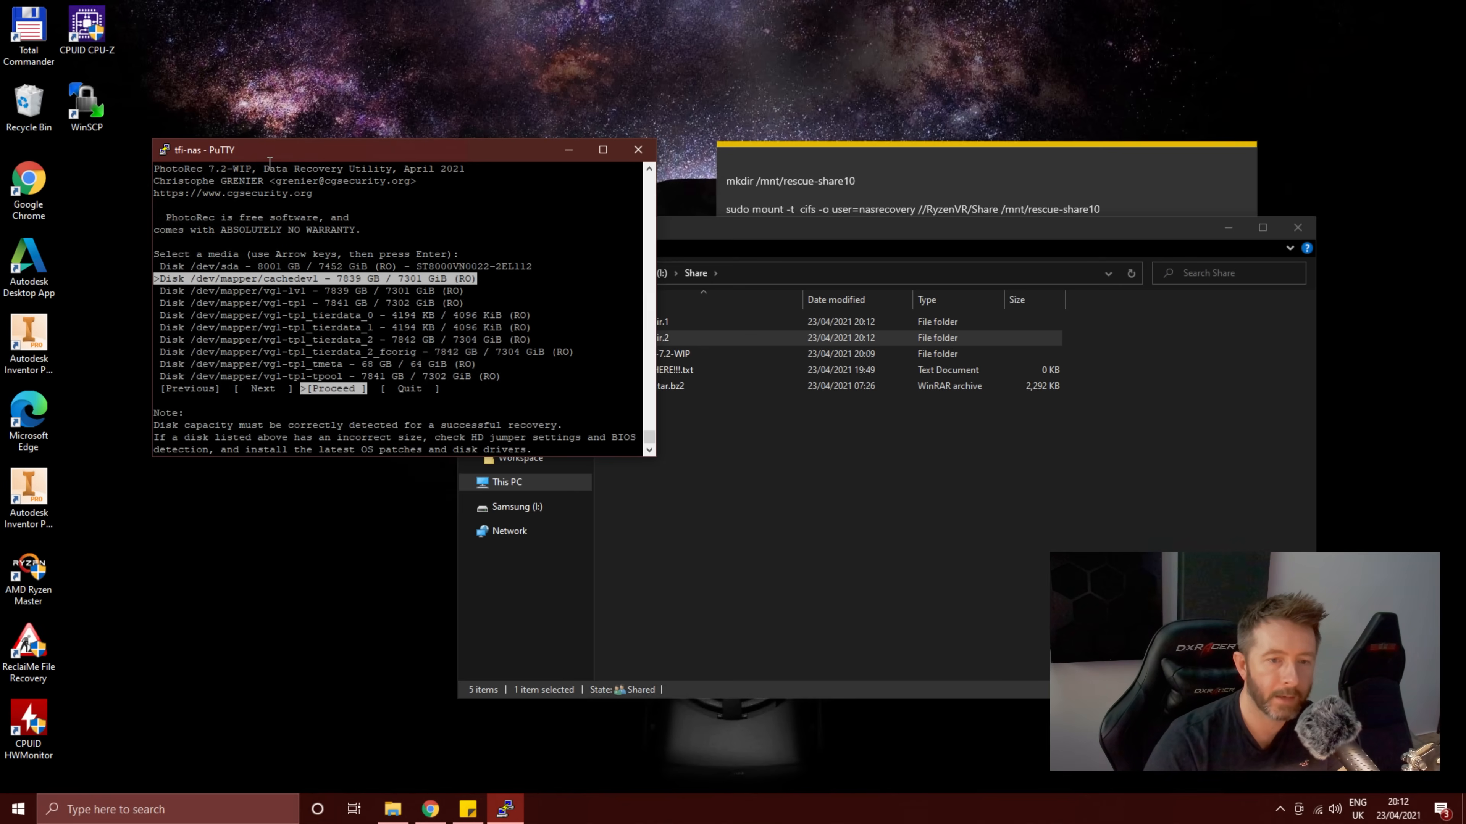
pyautogui.press('Down')
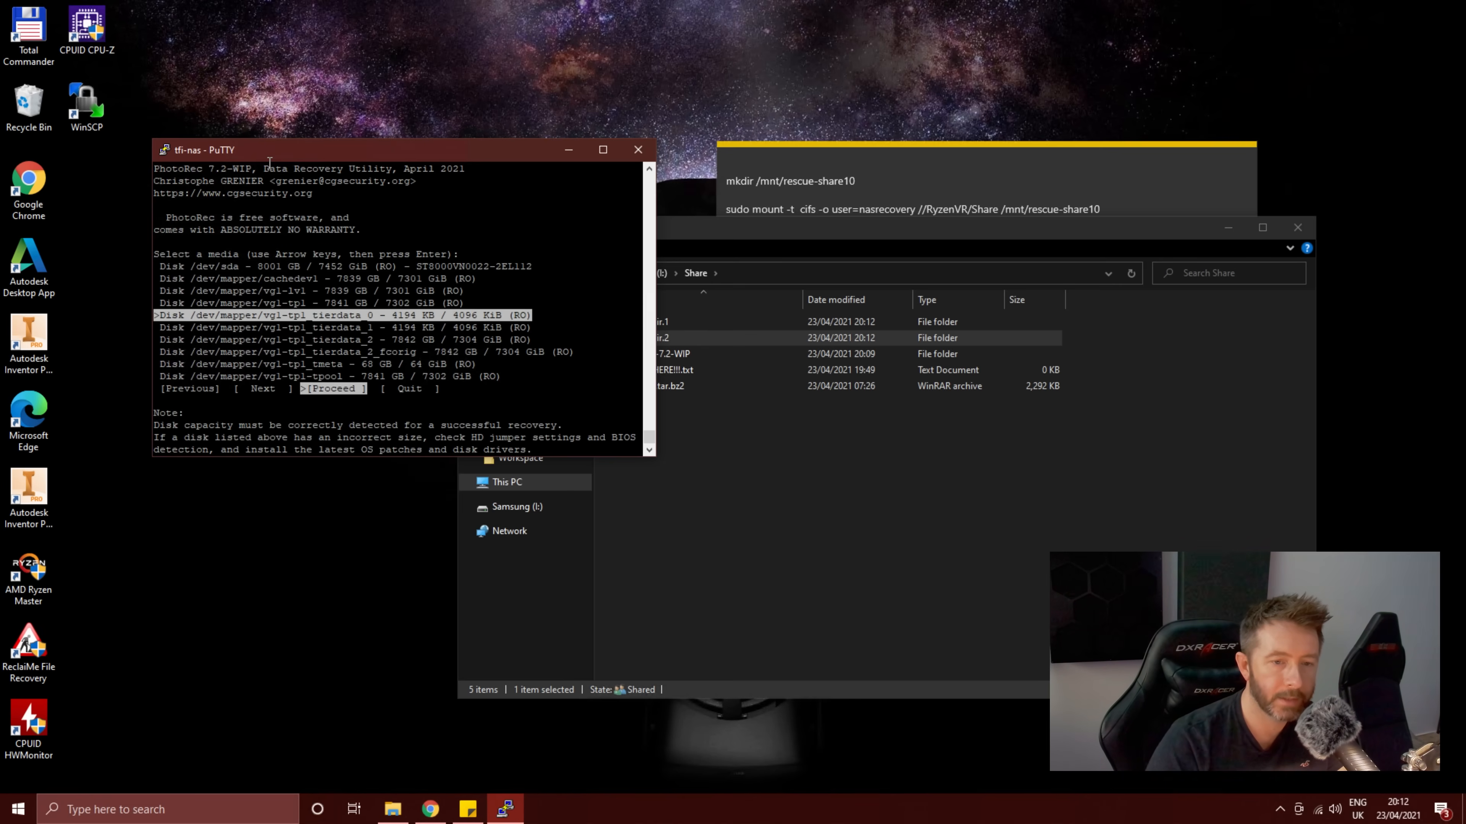
pyautogui.press('Down')
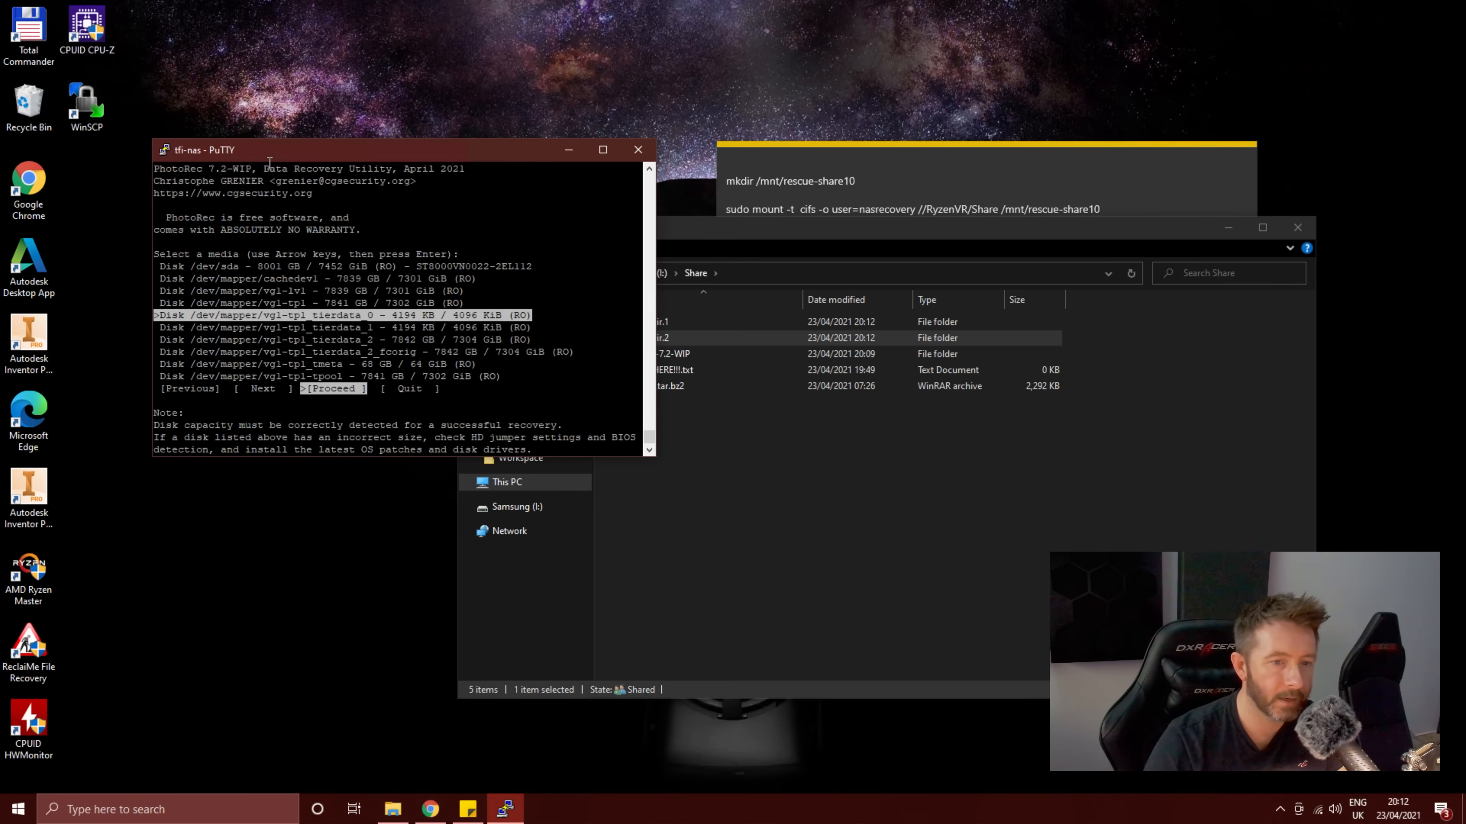
pyautogui.press('Return')
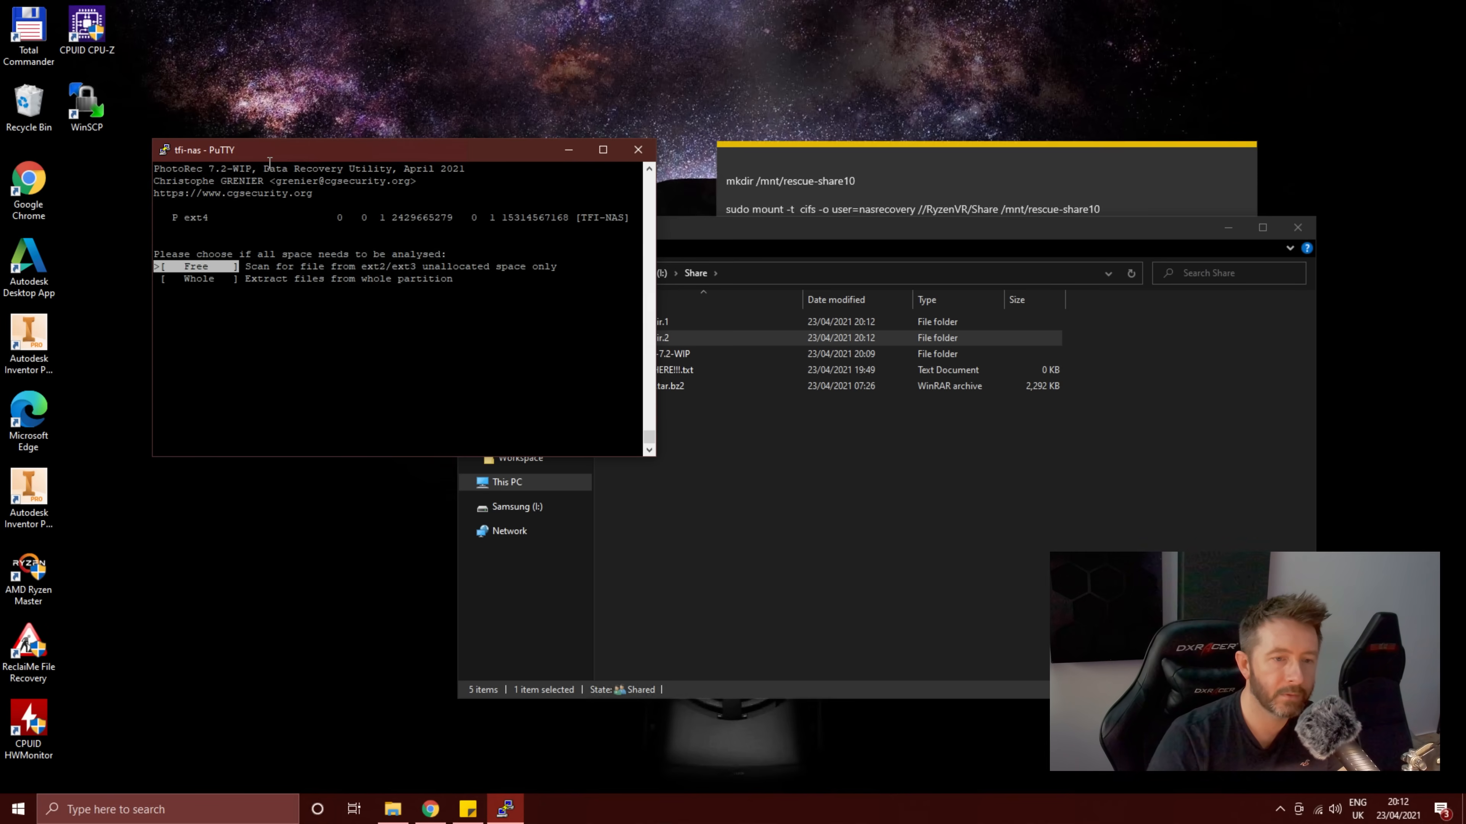
pyautogui.press('Return')
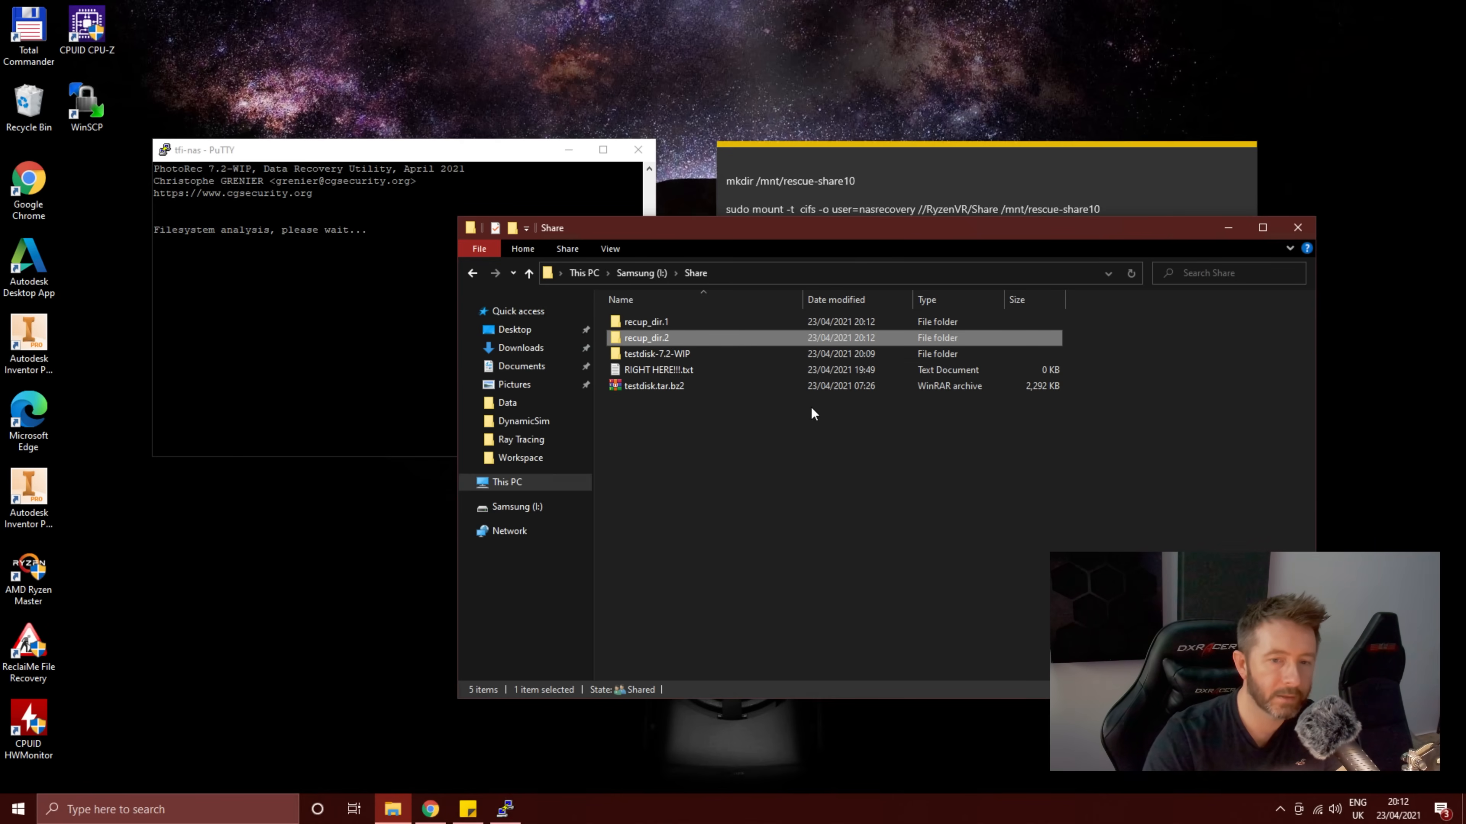
pyautogui.moveTo(686, 434)
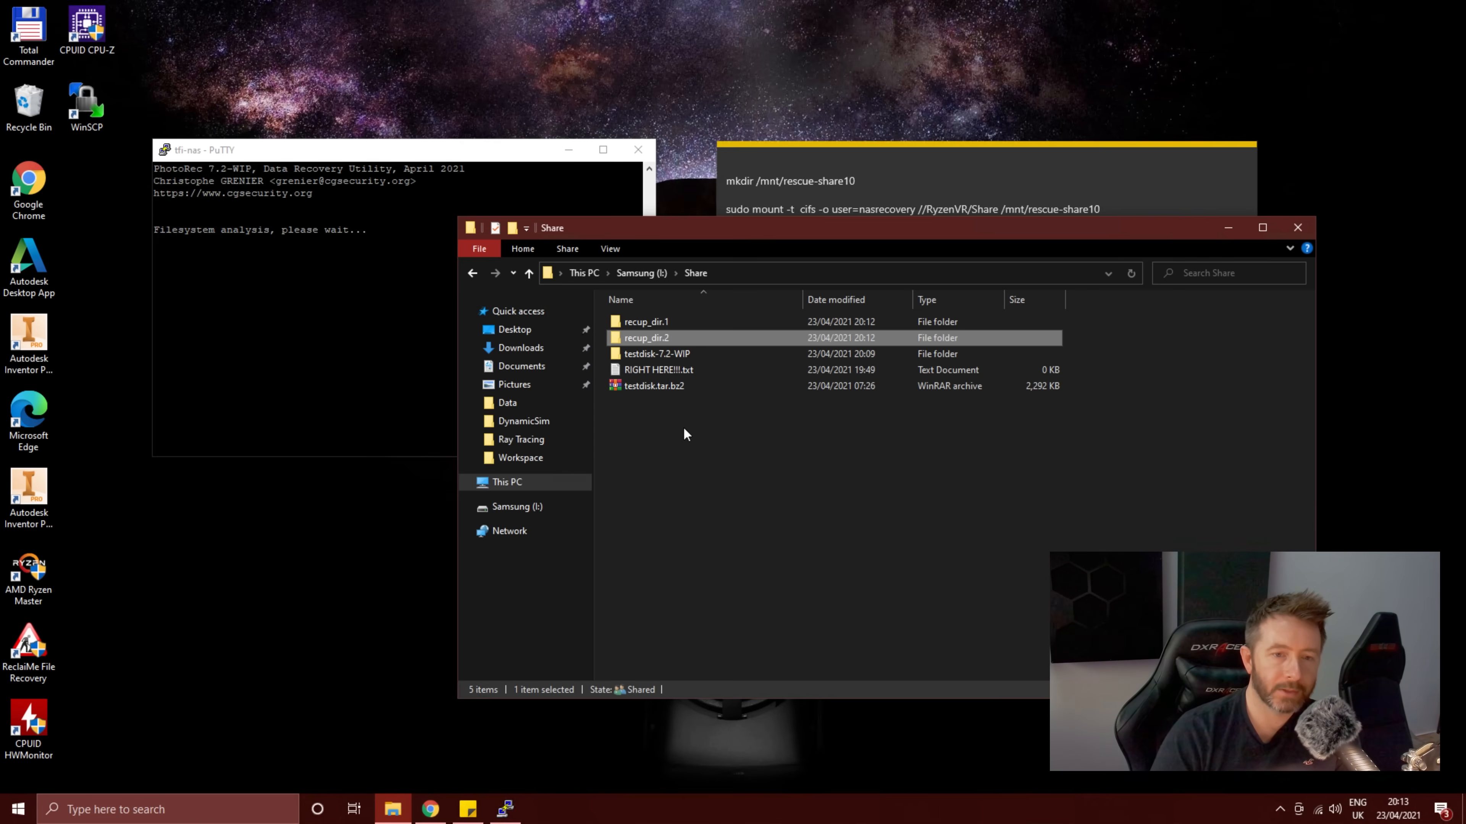
pyautogui.moveTo(638, 150)
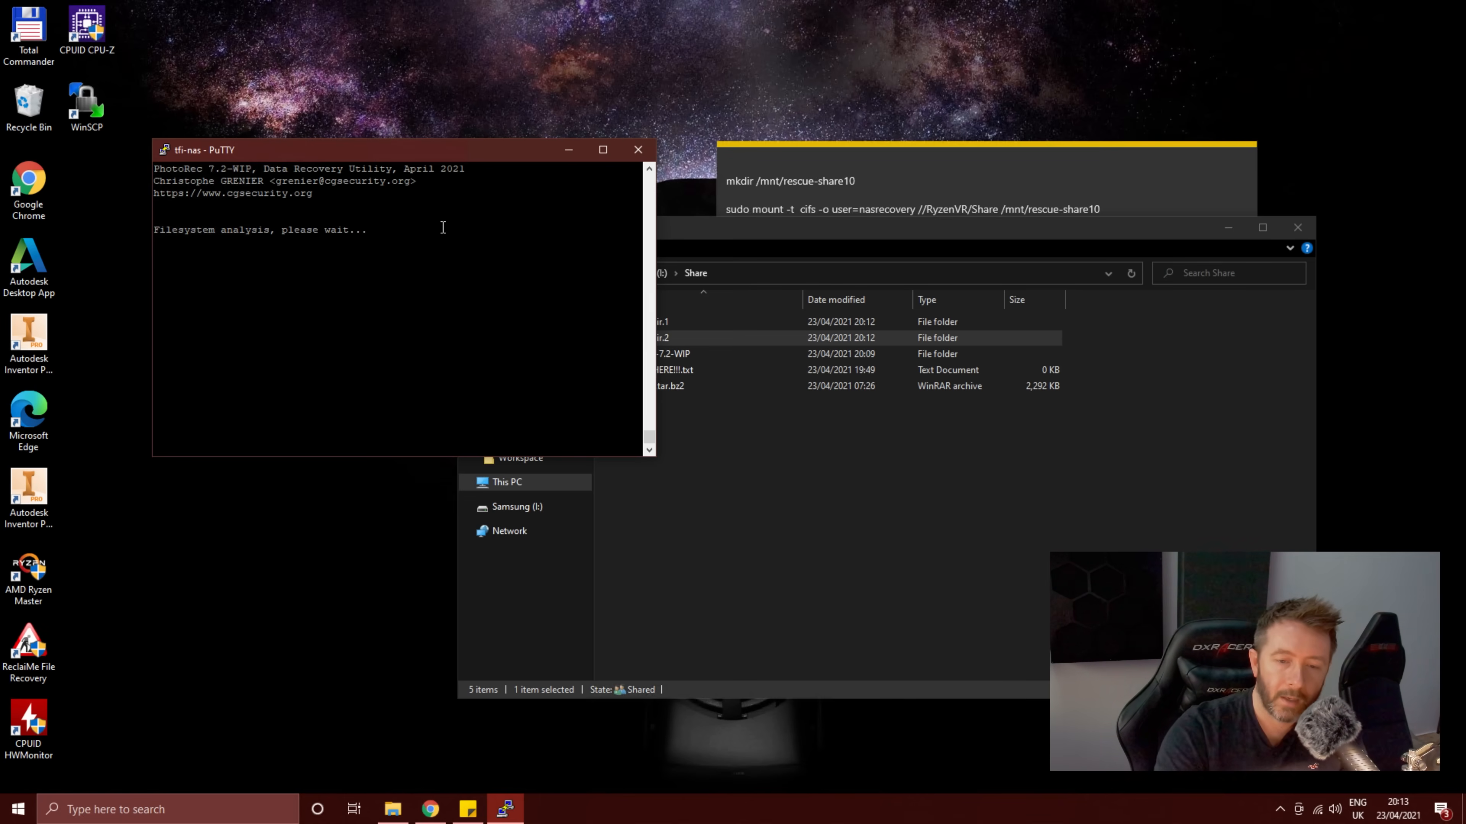
# Step: Reopen recup_dir.2 in Explorer to view its 276 recovered XML and Inventor files
pyautogui.doubleClick(661, 338)
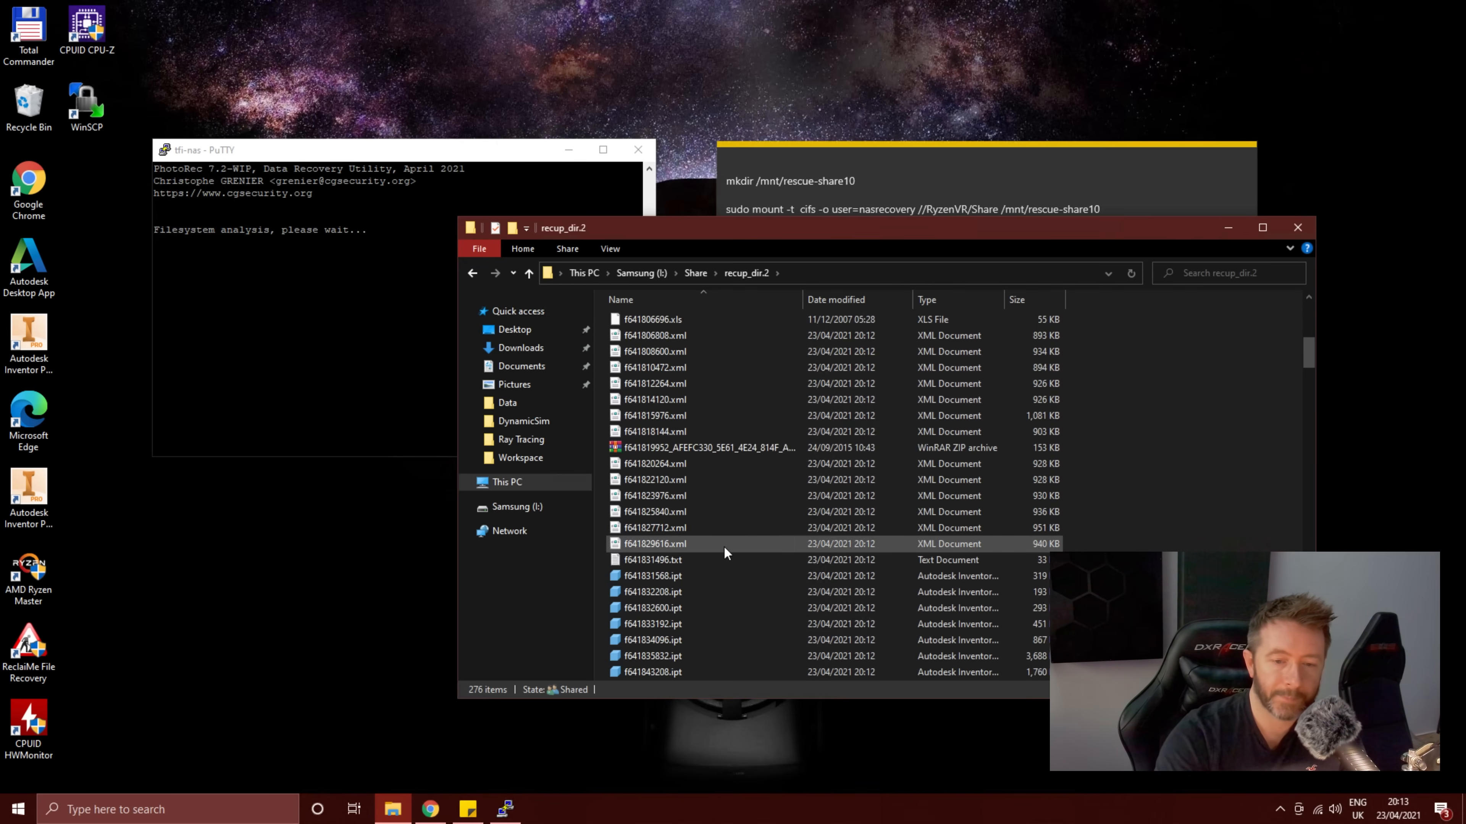
# Step: Show This PC and open the Samsung (I:) drive root with its Share folder
pyautogui.click(507, 482)
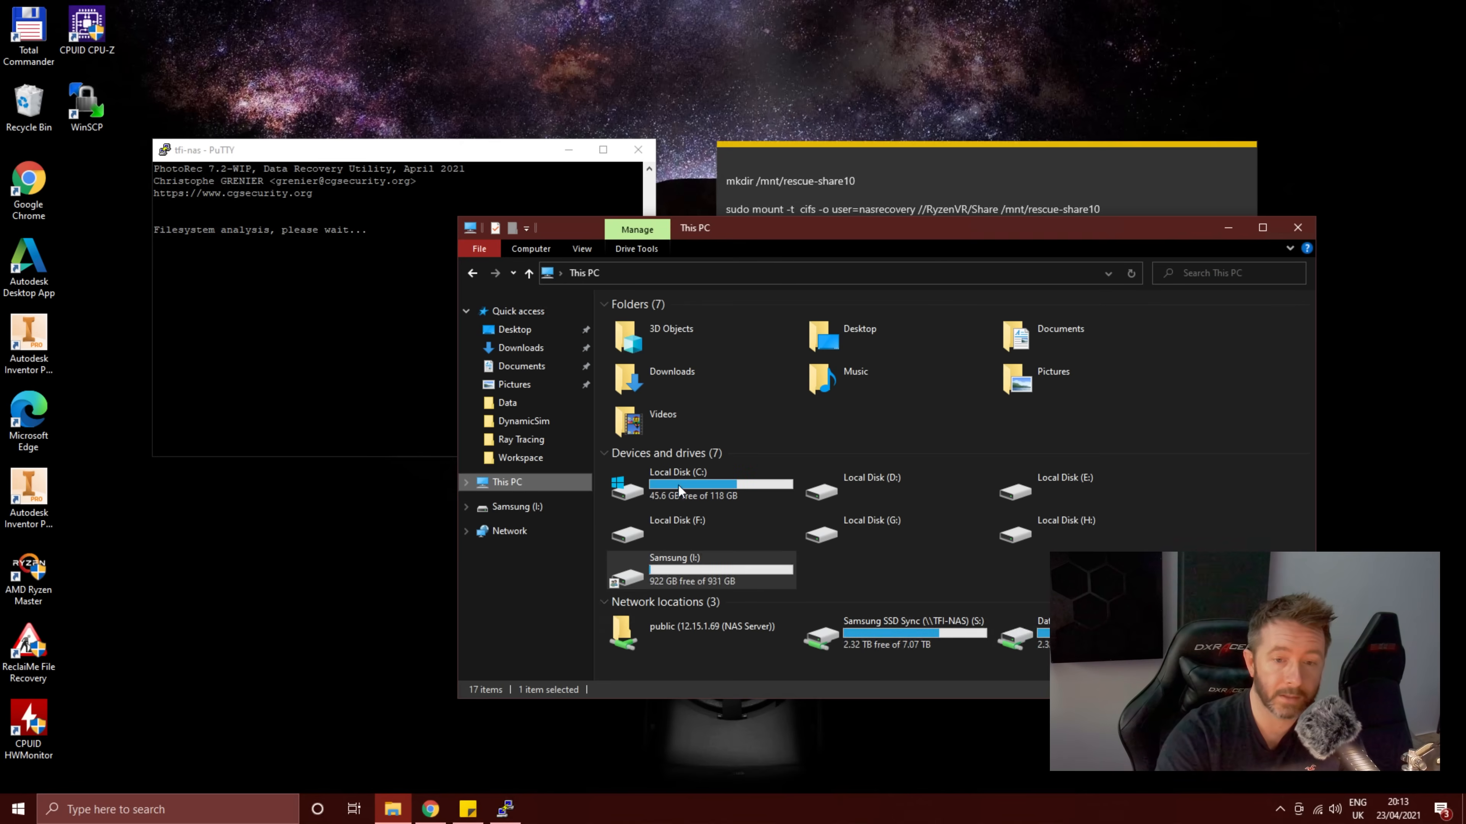
pyautogui.moveTo(673, 570)
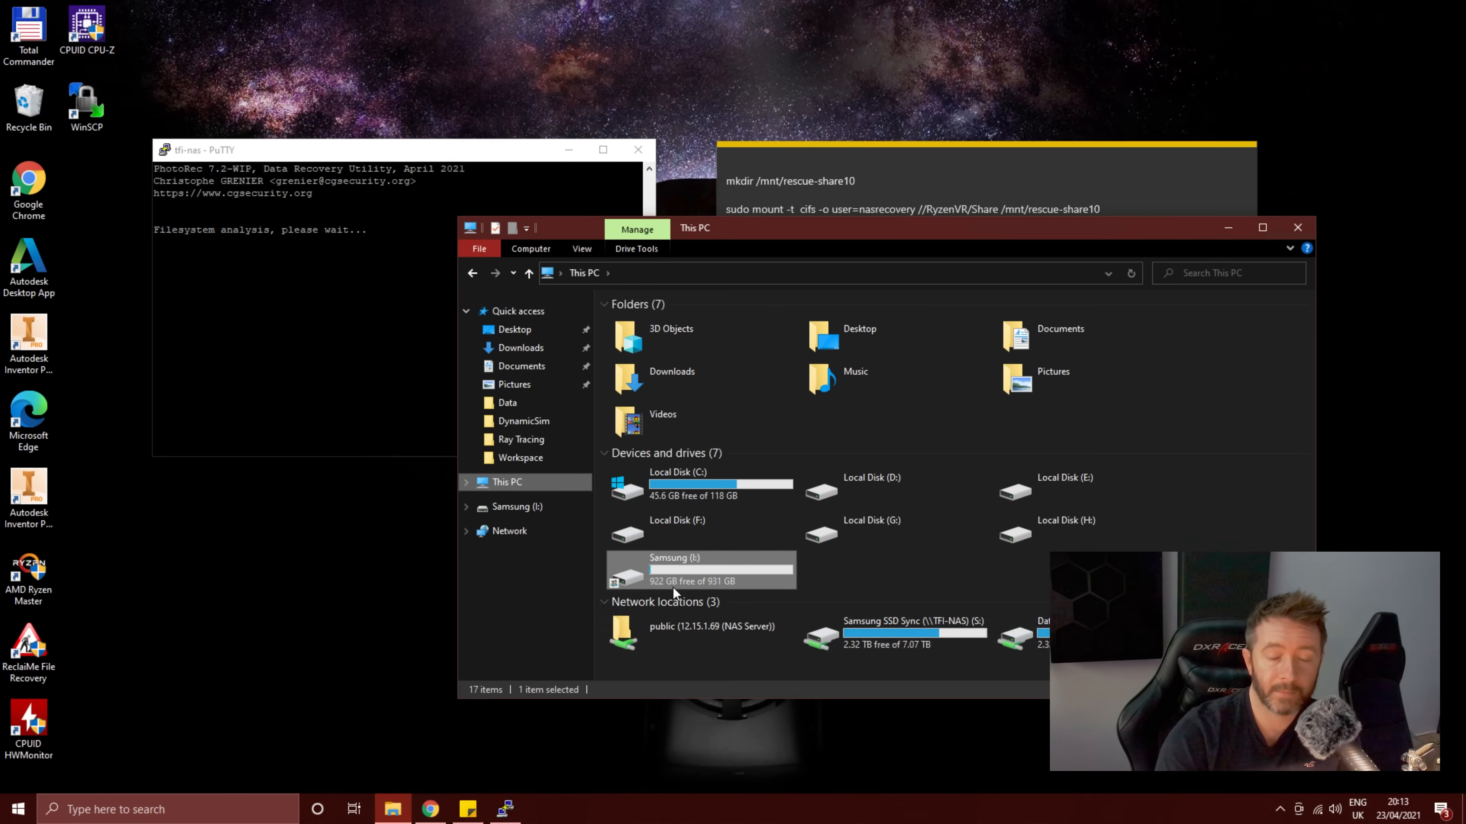
pyautogui.moveTo(673, 570)
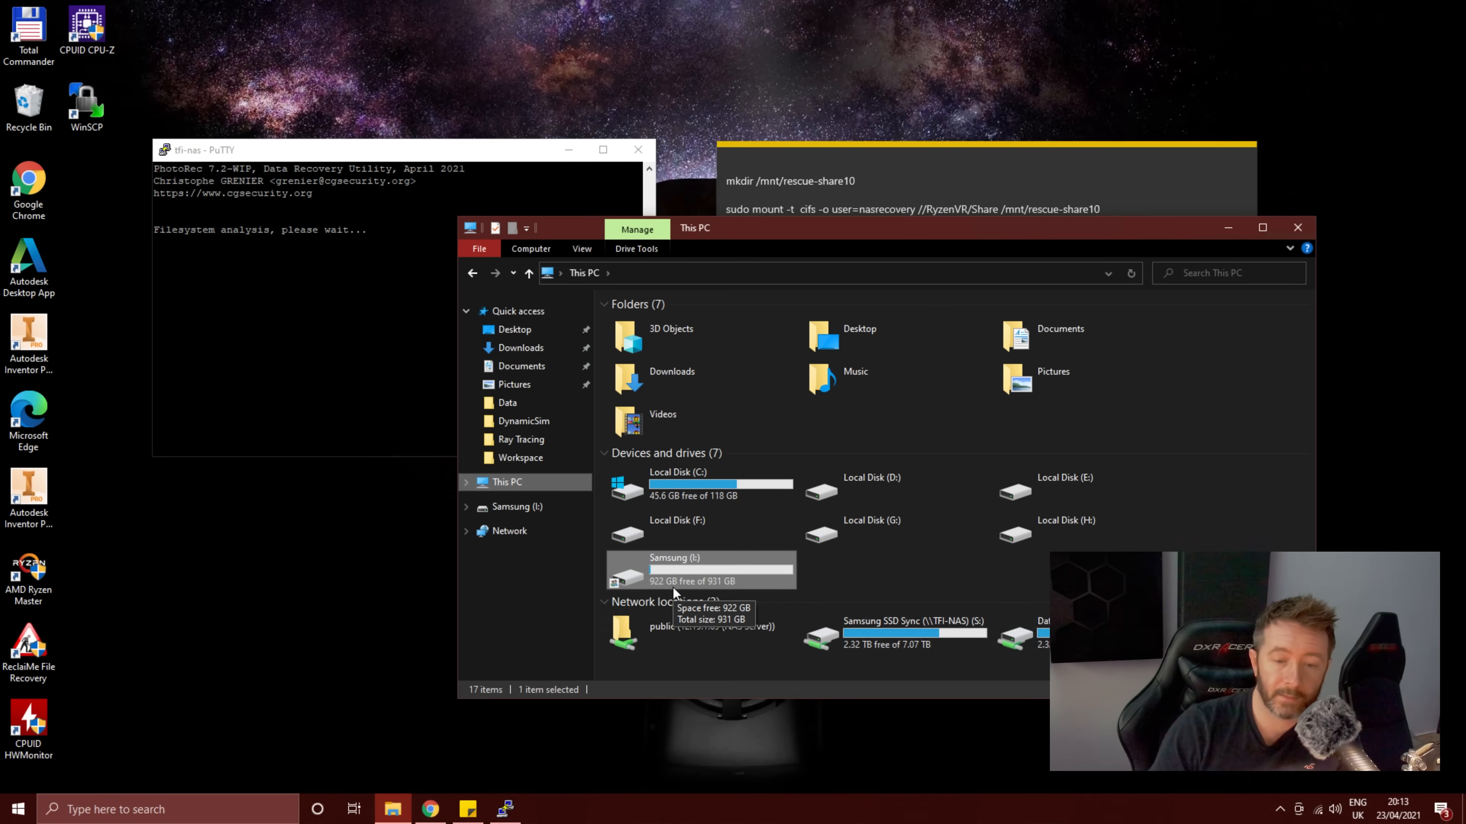
pyautogui.moveTo(692, 575)
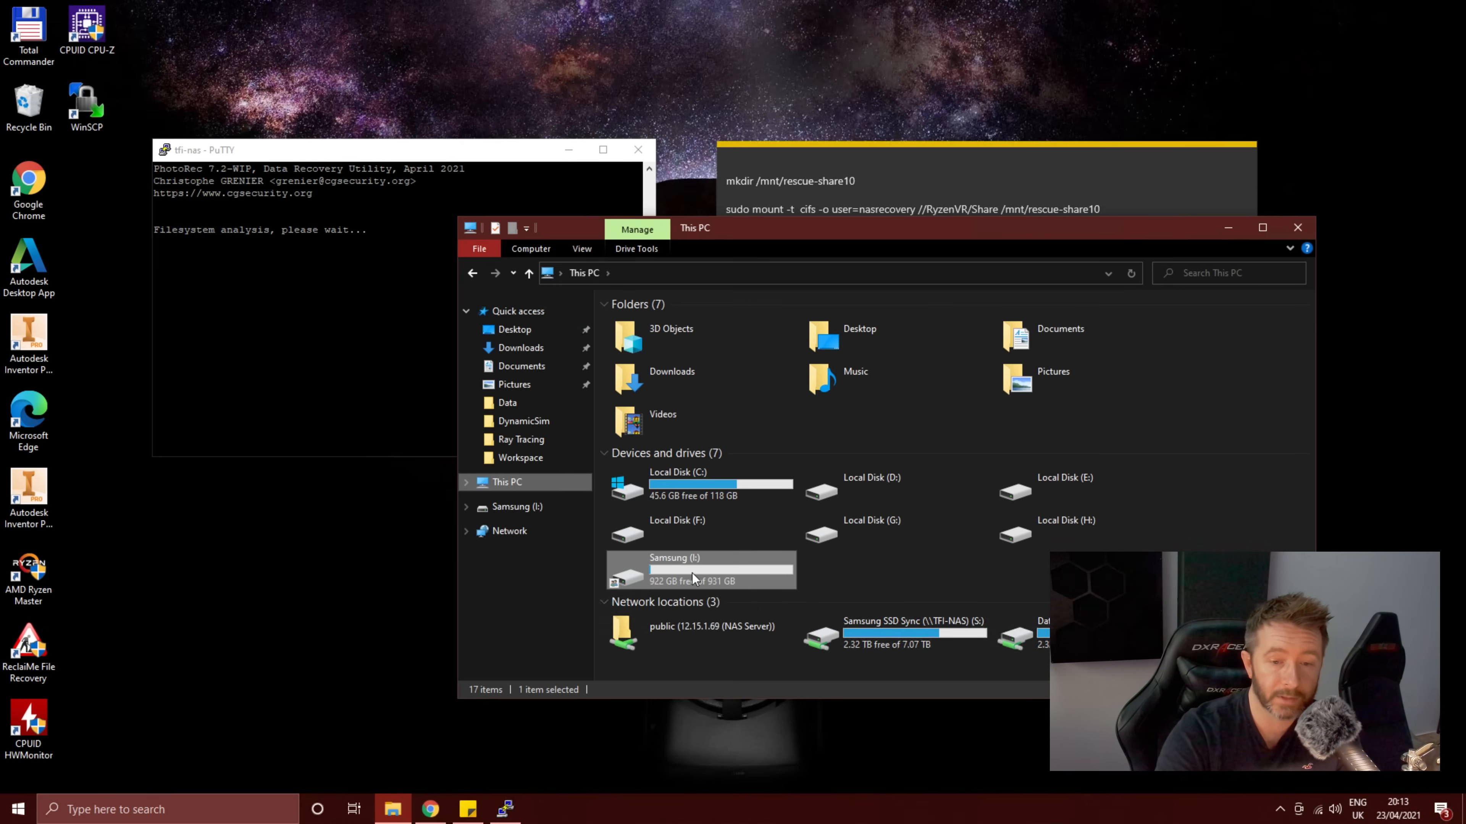
pyautogui.doubleClick(673, 568)
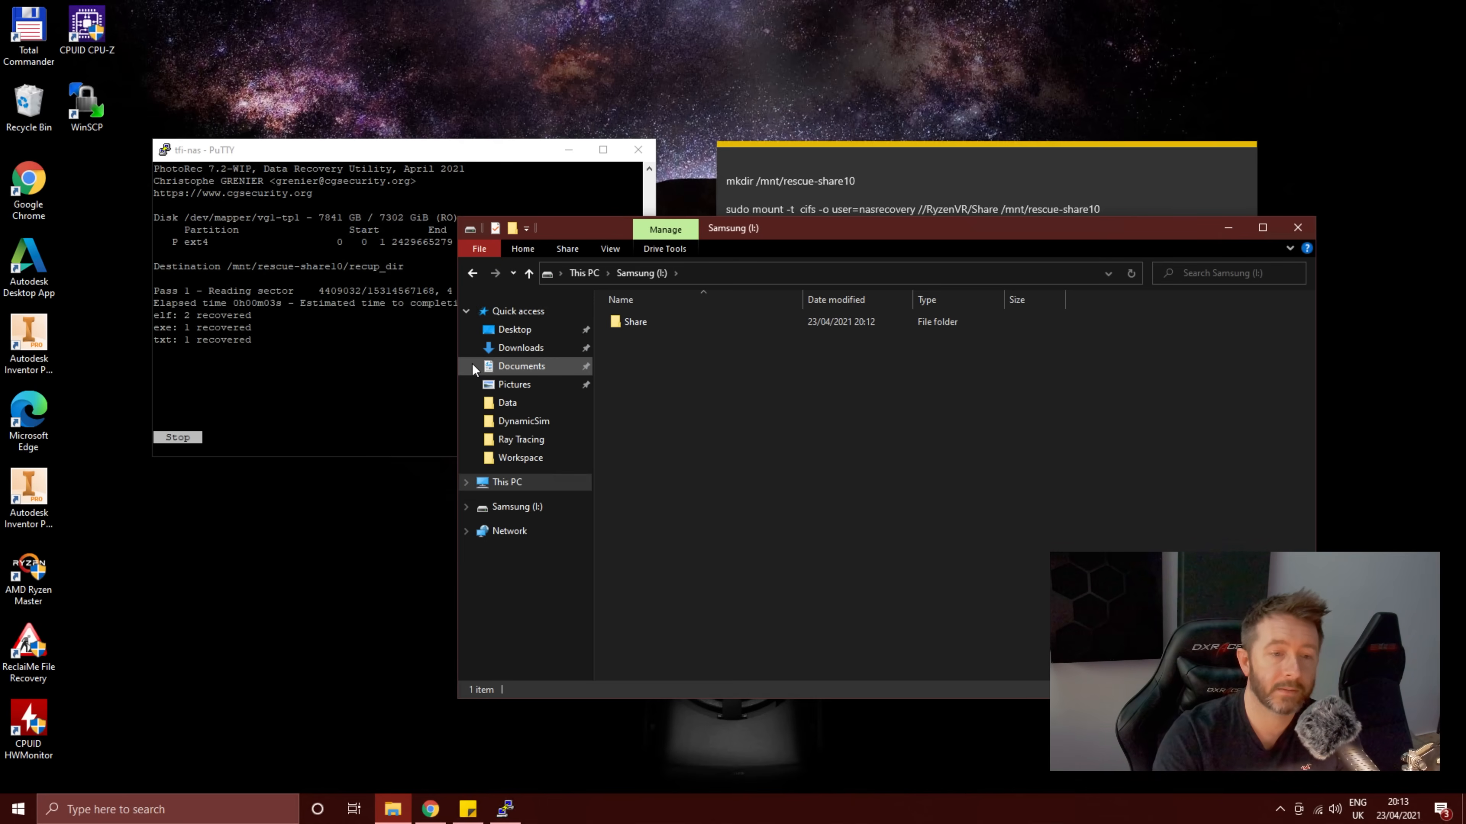
pyautogui.moveTo(589, 240)
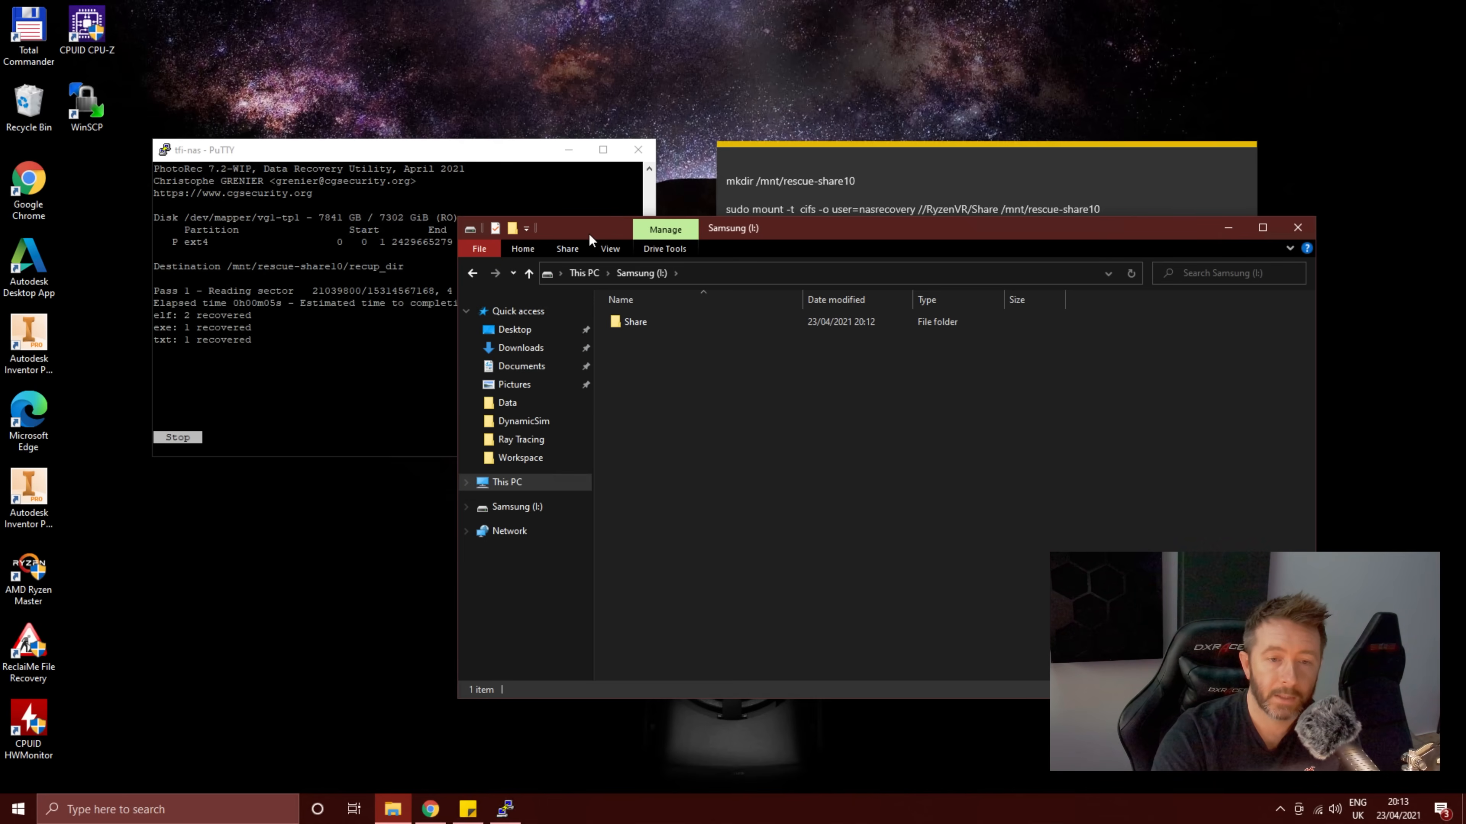